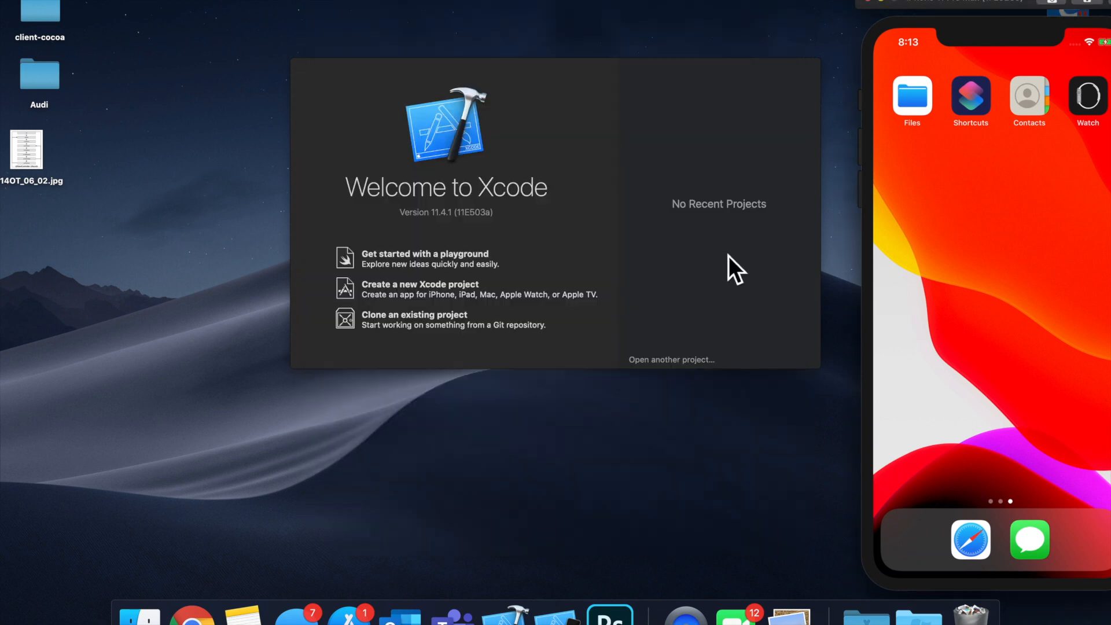
# Step: Create a Single View App project named ViewControllerLifecycle in the chosen location
pyautogui.click(419, 289)
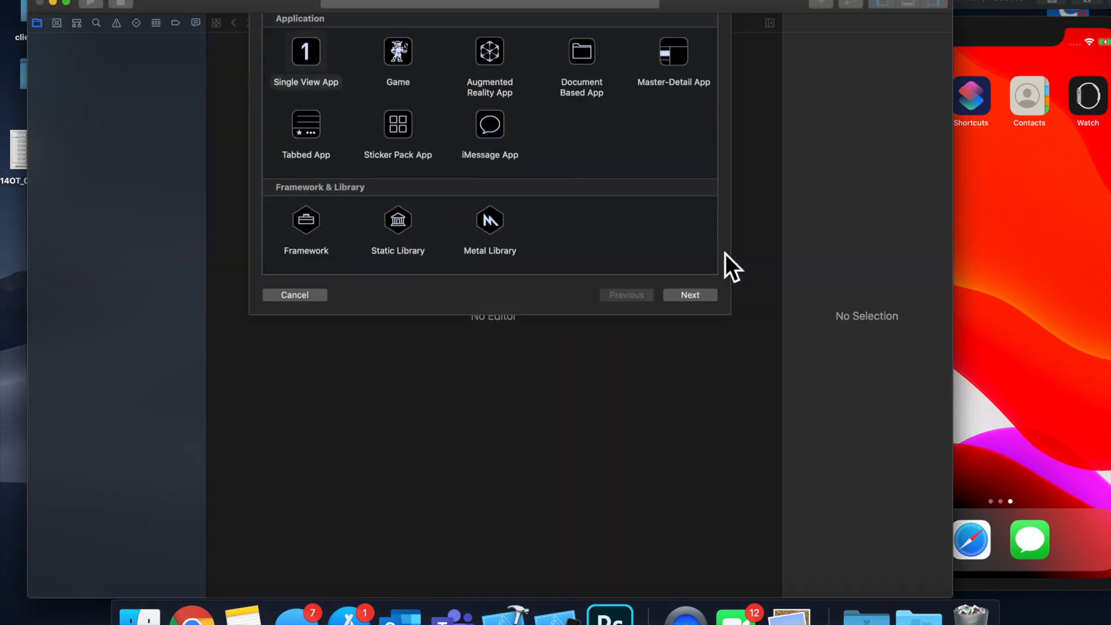
pyautogui.click(689, 295)
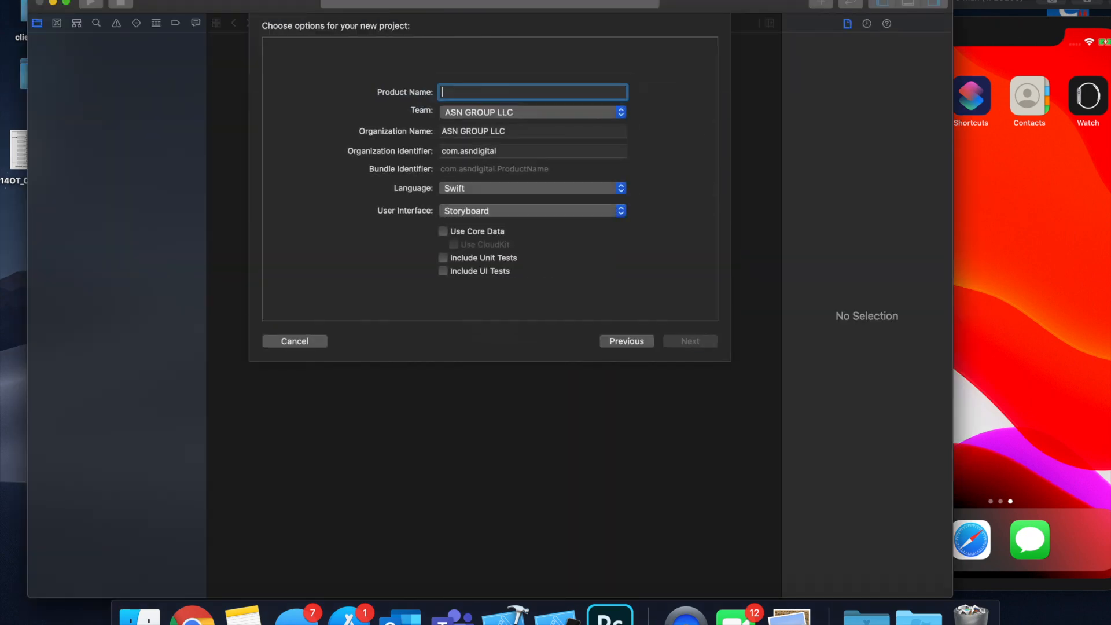
pyautogui.write('V')
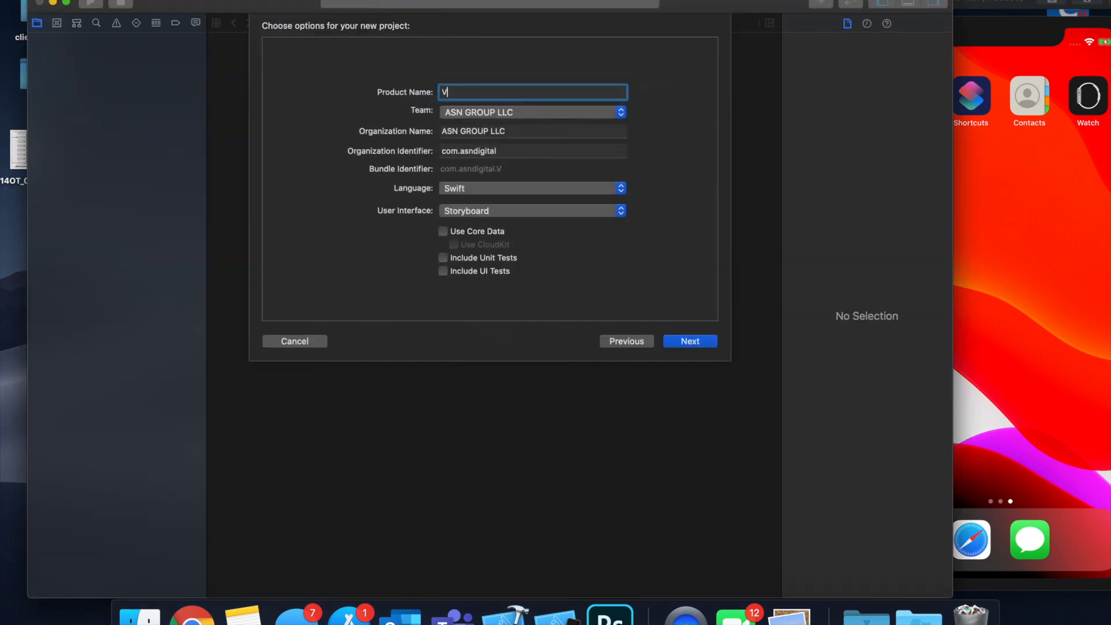
pyautogui.write('iewController')
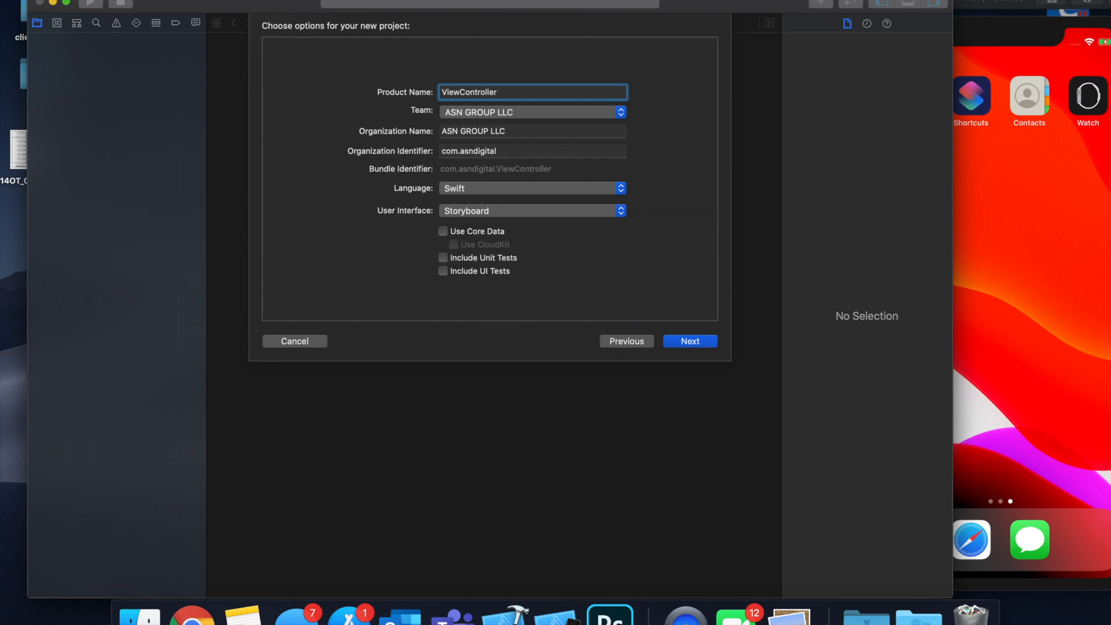
pyautogui.click(688, 340)
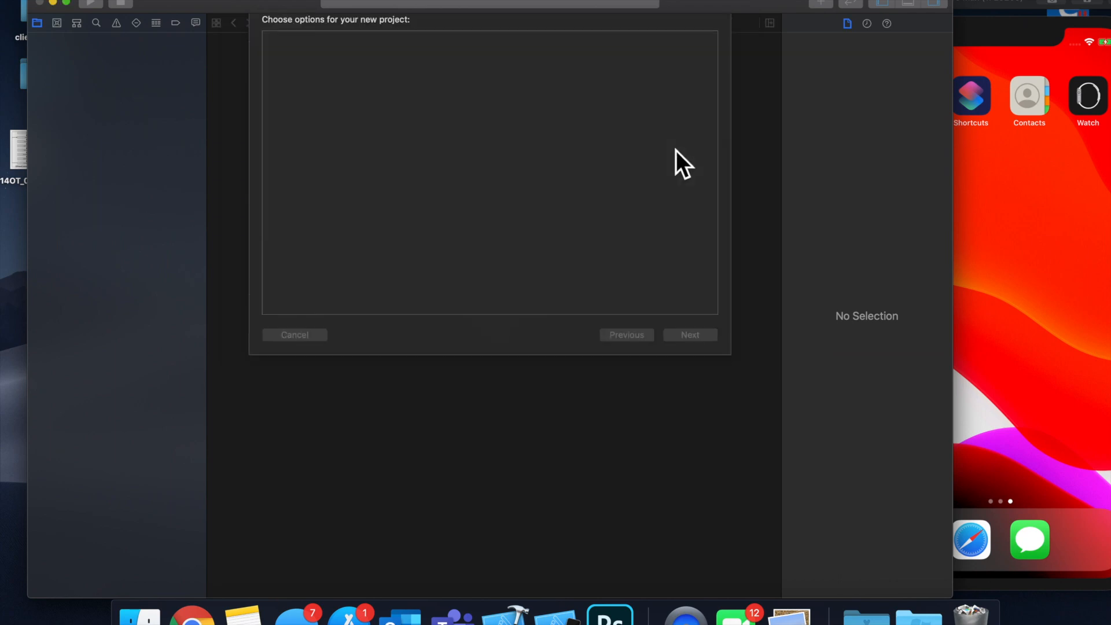
pyautogui.click(689, 335)
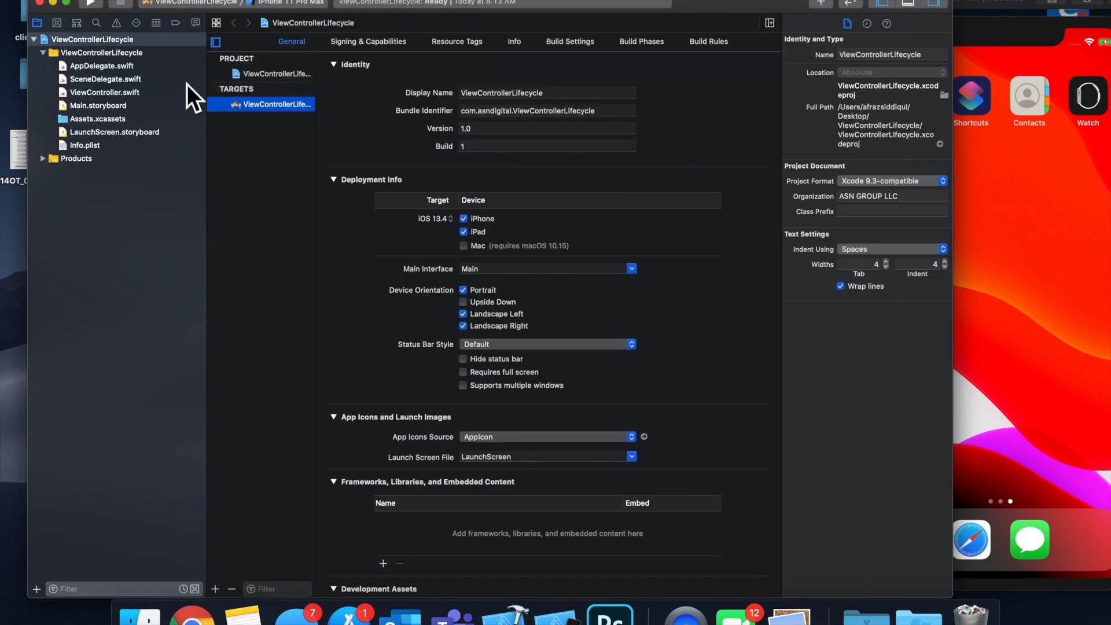
# Step: View SceneDelegate.swift, then switch to ViewController.swift in the editor
pyautogui.click(105, 78)
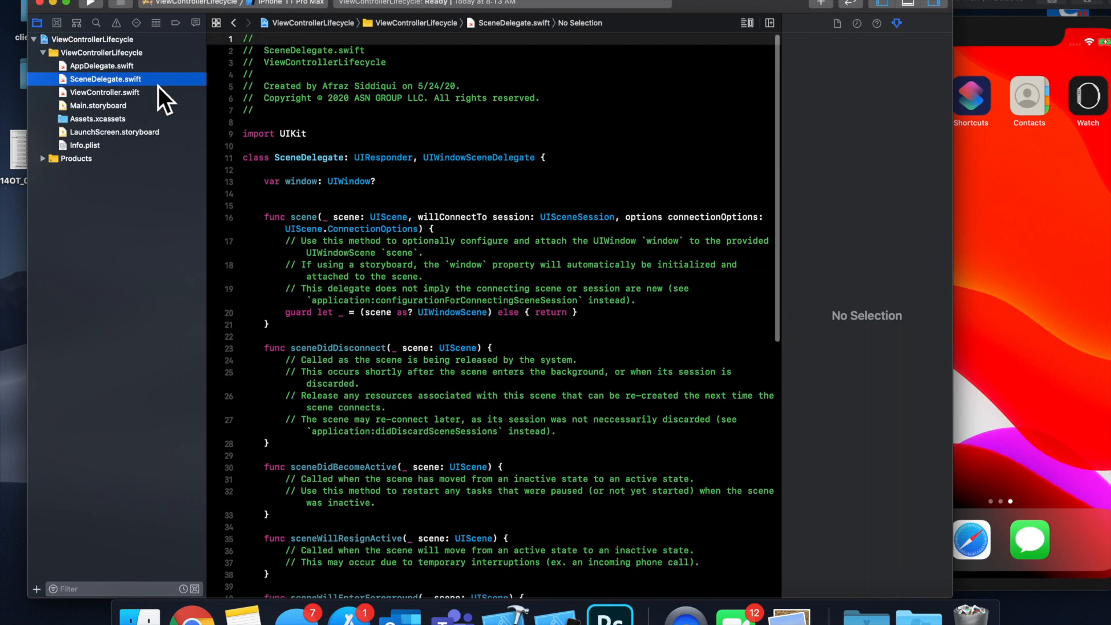
pyautogui.click(105, 92)
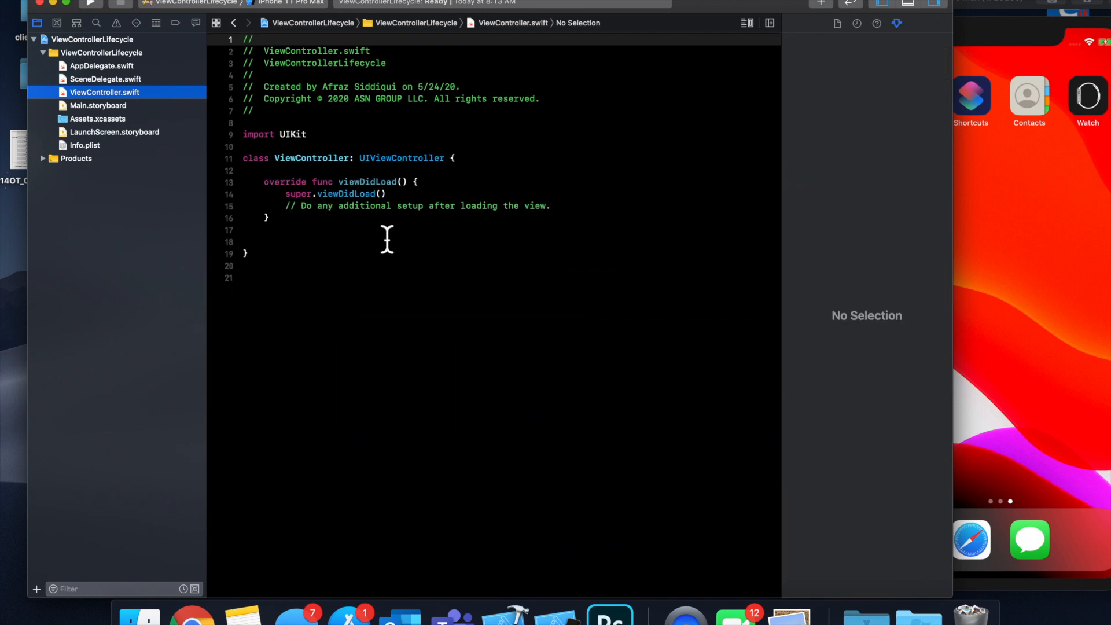
pyautogui.click(386, 229)
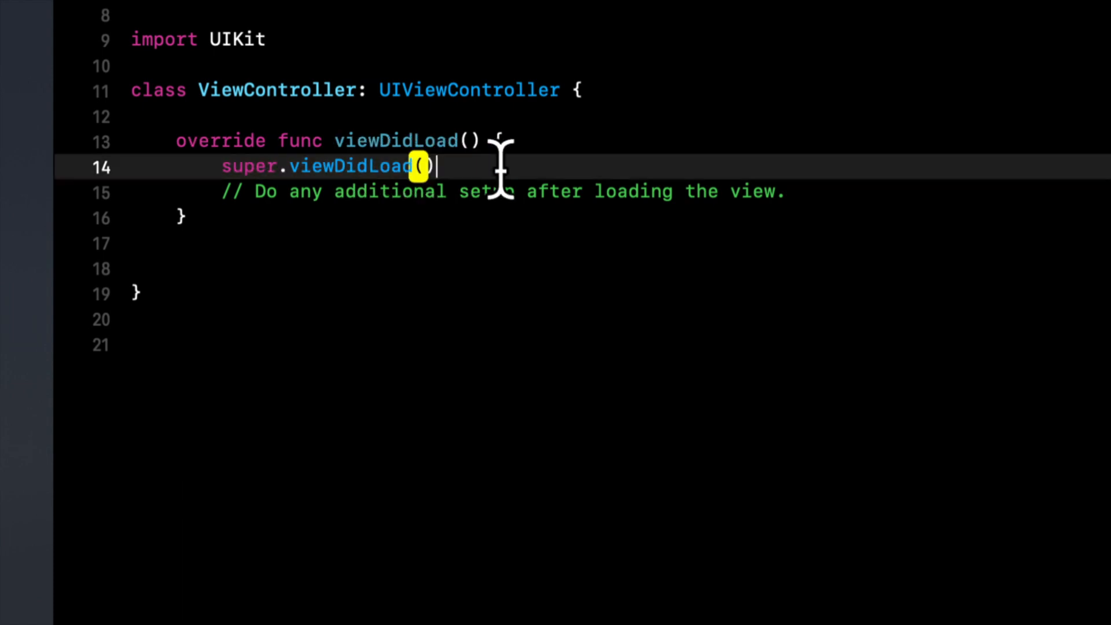
# Step: Examine the viewDidLoad and UIViewController names, leaving the caret after viewDidLoad's closing brace
pyautogui.doubleClick(393, 140)
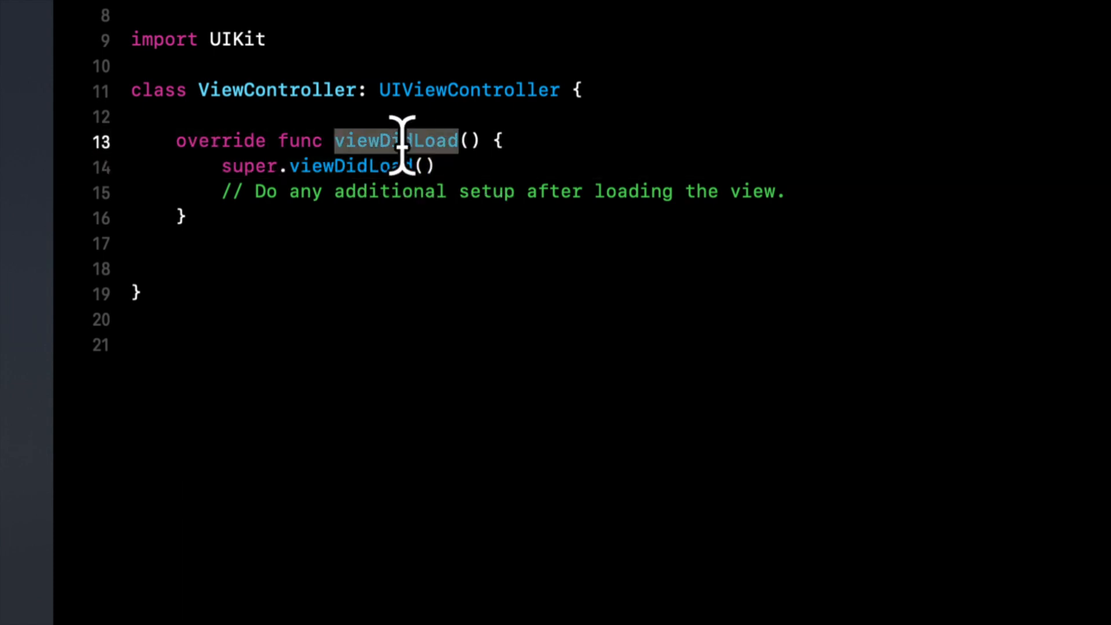
pyautogui.doubleClick(469, 89)
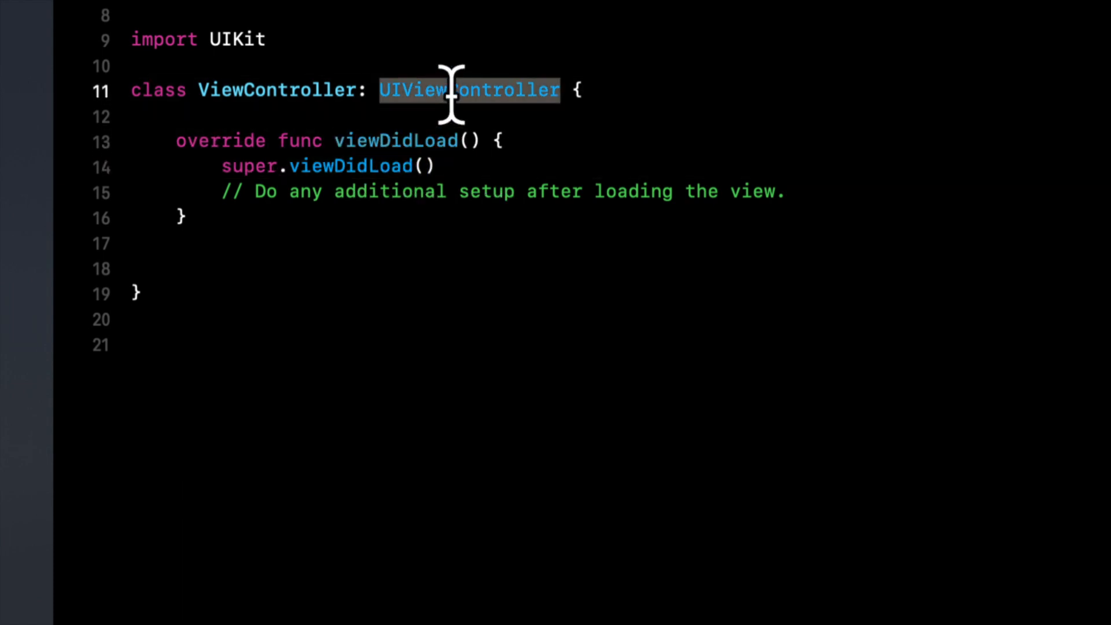
pyautogui.doubleClick(276, 89)
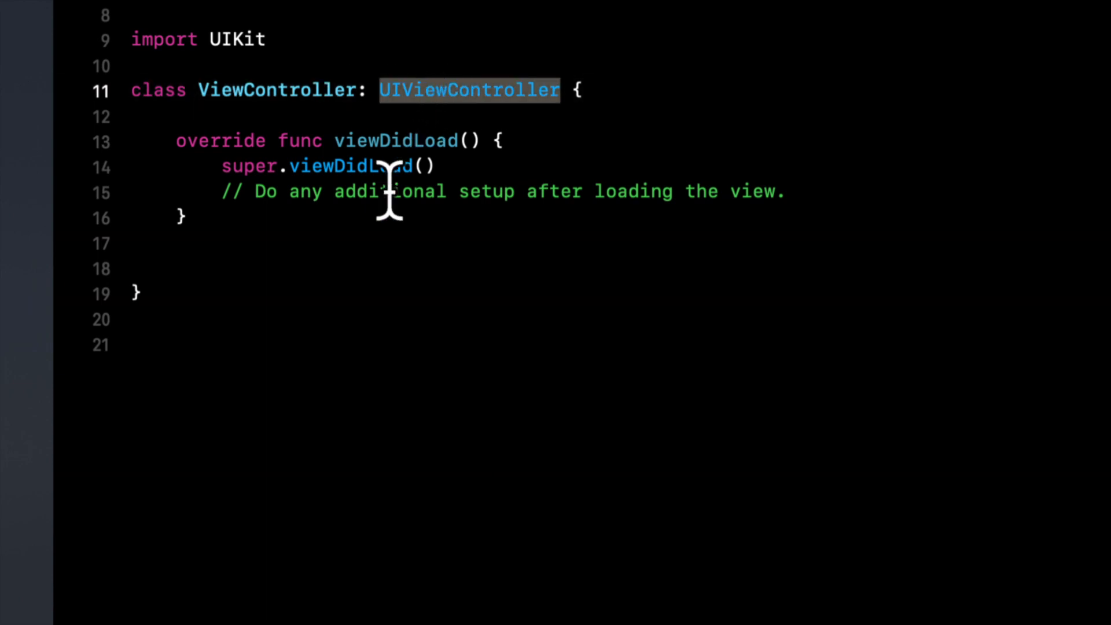
pyautogui.click(180, 219)
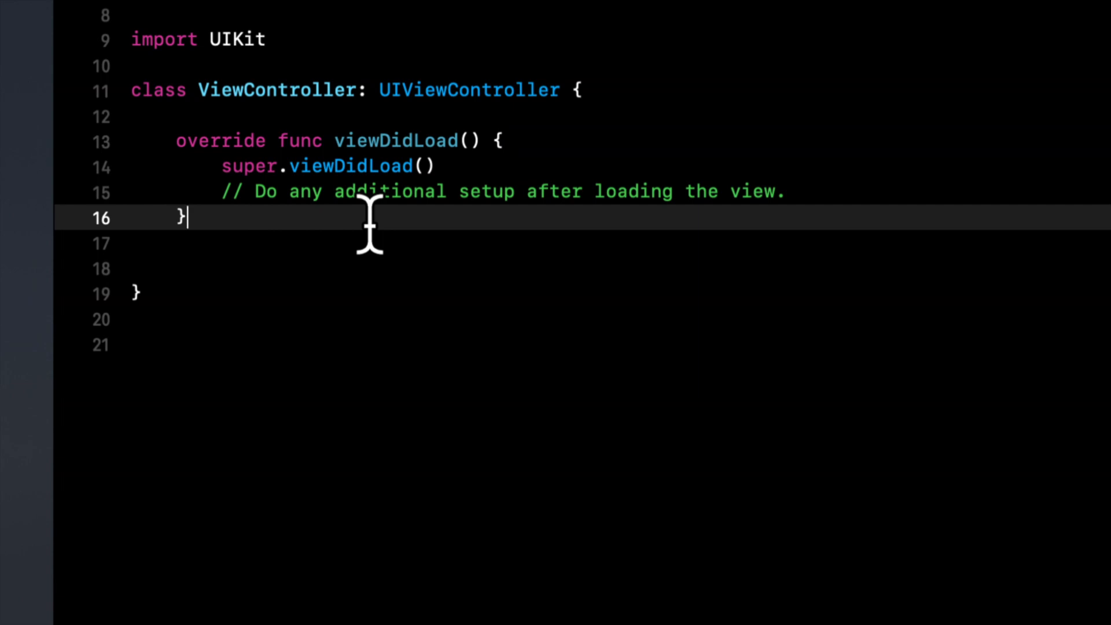
pyautogui.moveTo(409, 334)
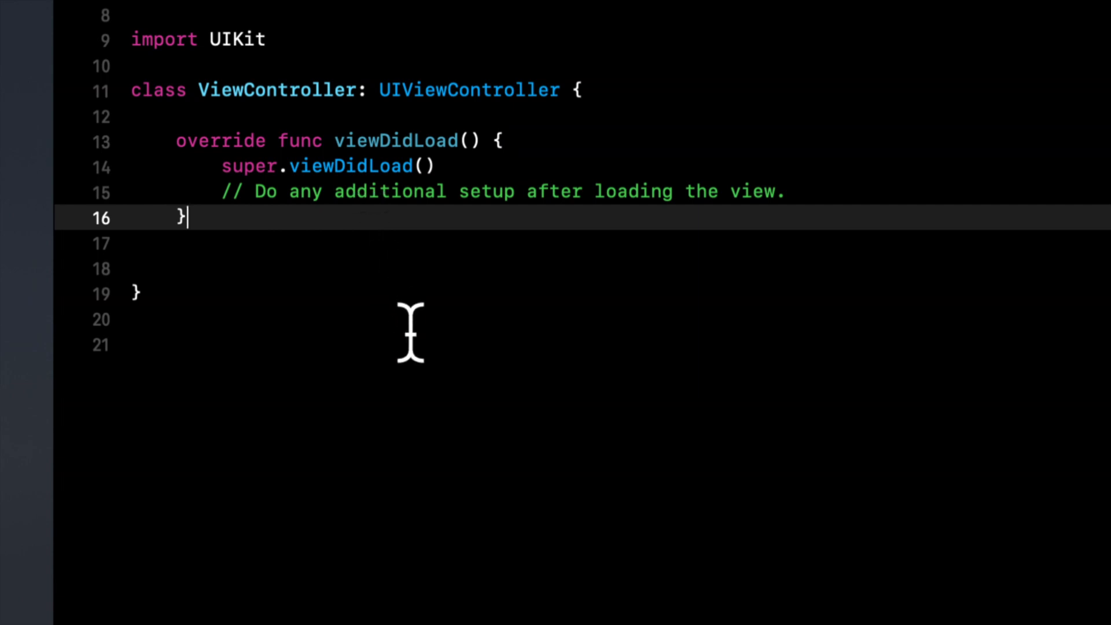
pyautogui.moveTo(424, 454)
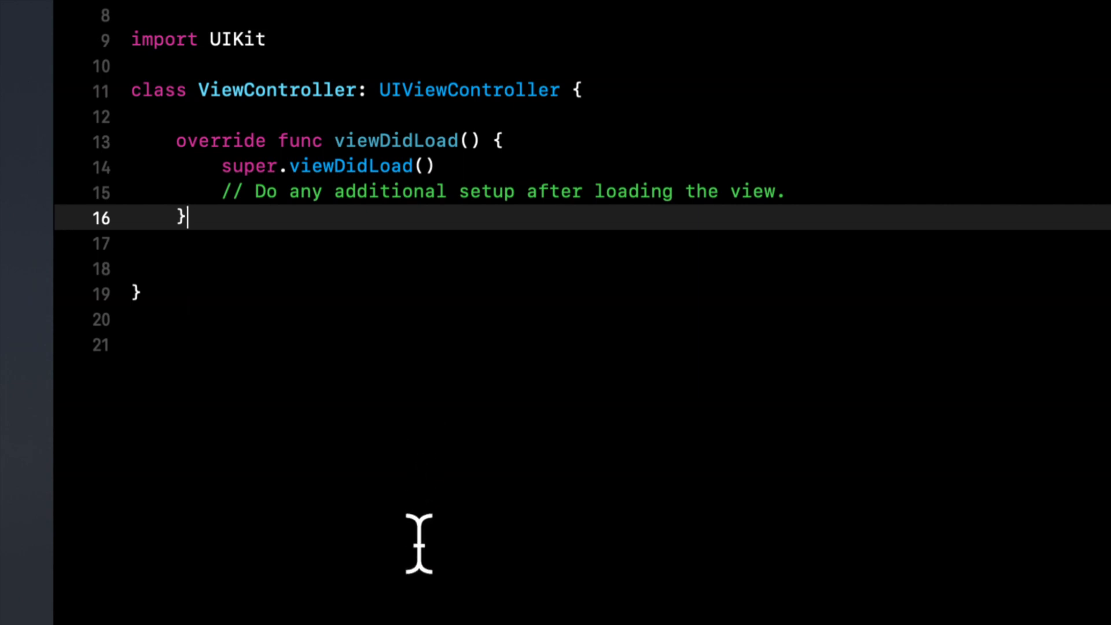
# Step: Add viewWillAppear and viewDidAppear overrides, each calling super with animated
pyautogui.press('return')
pyautogui.write('override func viewWillAppear(_ animated: Bool) {')
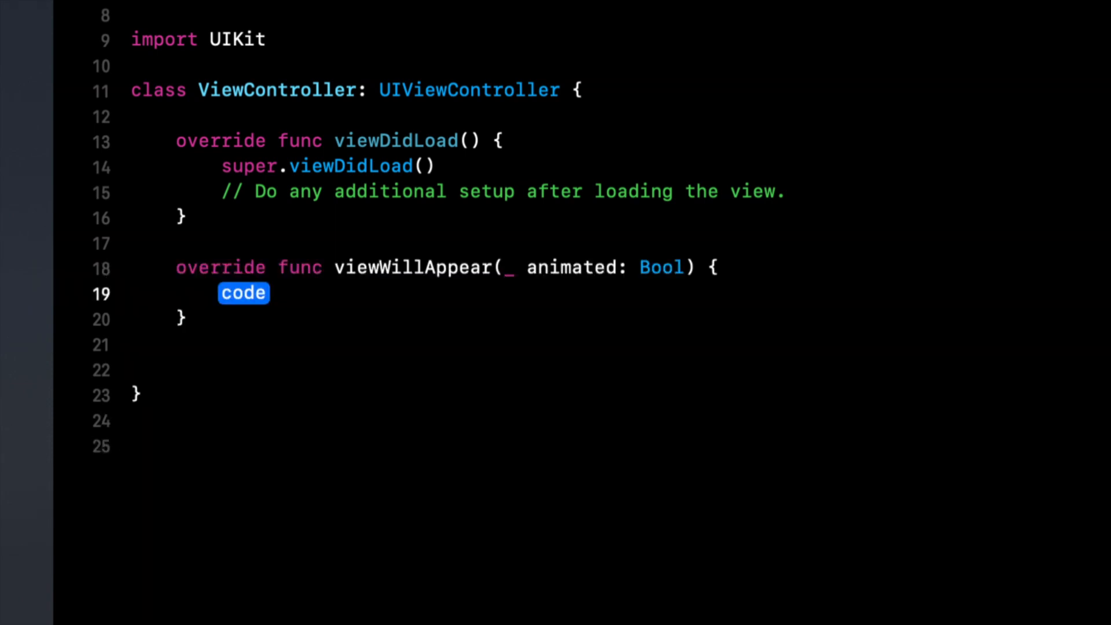
pyautogui.write('super.viewwi')
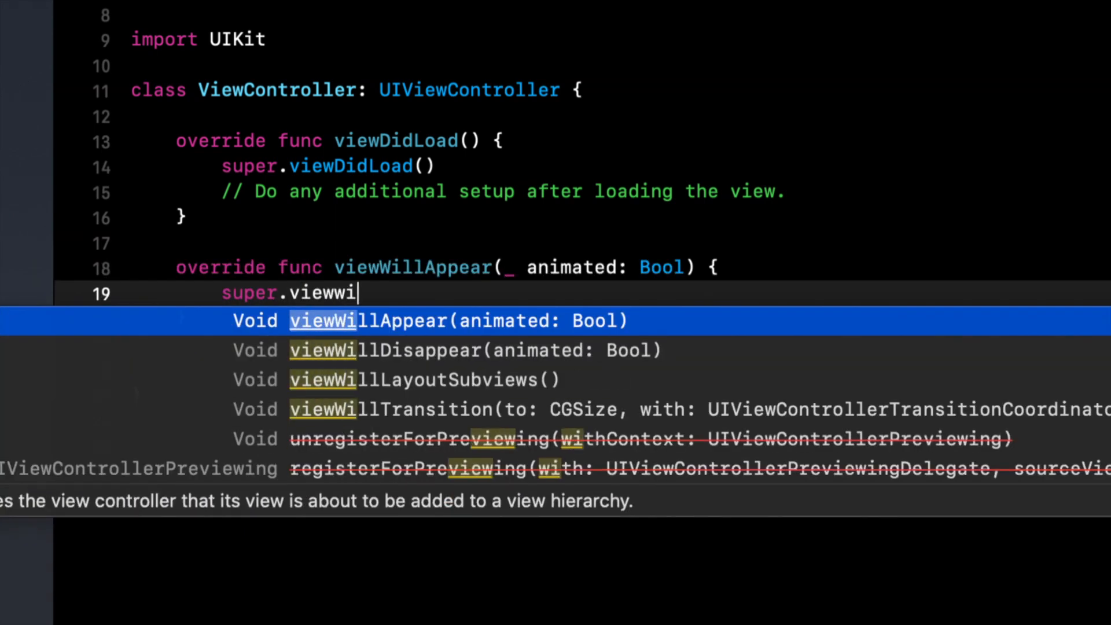
pyautogui.press('Return')
pyautogui.write('v')
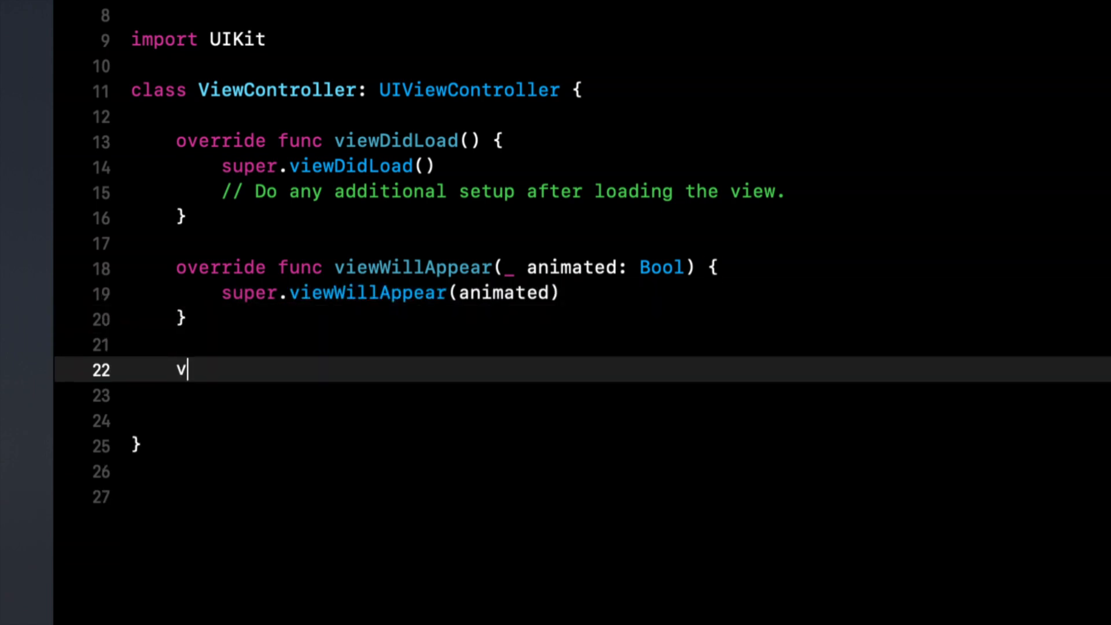
pyautogui.write('iewdidappear(_ animated: Bool) {')
pyautogui.click(582, 395)
pyautogui.write('super.vi')
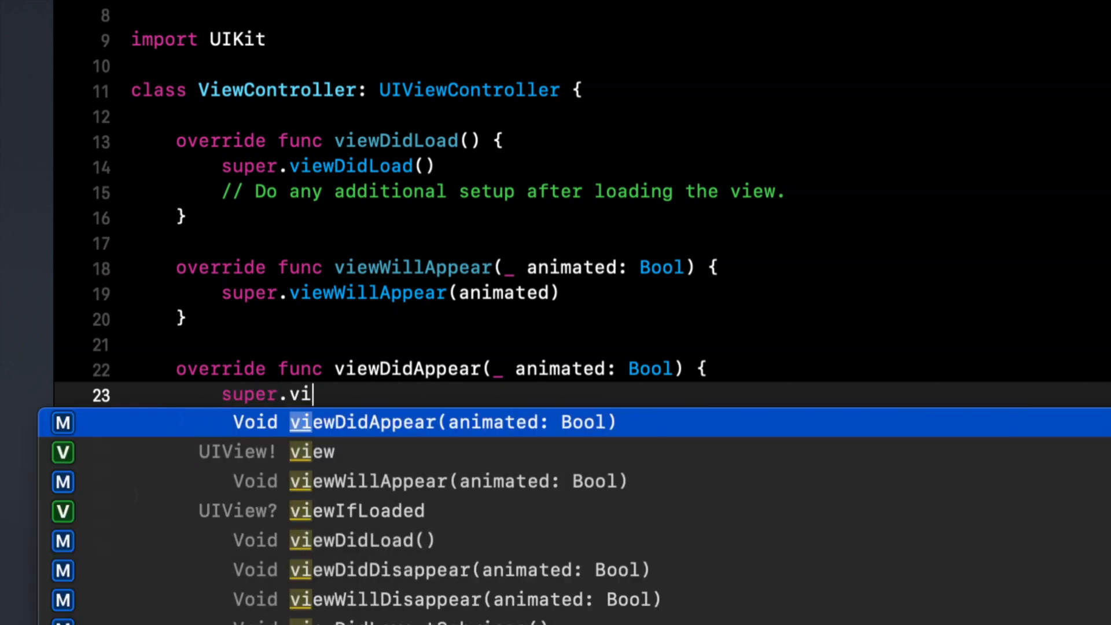
pyautogui.press('Return')
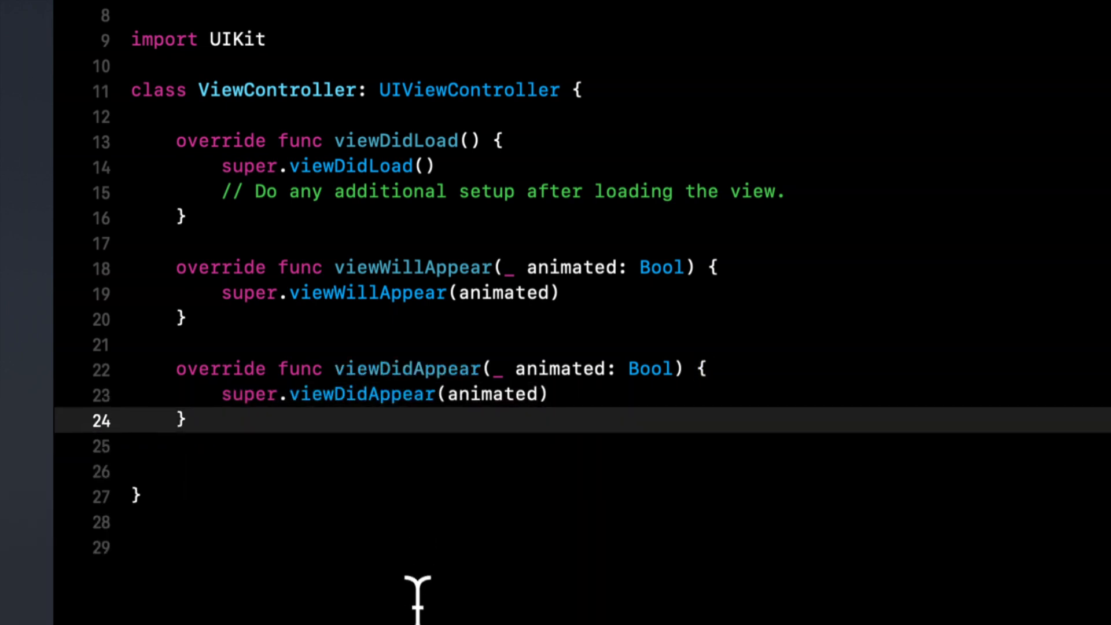
pyautogui.scroll(3)
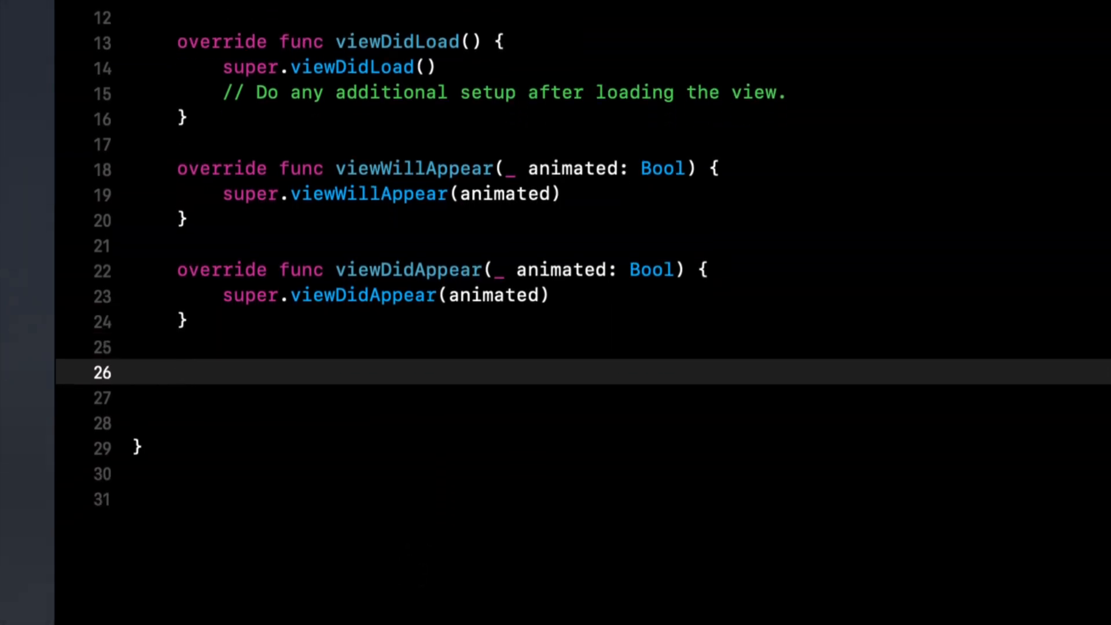
# Step: Add viewWillDisappear and viewDidDisappear overrides calling super, plus an empty deinit block
pyautogui.write('viewwilldisapp')
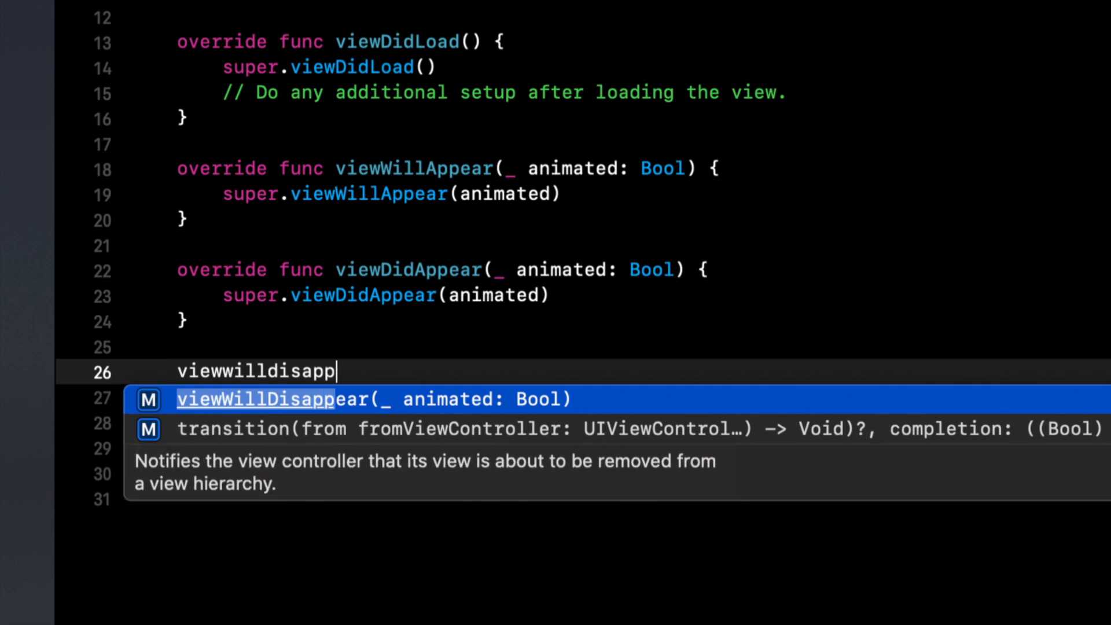
pyautogui.press('return')
pyautogui.write('v')
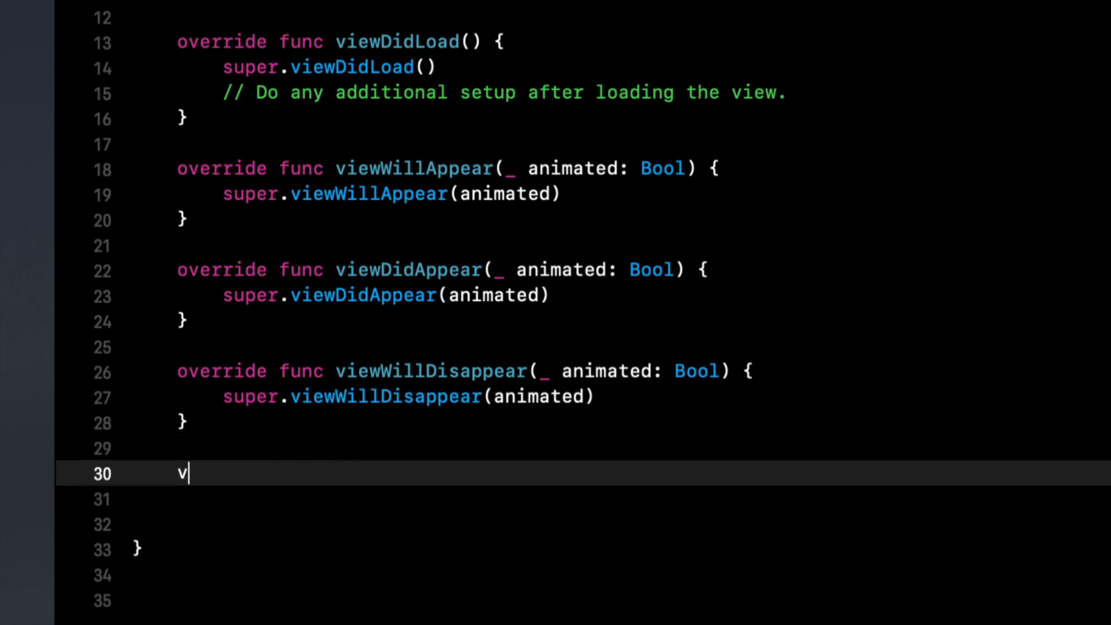
pyautogui.press('Backspace')
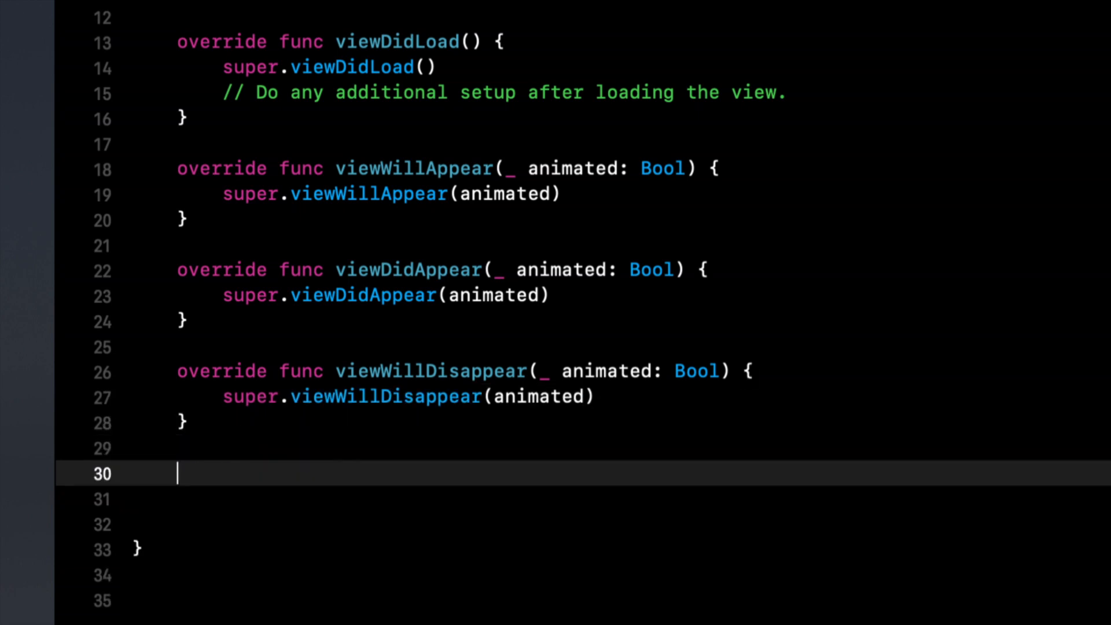
pyautogui.write('override func viewDidDisappear(_ animated: Bool) {')
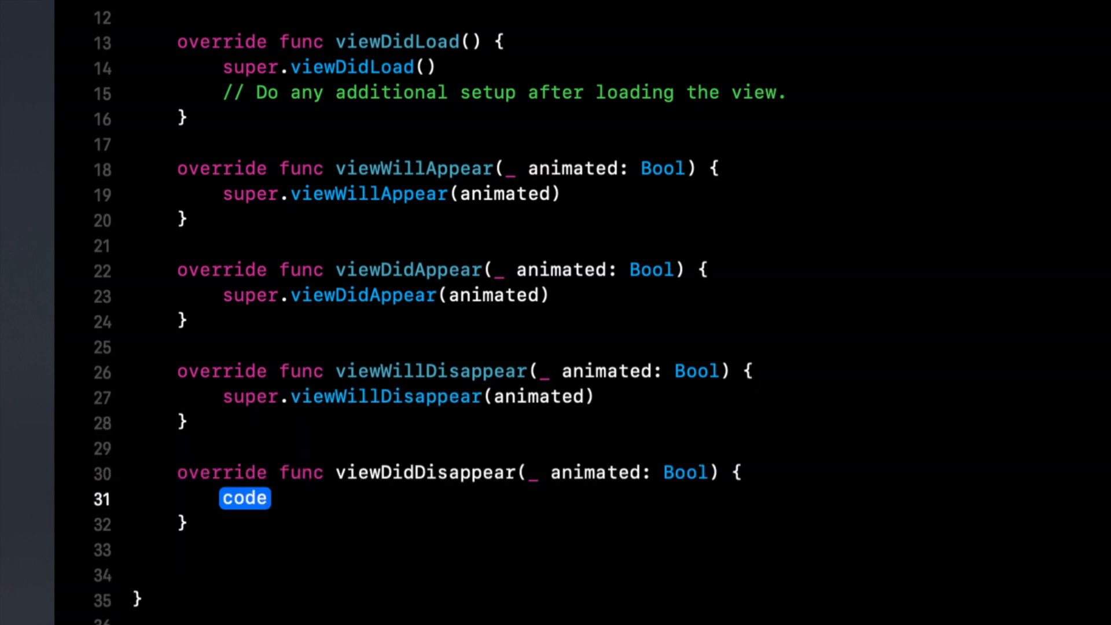
pyautogui.write('super.viewdidDisappear(animated')
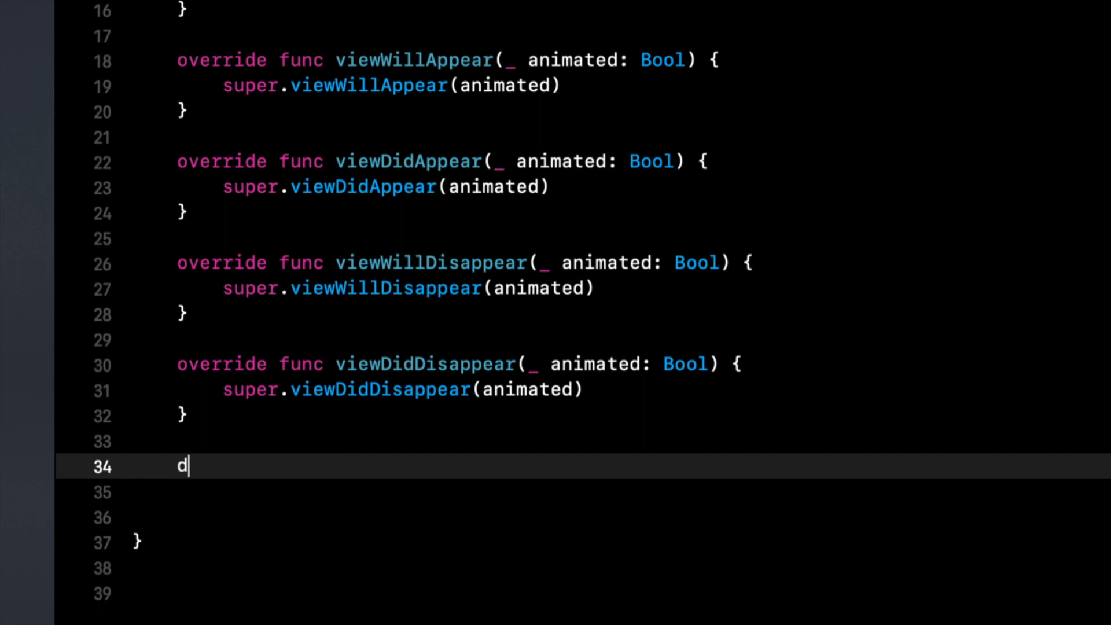
pyautogui.write('einit {')
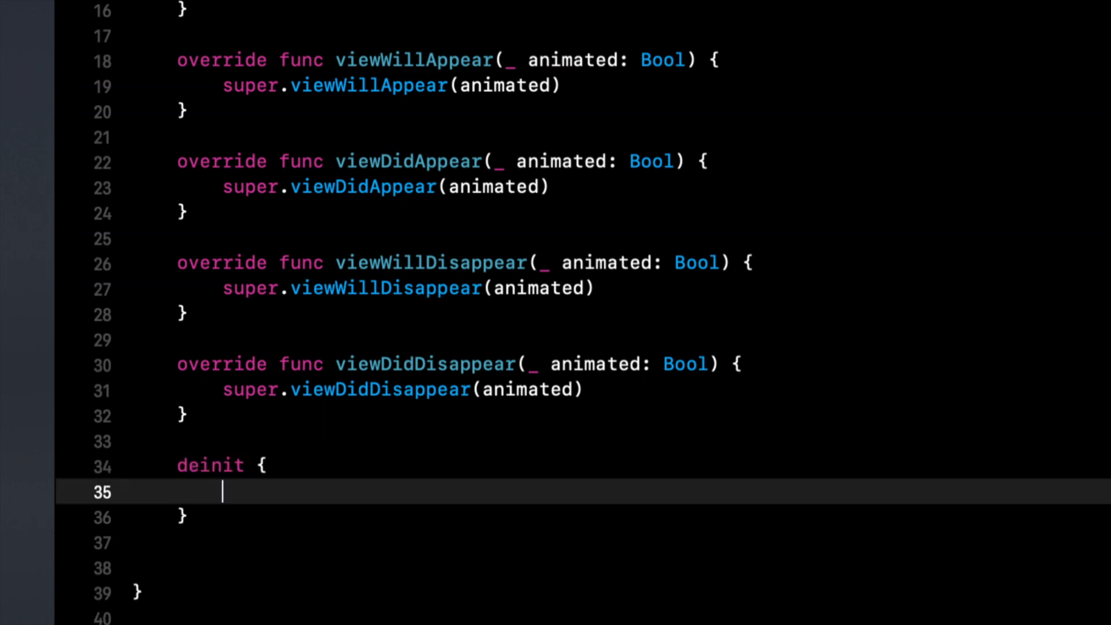
pyautogui.scroll(3)
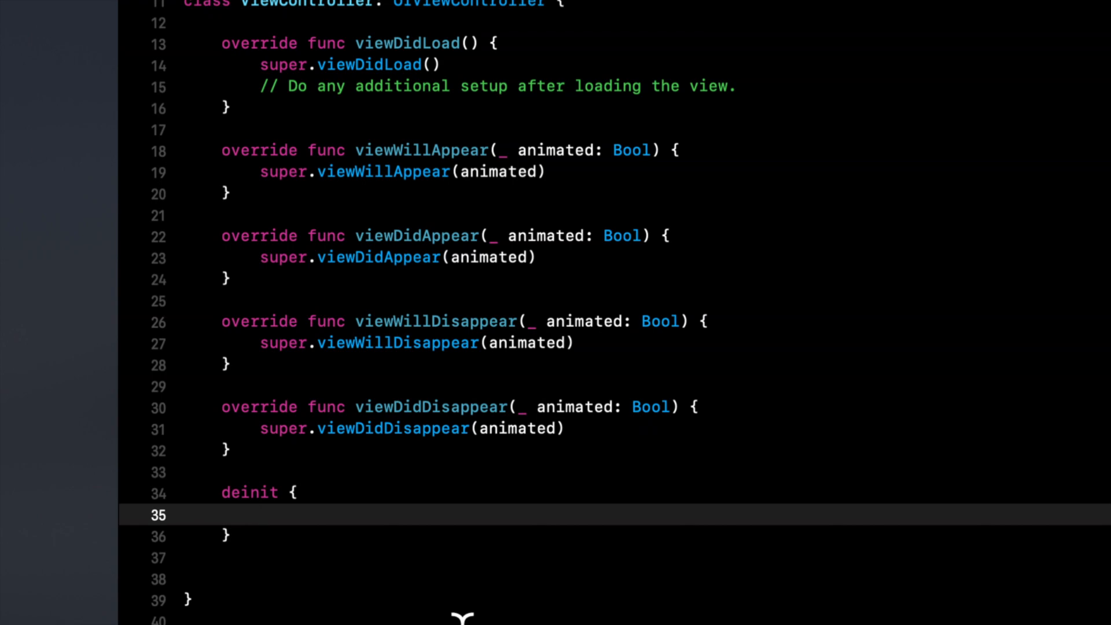
# Step: Add a loadView override calling super above viewDidLoad
pyautogui.scroll(3)
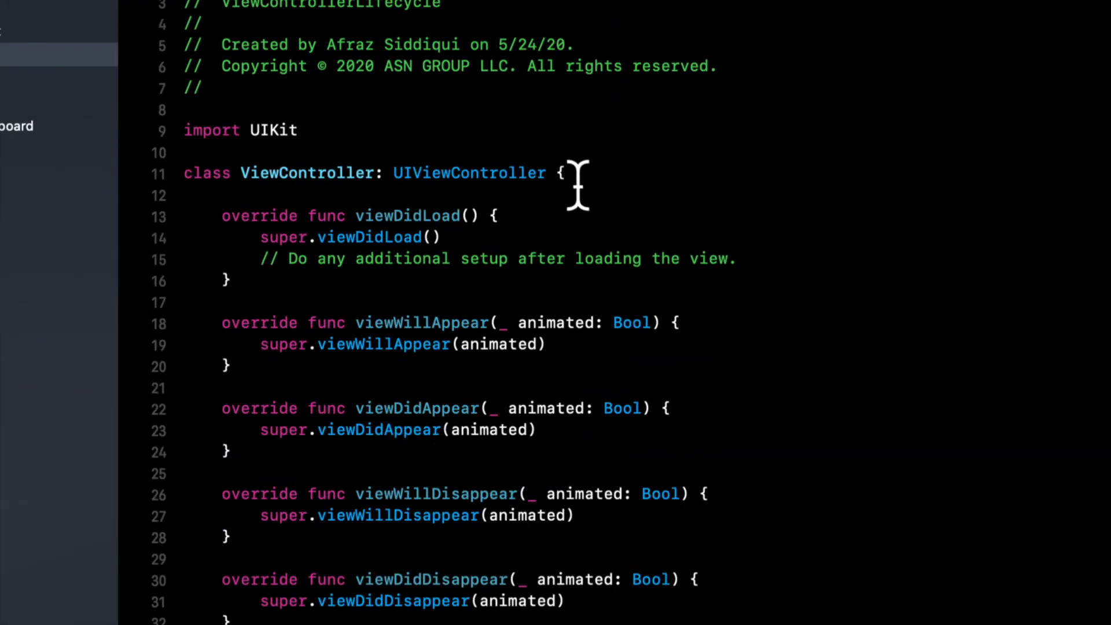
pyautogui.press('Enter')
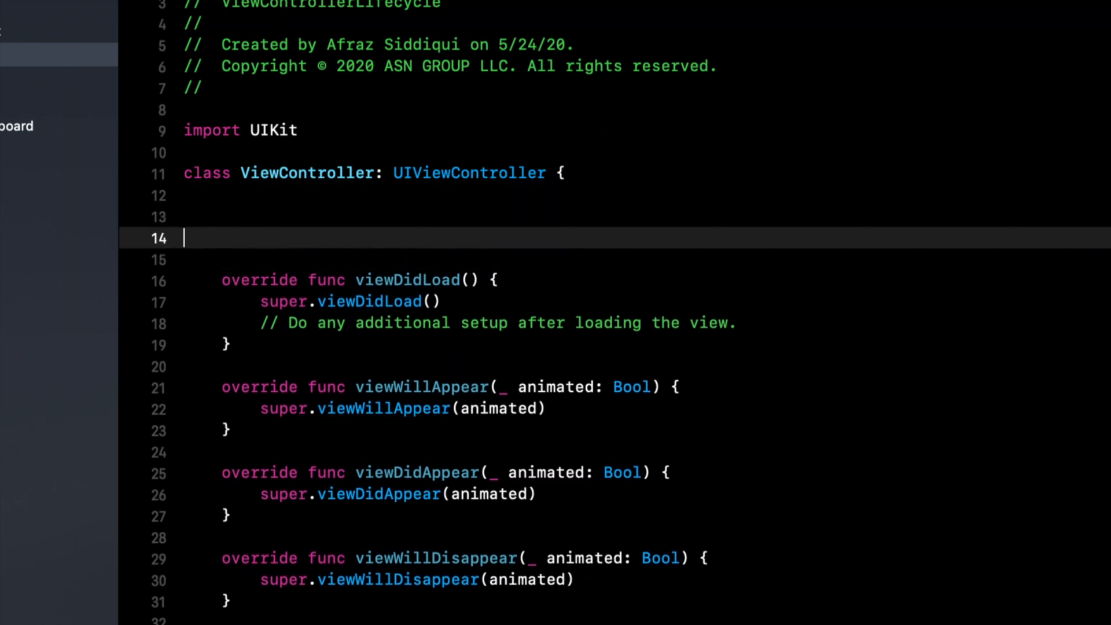
pyautogui.scroll(-3)
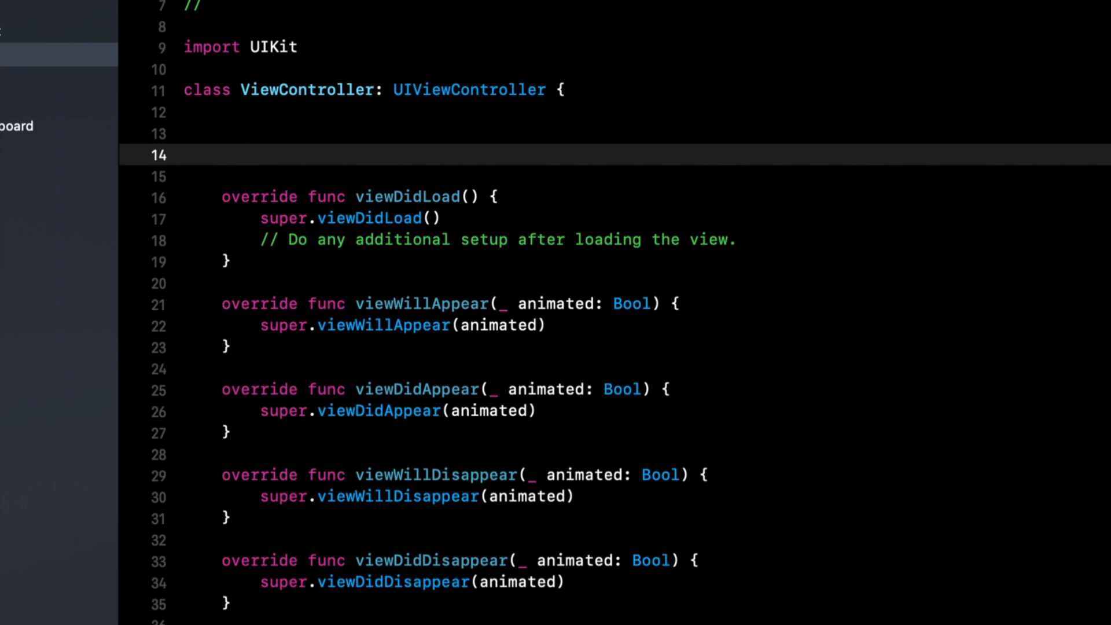
pyautogui.click(222, 154)
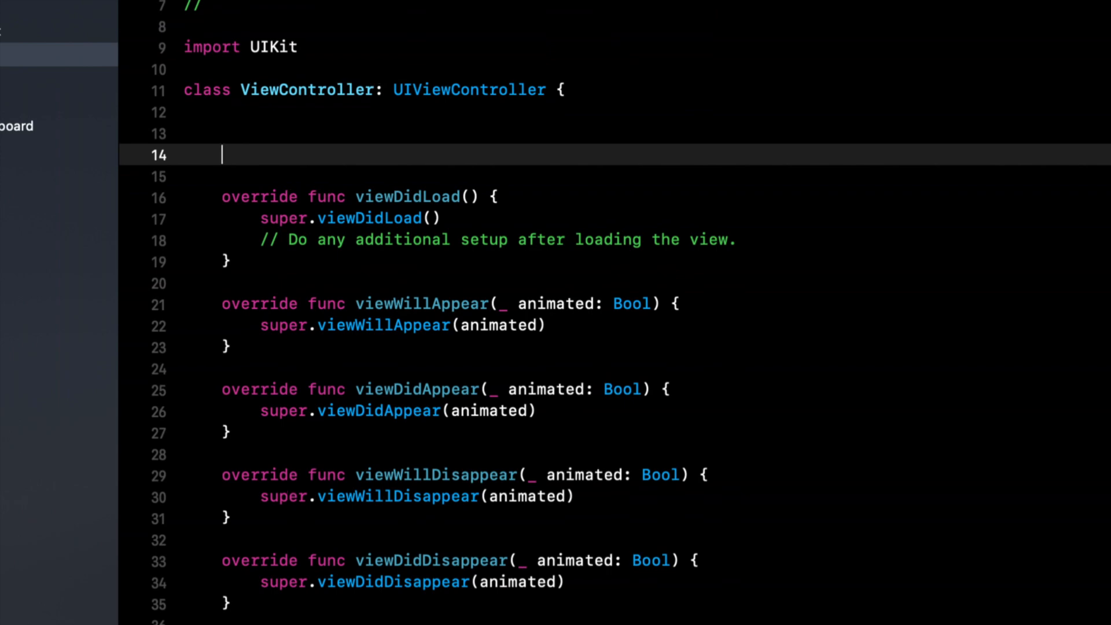
pyautogui.write('loadview() {')
pyautogui.write('override init(nibName nibNameOrNil: String?, bundle nibBundleOrNil: Bundle?) {')
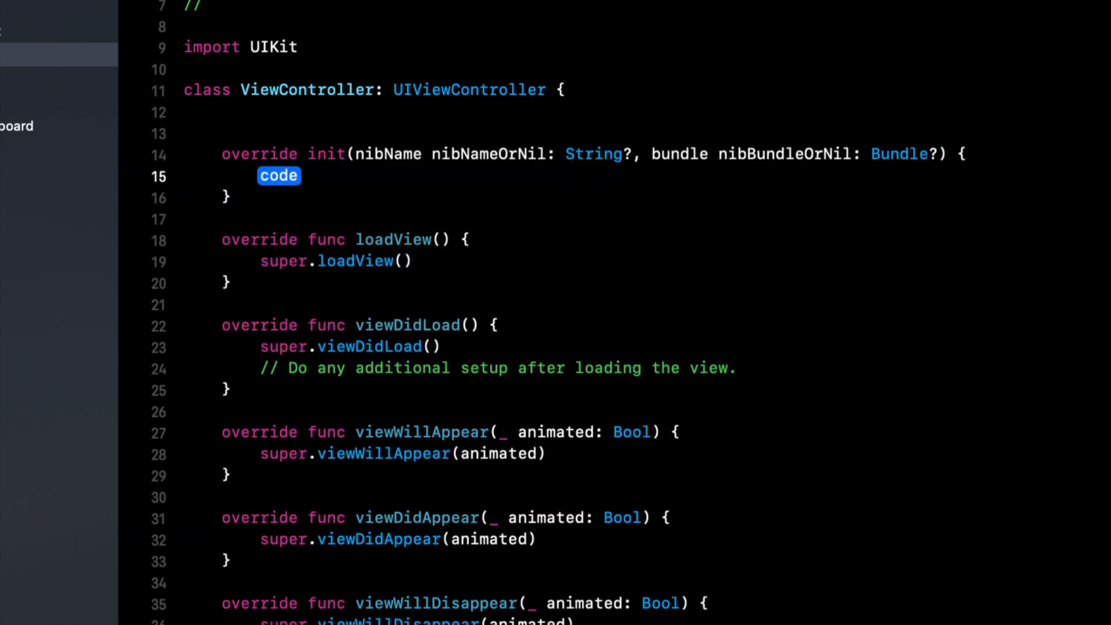
# Step: Add an init(nibName:bundle:) override calling super.init with a nil nib name
pyautogui.write('i')
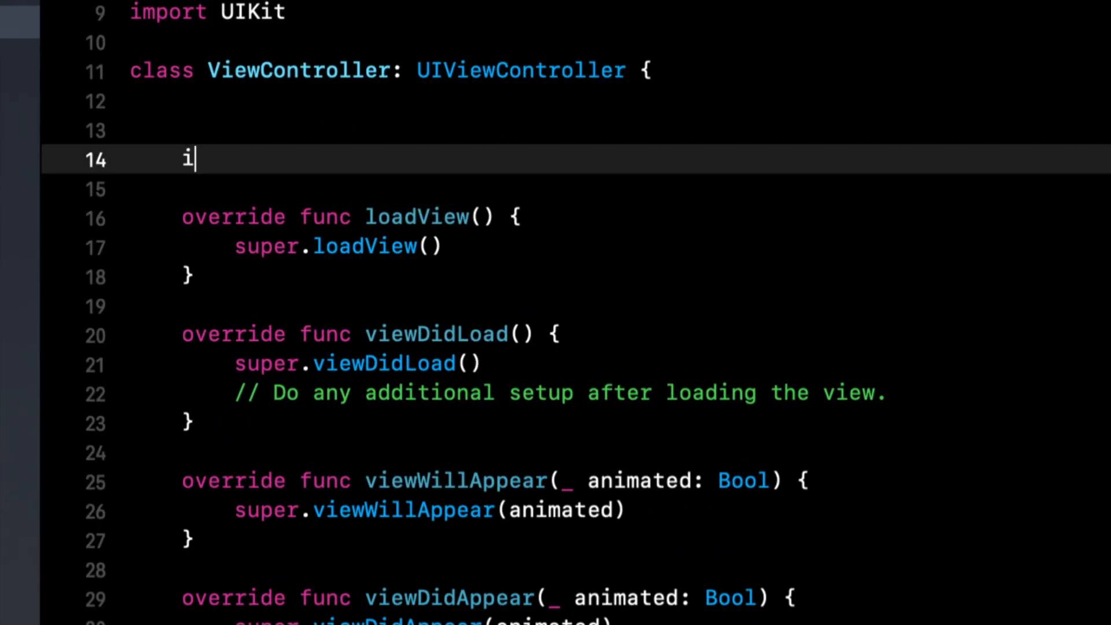
pyautogui.write('nit')
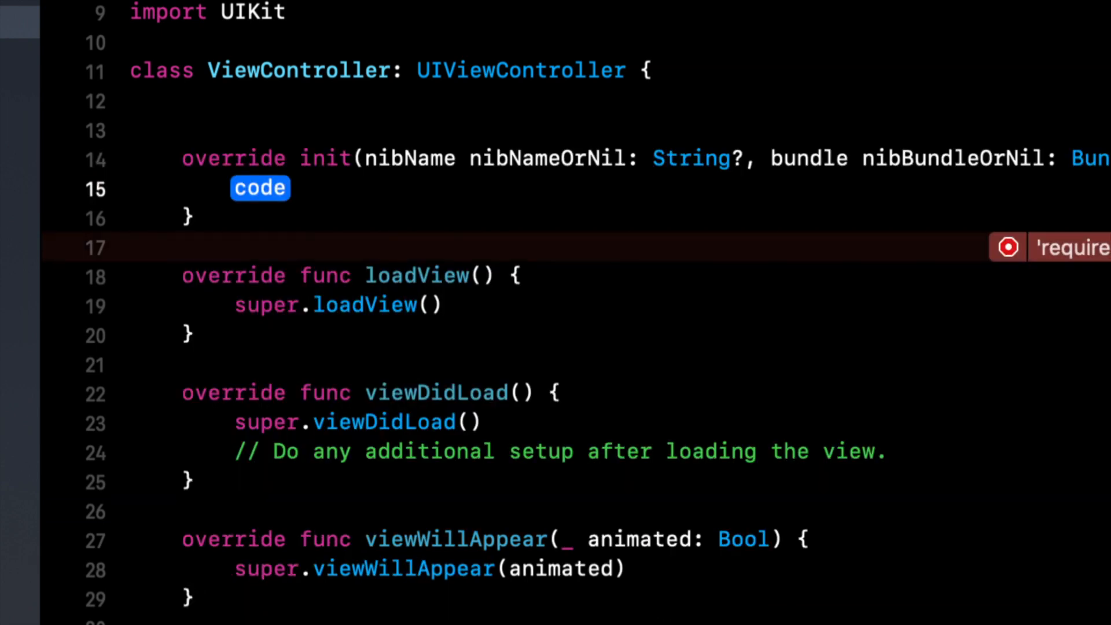
pyautogui.write('super.init(nibName:')
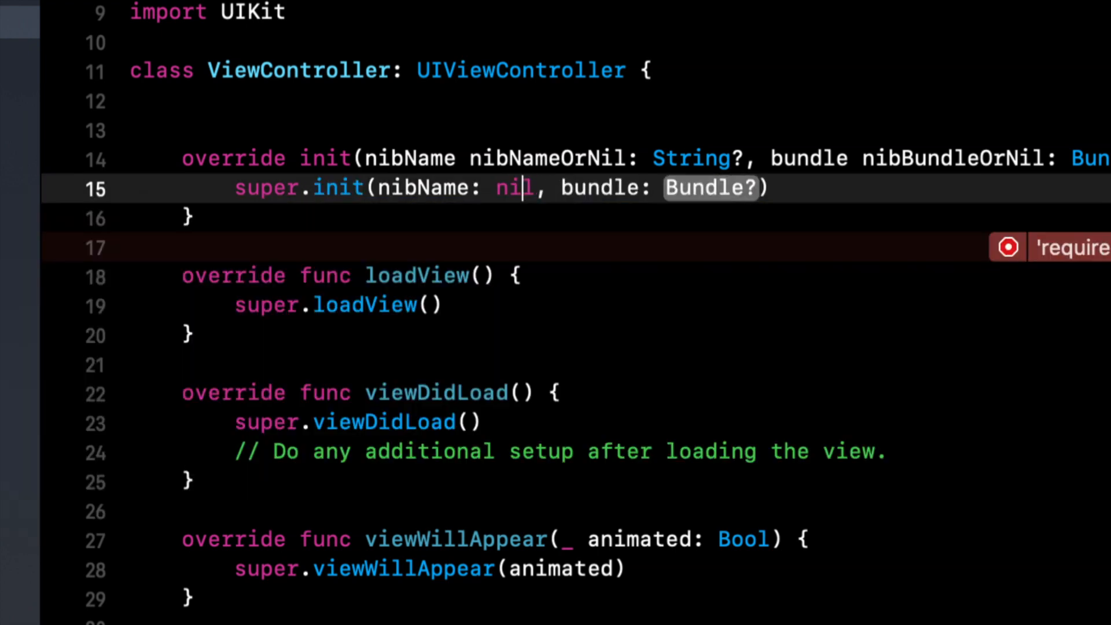
pyautogui.write('nil')
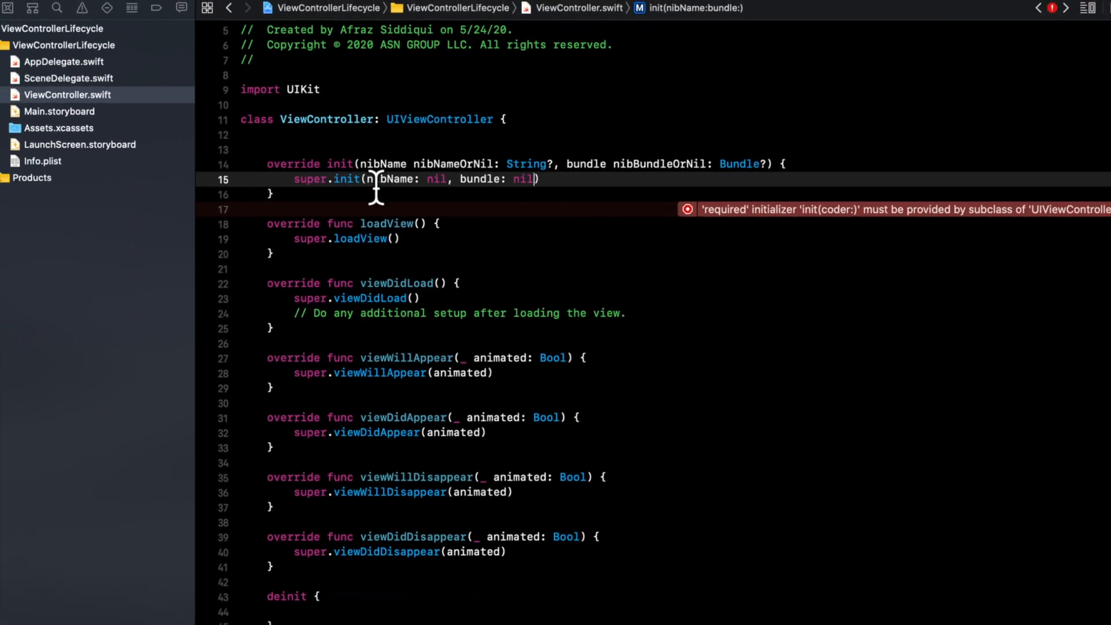
pyautogui.moveTo(335, 228)
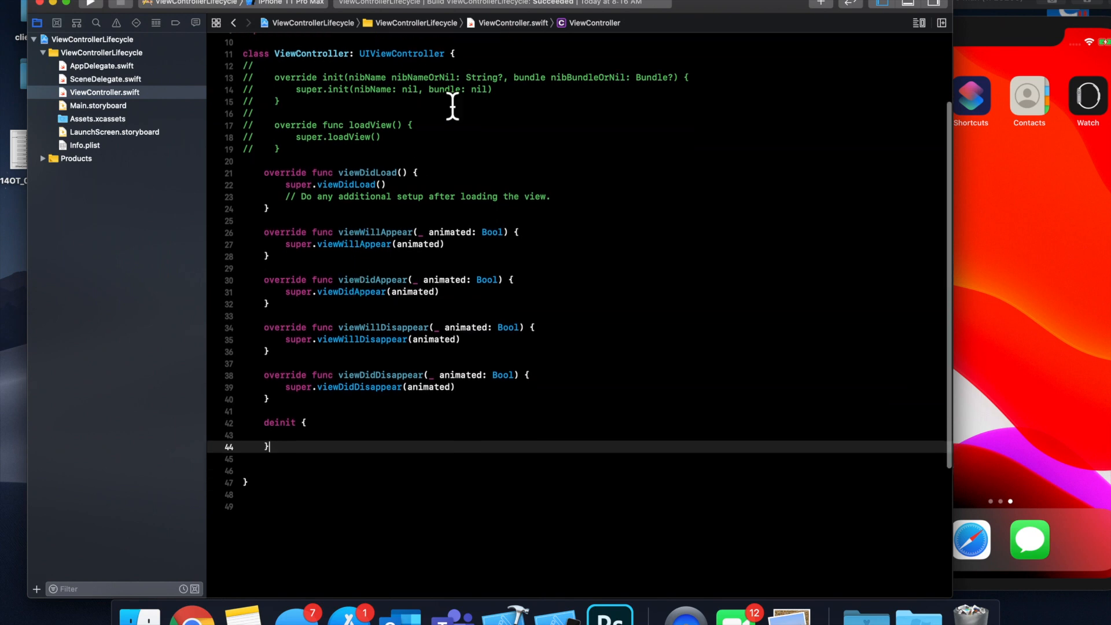
pyautogui.moveTo(701, 418)
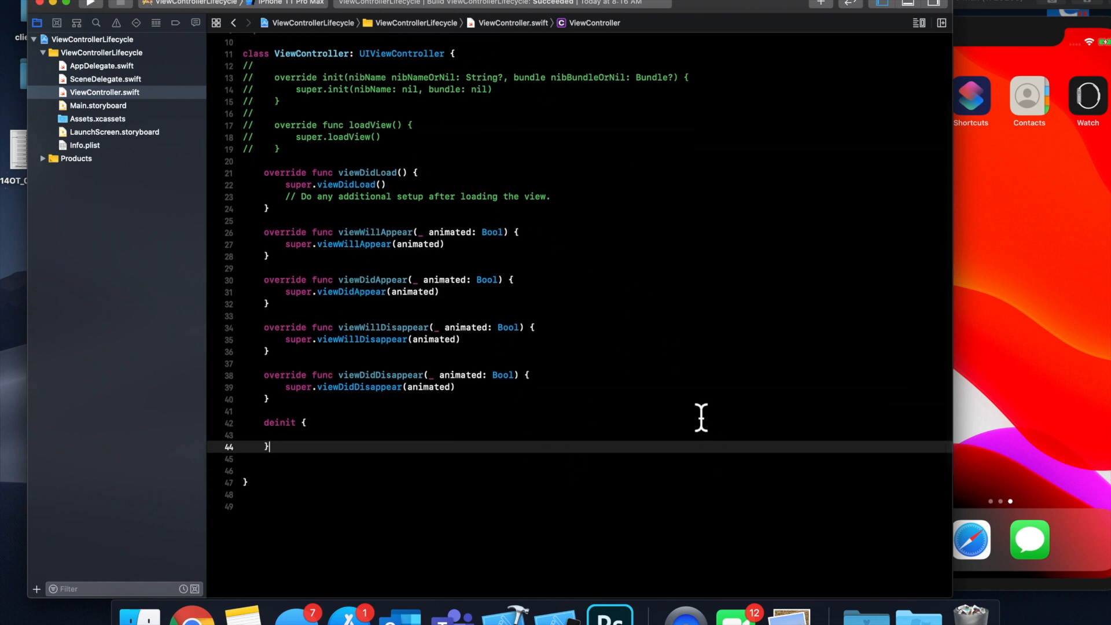
pyautogui.moveTo(538, 298)
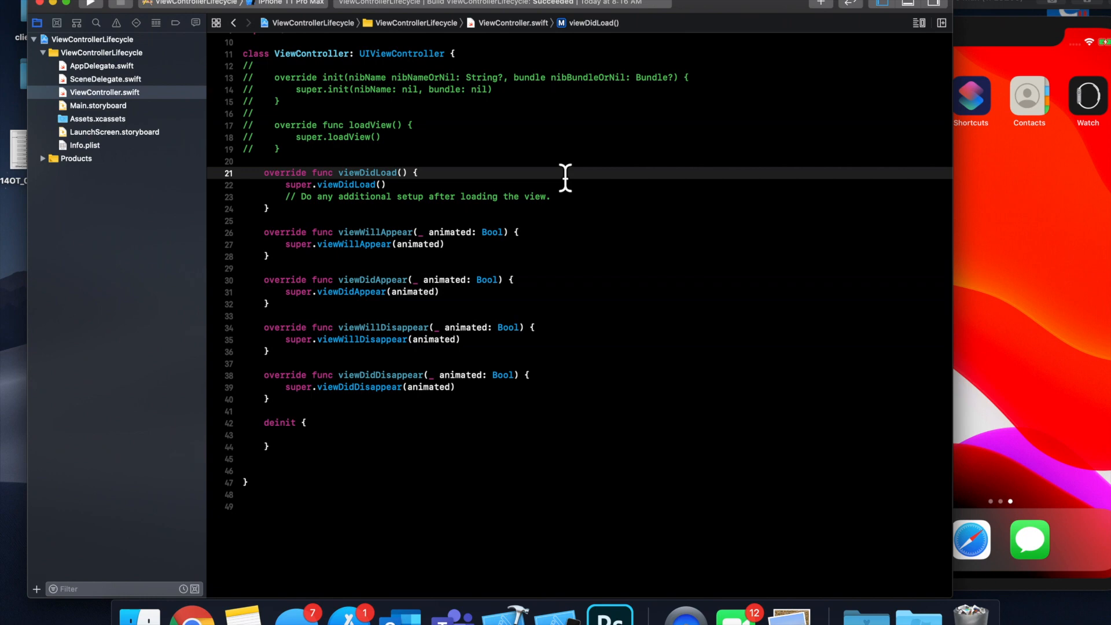
# Step: Set view.backgroundColor = .red in viewDidLoad and run the app to show a red screen
pyautogui.click(567, 197)
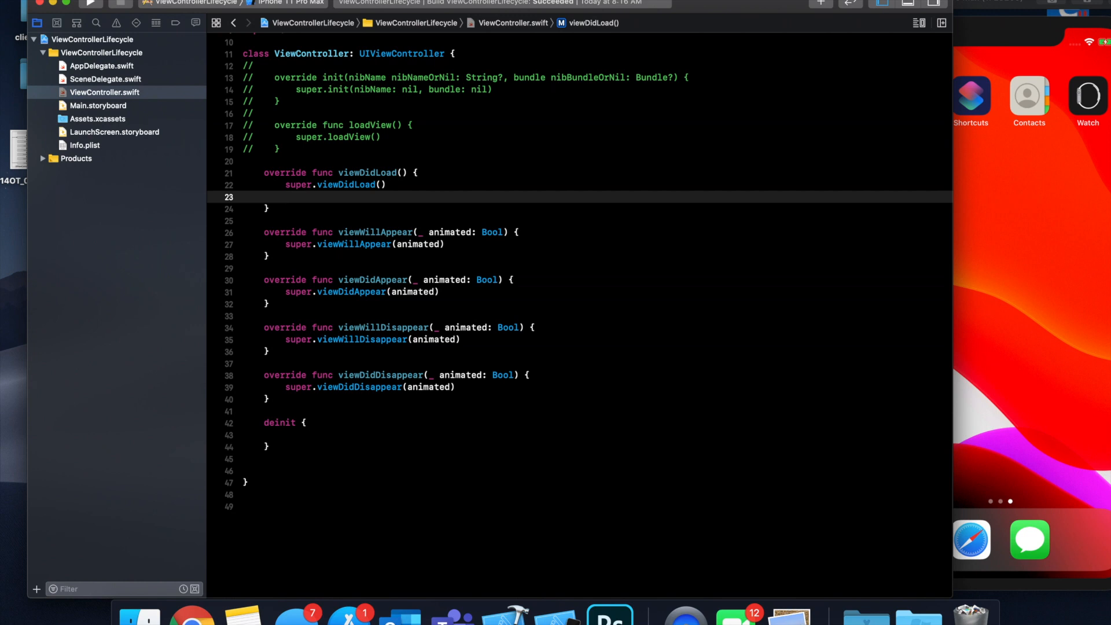
pyautogui.moveTo(577, 198)
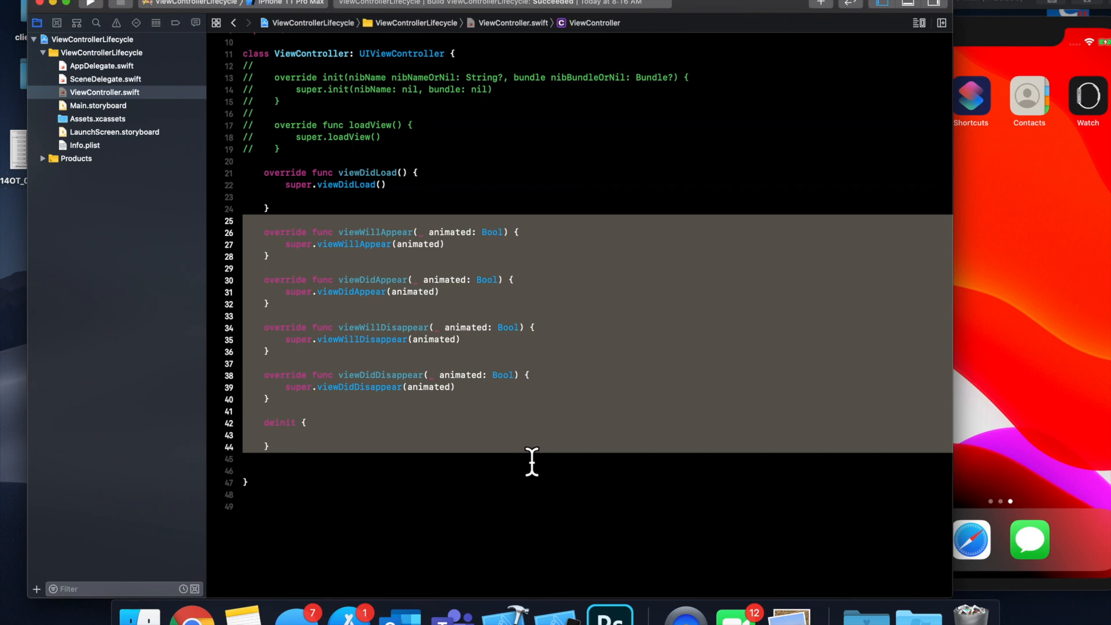
pyautogui.click(288, 196)
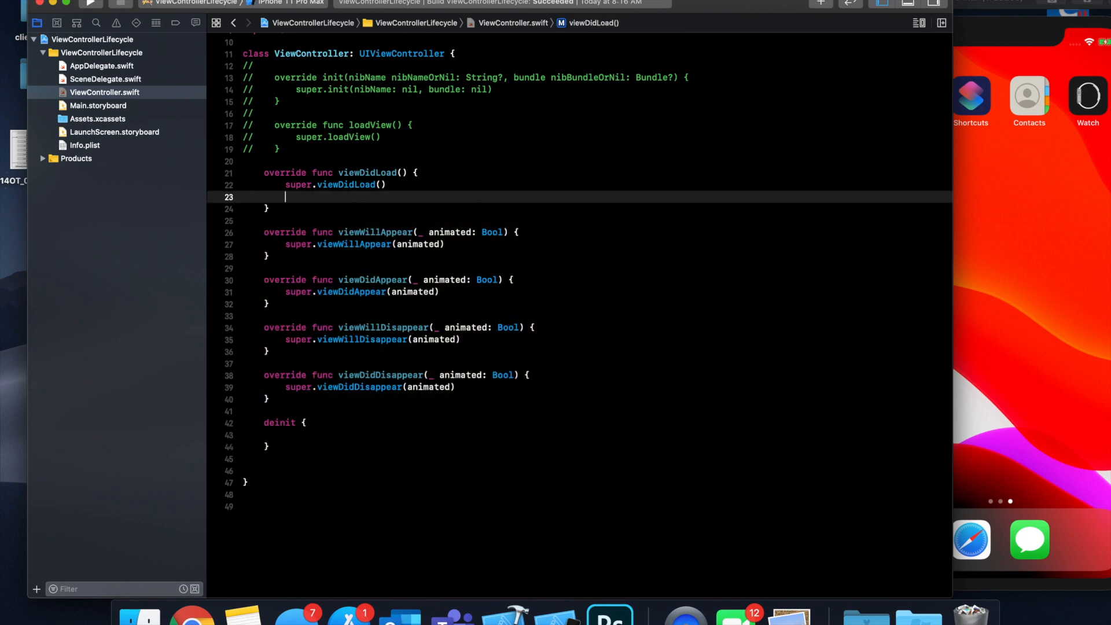
pyautogui.write('view')
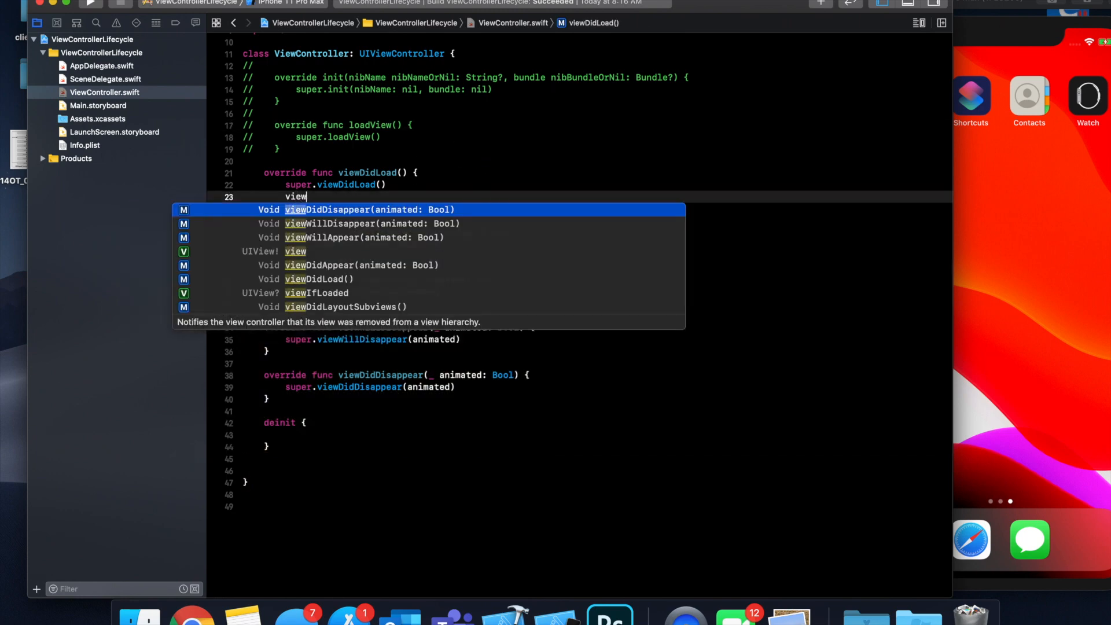
pyautogui.write('.backgroundColor = .red')
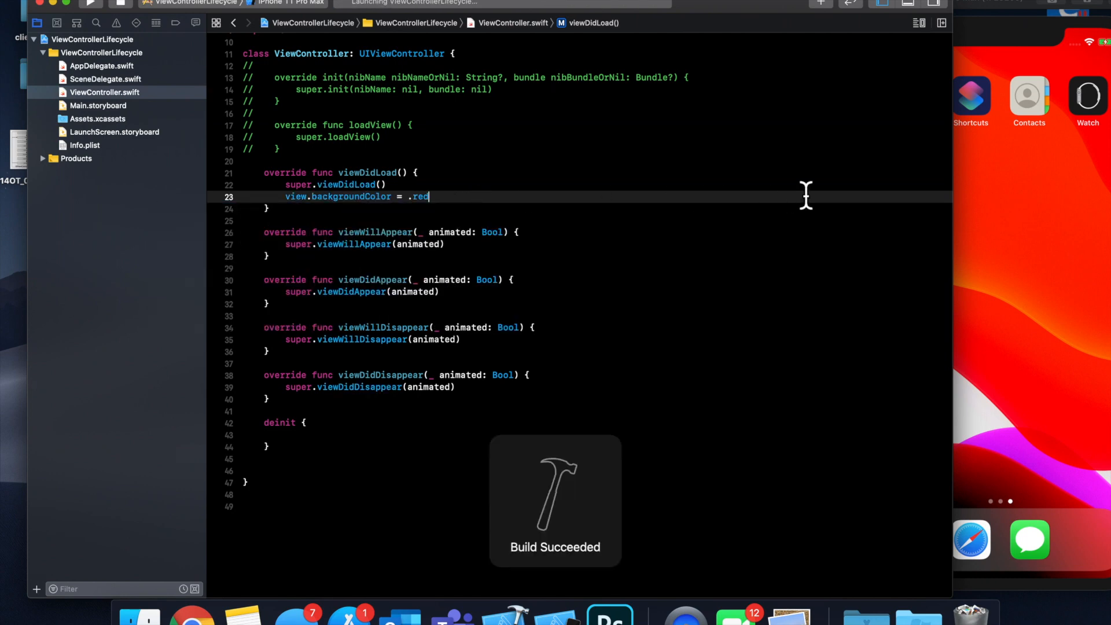
pyautogui.click(89, 4)
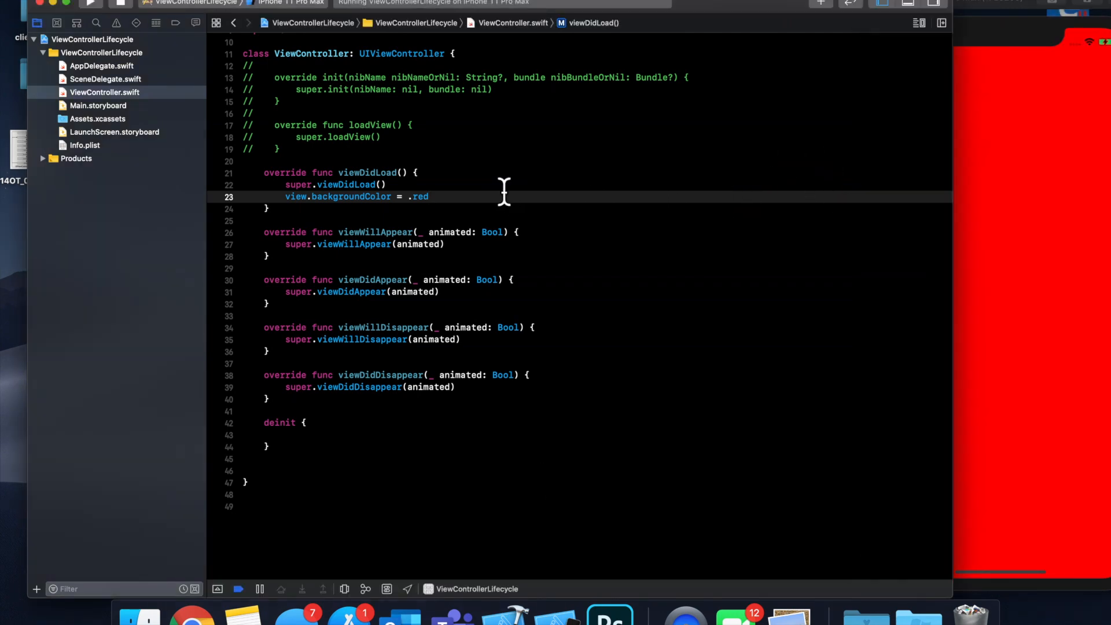
pyautogui.scroll(3)
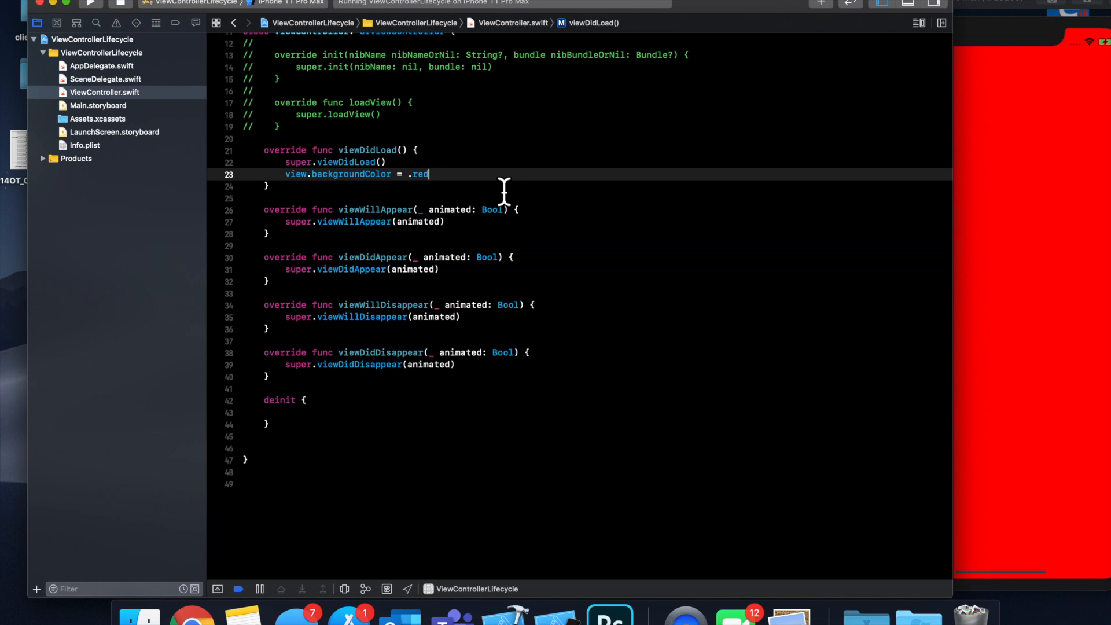
pyautogui.moveTo(493, 134)
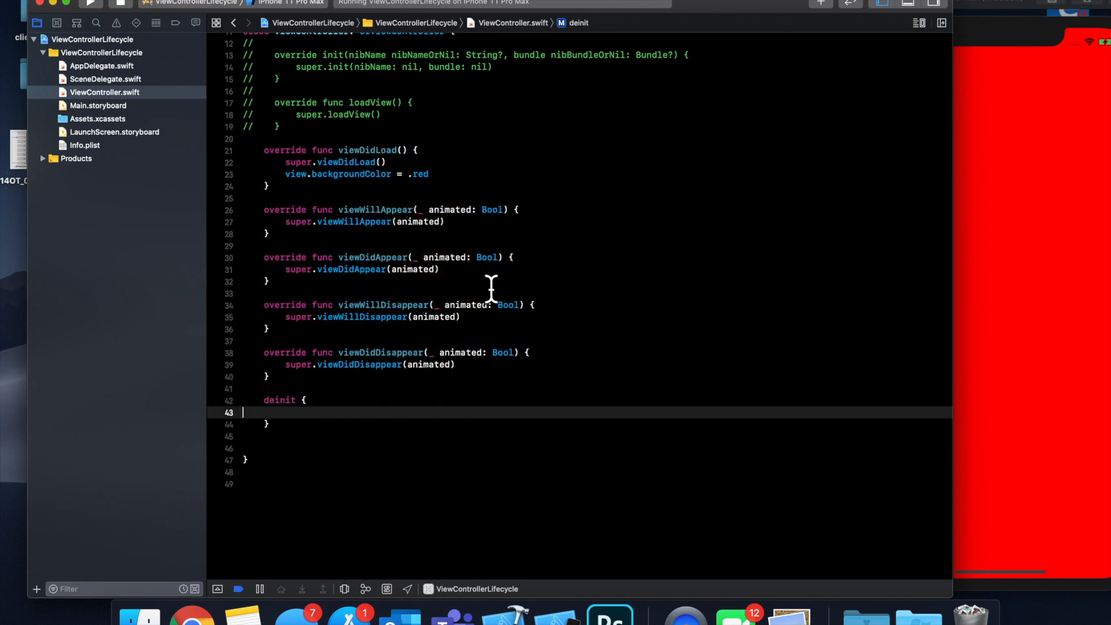
pyautogui.moveTo(397, 277)
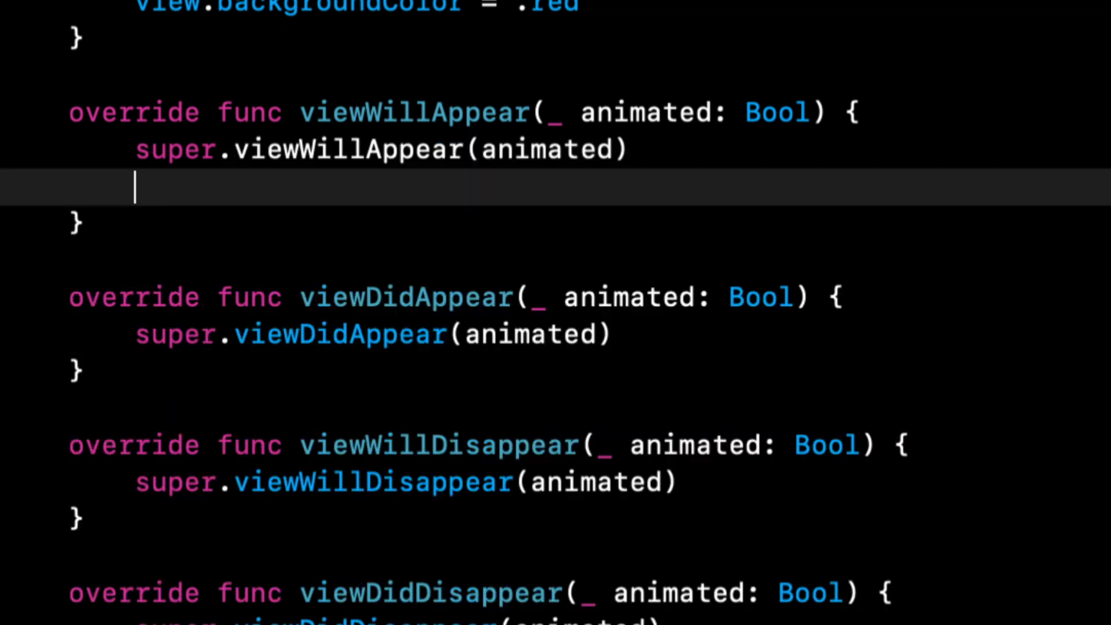
# Step: Start an empty // comment line in viewWillAppear below its super call
pyautogui.scroll(3)
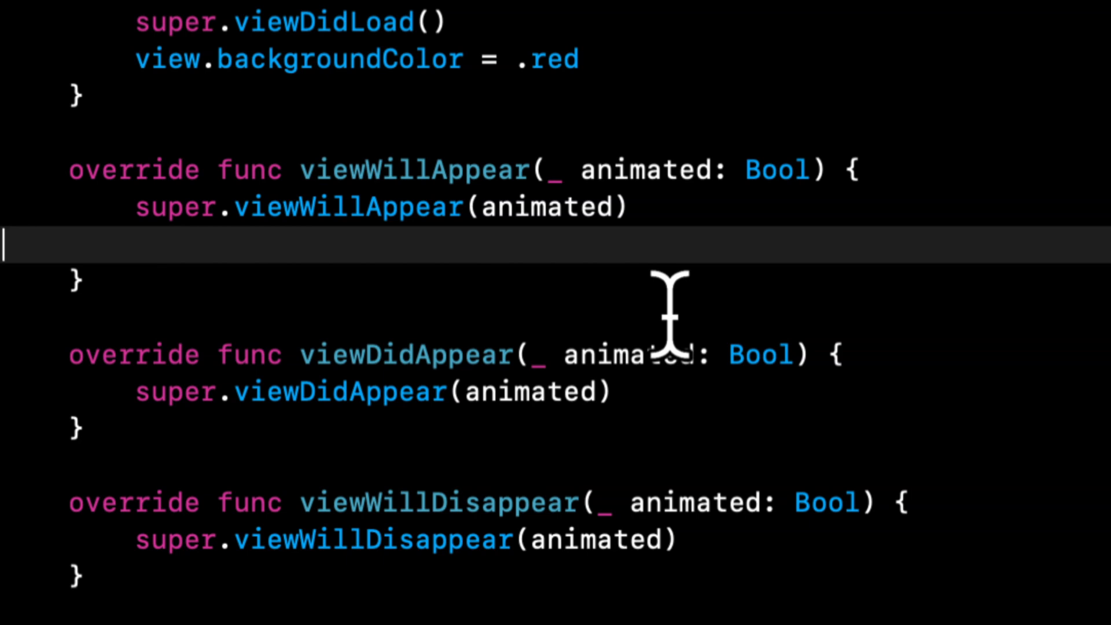
pyautogui.scroll(3)
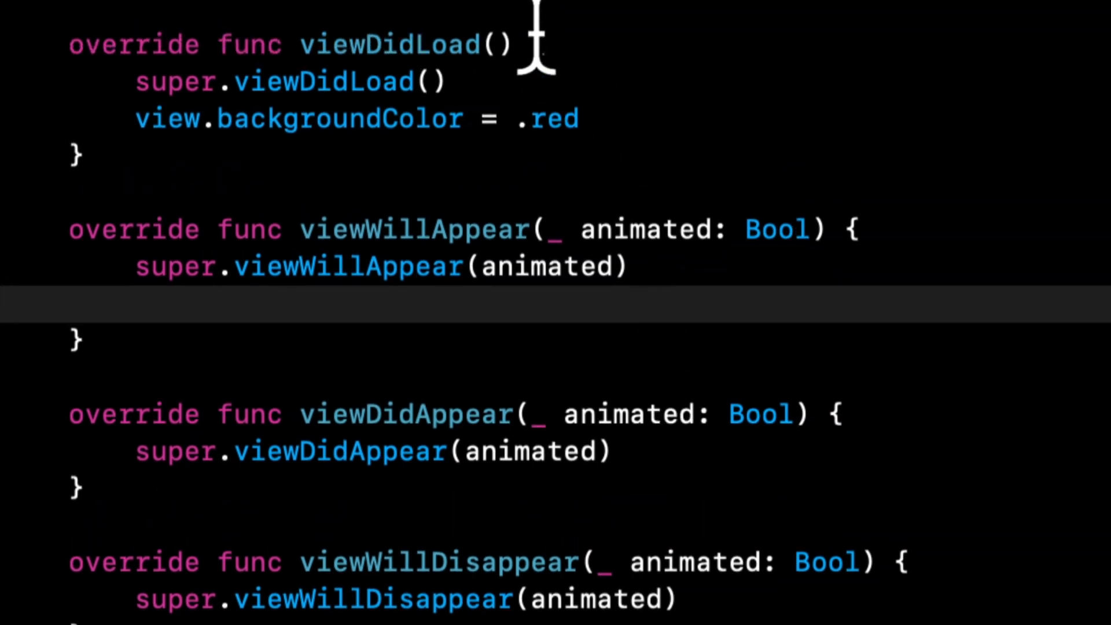
pyautogui.scroll(-3)
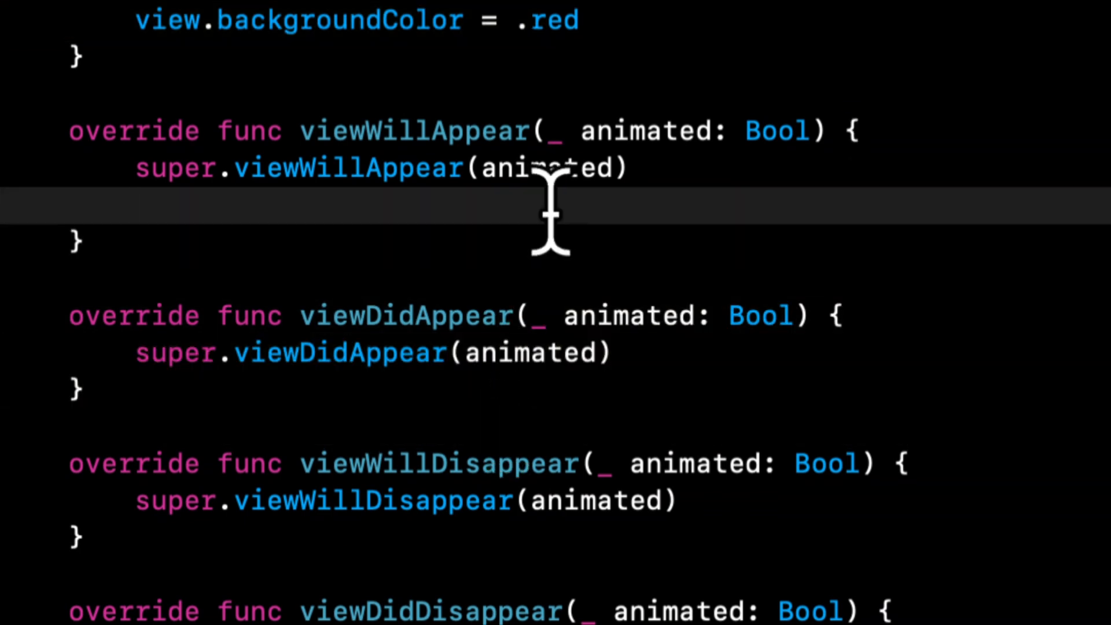
pyautogui.write('//')
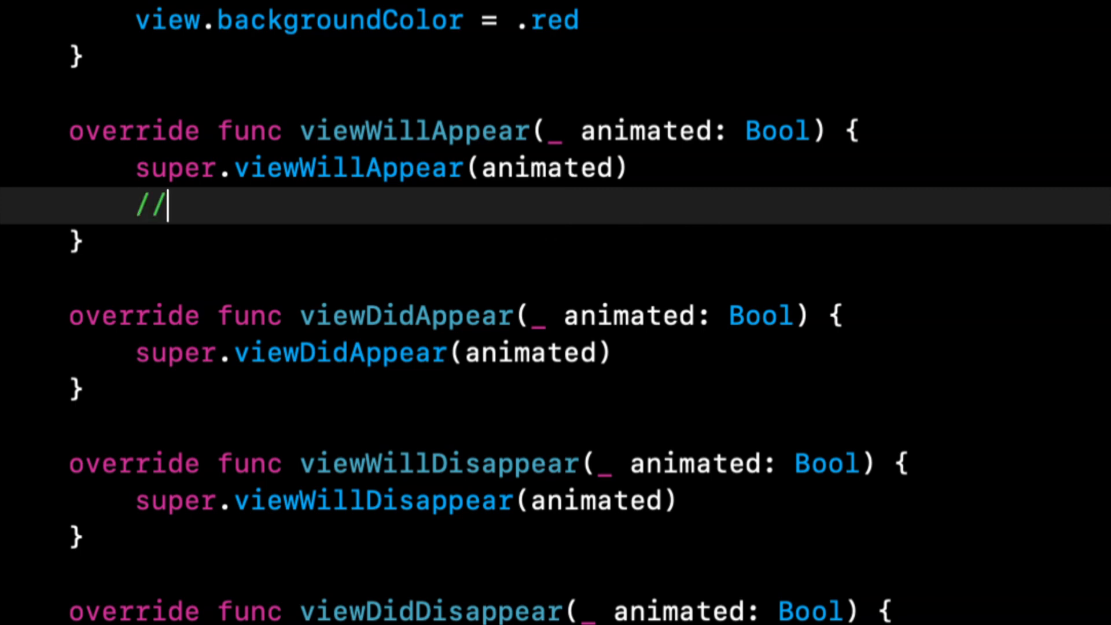
pyautogui.moveTo(577, 352)
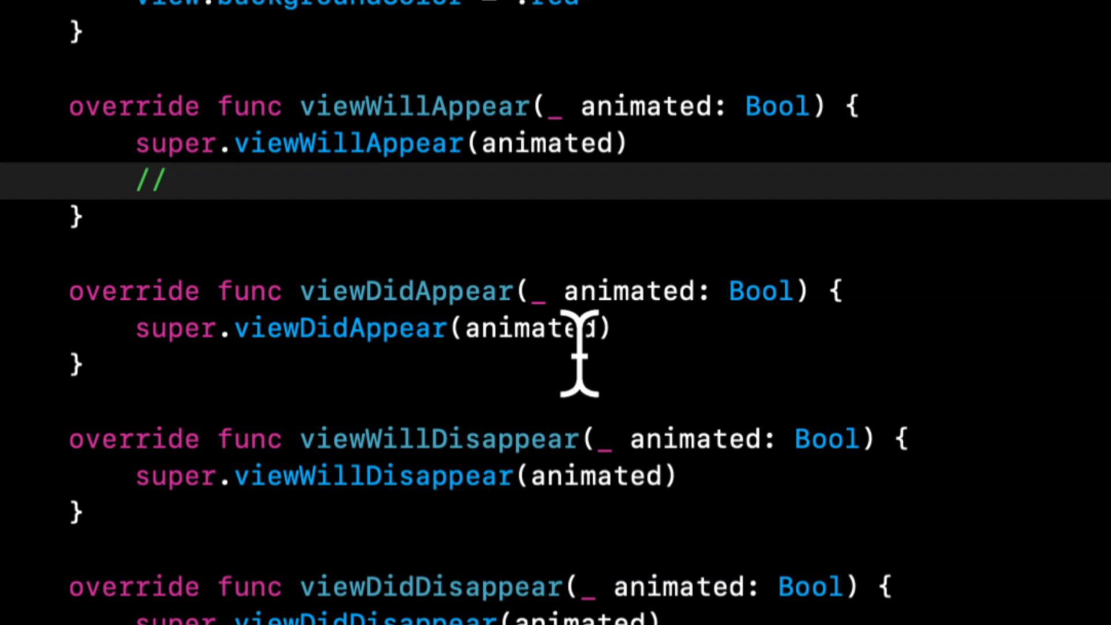
pyautogui.click(169, 181)
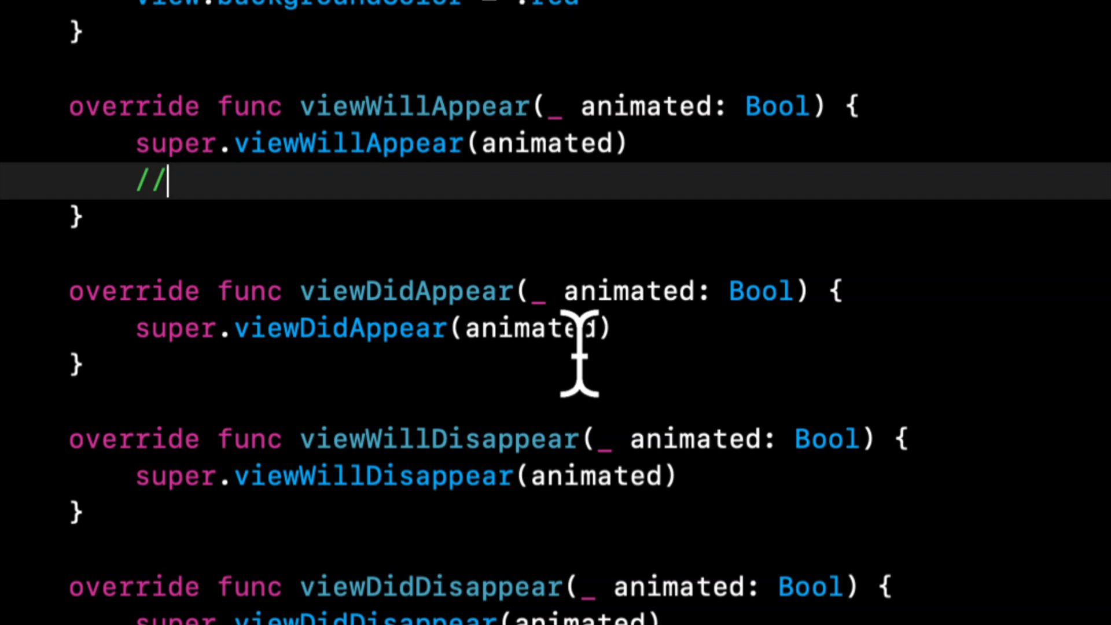
pyautogui.moveTo(564, 107)
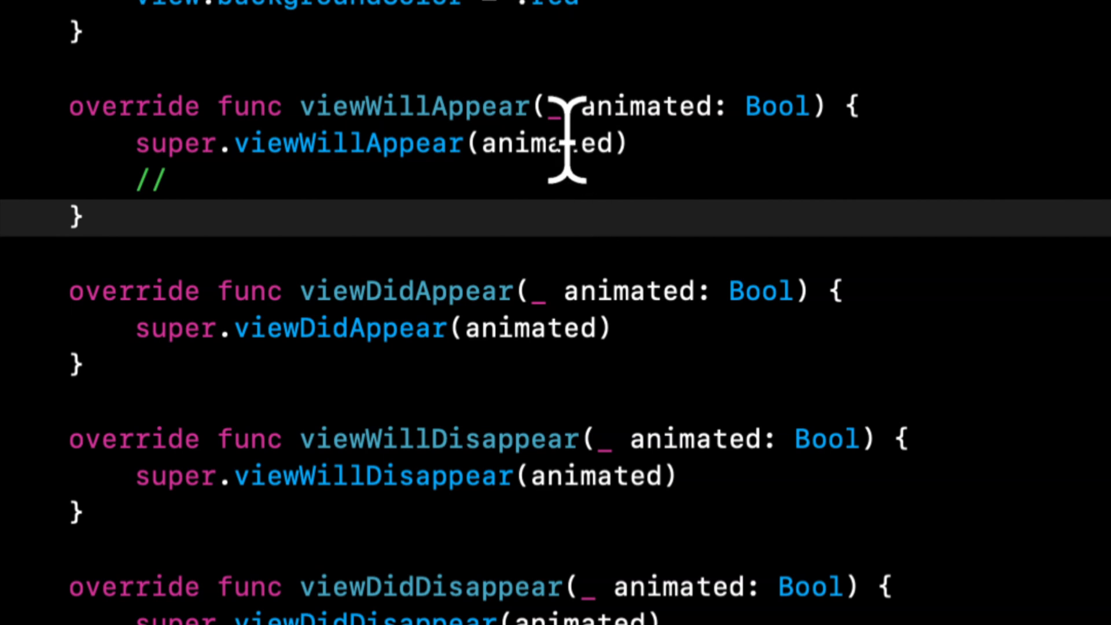
# Step: Add an '// add subviews' comment inside viewDidAppear below its super call
pyautogui.scroll(-3)
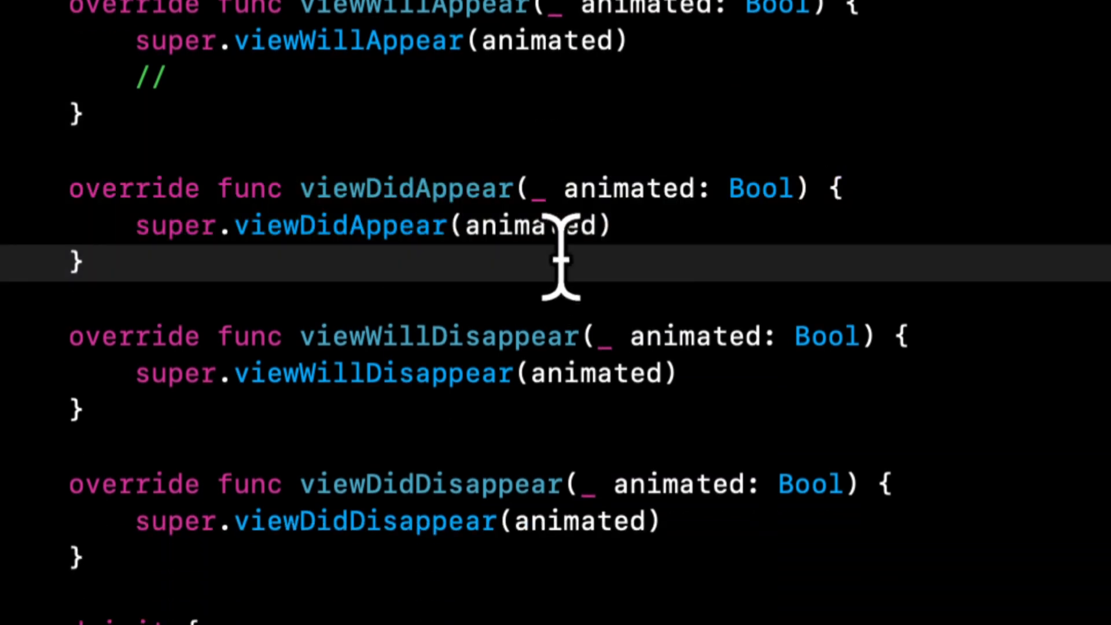
pyautogui.scroll(3)
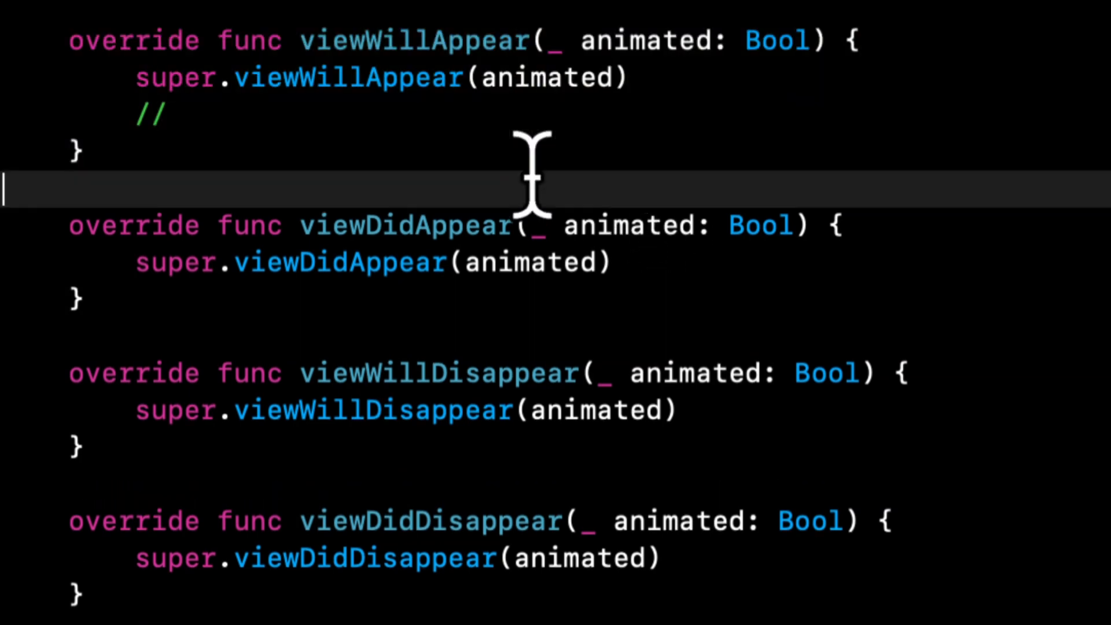
pyautogui.click(553, 319)
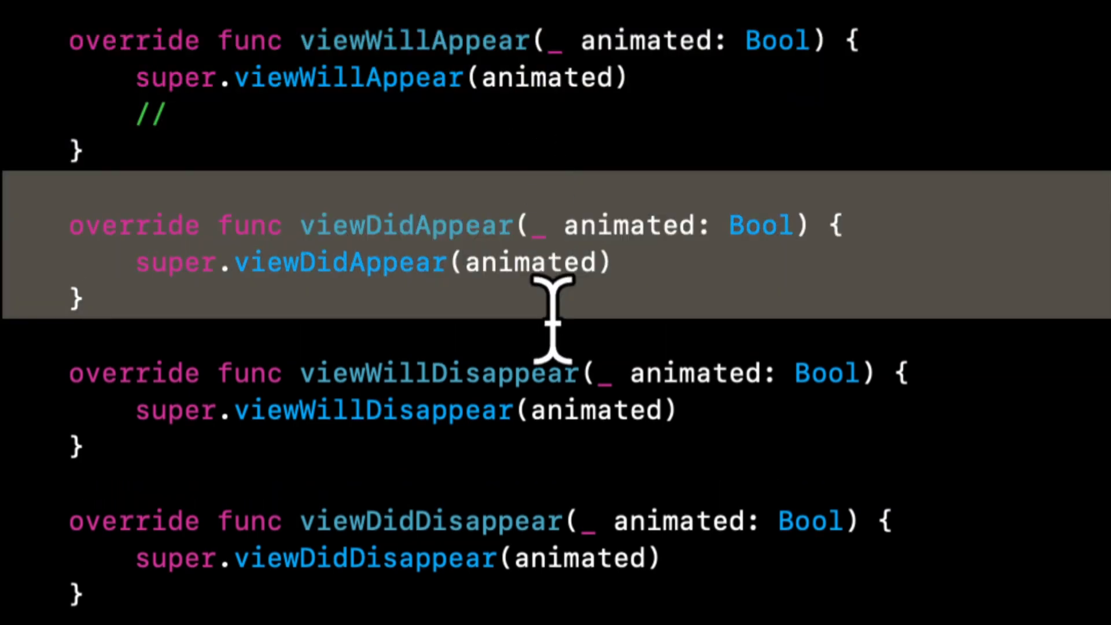
pyautogui.scroll(3)
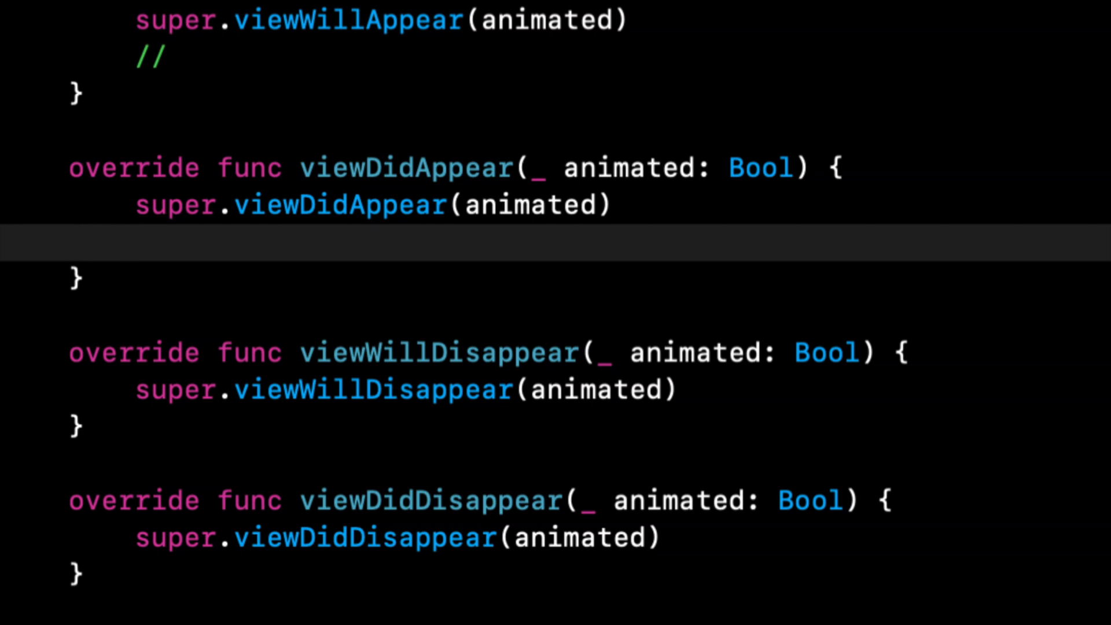
pyautogui.click(134, 243)
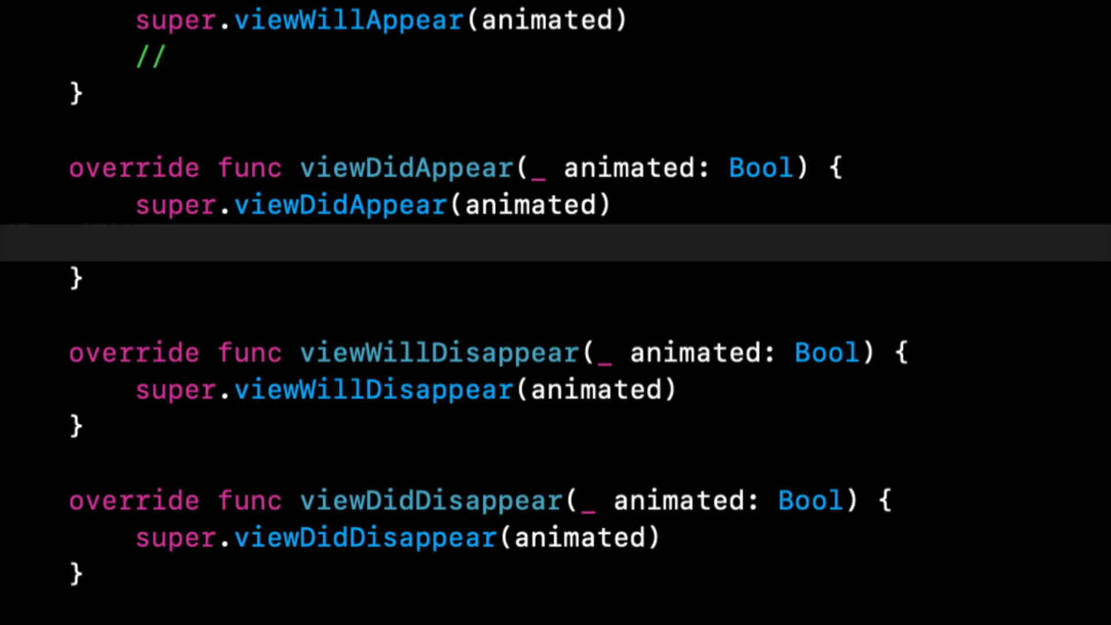
pyautogui.click(134, 244)
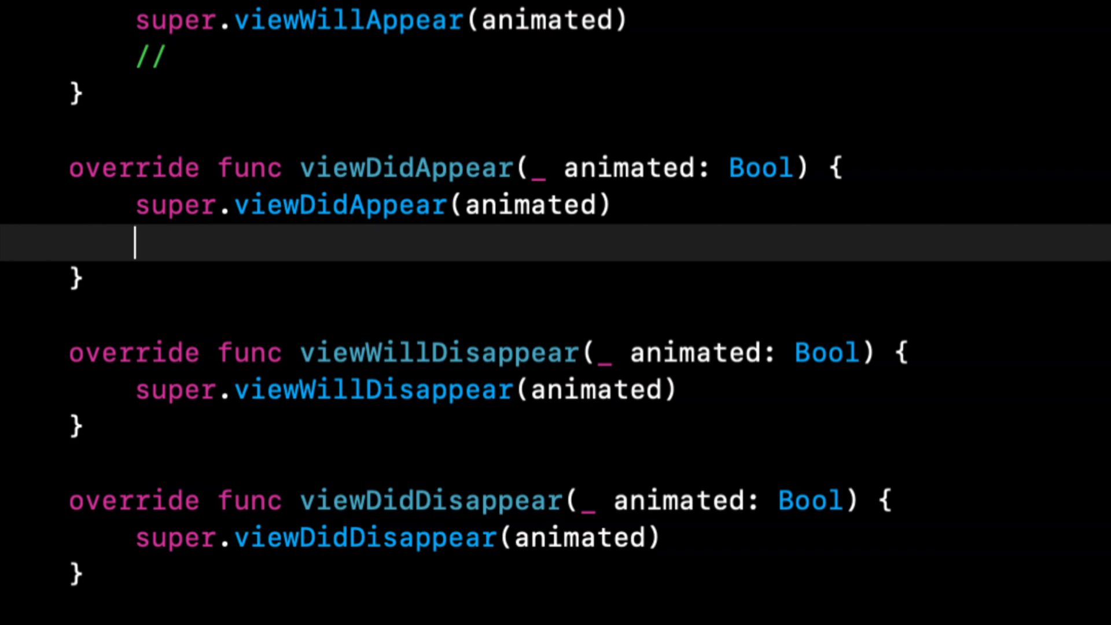
pyautogui.write('//')
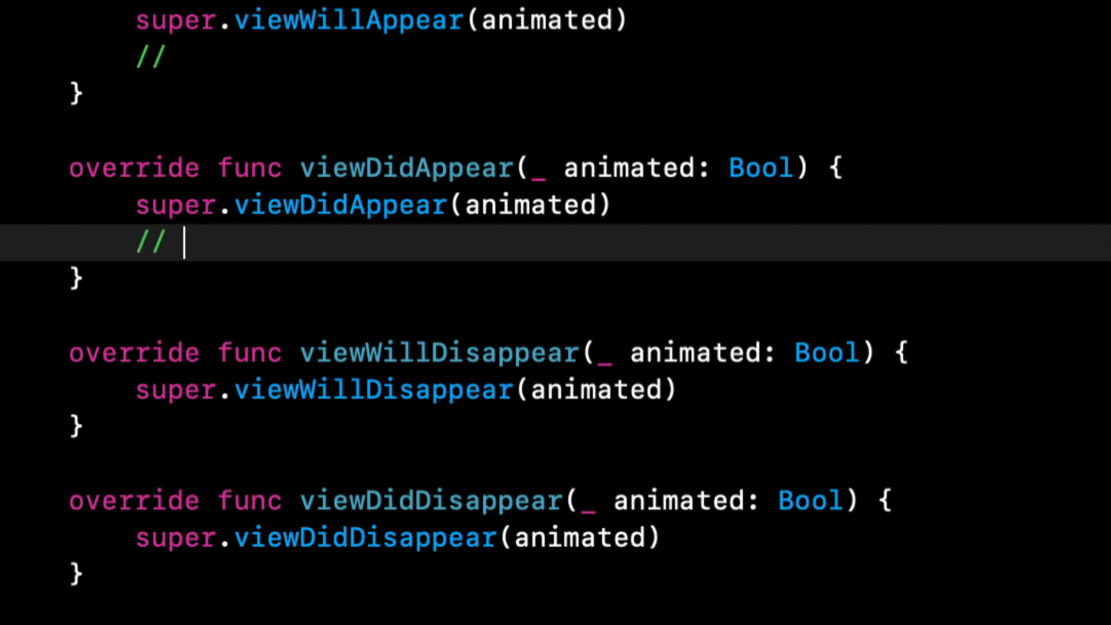
pyautogui.write('add subviews')
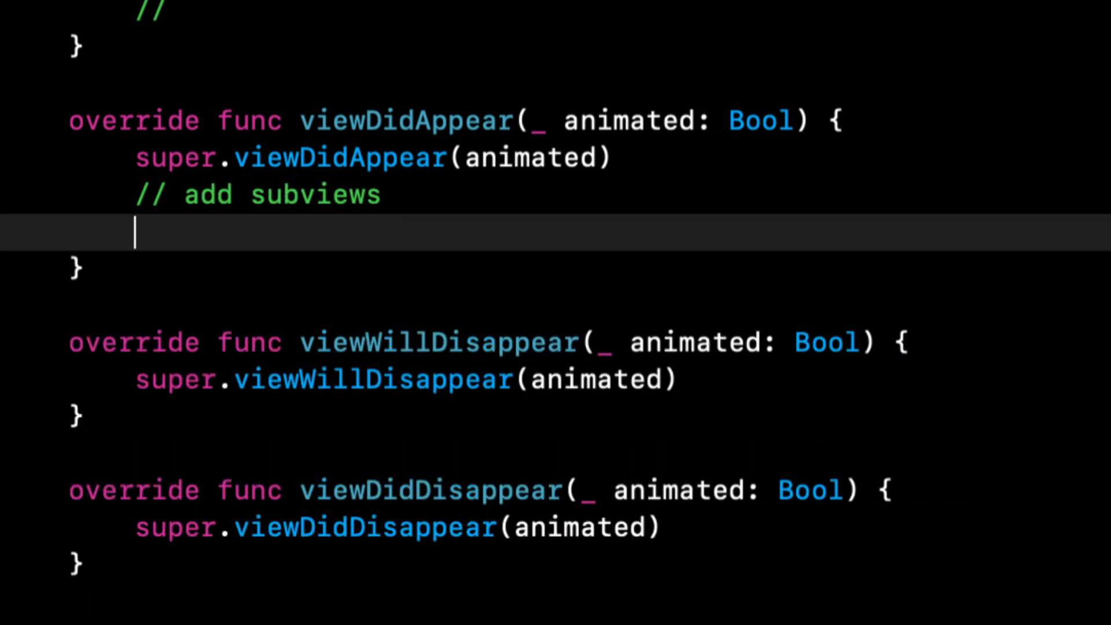
# Step: Add '// show spinner' and '// we can prompt password' comments beneath it
pyautogui.write('//')
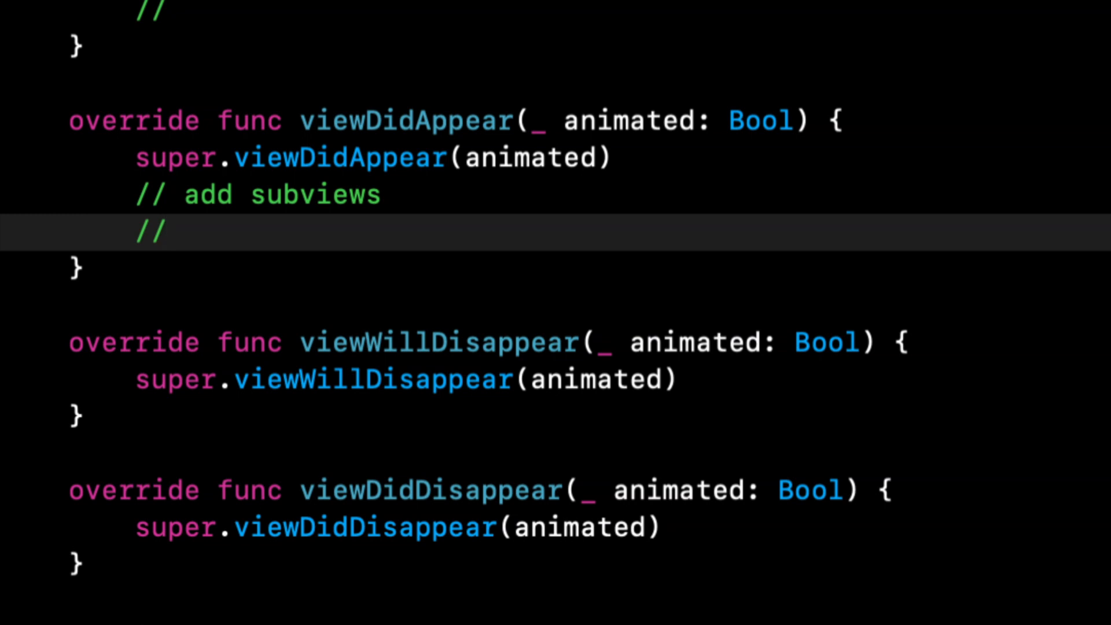
pyautogui.write('show spinner')
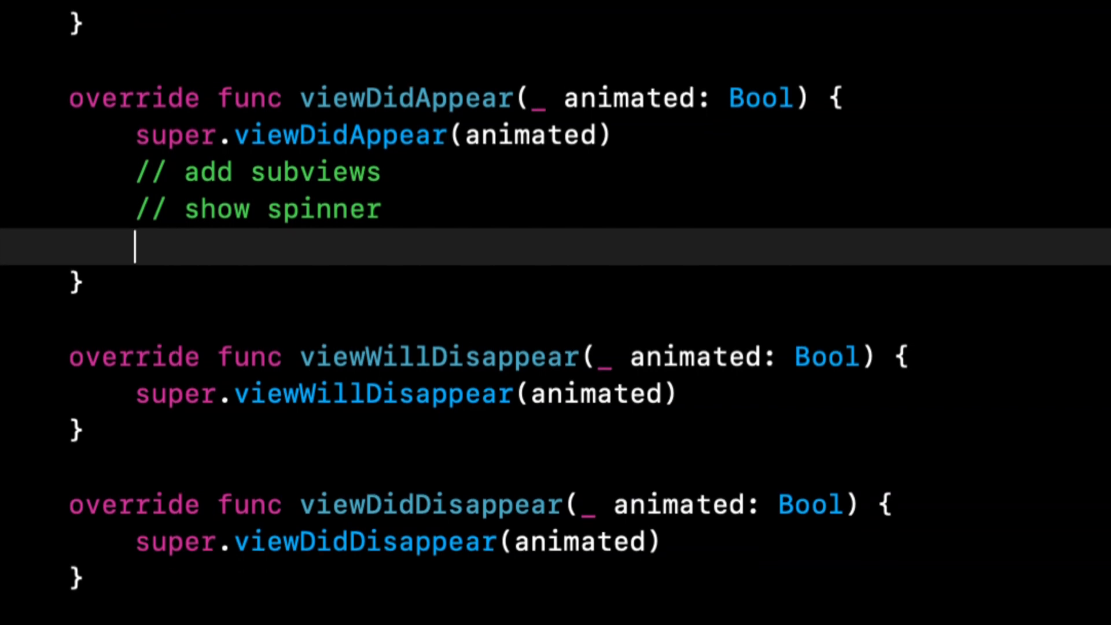
pyautogui.write('//')
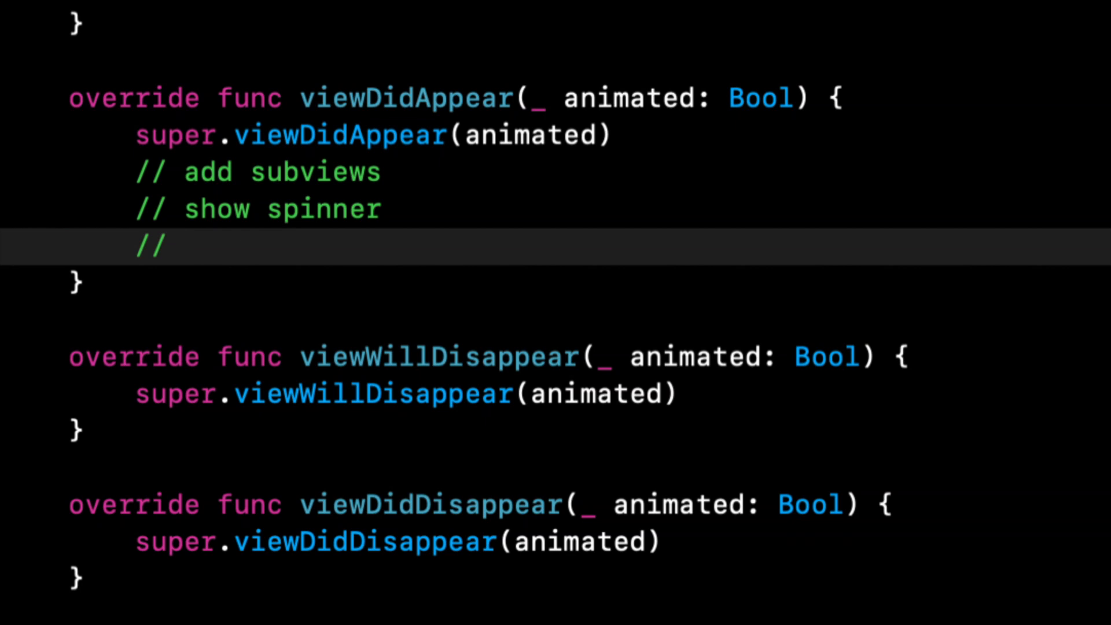
pyautogui.write('we can pro')
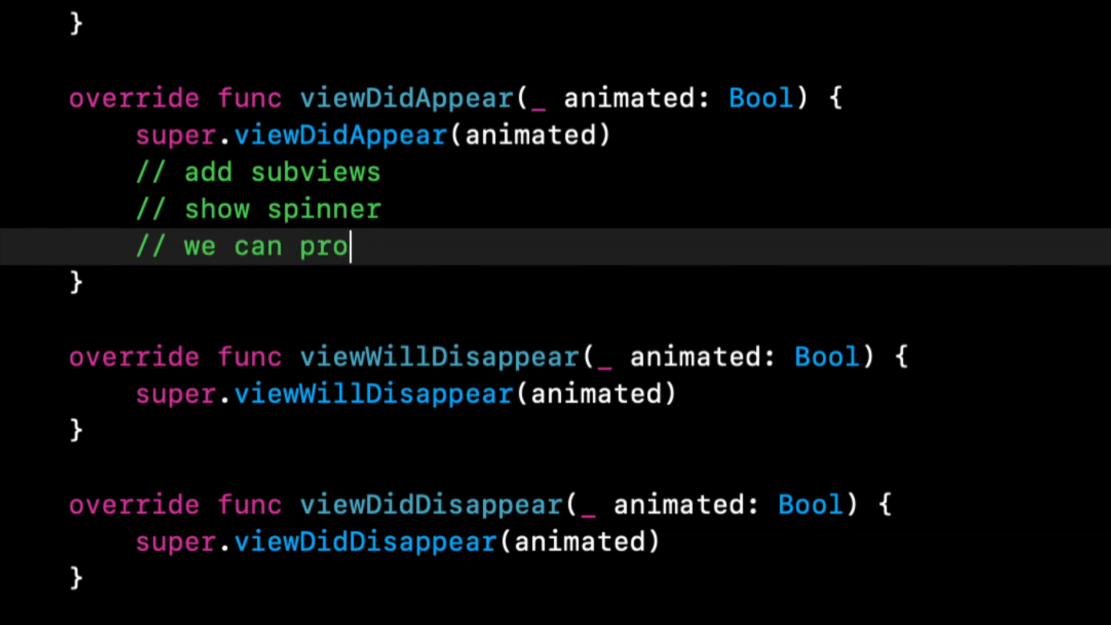
pyautogui.write('mpt password')
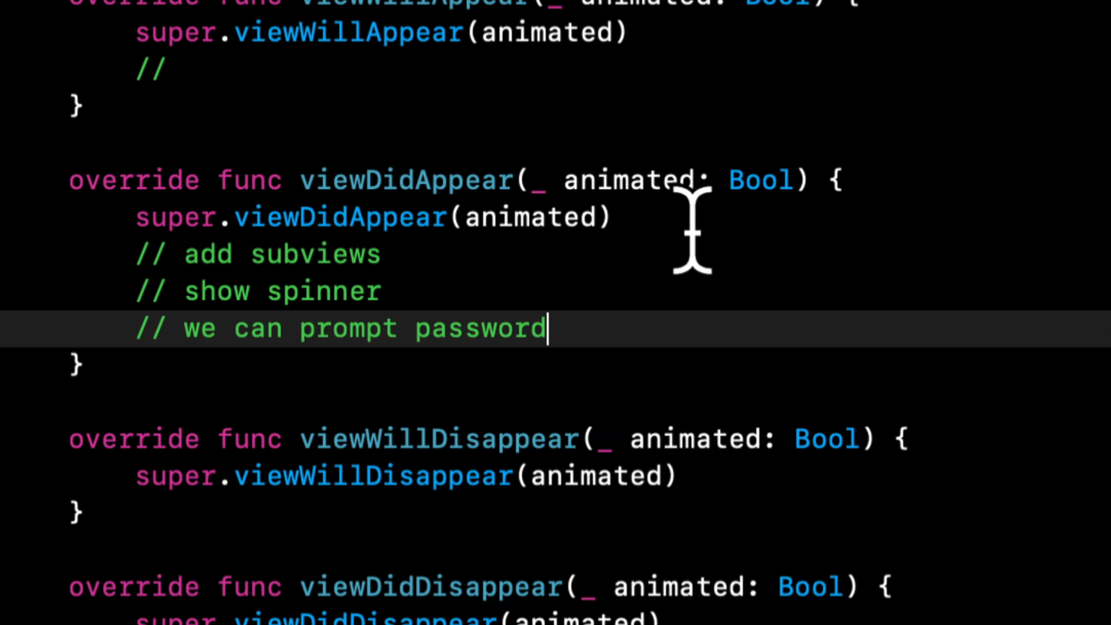
pyautogui.scroll(3)
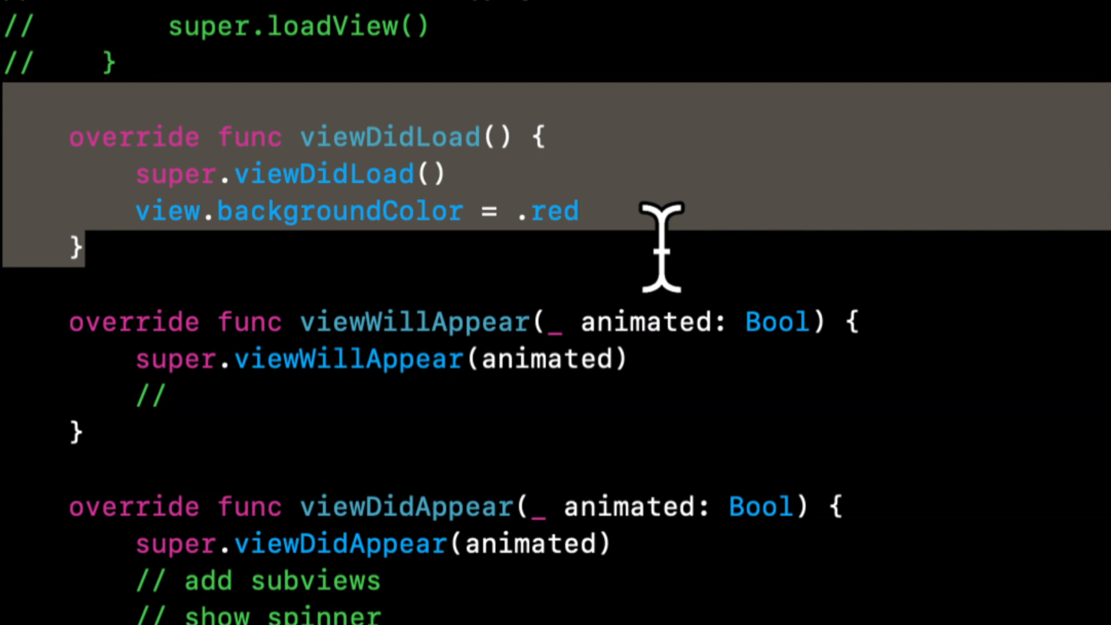
pyautogui.moveTo(662, 241)
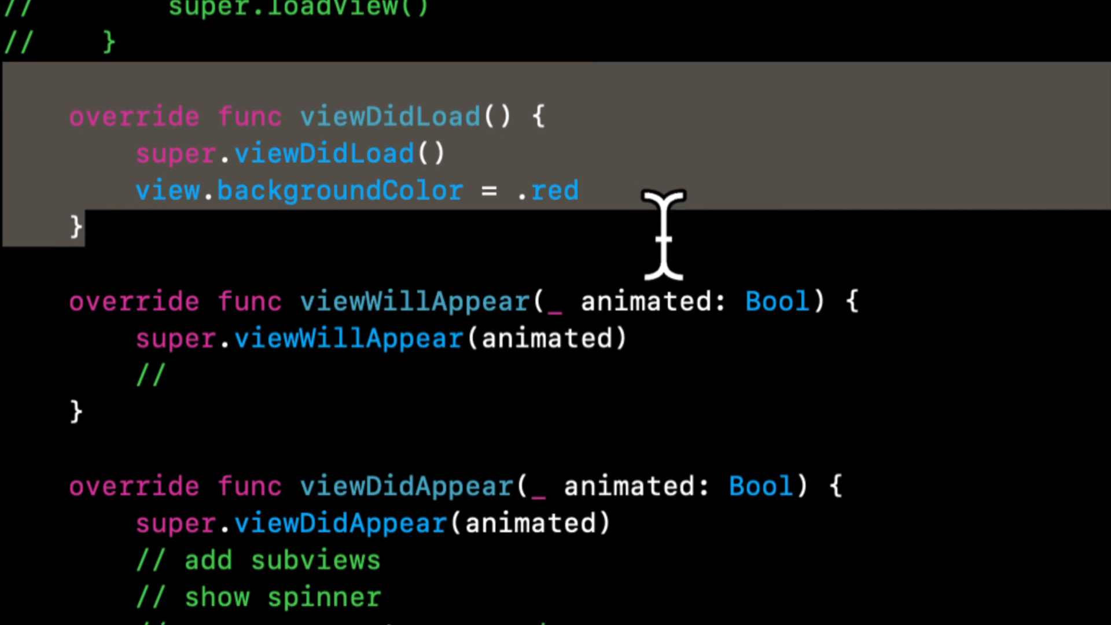
pyautogui.scroll(-3)
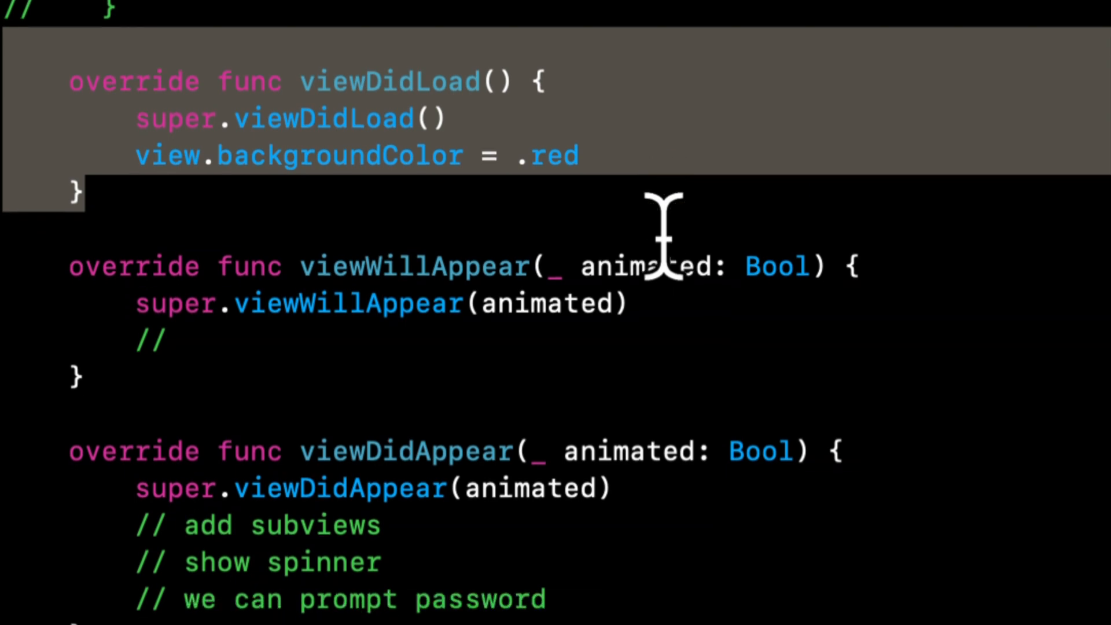
pyautogui.scroll(-3)
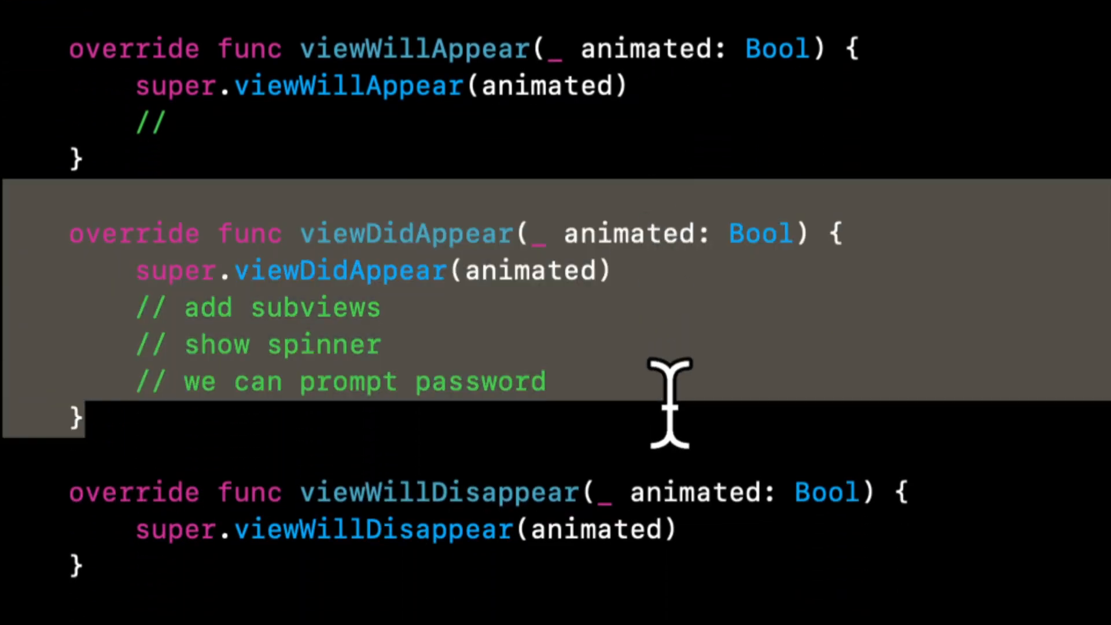
pyautogui.click(545, 381)
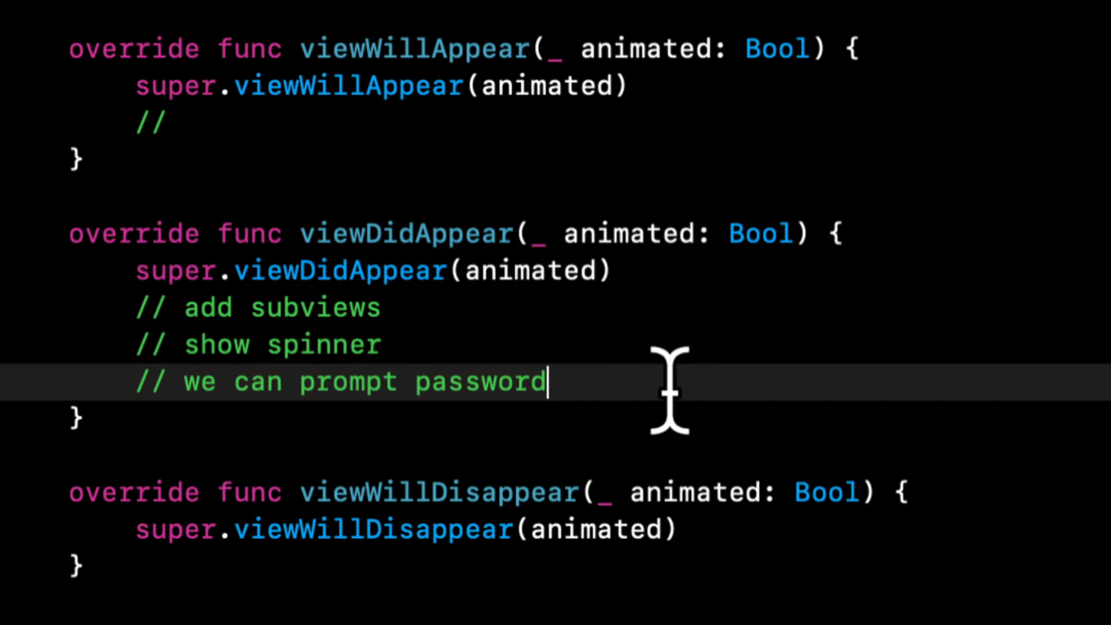
pyautogui.scroll(3)
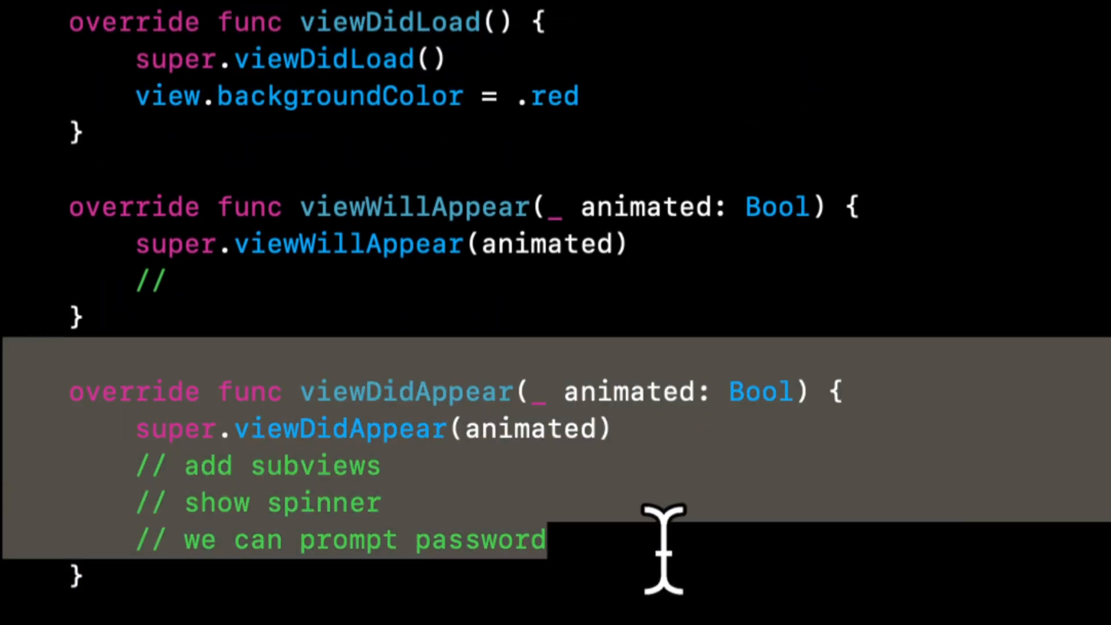
pyautogui.scroll(-3)
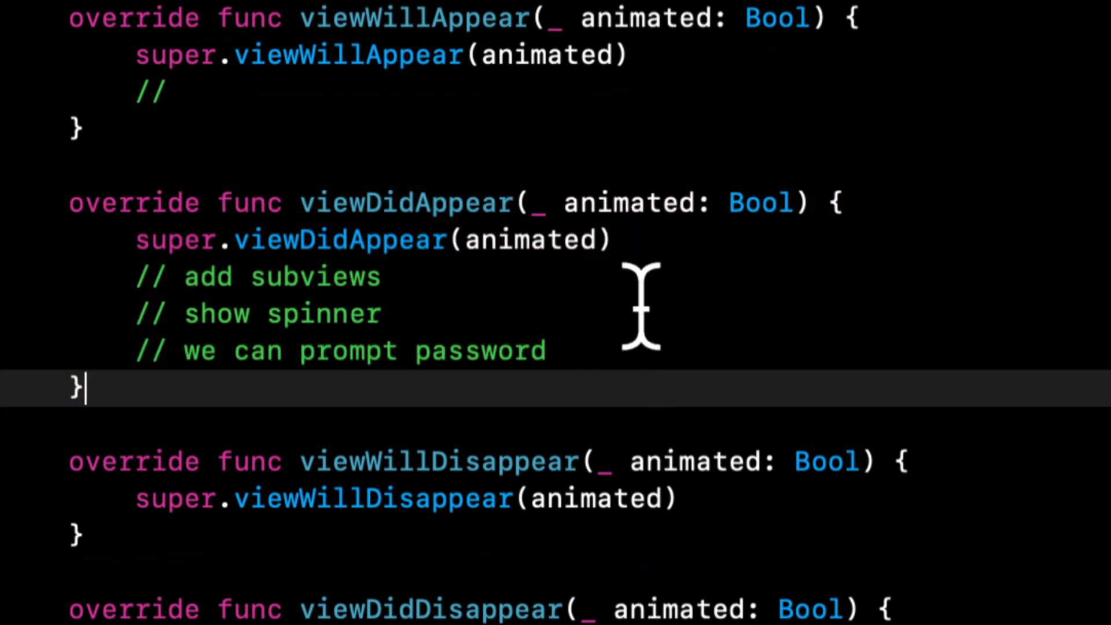
pyautogui.moveTo(648, 290)
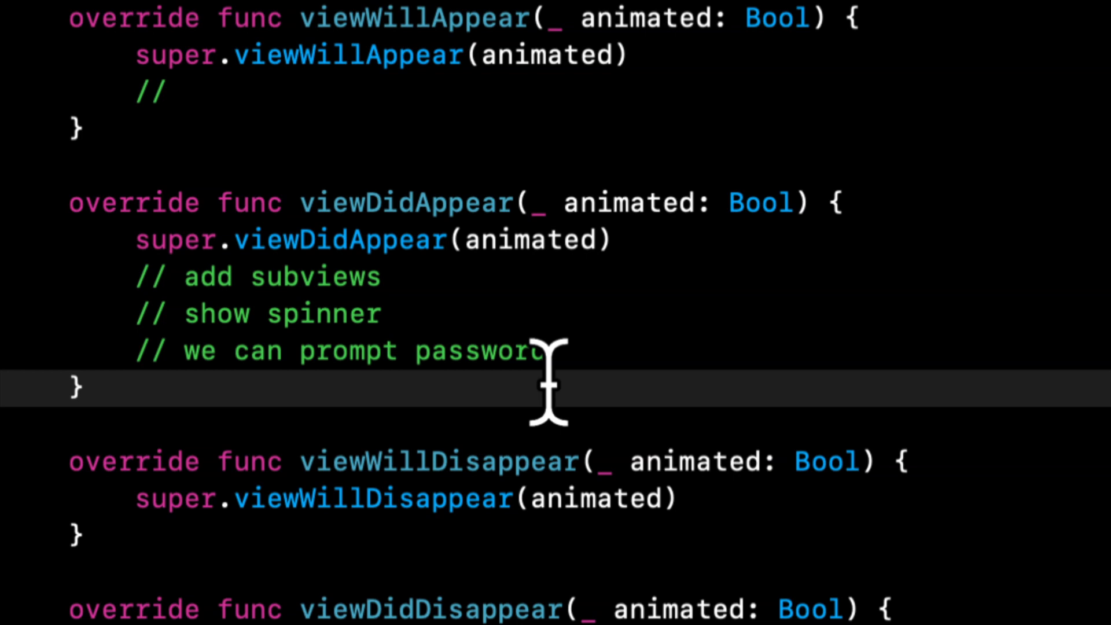
pyautogui.scroll(-3)
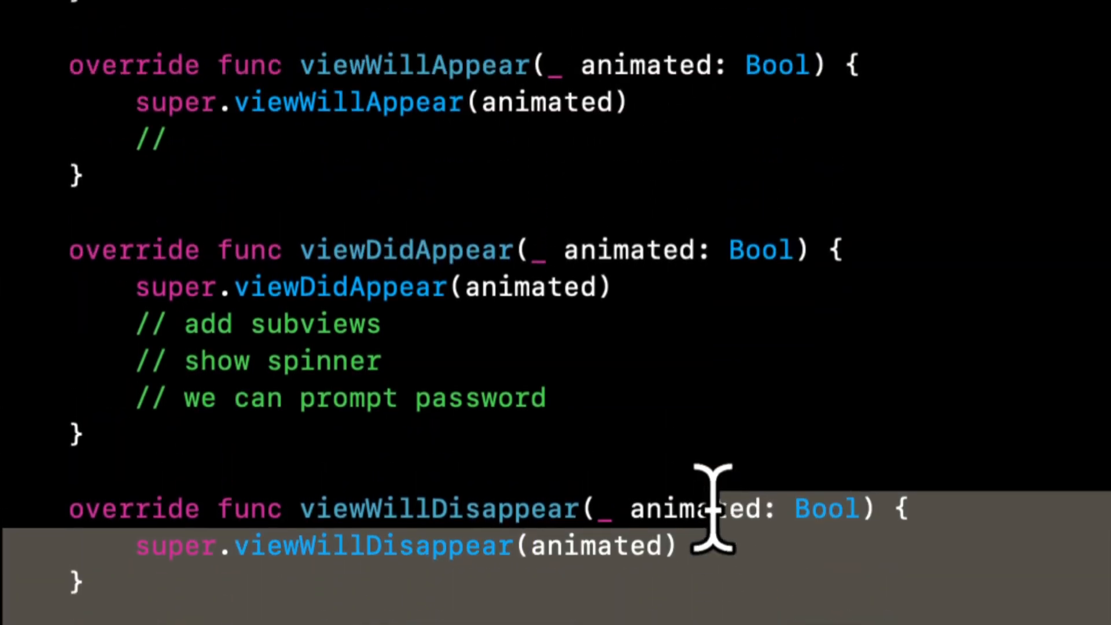
pyautogui.scroll(-3)
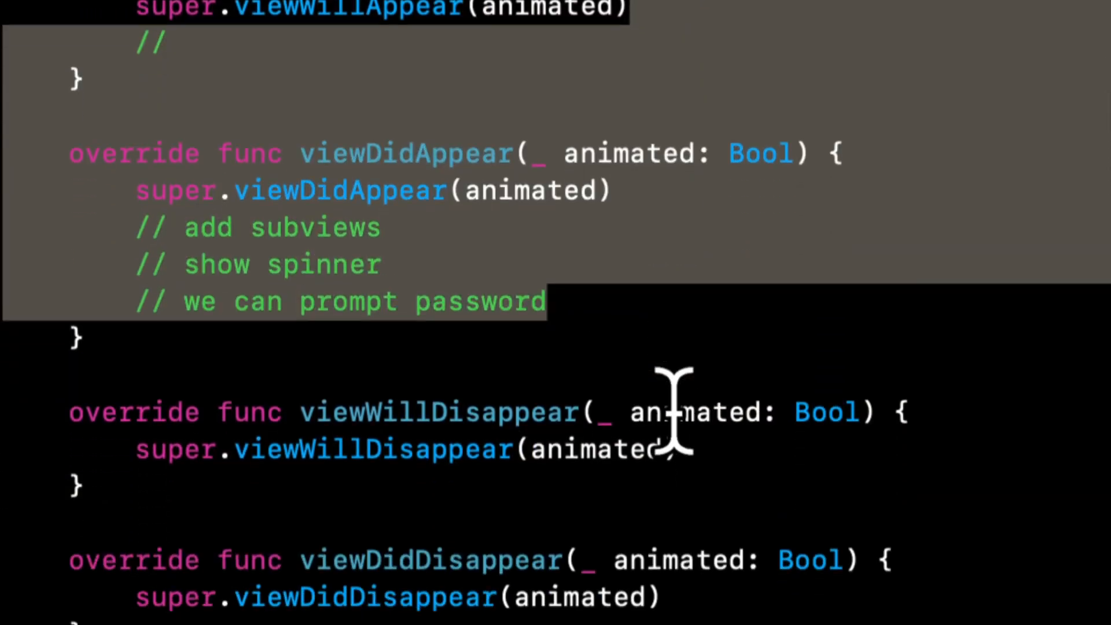
pyautogui.scroll(-3)
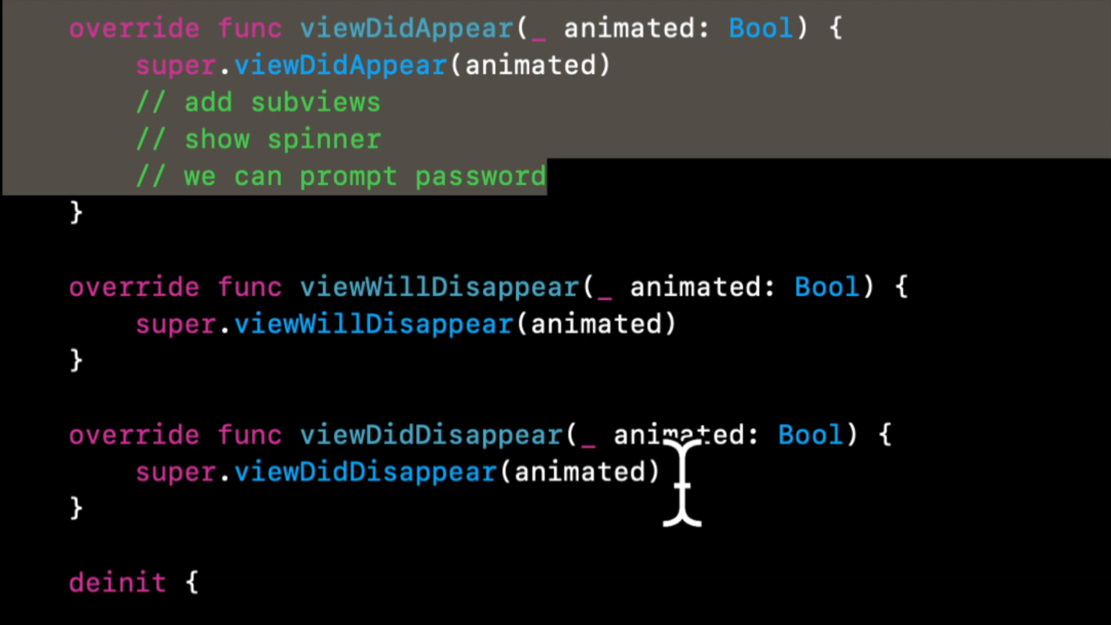
pyautogui.scroll(-3)
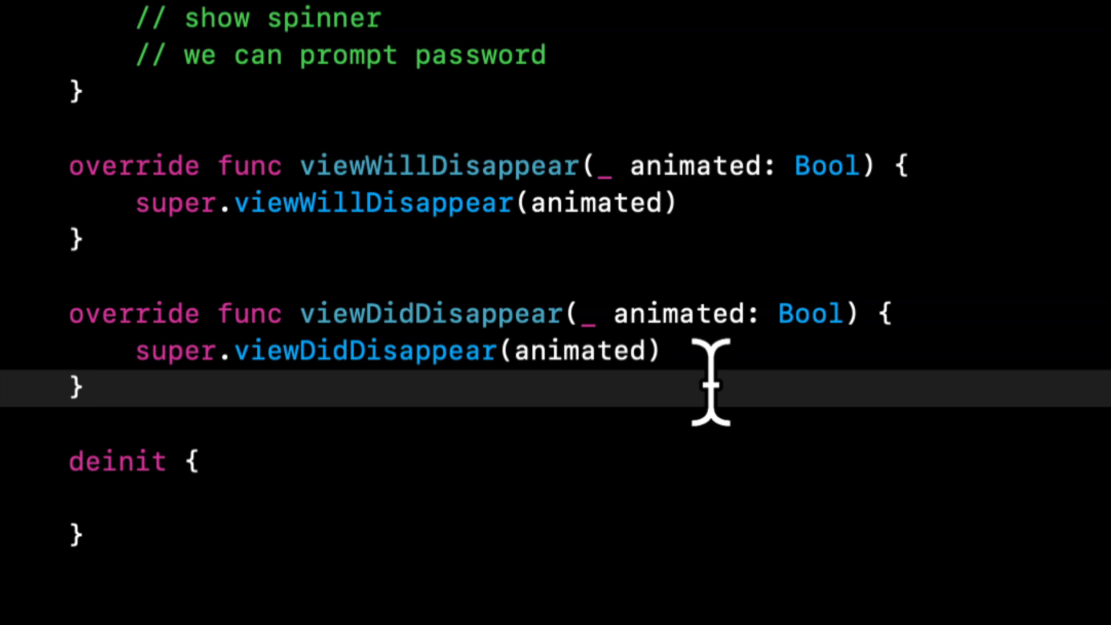
pyautogui.click(85, 388)
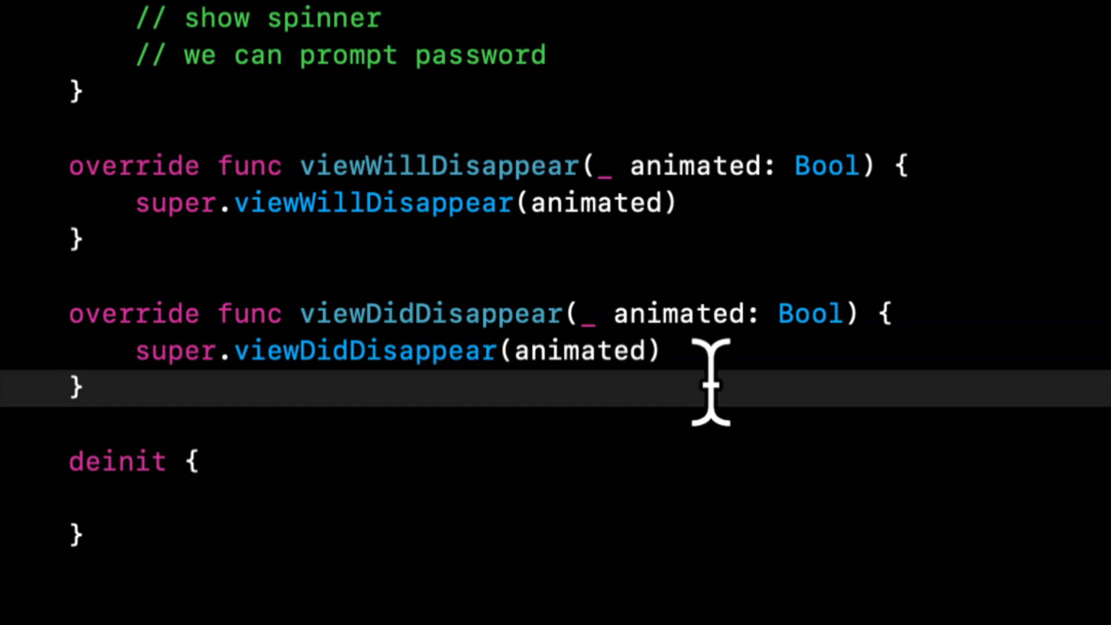
pyautogui.click(81, 388)
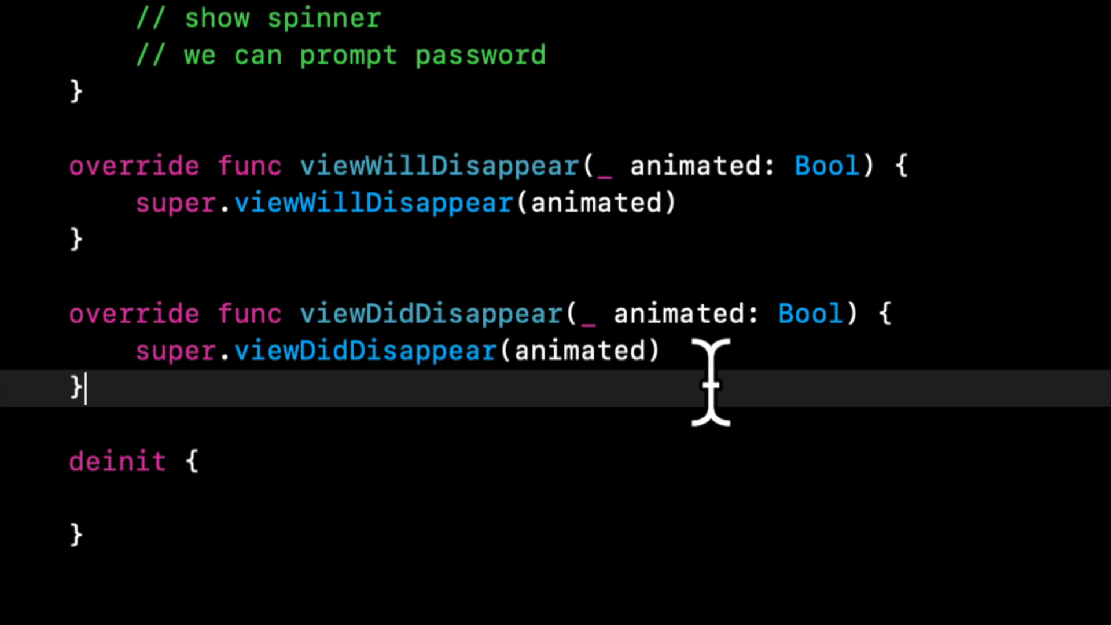
pyautogui.scroll(-3)
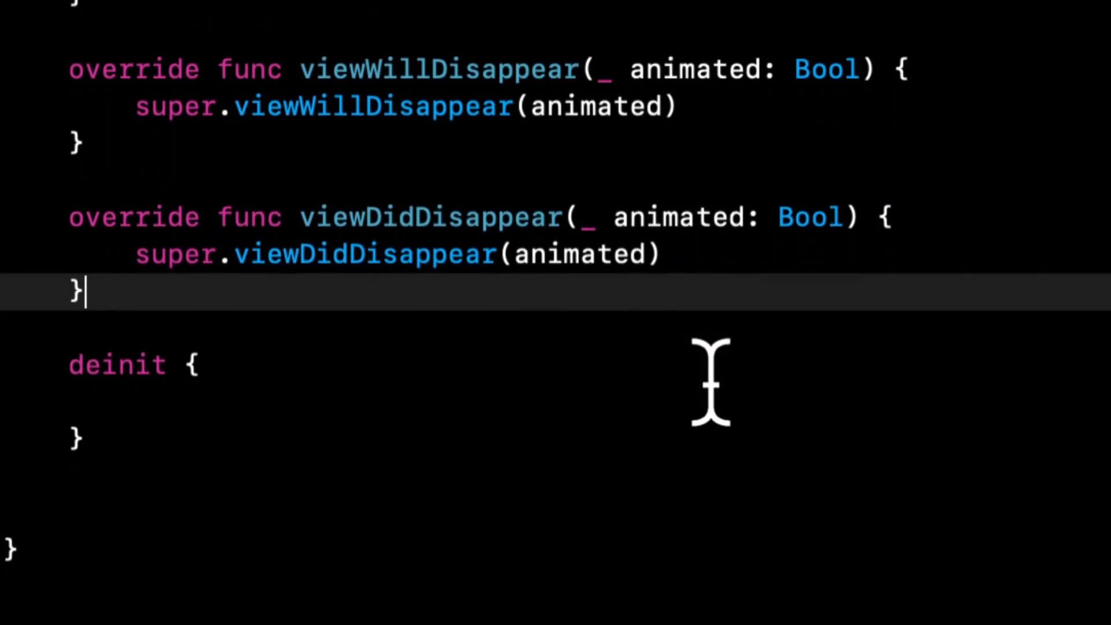
pyautogui.click(134, 404)
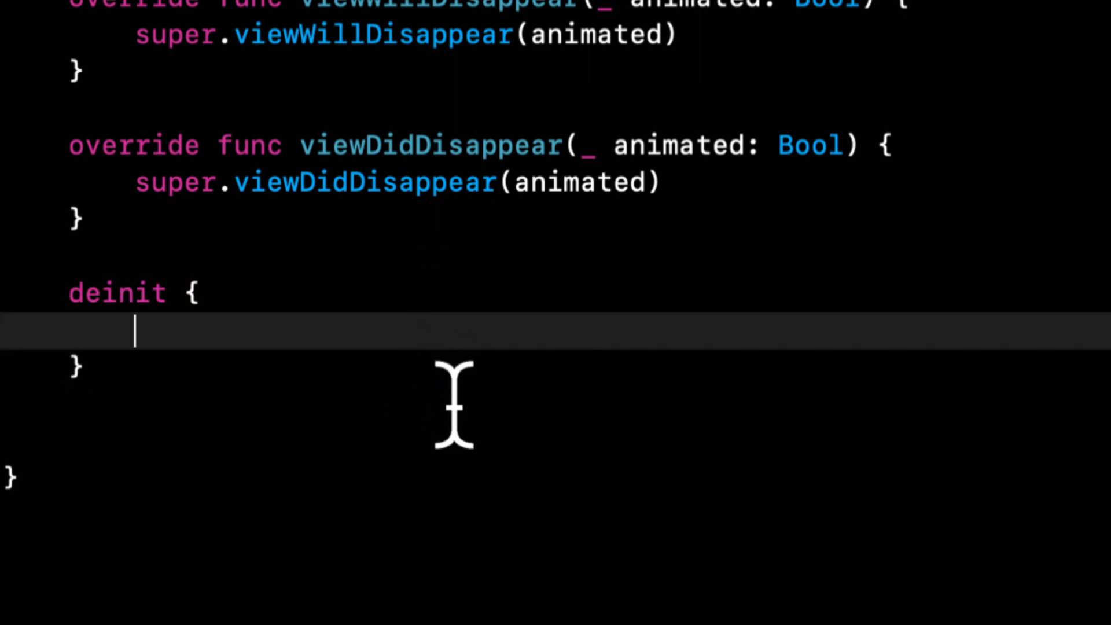
# Step: Call NotificationCenter.default.removeObserver(self) inside deinit
pyautogui.write('NotificationCenter.default.removeObserver(observer: Any')
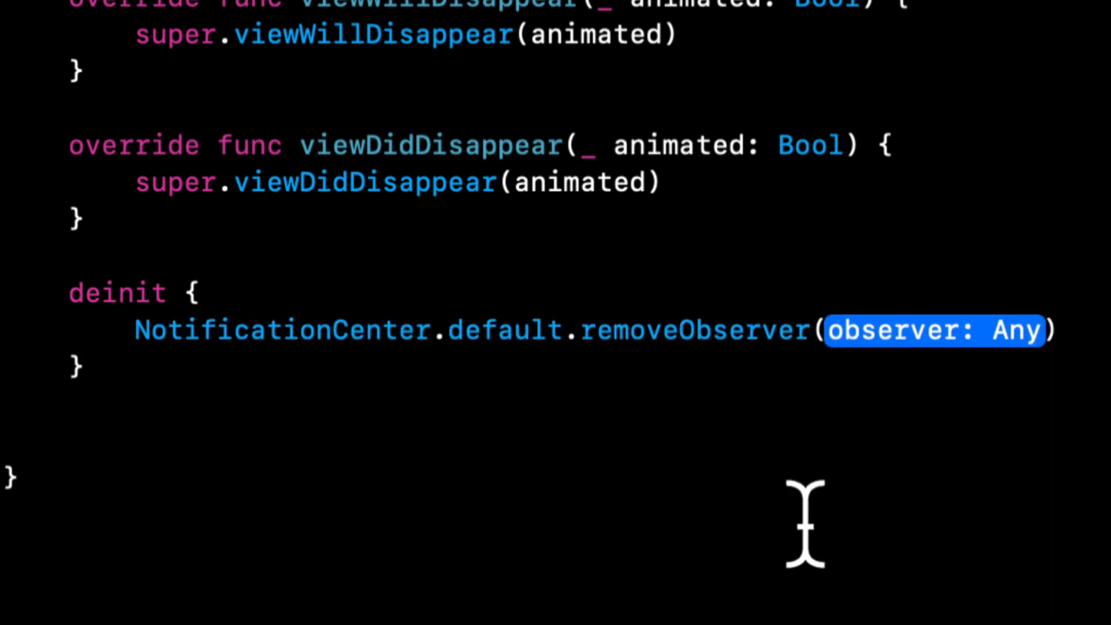
pyautogui.write('self')
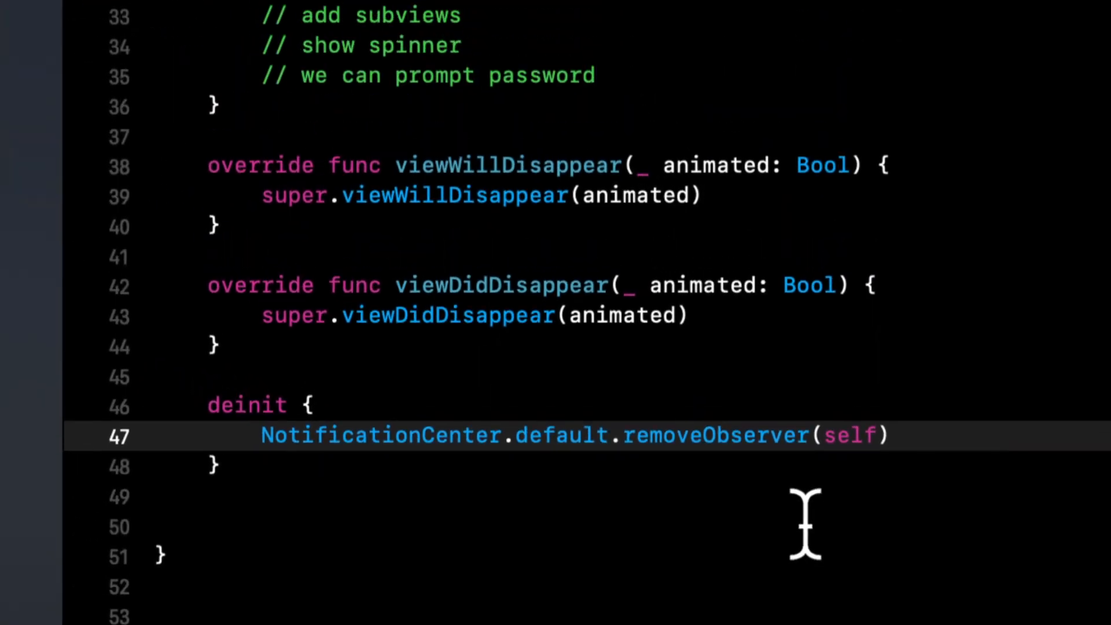
pyautogui.scroll(3)
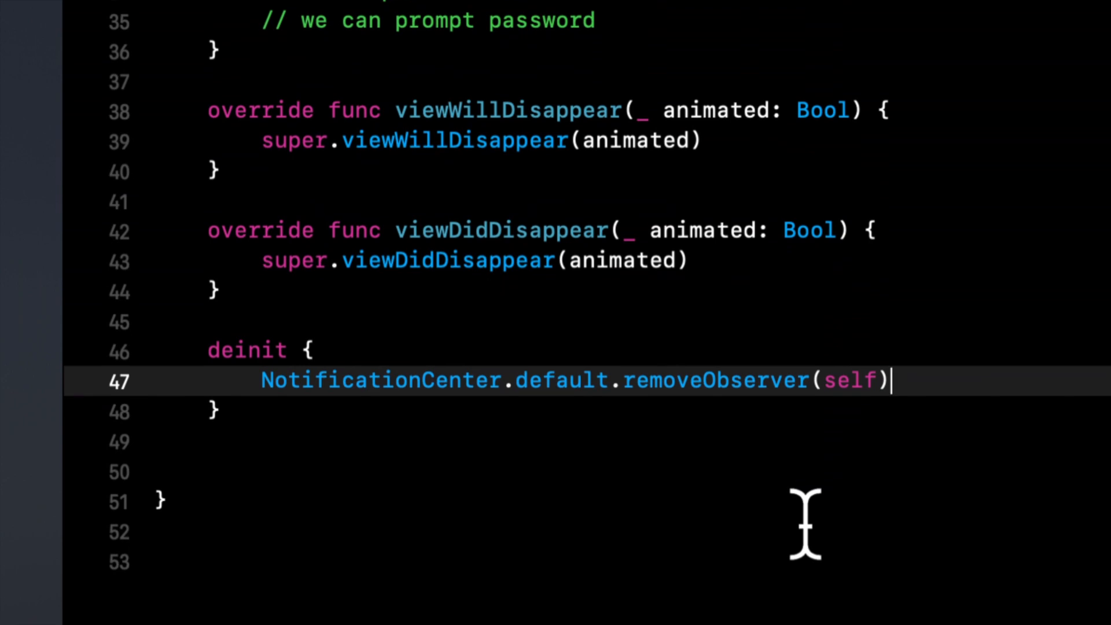
pyautogui.moveTo(602, 407)
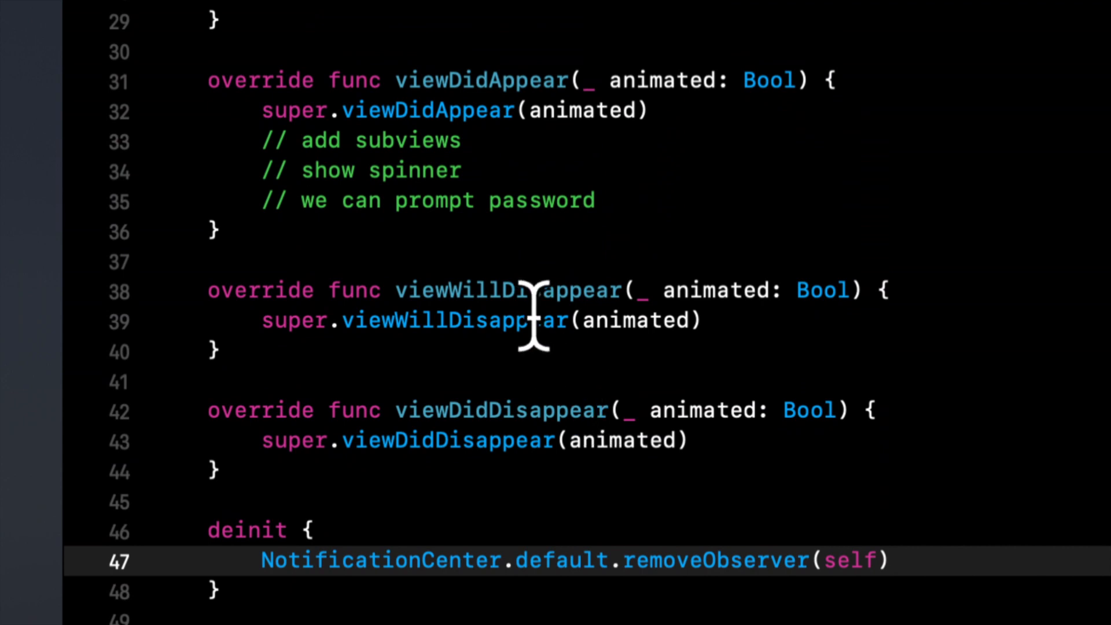
pyautogui.scroll(3)
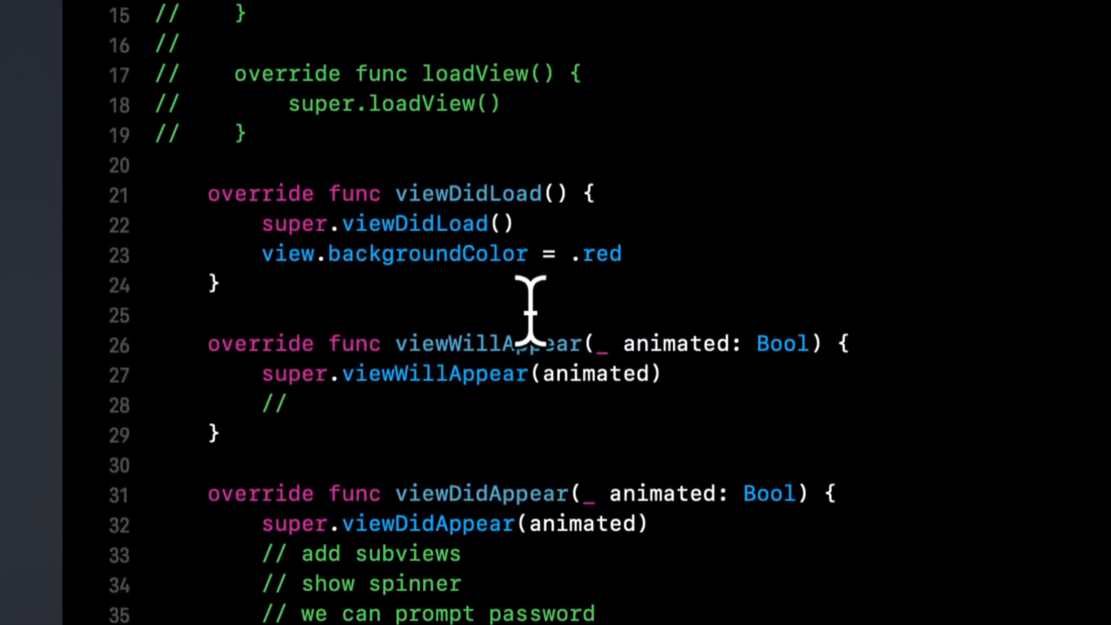
pyautogui.scroll(3)
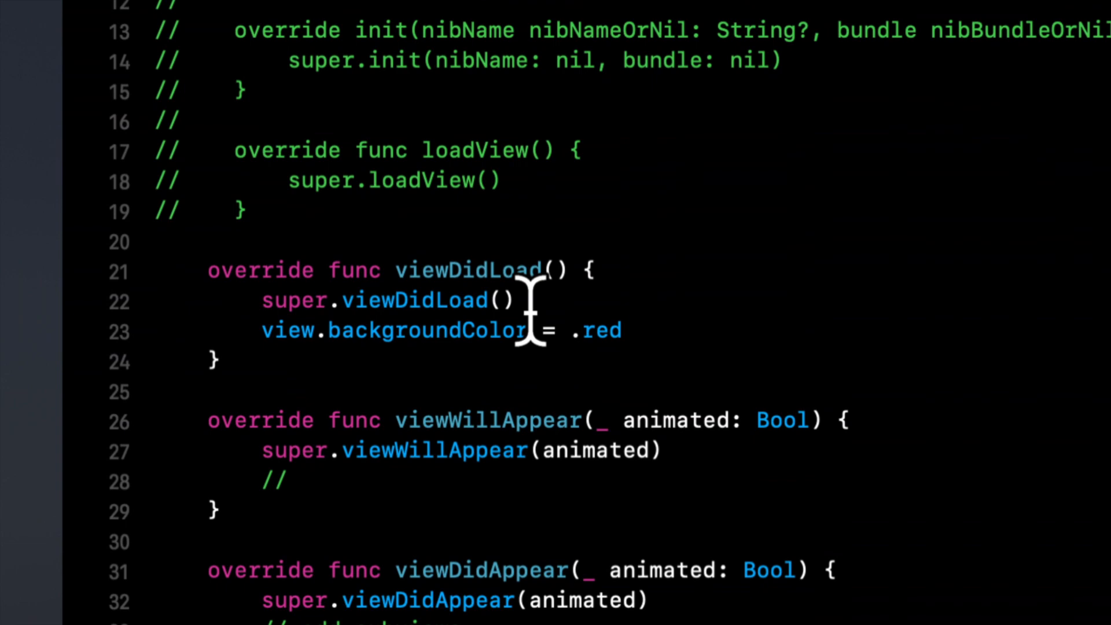
pyautogui.click(327, 180)
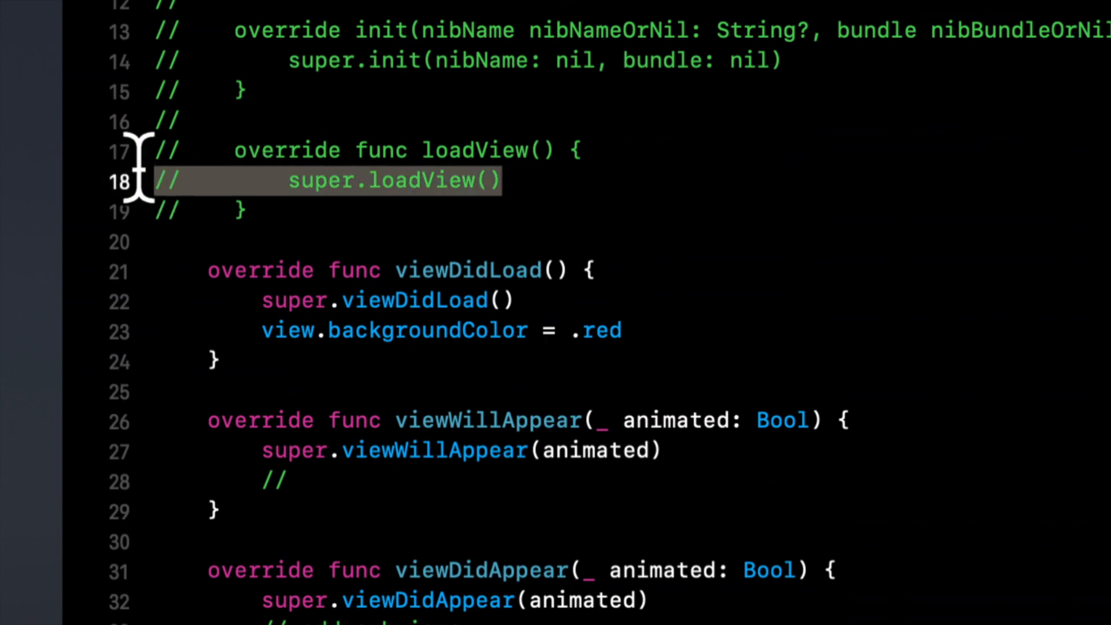
pyautogui.click(283, 181)
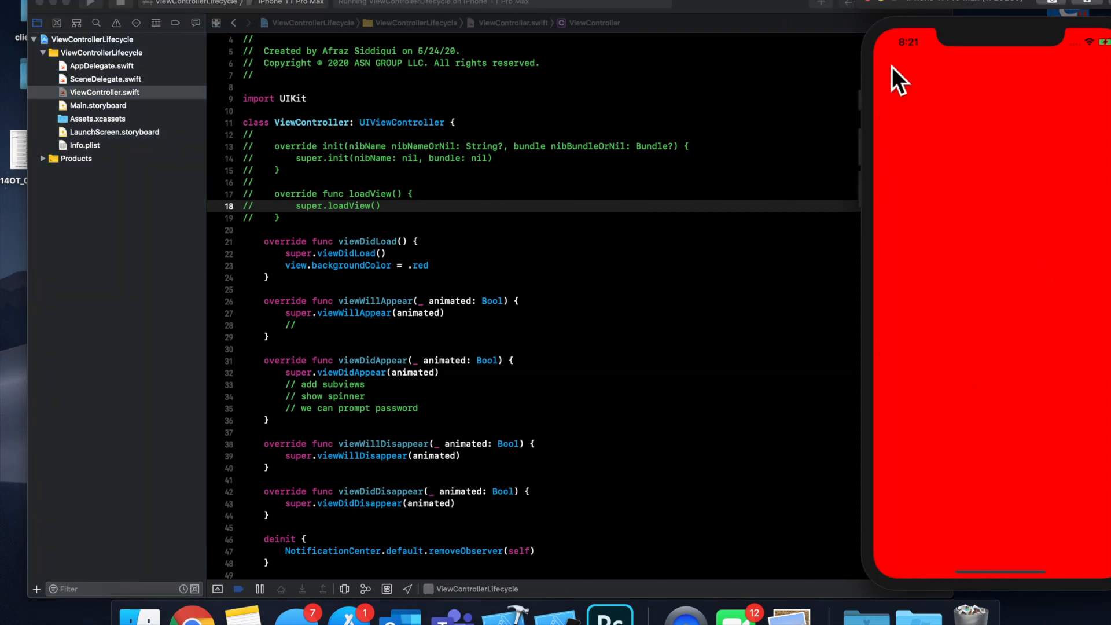
pyautogui.moveTo(1066, 455)
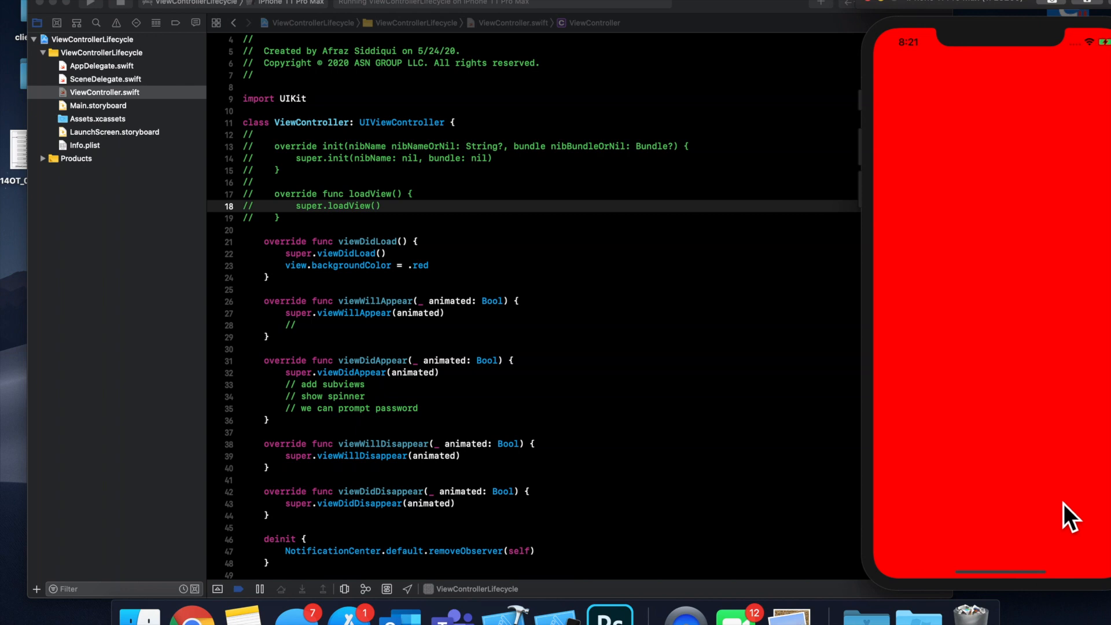
pyautogui.moveTo(935, 581)
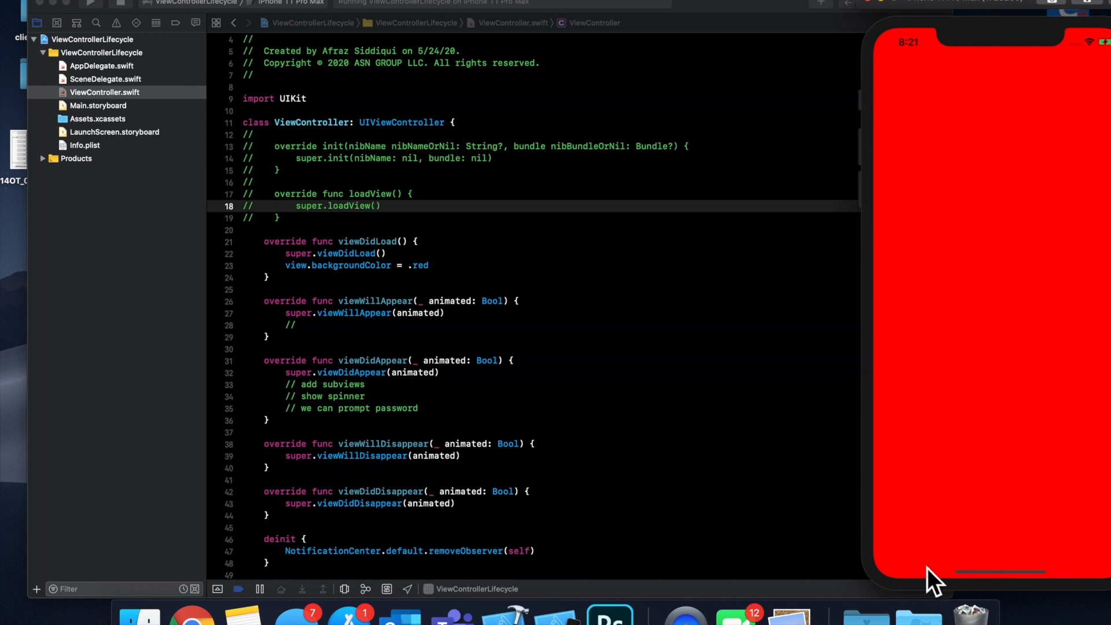
pyautogui.moveTo(1022, 427)
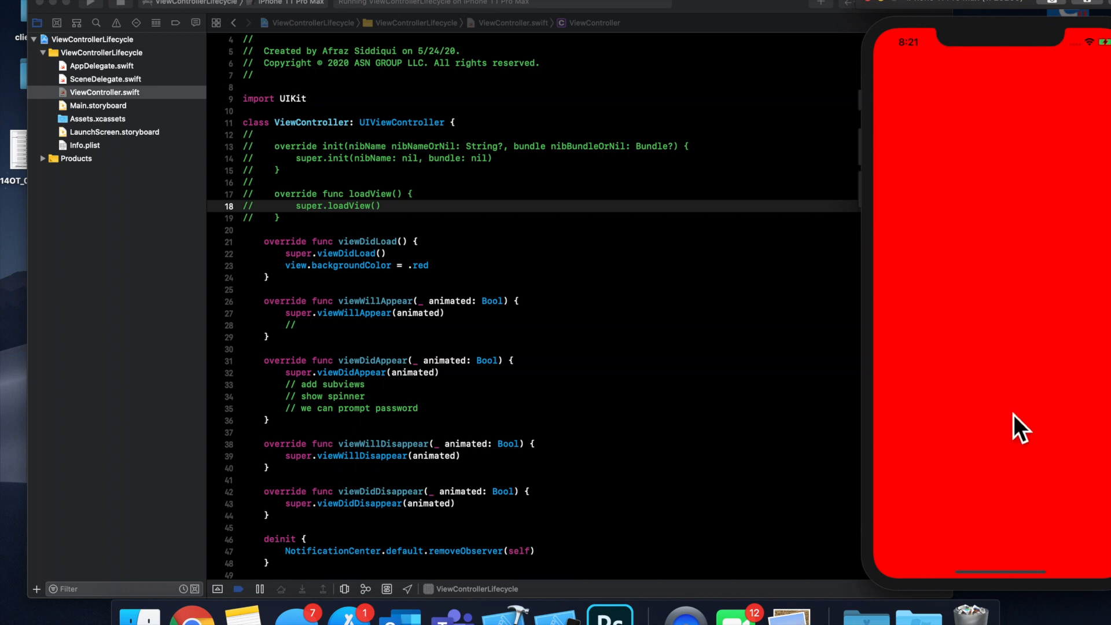
pyautogui.moveTo(984, 503)
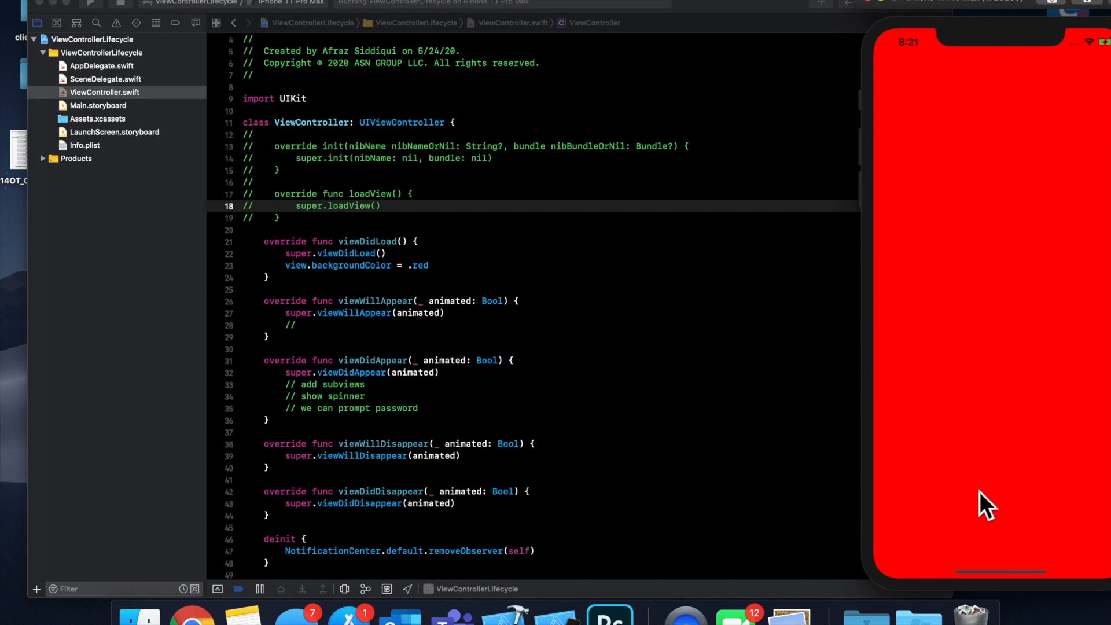
pyautogui.moveTo(488, 320)
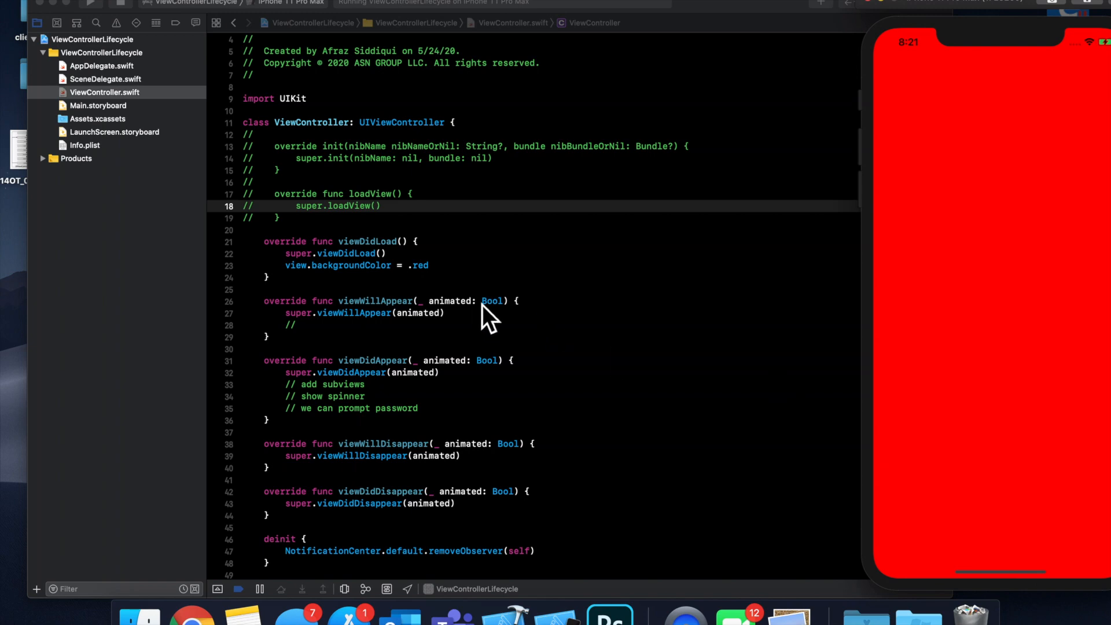
pyautogui.moveTo(364, 220)
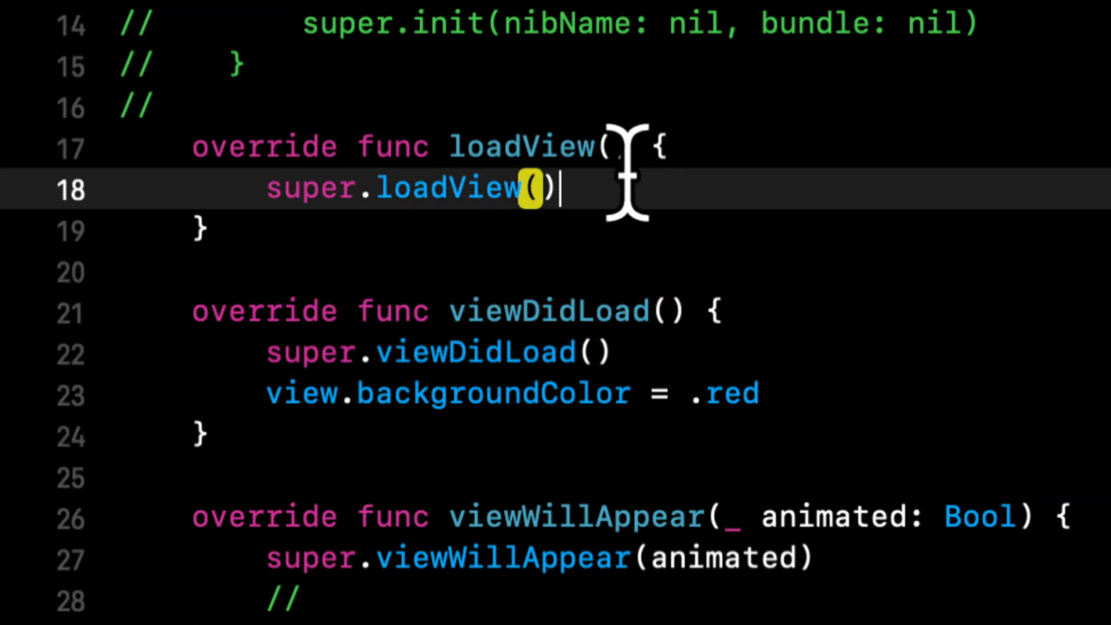
# Step: Declare let tableView = UITableView() and assign view = tableView in loadView
pyautogui.write('view =')
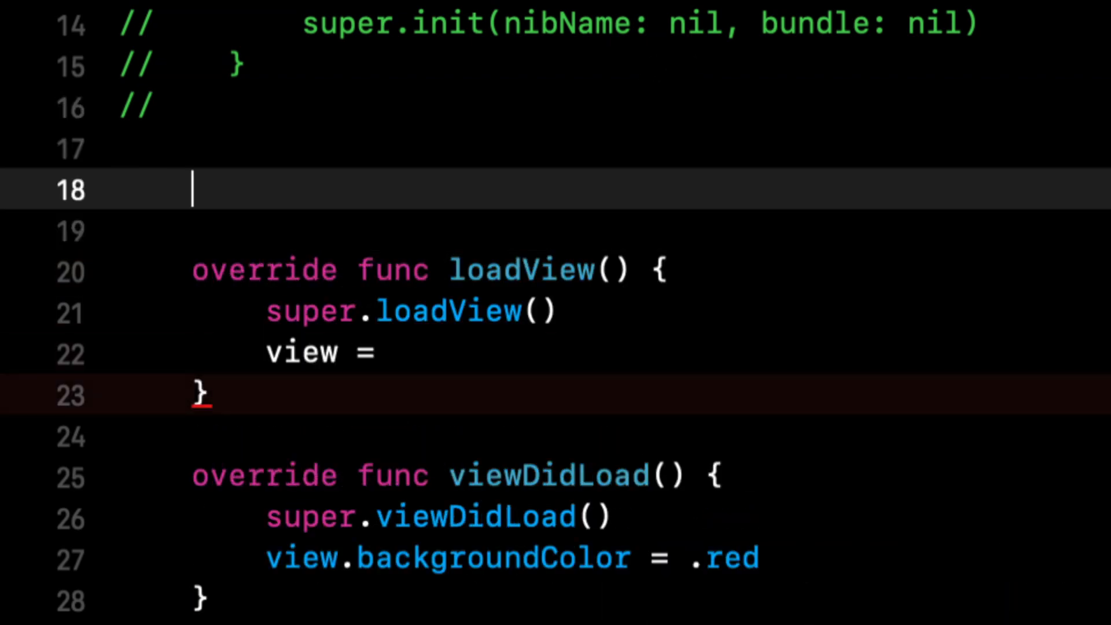
pyautogui.write('let tableView = UITba')
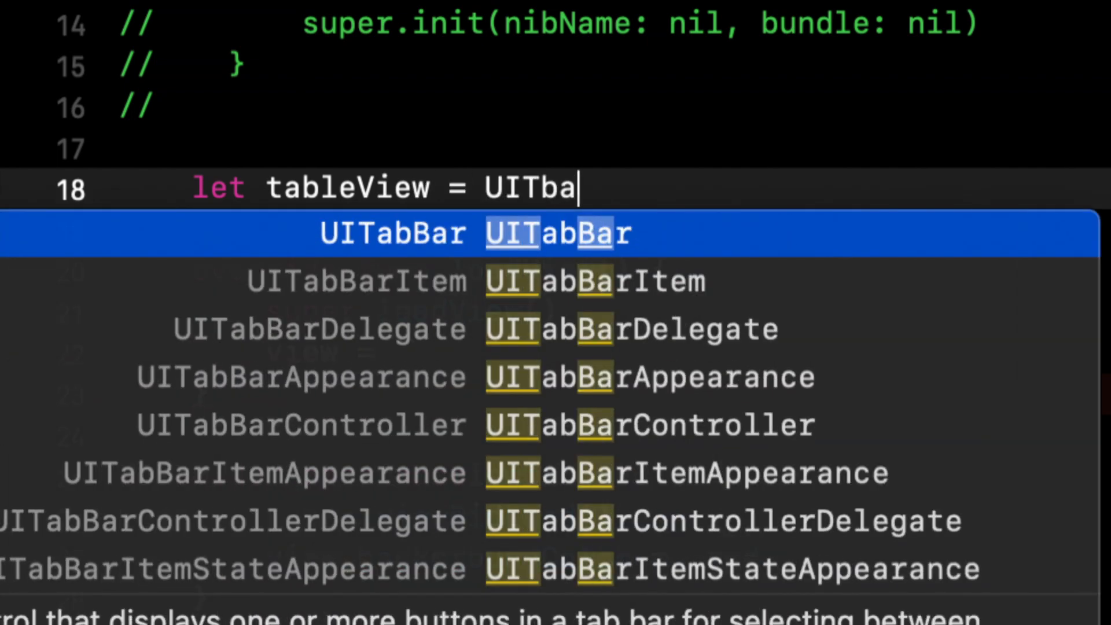
pyautogui.press('backspace')
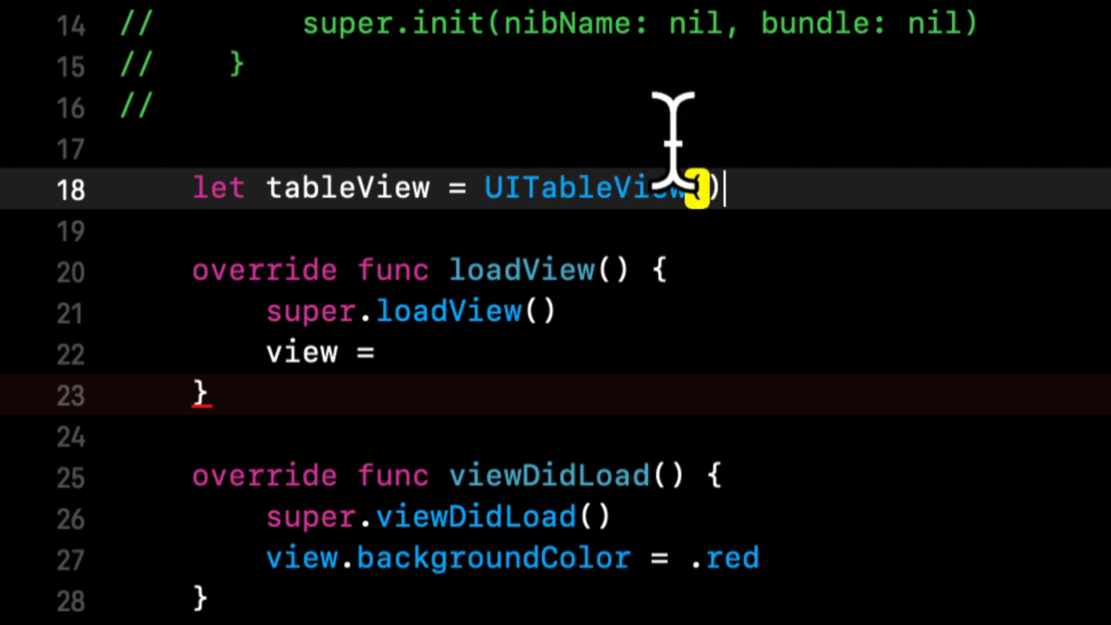
pyautogui.write('tableView')
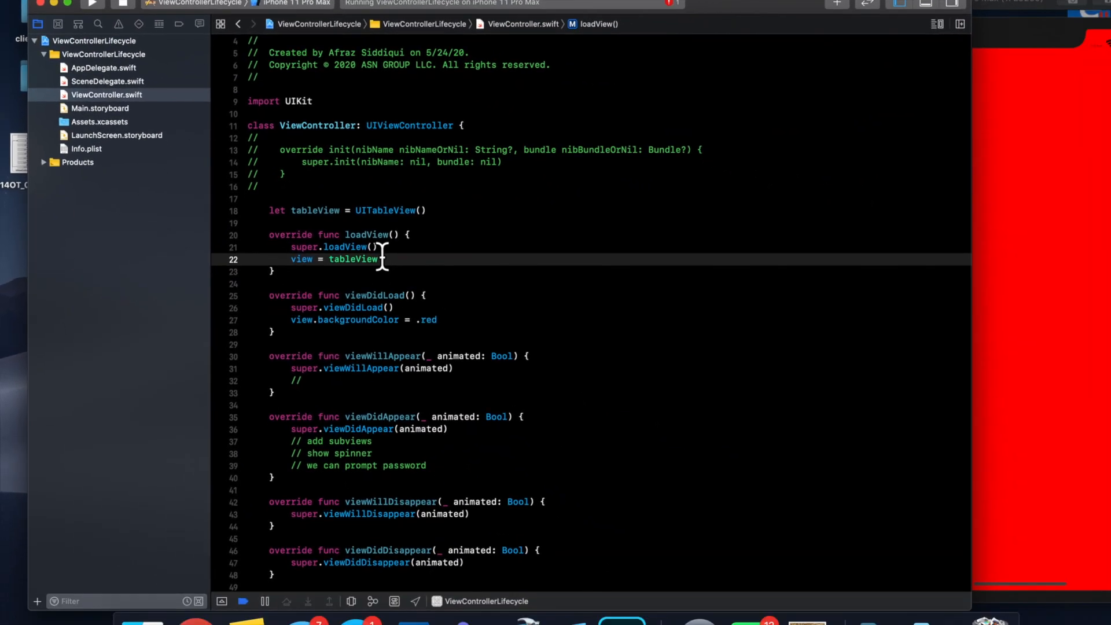
pyautogui.click(91, 5)
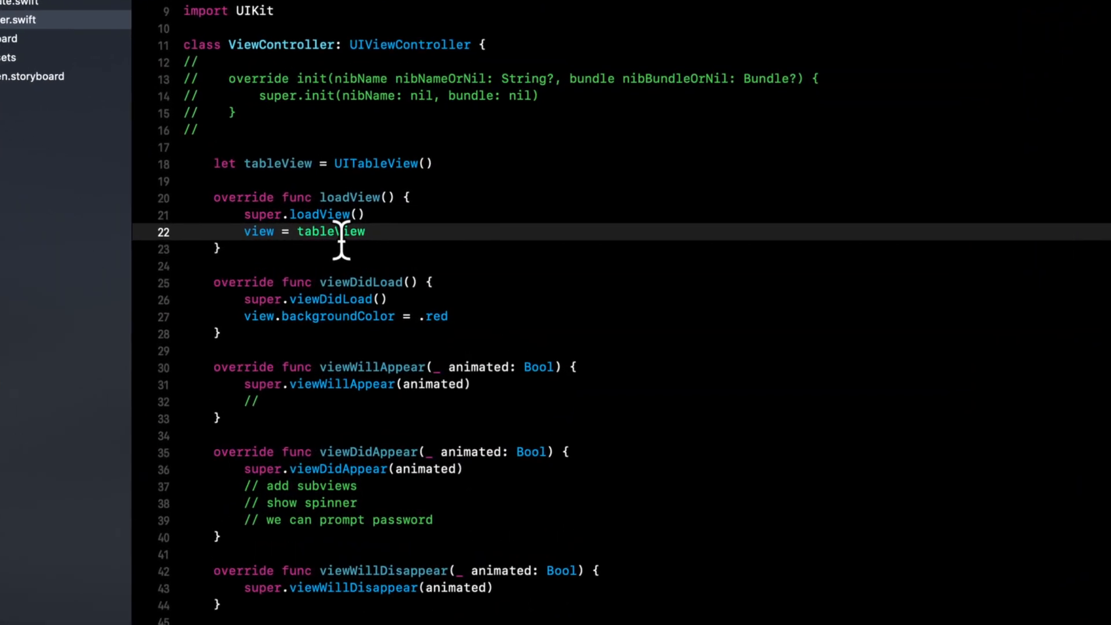
# Step: In loadView, set tableView.dataSource = self and register UITableViewCell under identifier "cell"
pyautogui.doubleClick(258, 232)
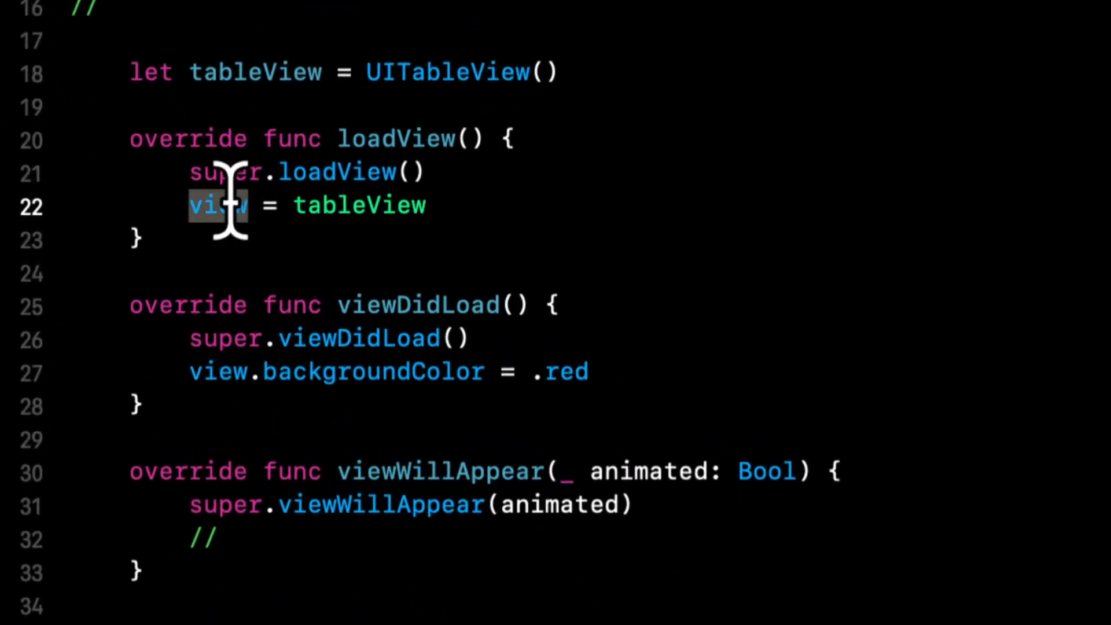
pyautogui.write('tableView.')
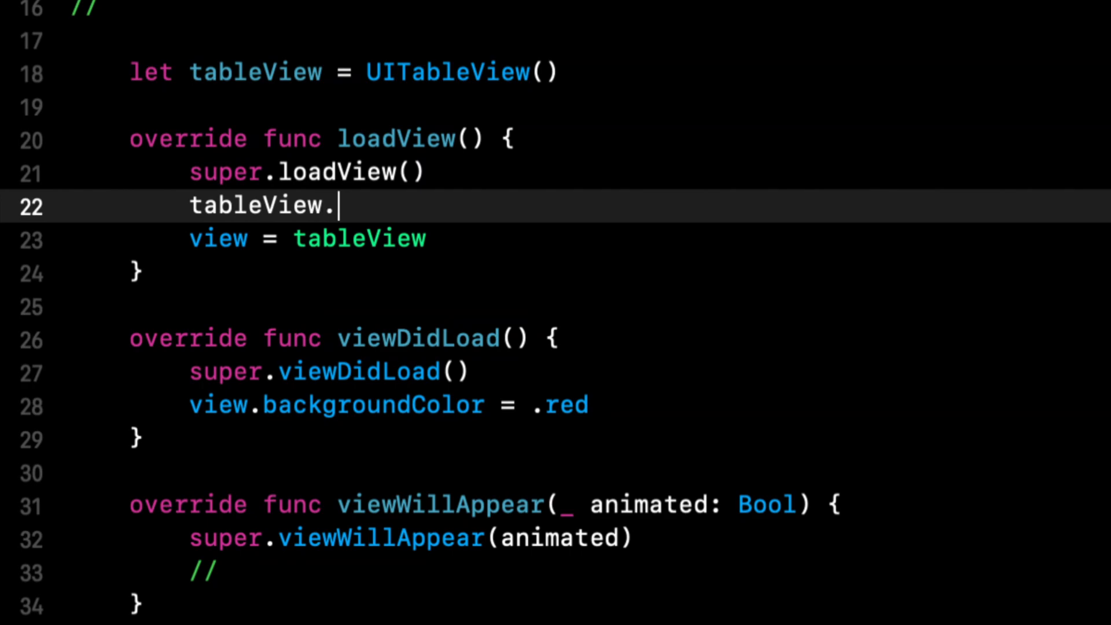
pyautogui.write('dataSource = self')
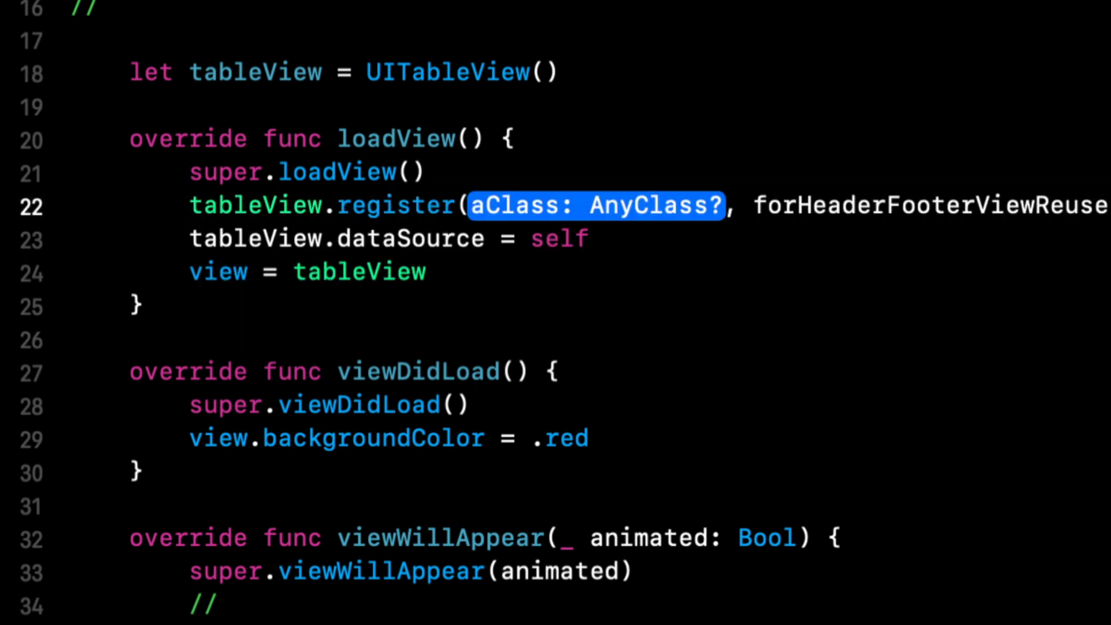
pyautogui.write('UITableViewCell.self,')
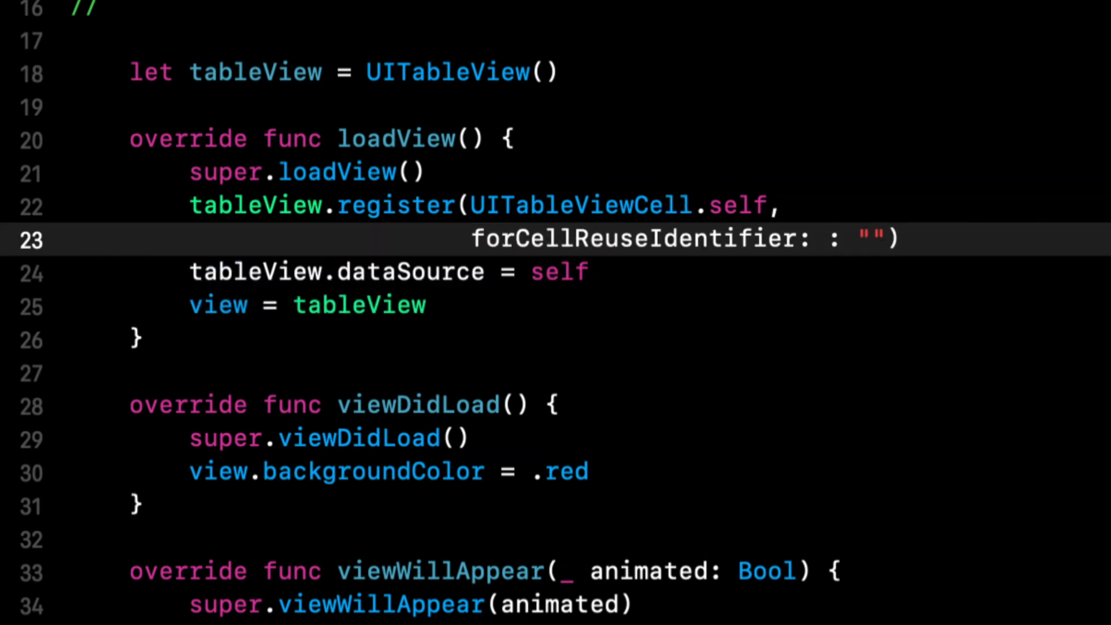
pyautogui.write('cell')
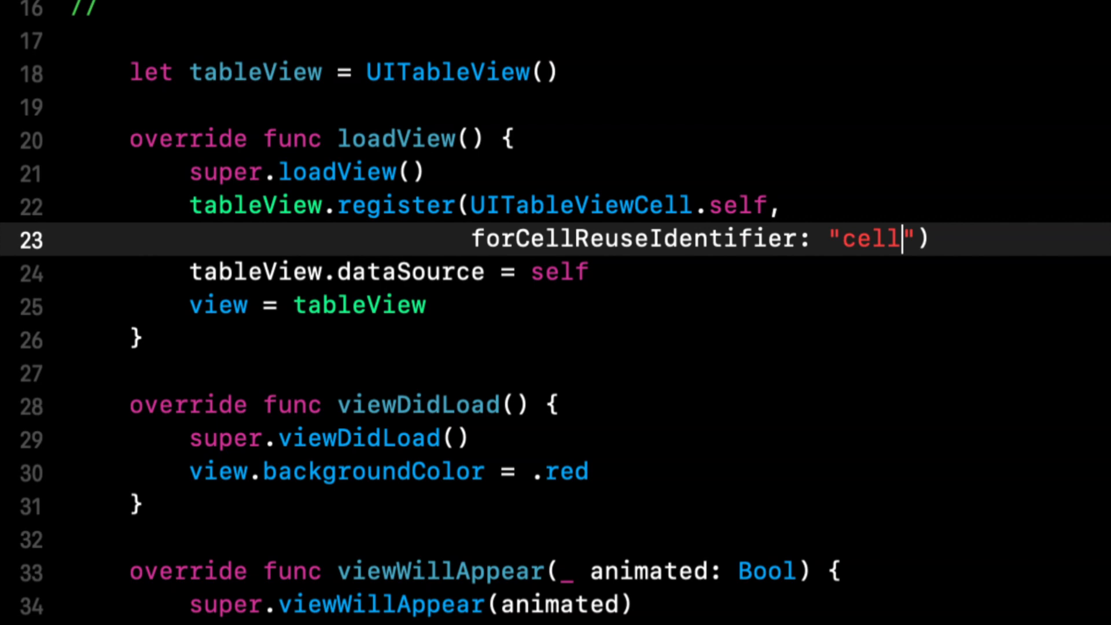
pyautogui.scroll(3)
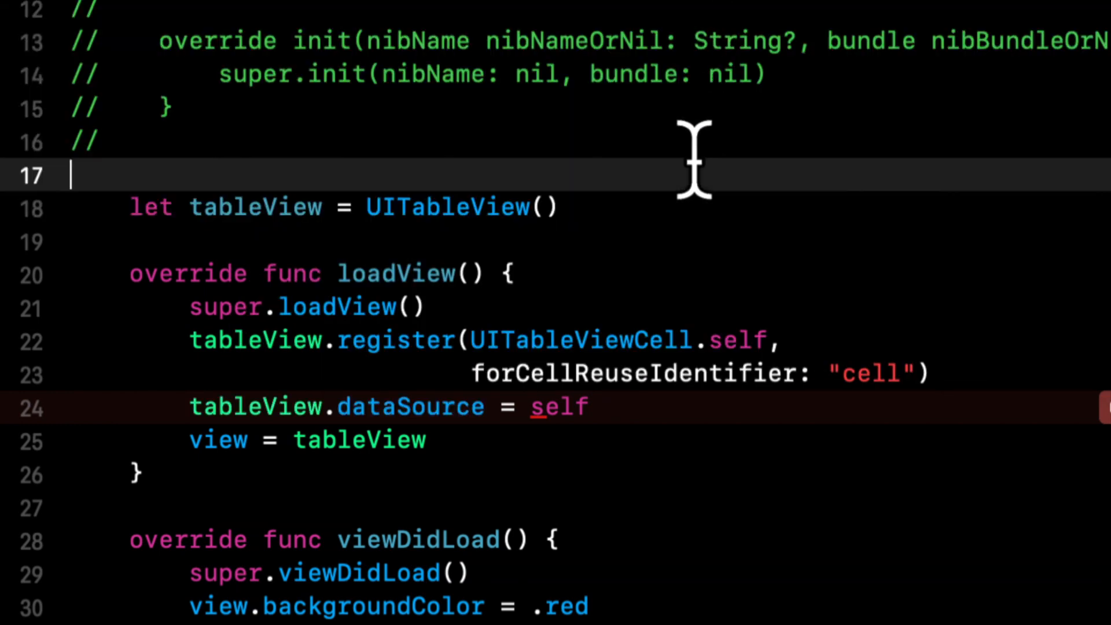
# Step: Complete tableView(_:numberOfRowsInSection:) so it returns 10
pyautogui.scroll(-3)
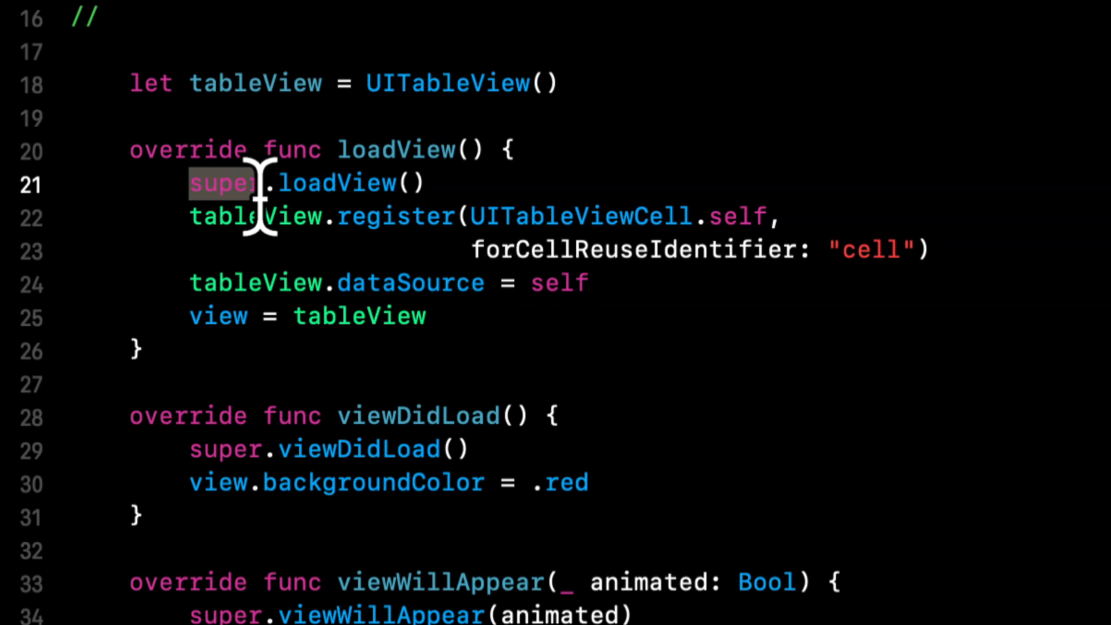
pyautogui.scroll(-3)
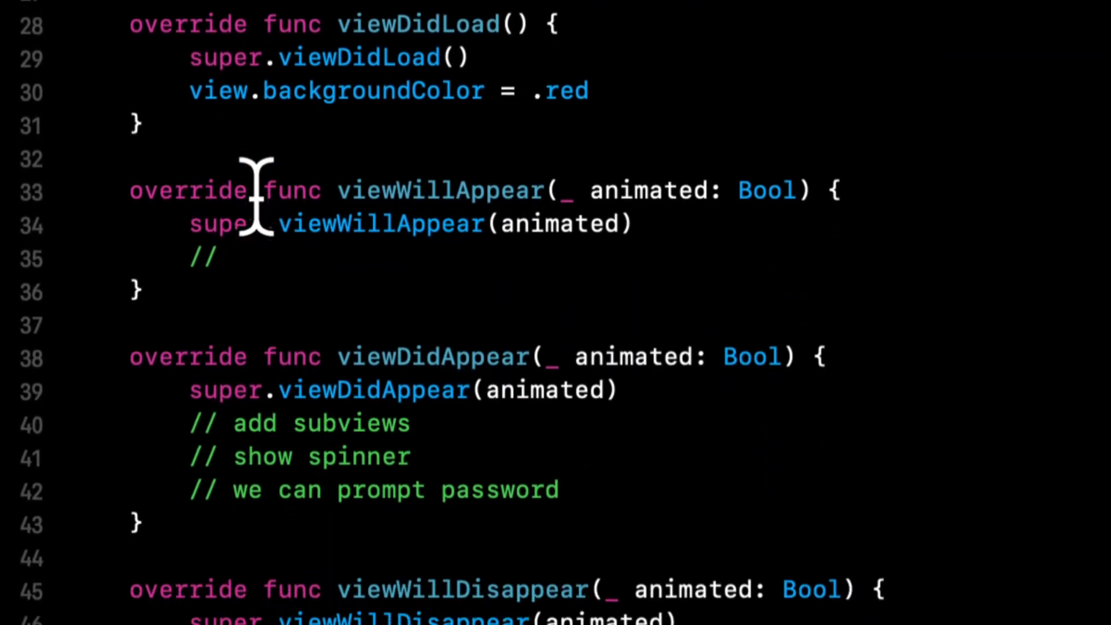
pyautogui.scroll(3)
pyautogui.write('func tableView(_ tableView: UITableView, numberOfRowsInSection sec')
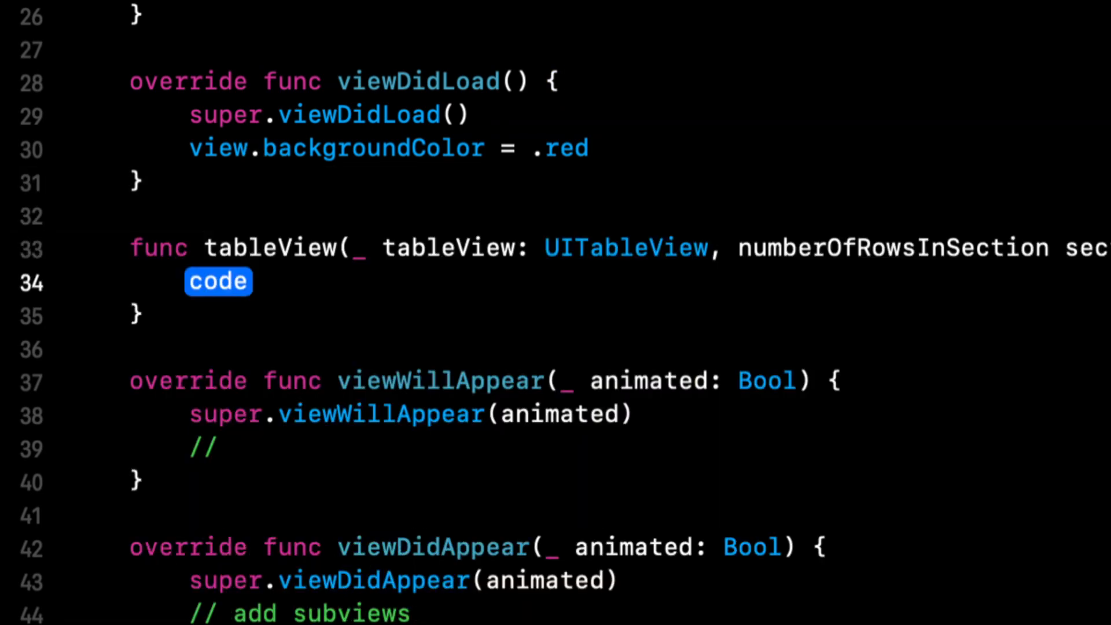
pyautogui.write('return 10')
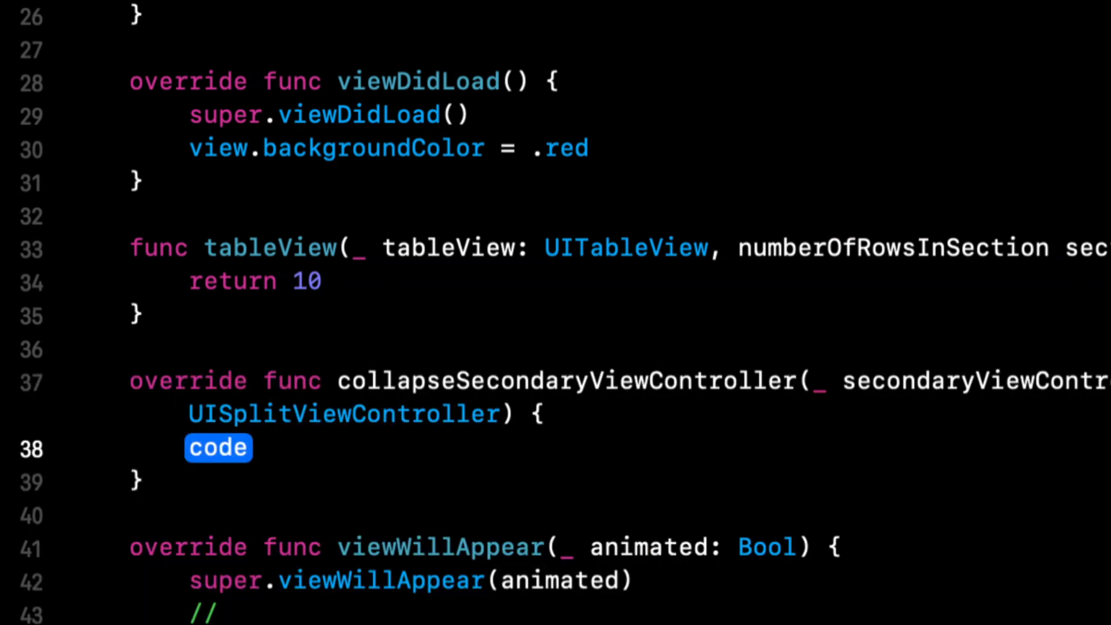
# Step: Begin a let cell = tableView.dequeueReusableCell(withIdentifier: "cell", for: IndexPath) line
pyautogui.write('let cell = tab')
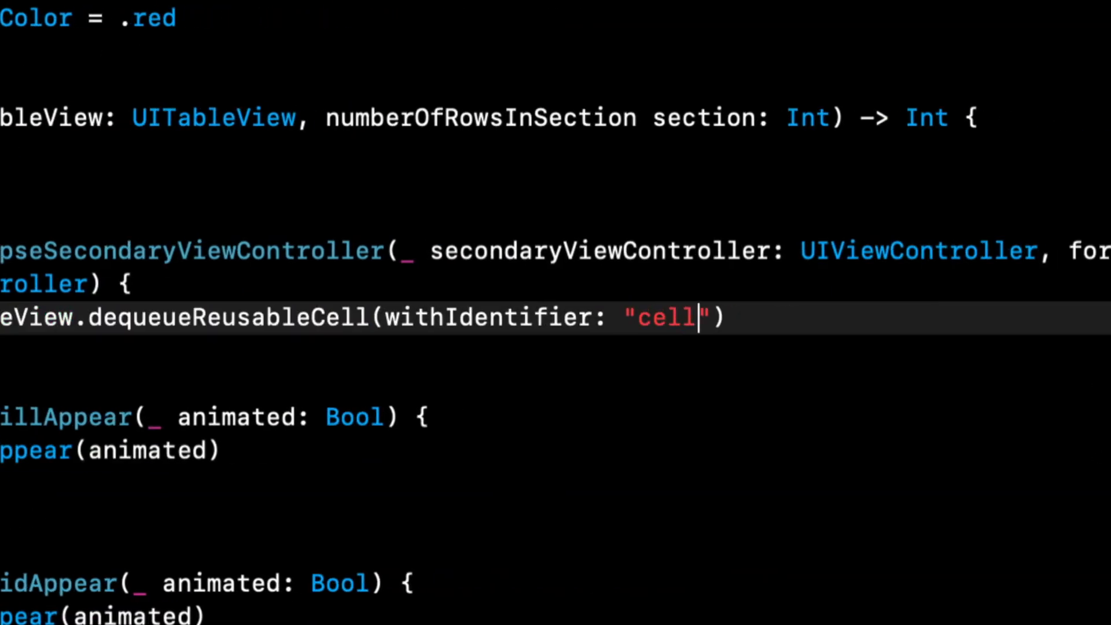
pyautogui.write(', for: inde')
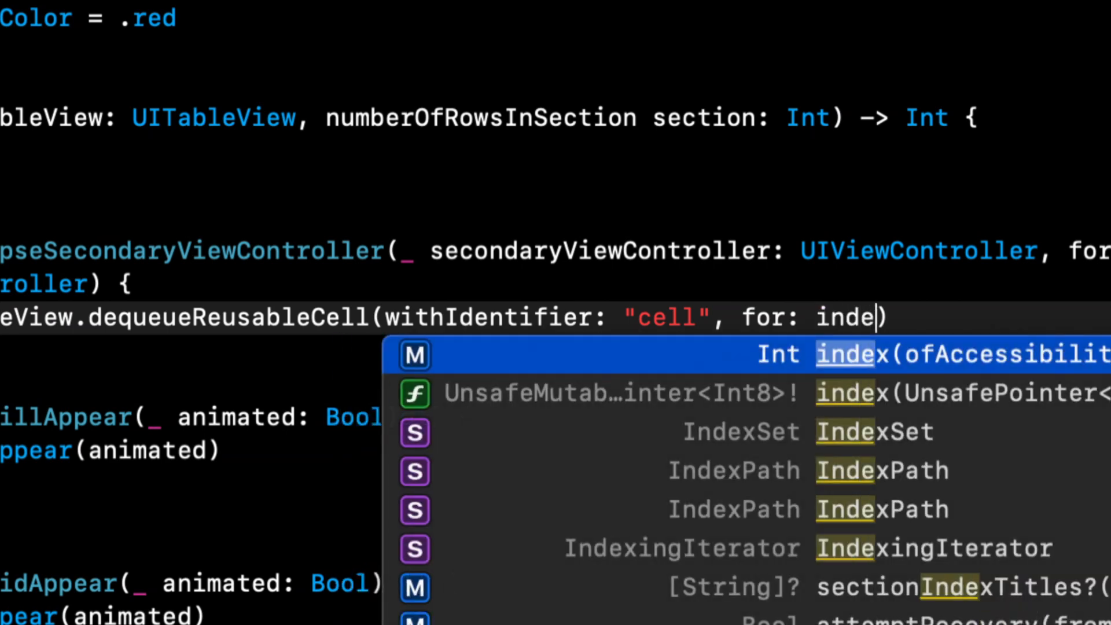
pyautogui.write('p')
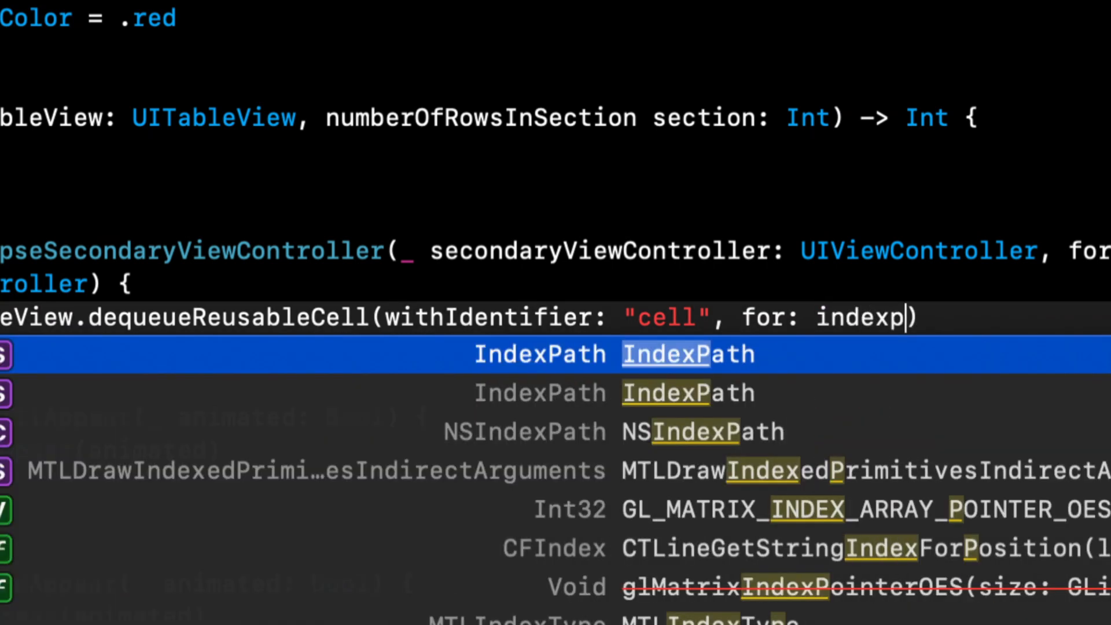
pyautogui.press('Return')
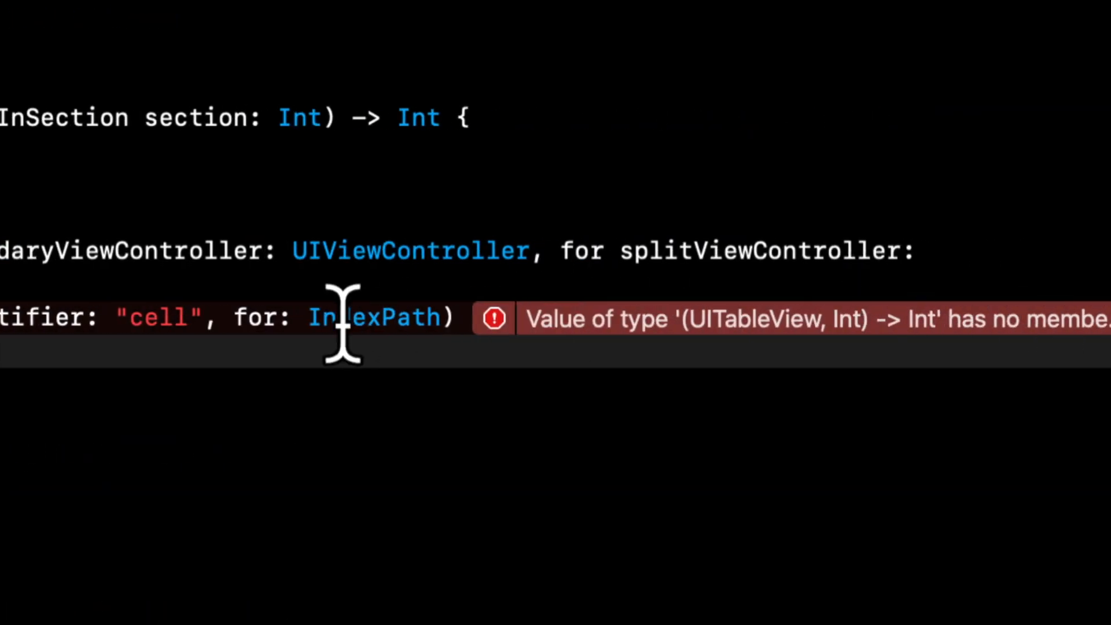
# Step: Turn the method into cellForRowAt, dequeue the cell and return it
pyautogui.scroll(3)
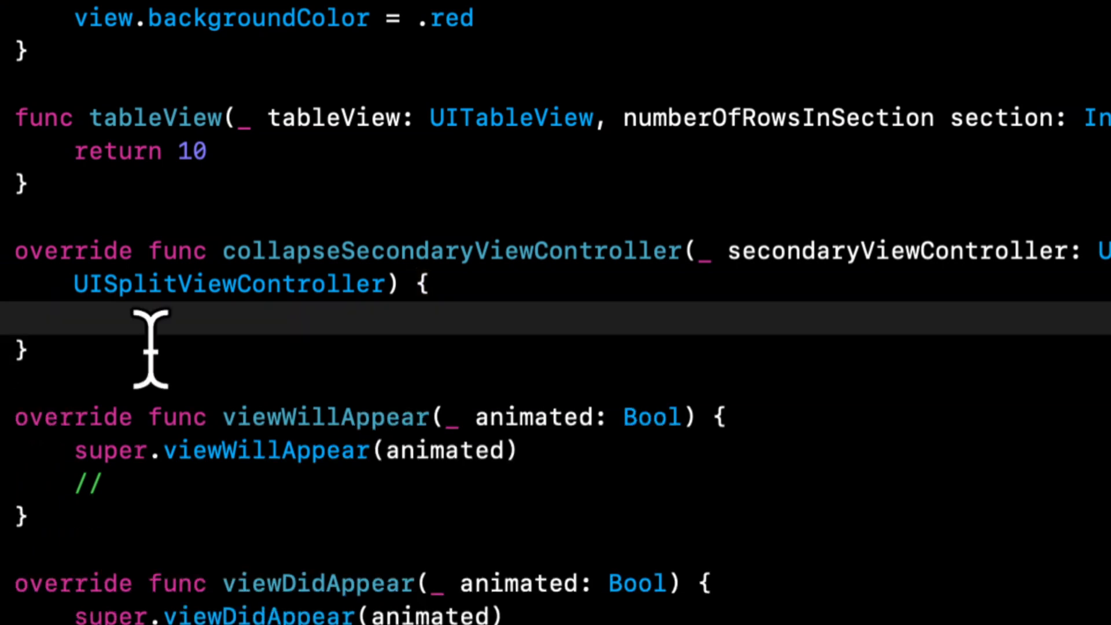
pyautogui.write('cell = tableView.dequeueReusableCell(withIdentifier: "cell", for:')
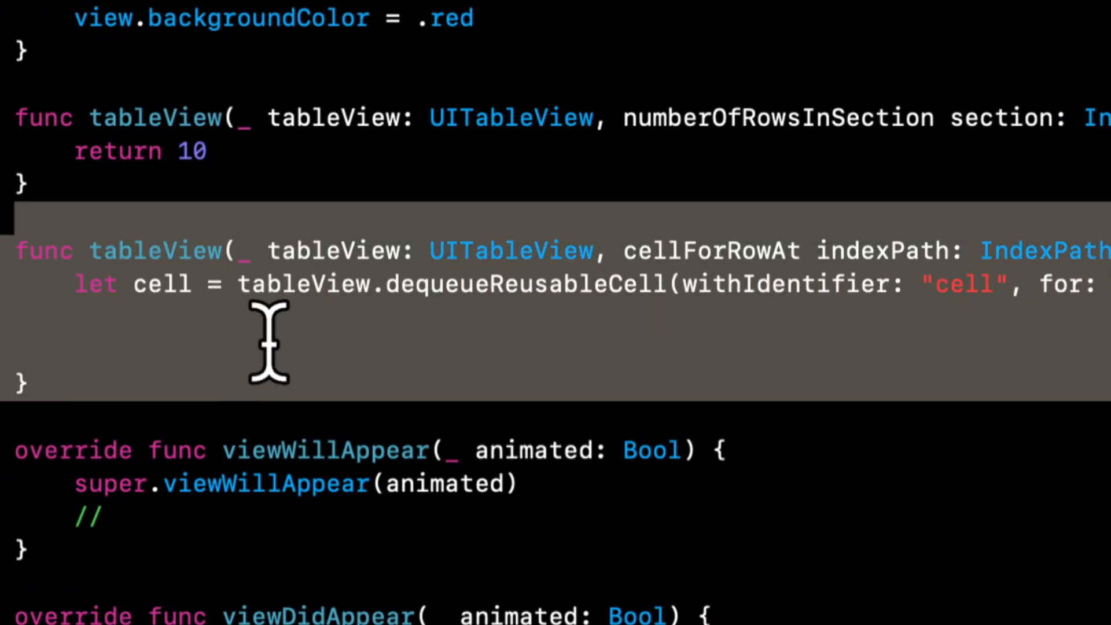
pyautogui.write('return cell')
pyautogui.write('cell.')
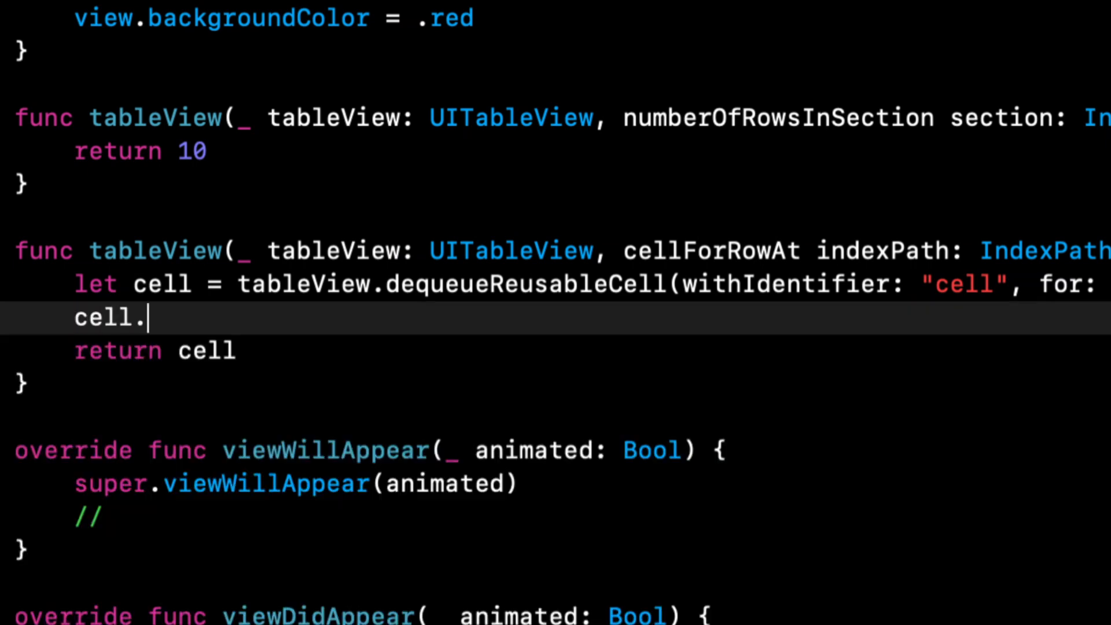
pyautogui.press('Backspace')
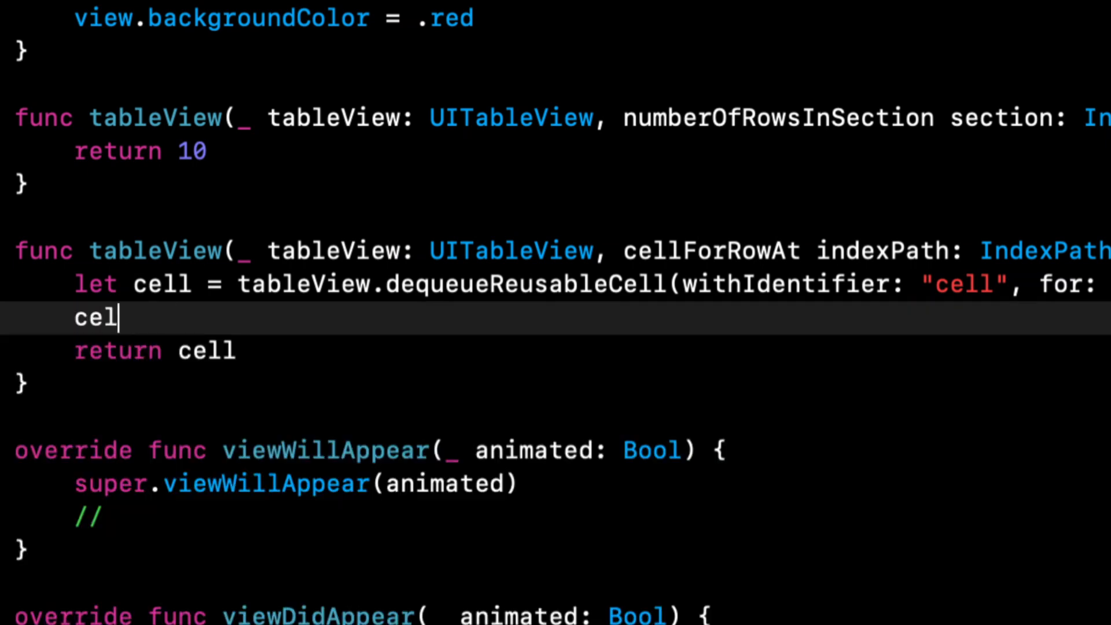
# Step: Set cell.textLabel?.text = "Test" so each row reads Test
pyautogui.hscroll(3)
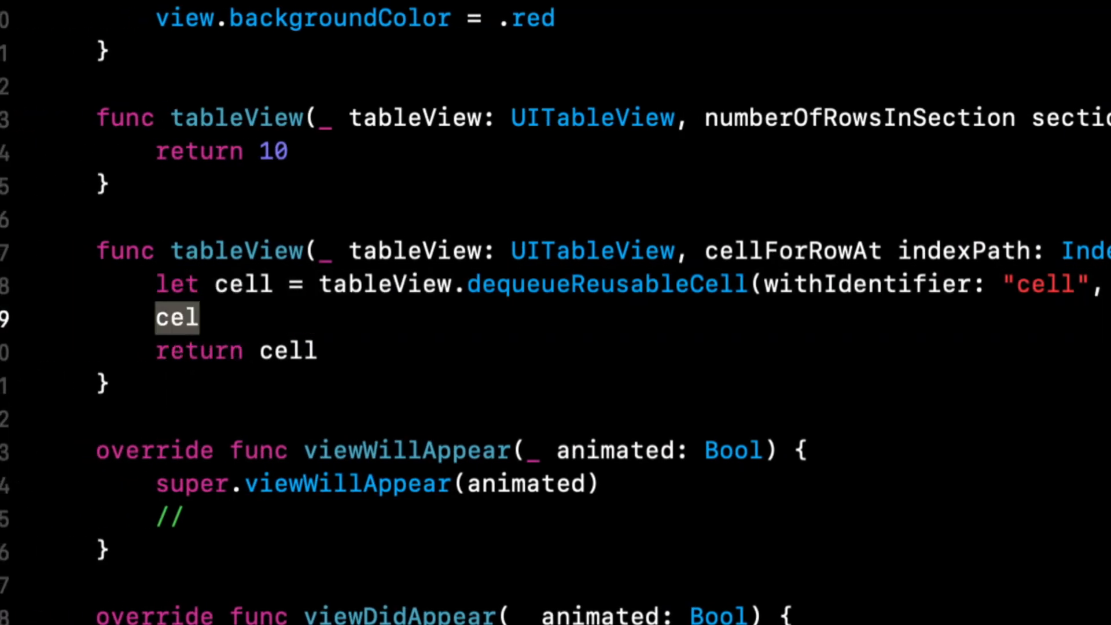
pyautogui.write('.textLabel?.text =')
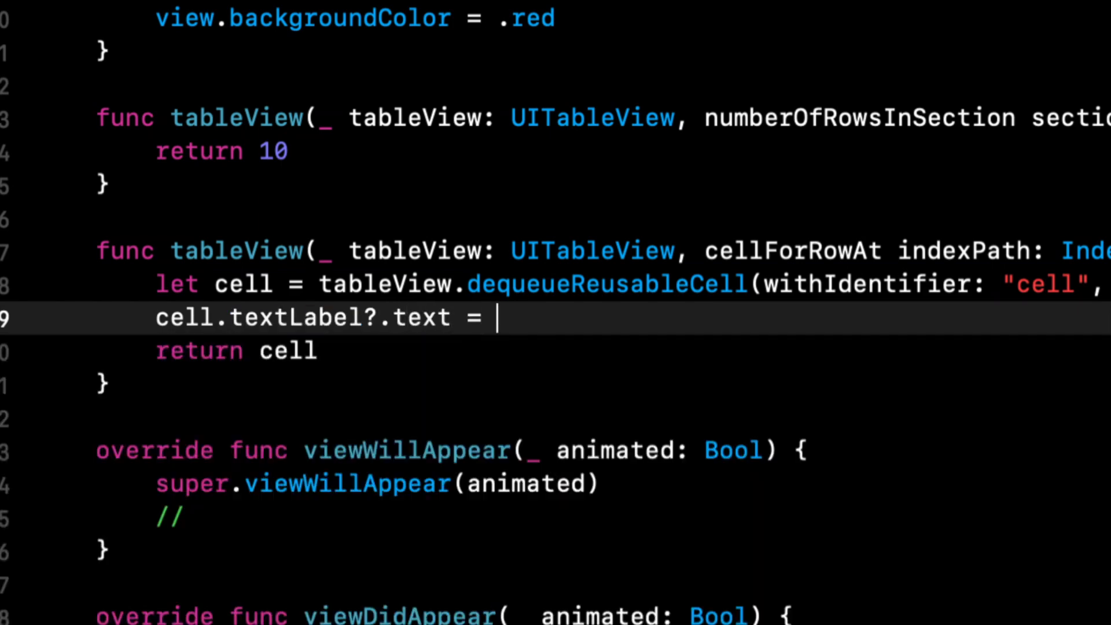
pyautogui.write('"Test"')
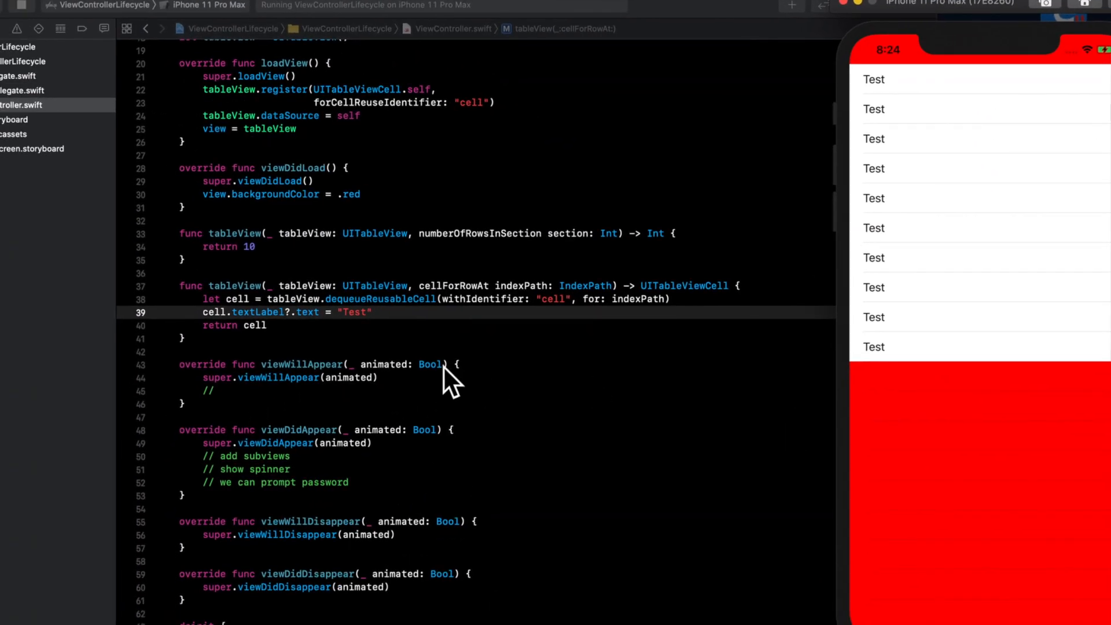
# Step: Scroll to the file's top where ViewController adopts UITableViewDataSource
pyautogui.scroll(3)
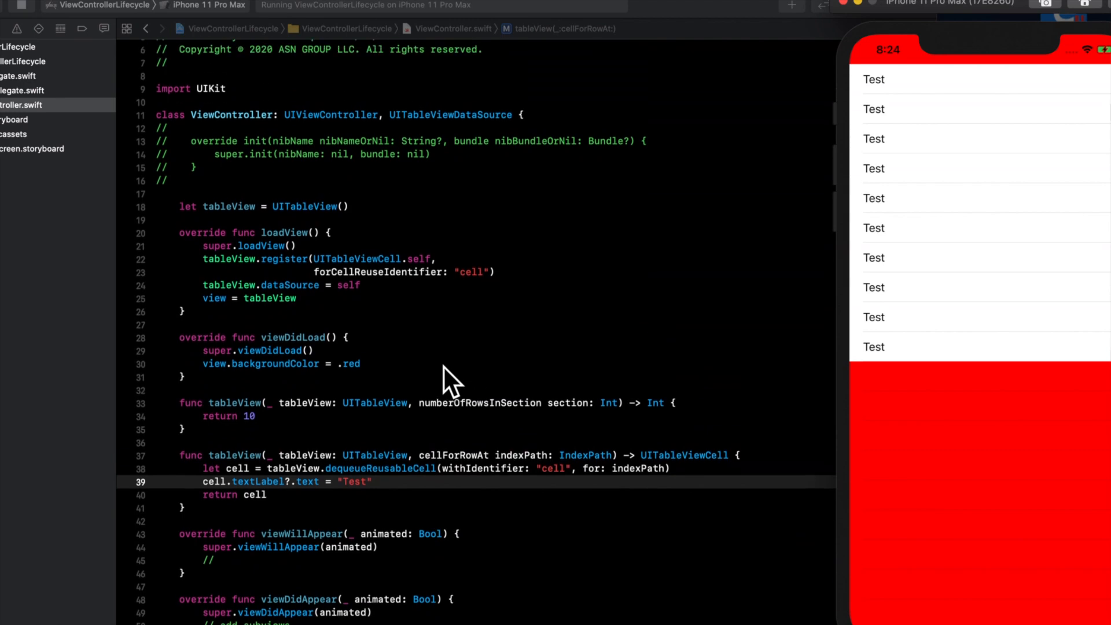
pyautogui.moveTo(421, 570)
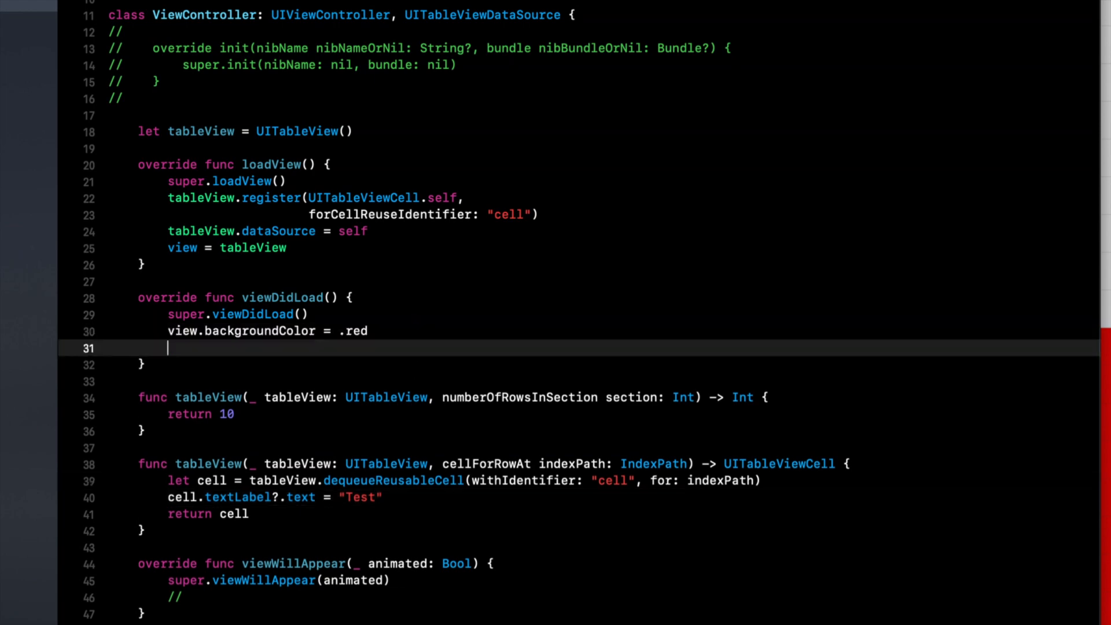
# Step: Start a view.addSubview(tableView) line in viewDidLoad
pyautogui.write('view.addSubview(tab')
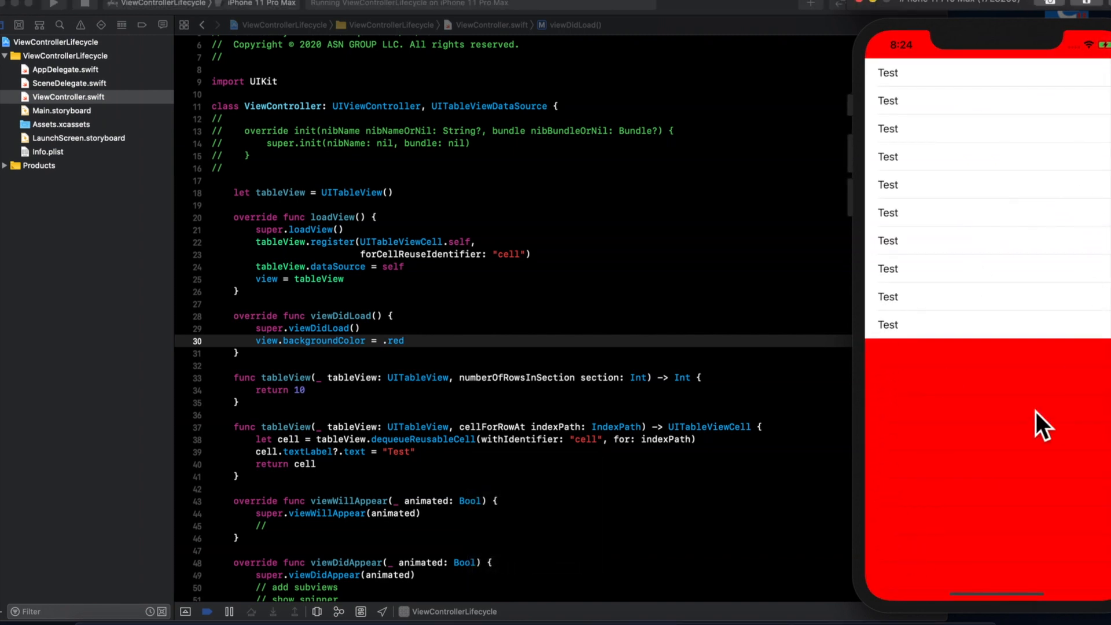
pyautogui.moveTo(847, 56)
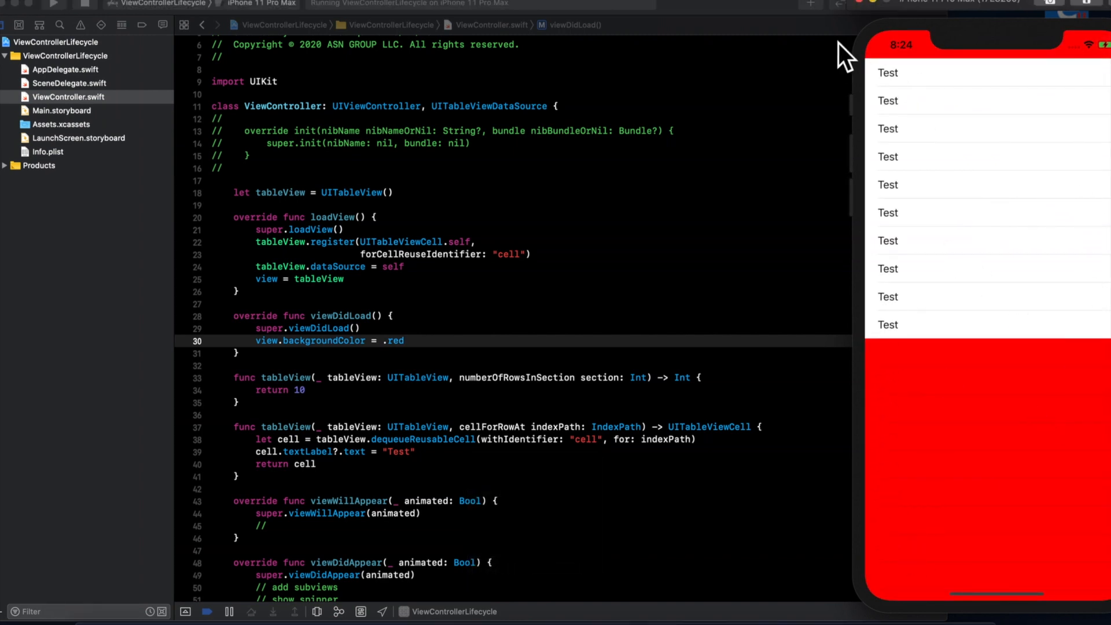
pyautogui.moveTo(964, 457)
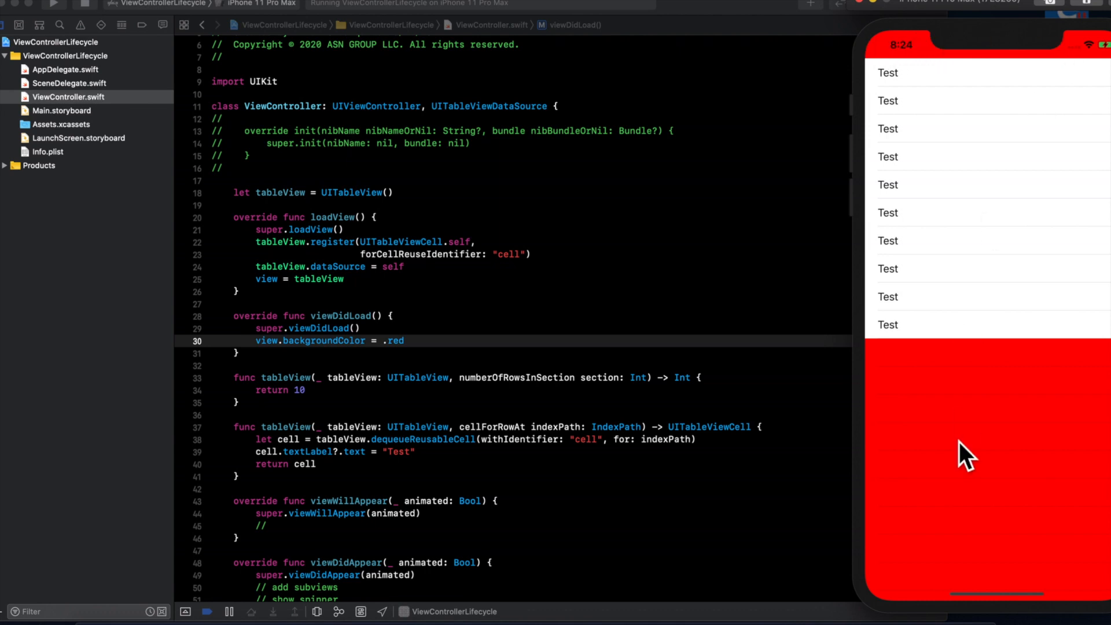
pyautogui.moveTo(1098, 588)
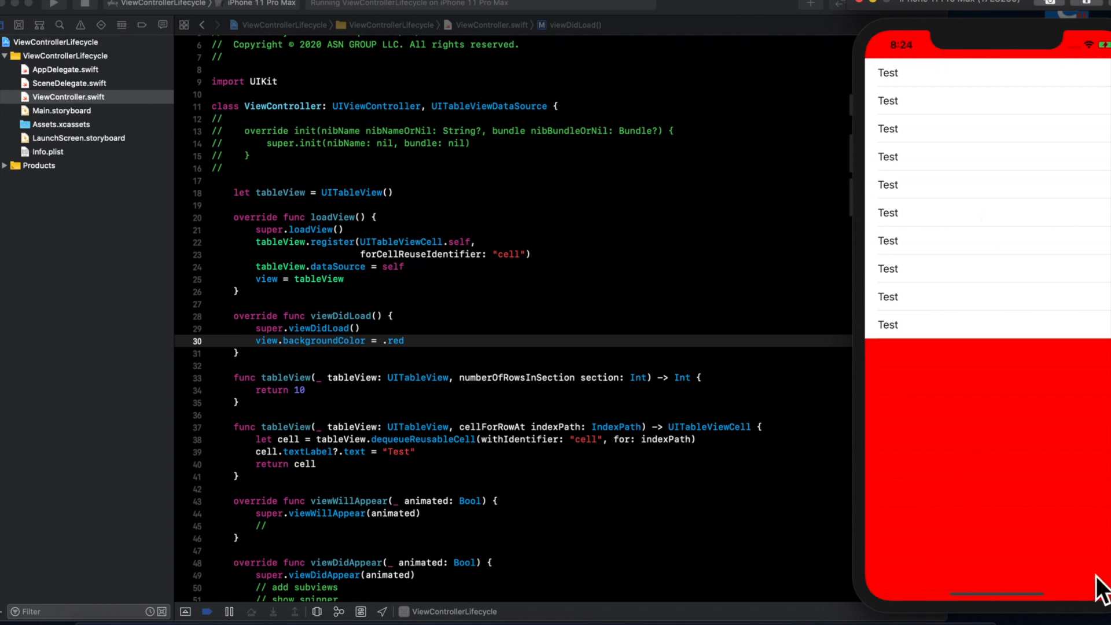
pyautogui.moveTo(787, 509)
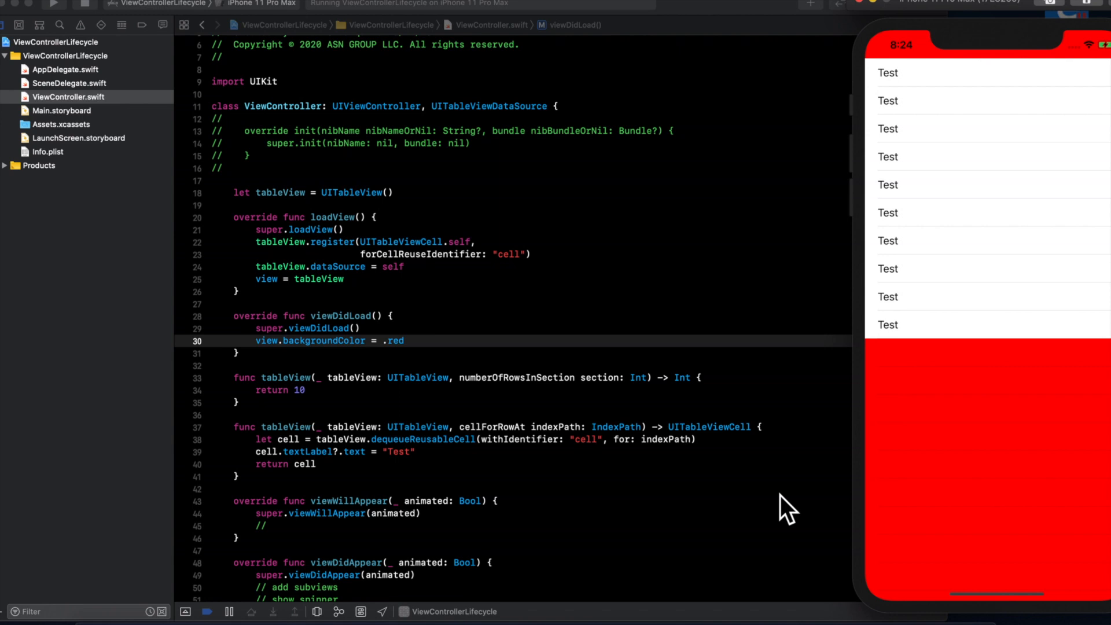
pyautogui.moveTo(849, 475)
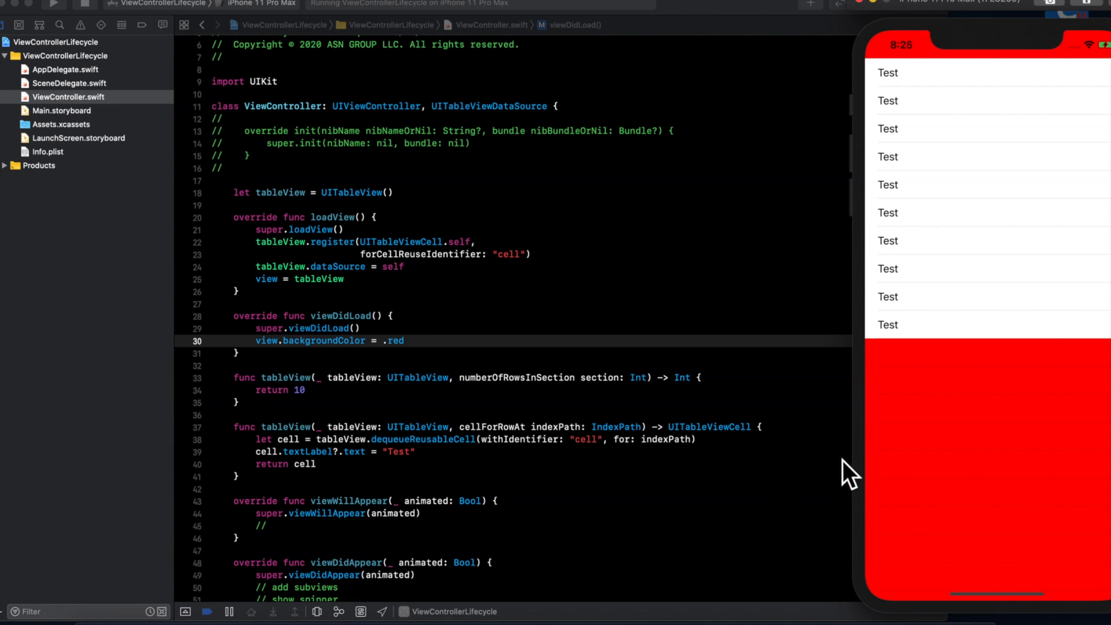
pyautogui.moveTo(361, 320)
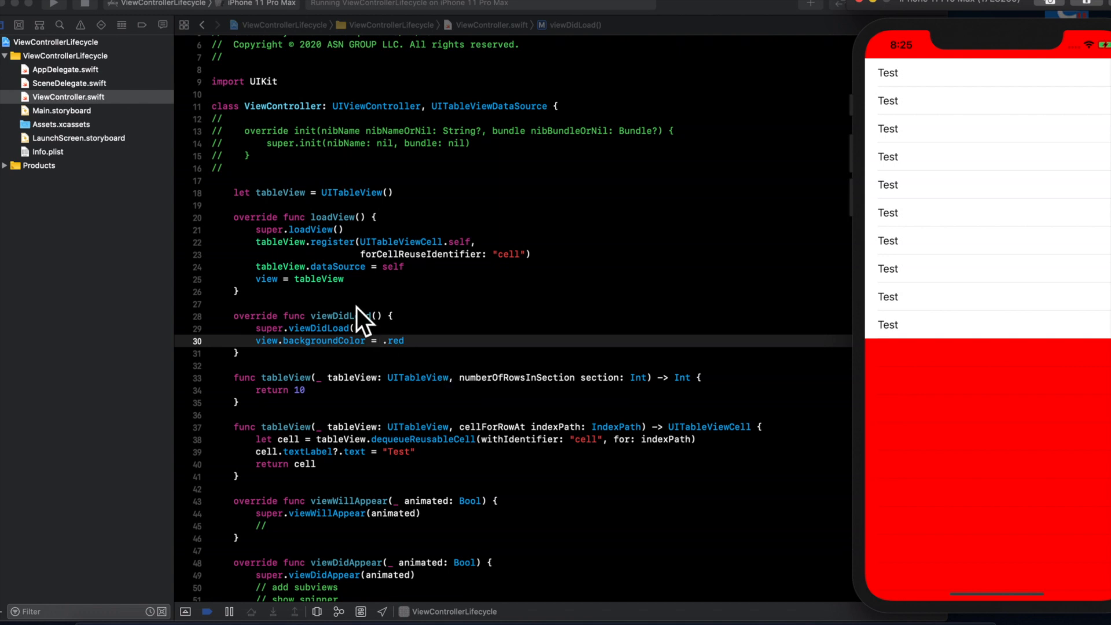
pyautogui.scroll(-3)
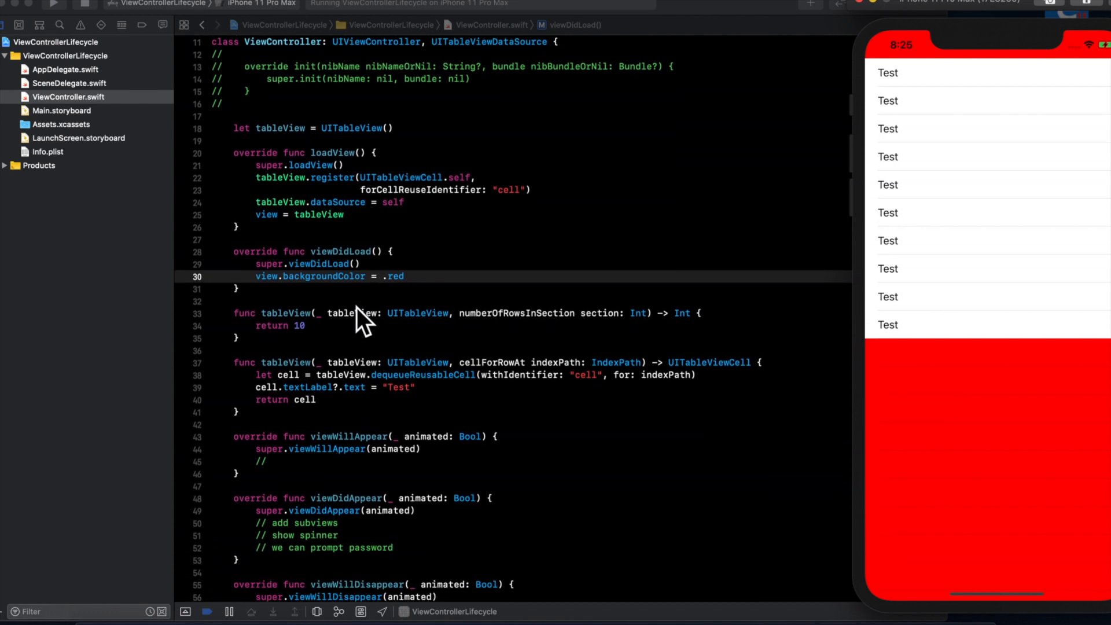
pyautogui.moveTo(396, 240)
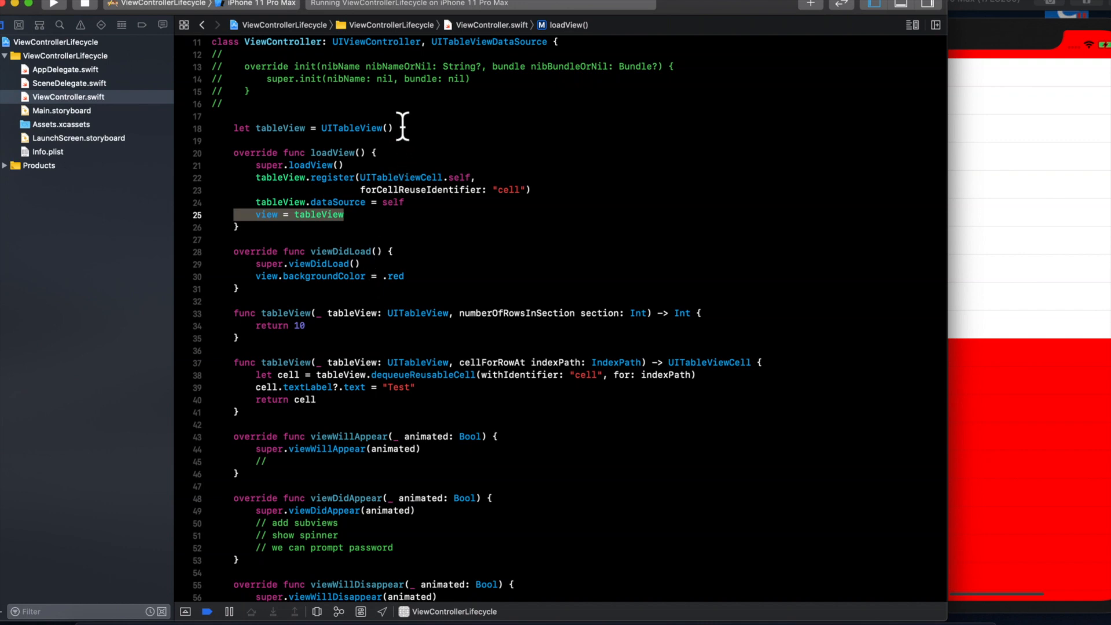
pyautogui.moveTo(407, 120)
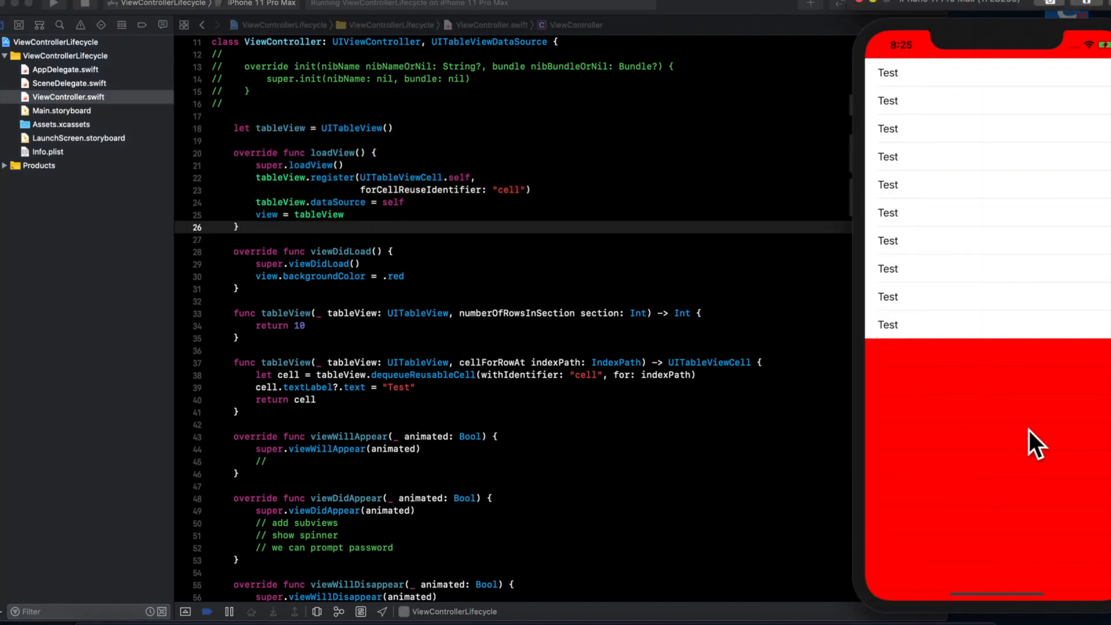
pyautogui.moveTo(875, 357)
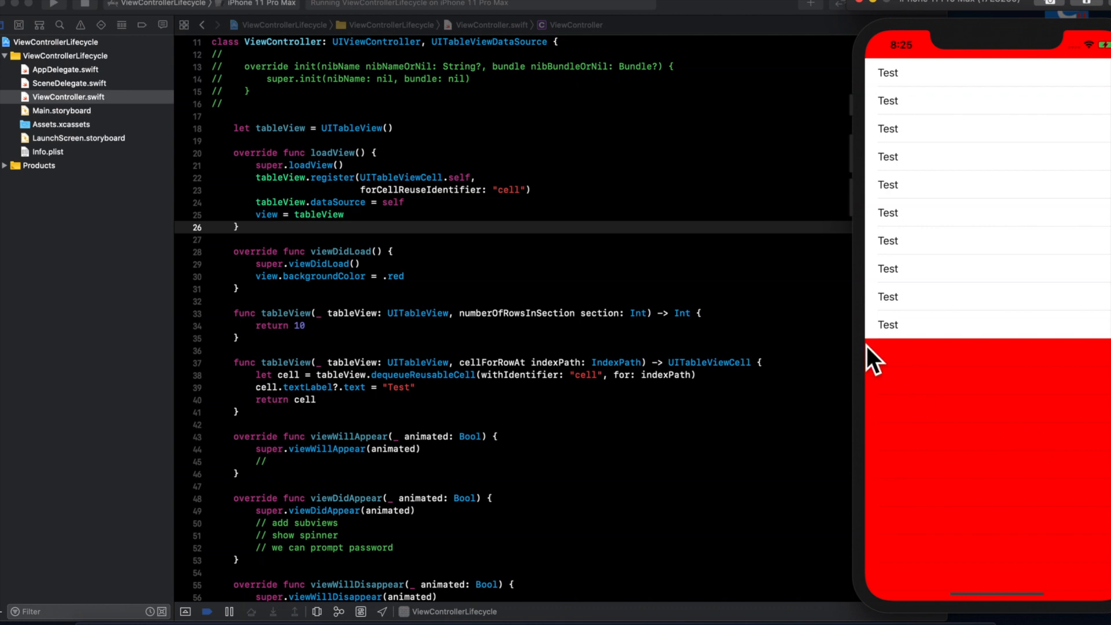
pyautogui.moveTo(670, 294)
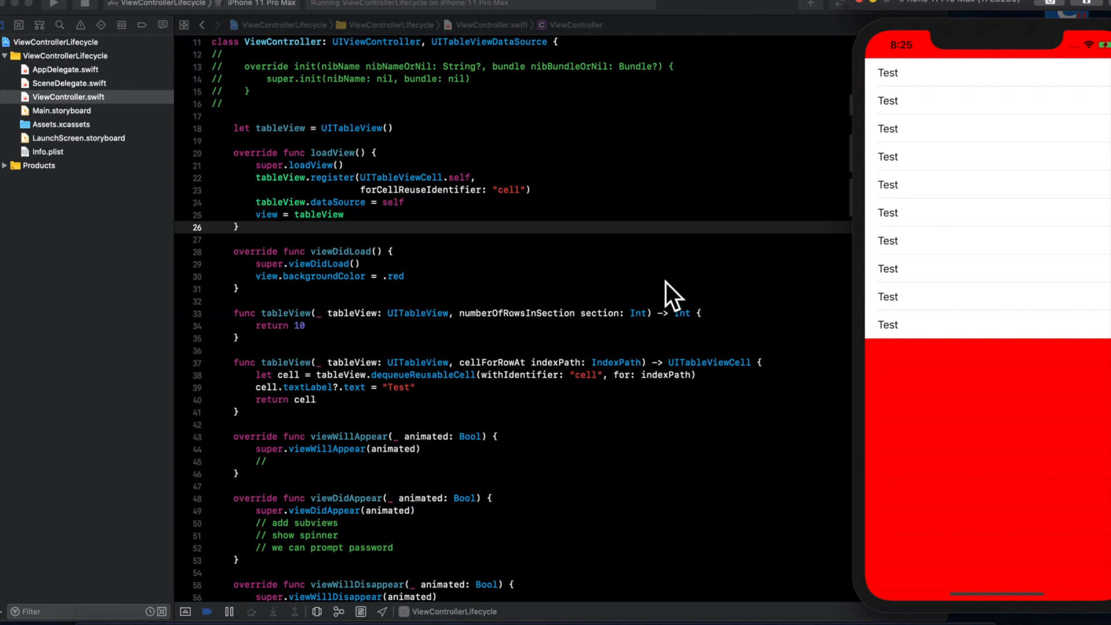
pyautogui.moveTo(671, 293)
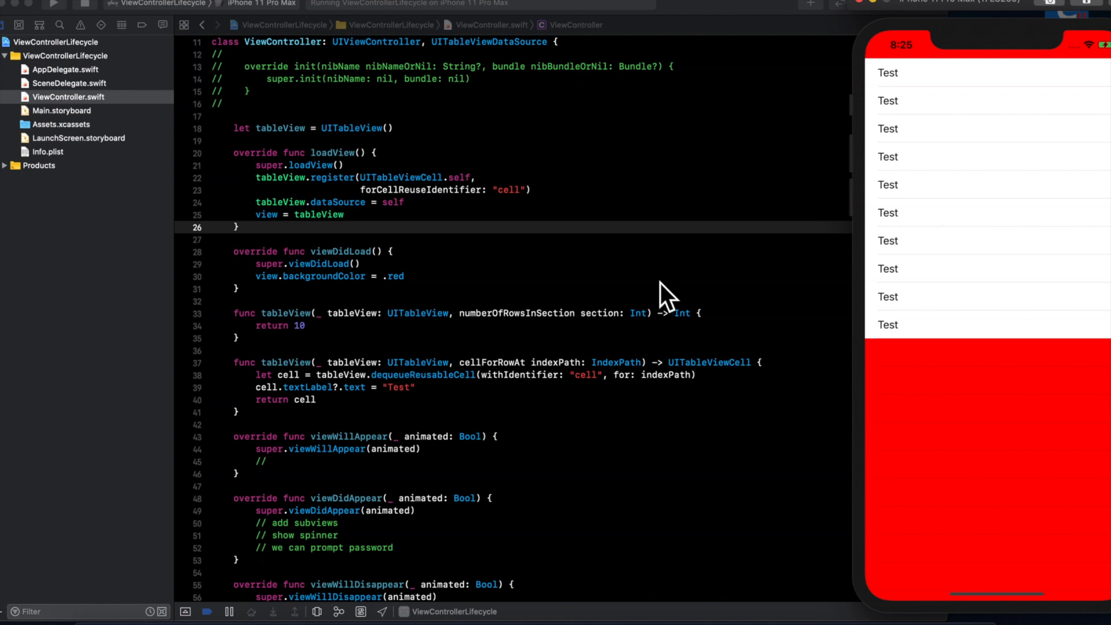
pyautogui.moveTo(364, 190)
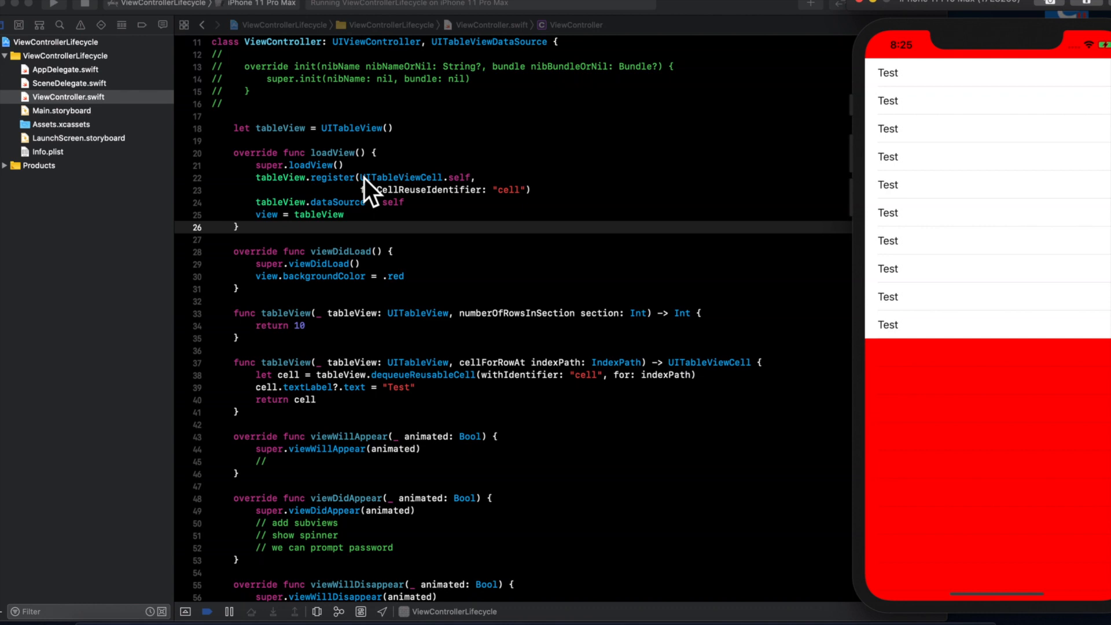
pyautogui.scroll(3)
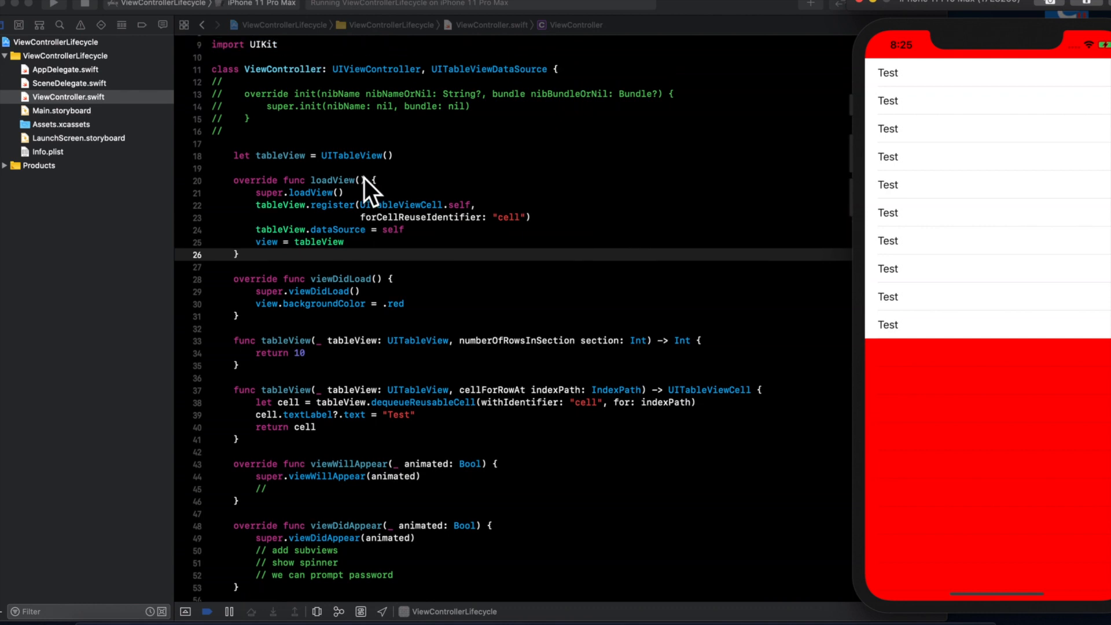
pyautogui.scroll(3)
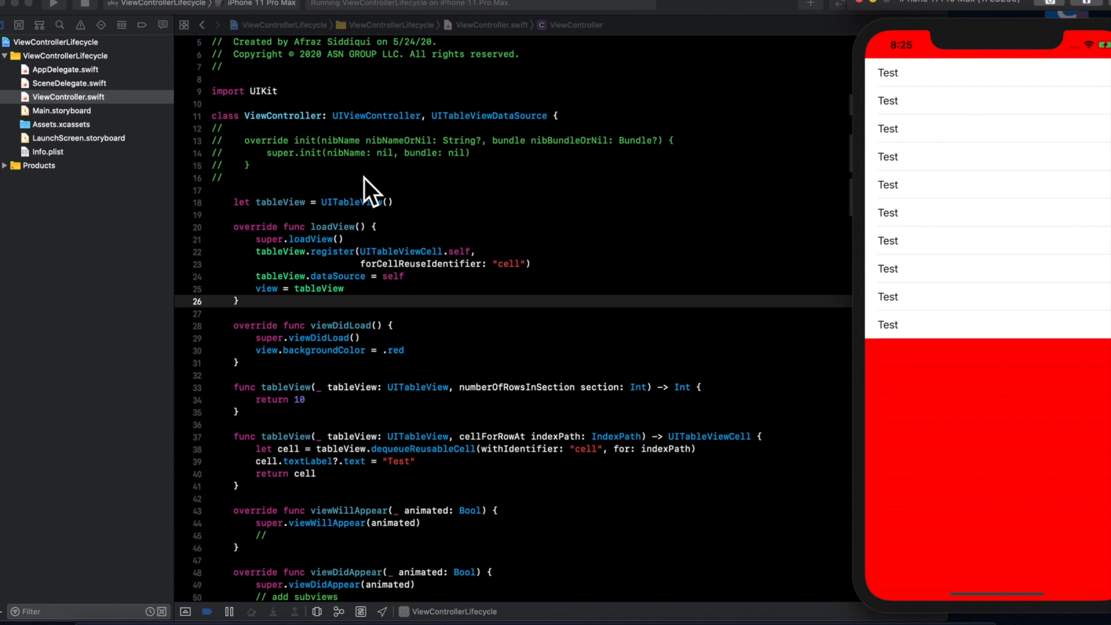
pyautogui.moveTo(273, 154)
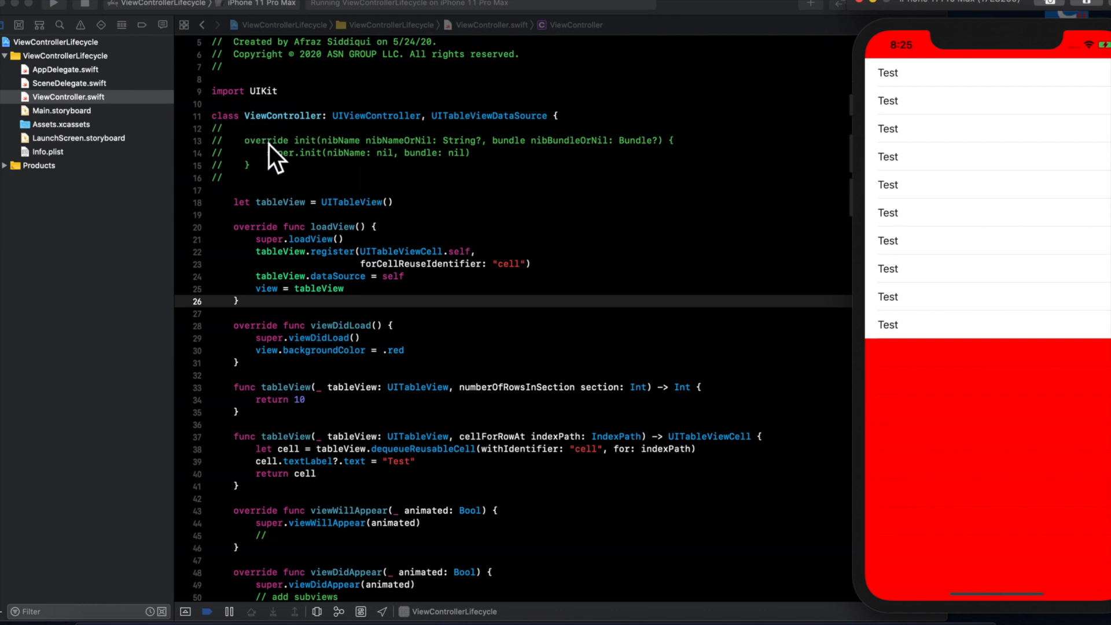
pyautogui.moveTo(248, 131)
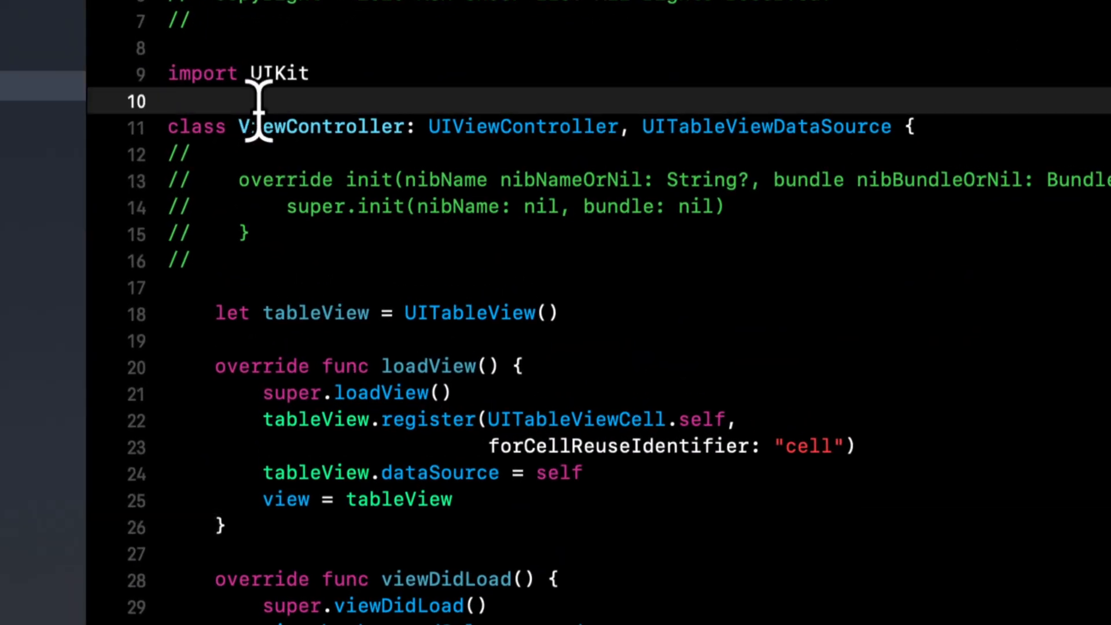
# Step: Declare a public class OtherViewController: UIViewController above ViewController
pyautogui.write('pub')
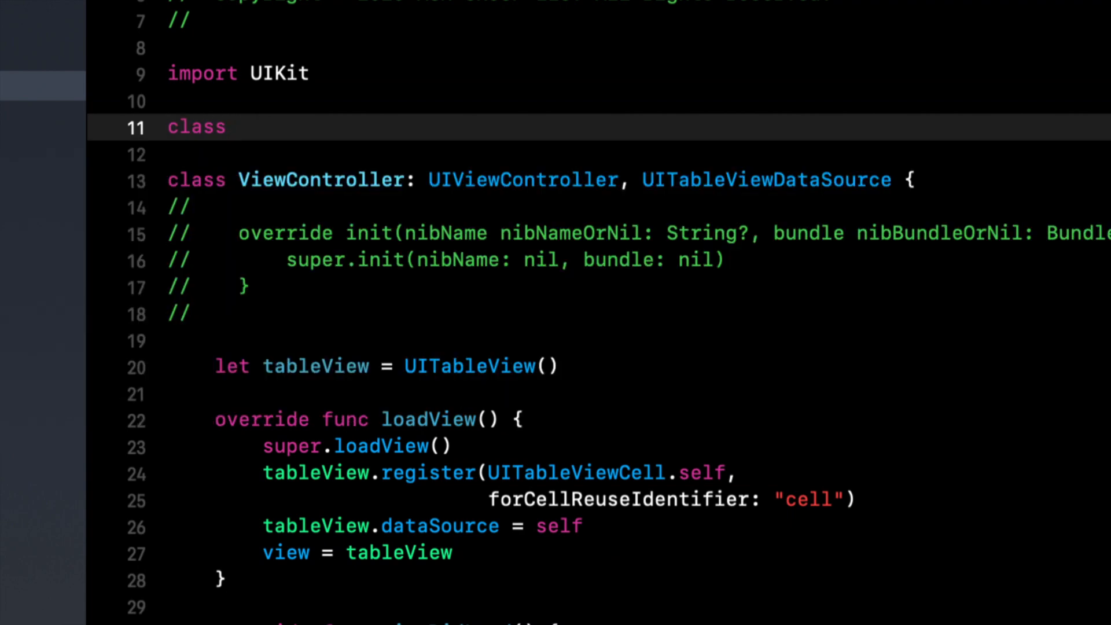
pyautogui.write('OtherViewCont')
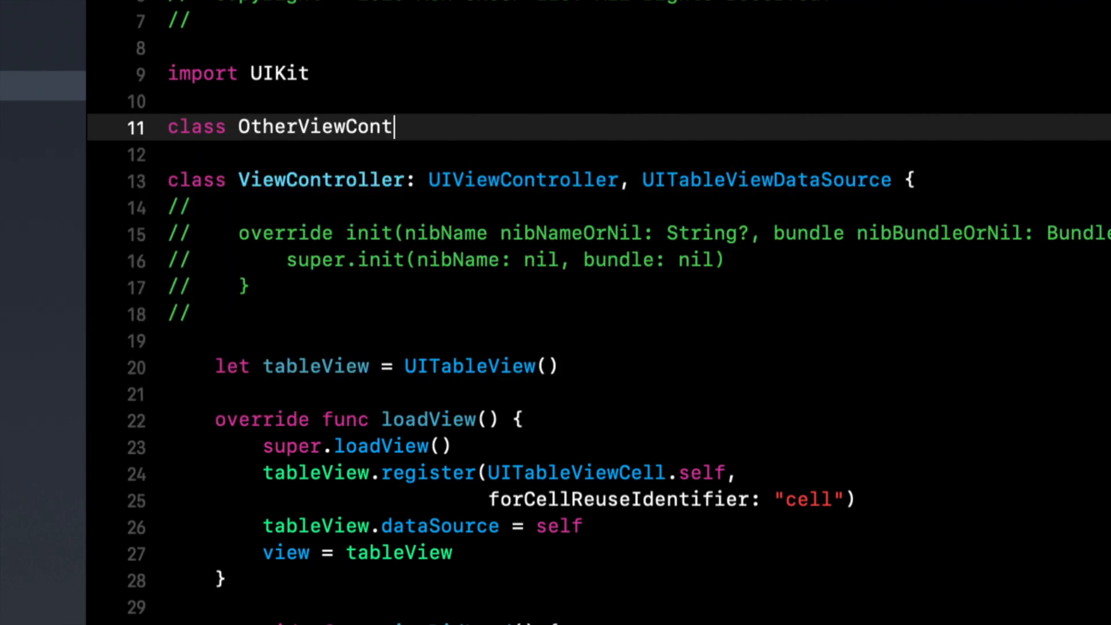
pyautogui.write('roller: UIViewc')
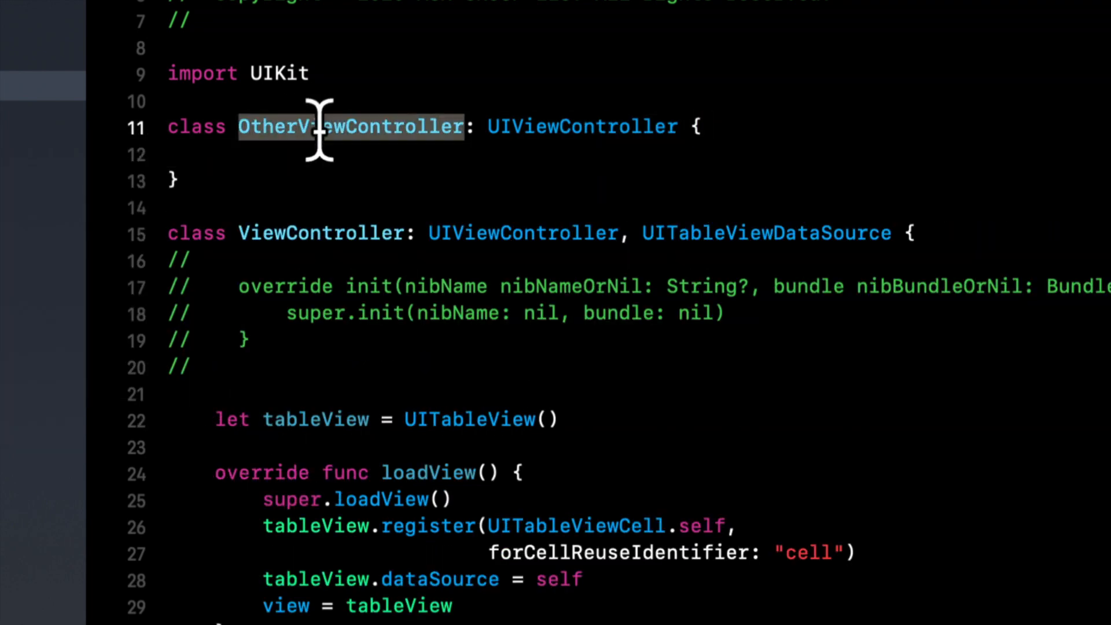
# Step: Add let vc = OtherViewController() inside viewDidLoad
pyautogui.scroll(-3)
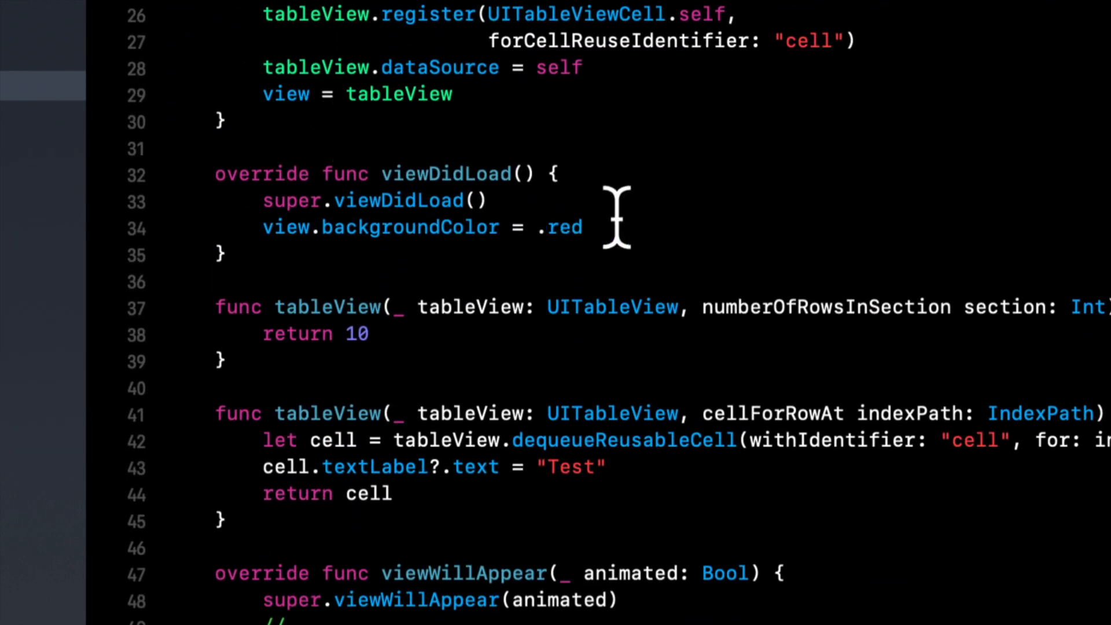
pyautogui.write('let vc =')
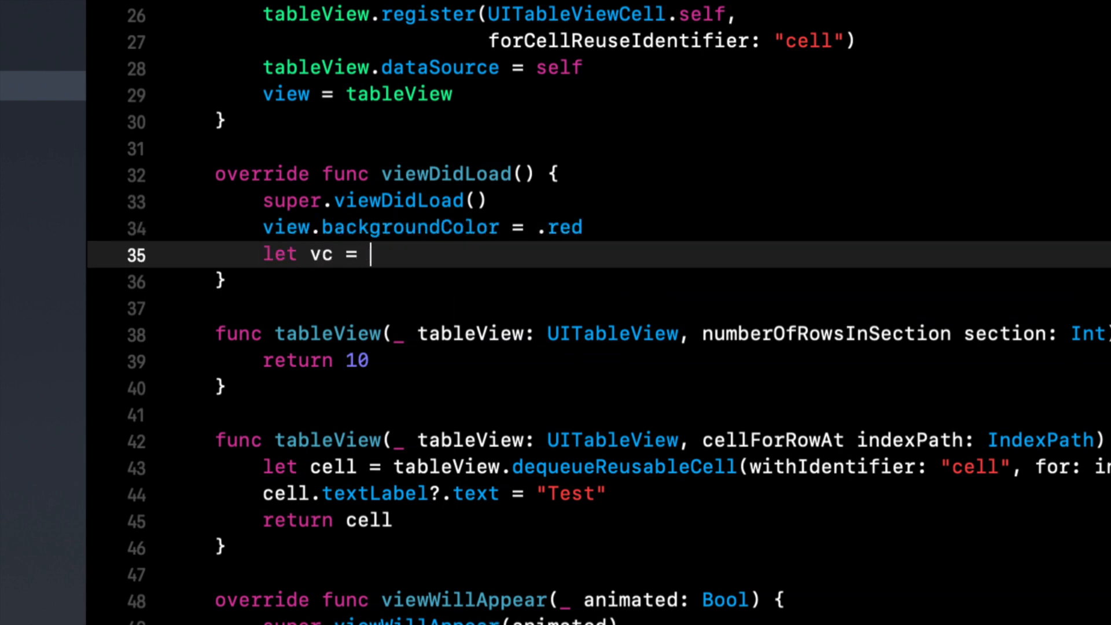
pyautogui.write('OtherViewController()')
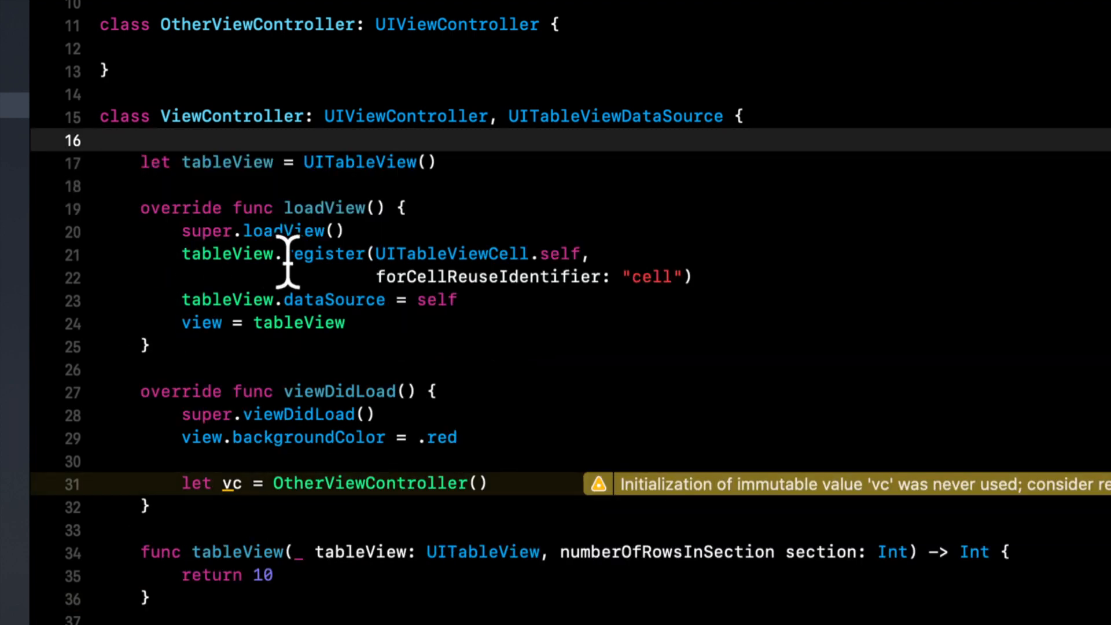
pyautogui.click(103, 140)
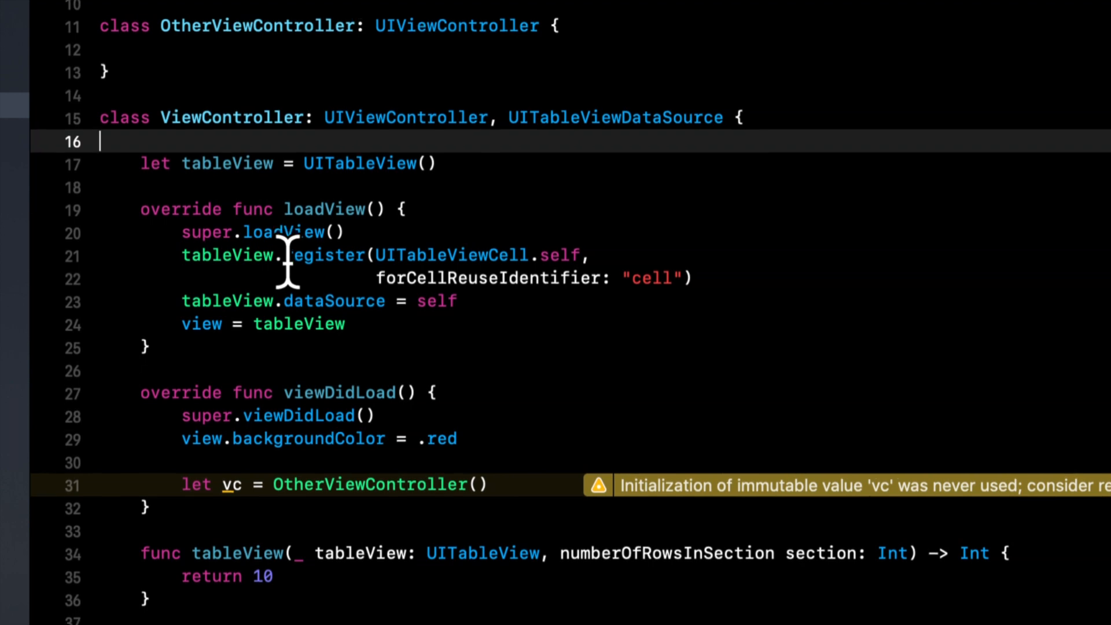
pyautogui.scroll(-3)
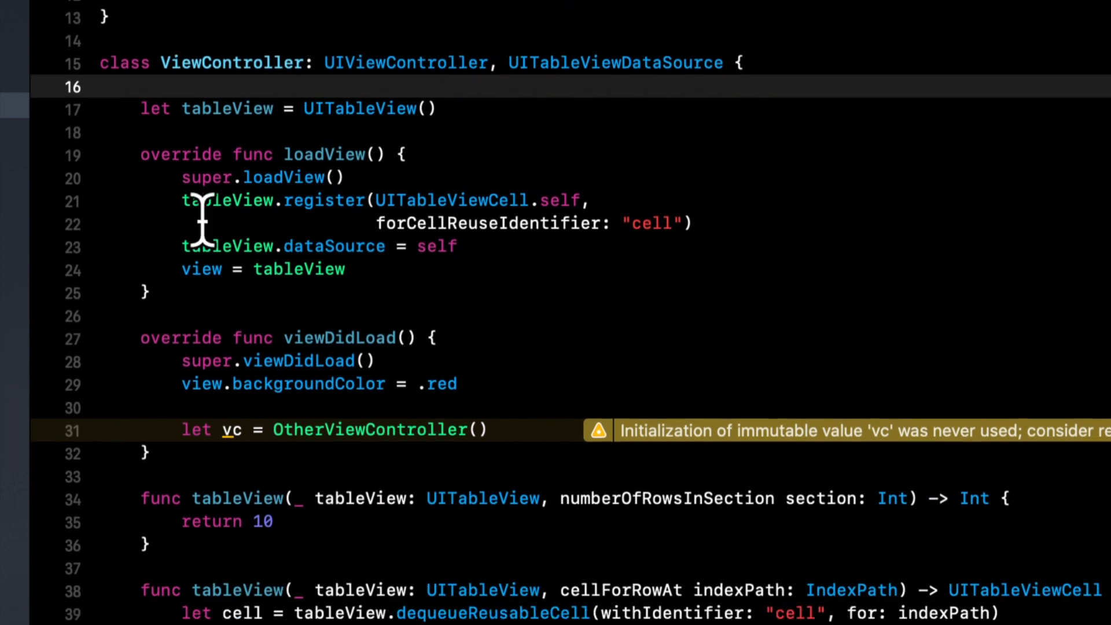
pyautogui.scroll(-3)
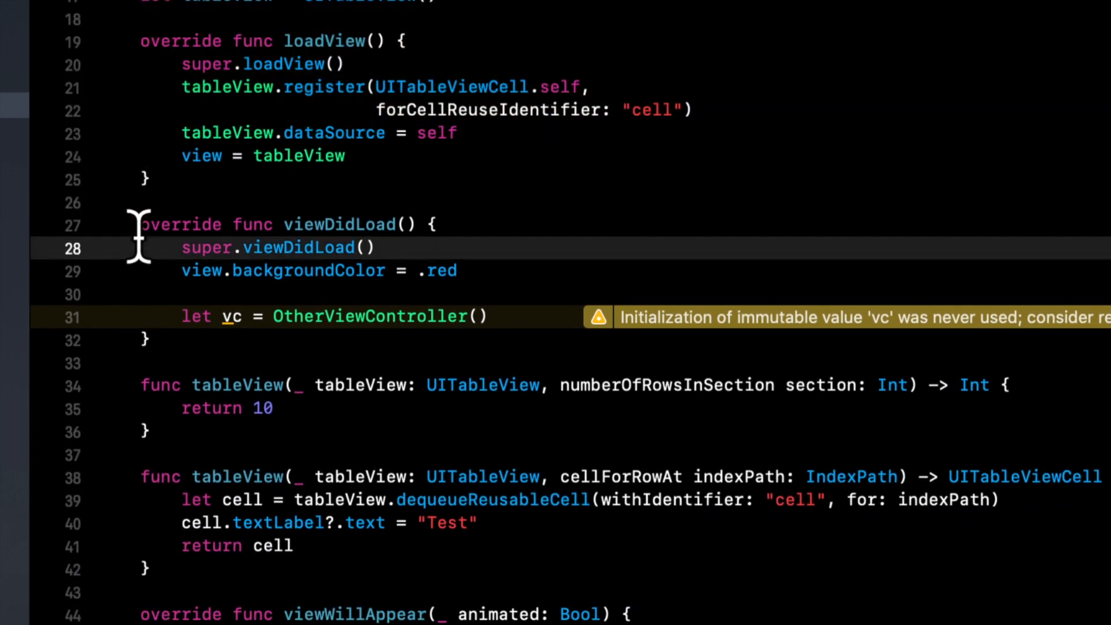
pyautogui.scroll(-3)
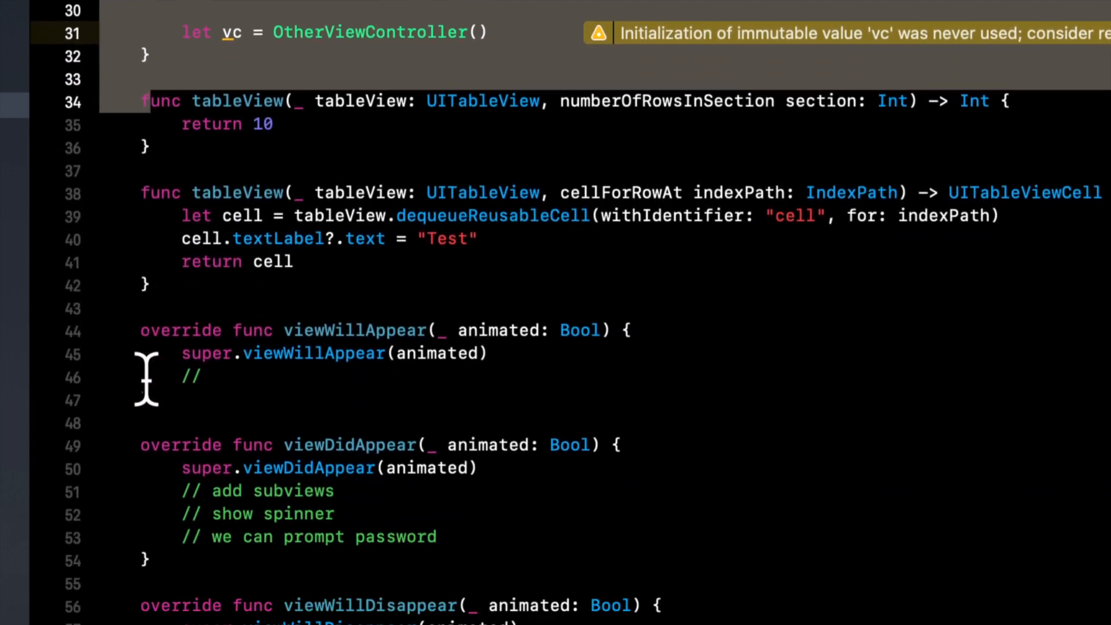
pyautogui.scroll(-3)
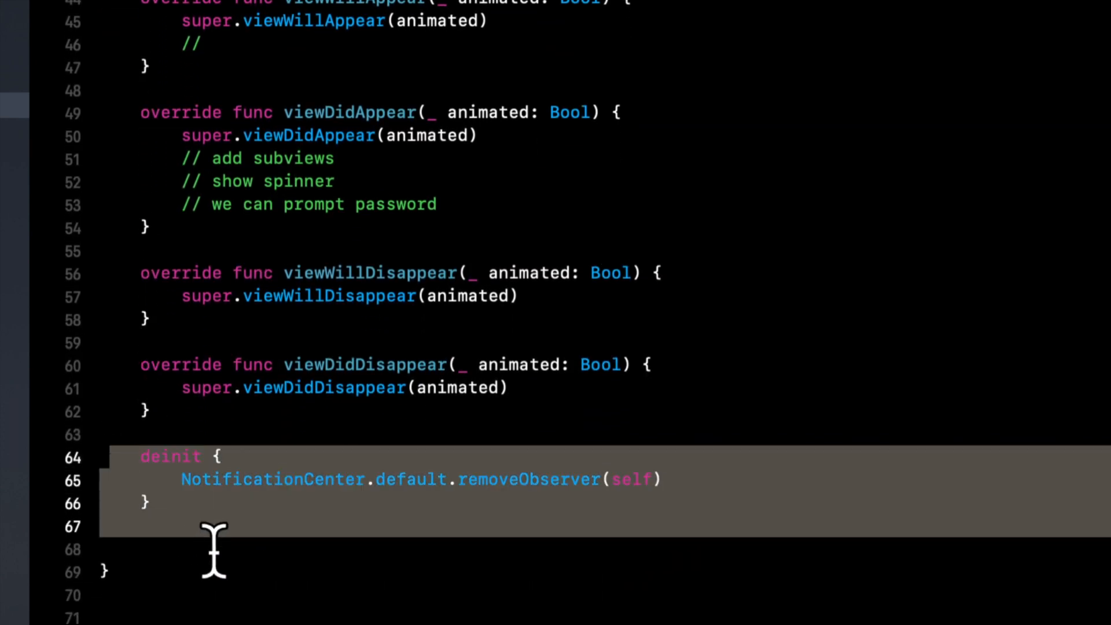
pyautogui.scroll(3)
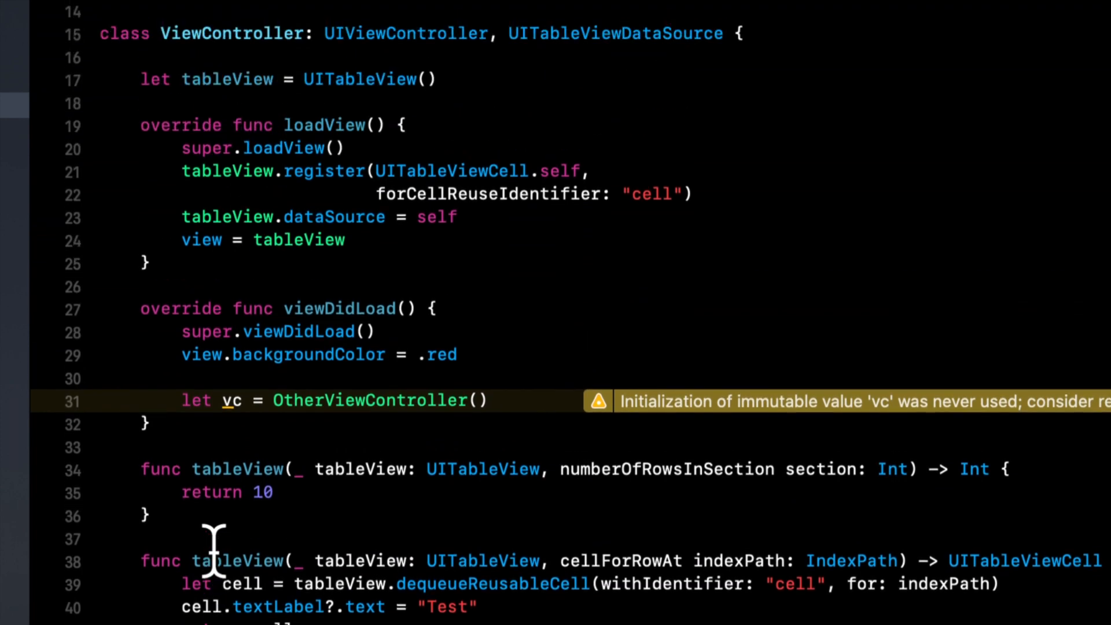
pyautogui.scroll(3)
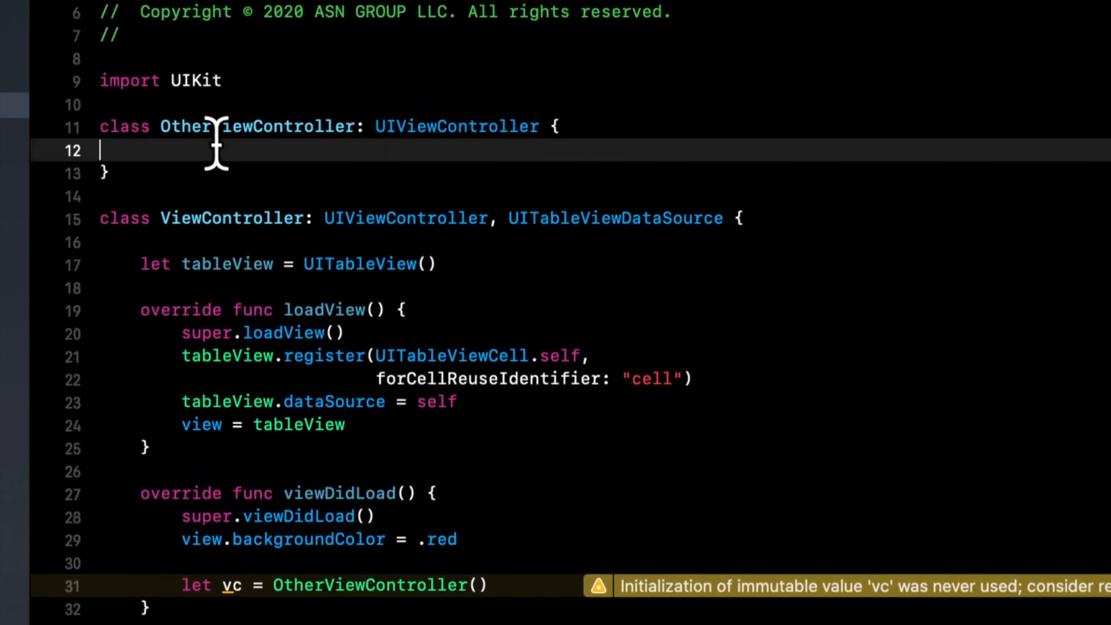
# Step: Give OtherViewController an init(with name: String) initializer
pyautogui.write('init')
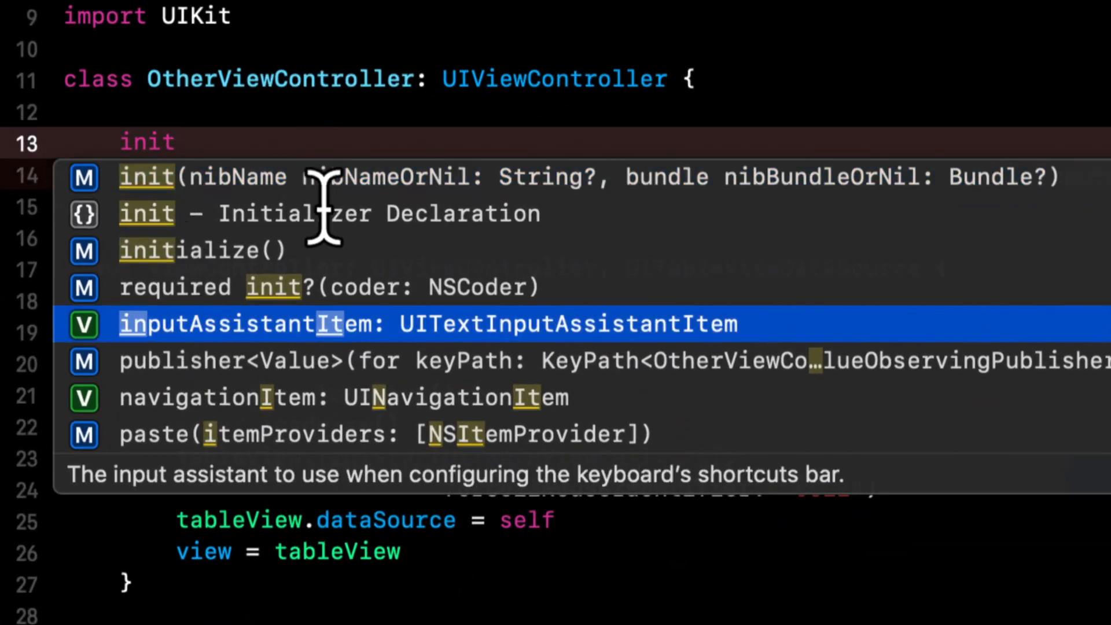
pyautogui.moveTo(384, 241)
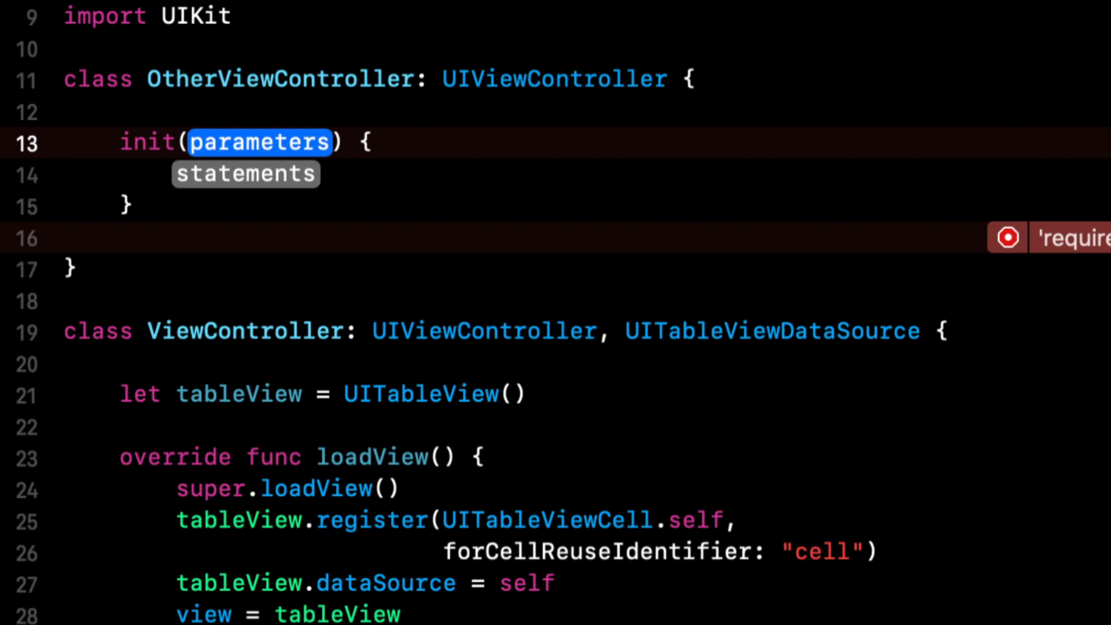
pyautogui.write('with an')
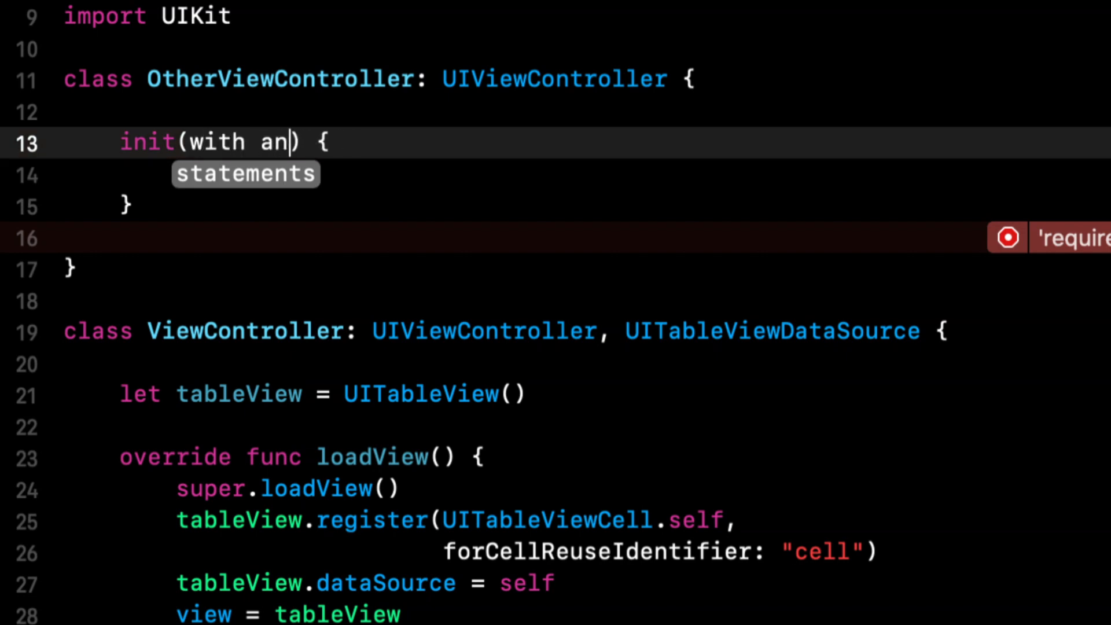
pyautogui.write('name: String')
pyautogui.click(581, 175)
pyautogui.write('super.')
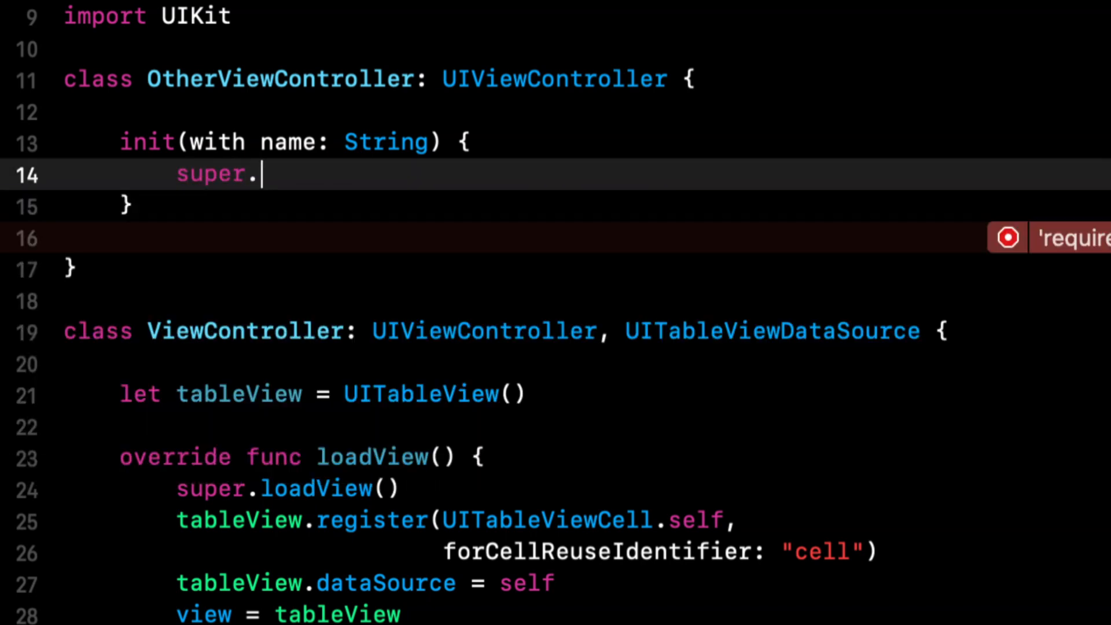
# Step: Call super.init(nibName: nil, bundle: nil) inside the new initializer
pyautogui.write('init')
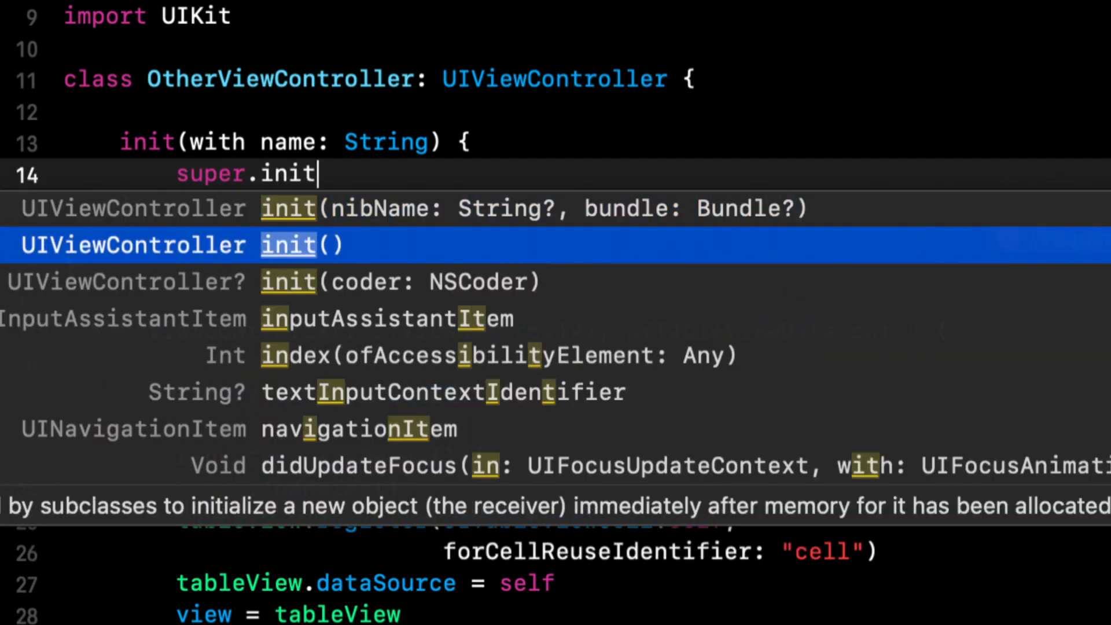
pyautogui.press('Return')
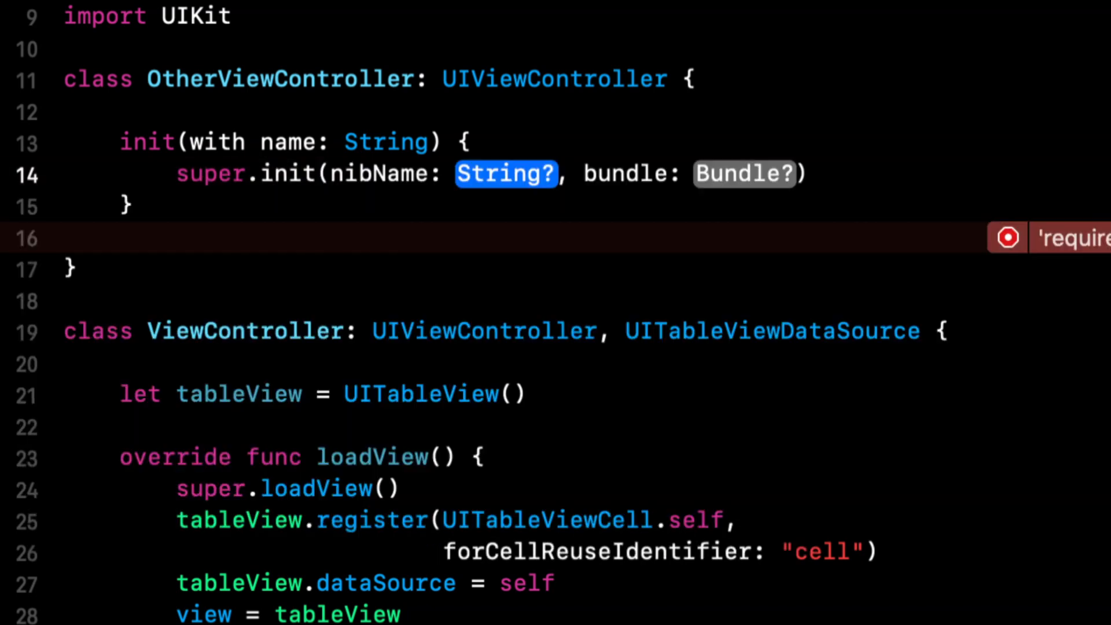
pyautogui.write('nil')
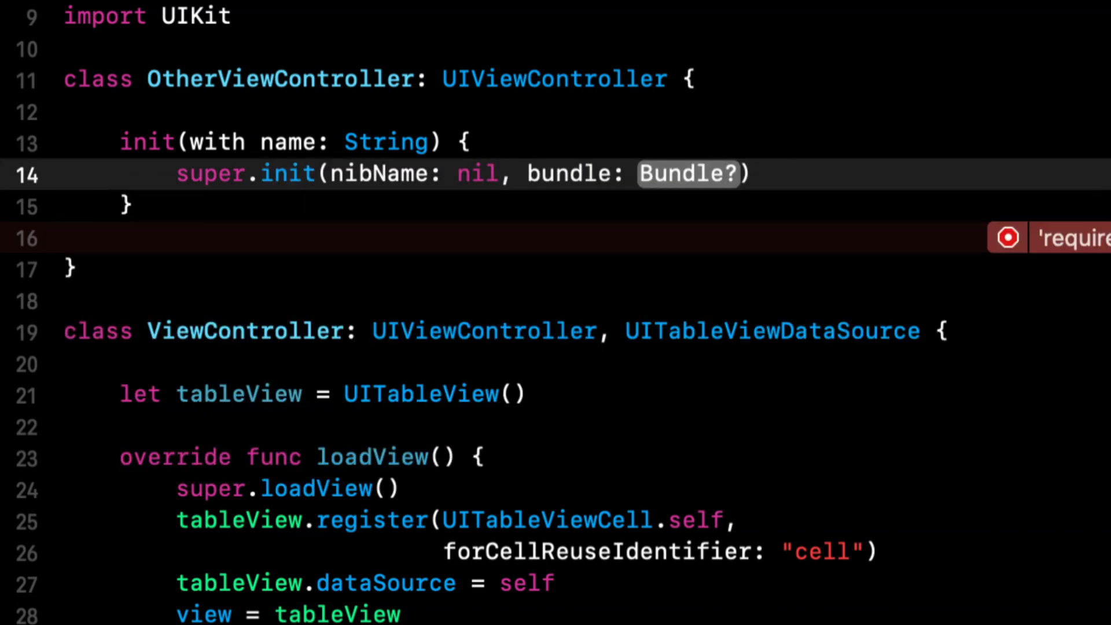
pyautogui.write('nil')
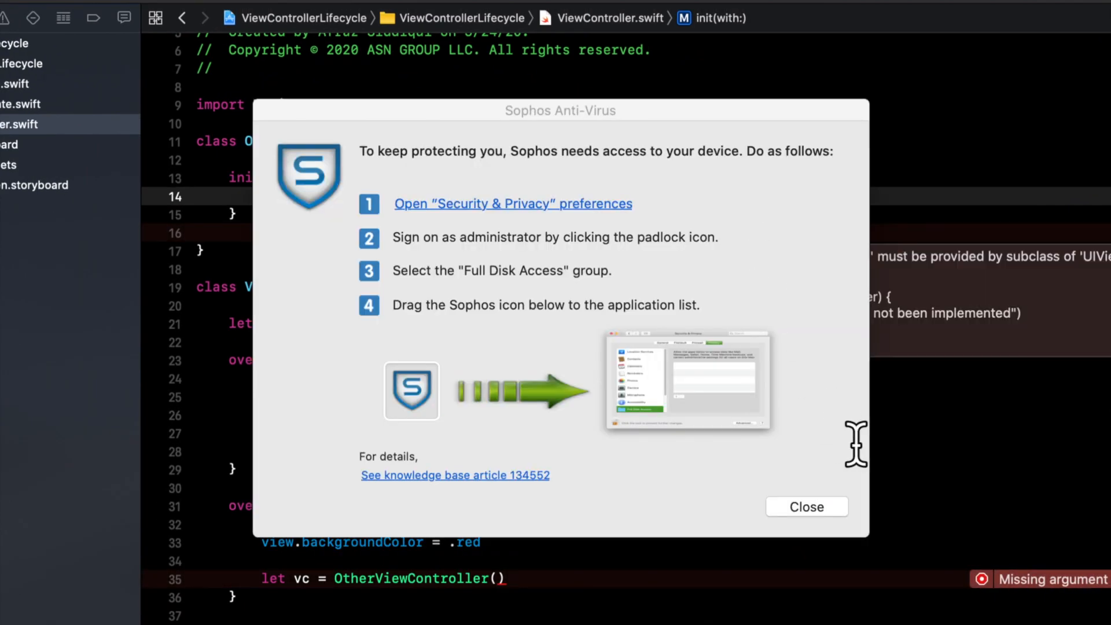
# Step: Dismiss the Sophos prompt and apply the Fix inserting required init?(coder:) with fatalError
pyautogui.click(806, 507)
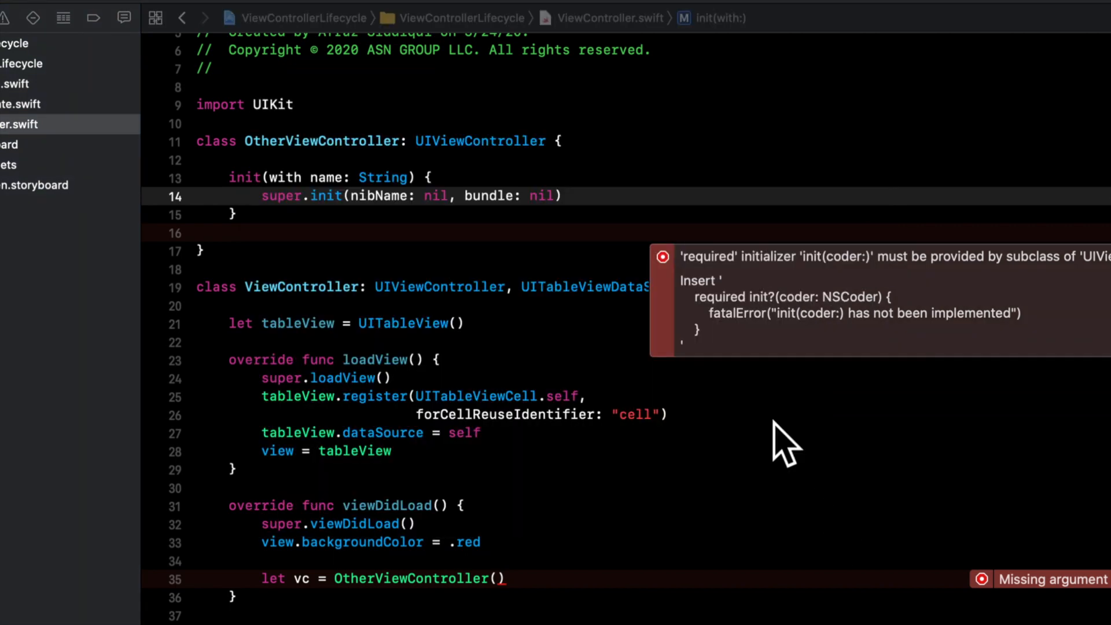
pyautogui.moveTo(1039, 366)
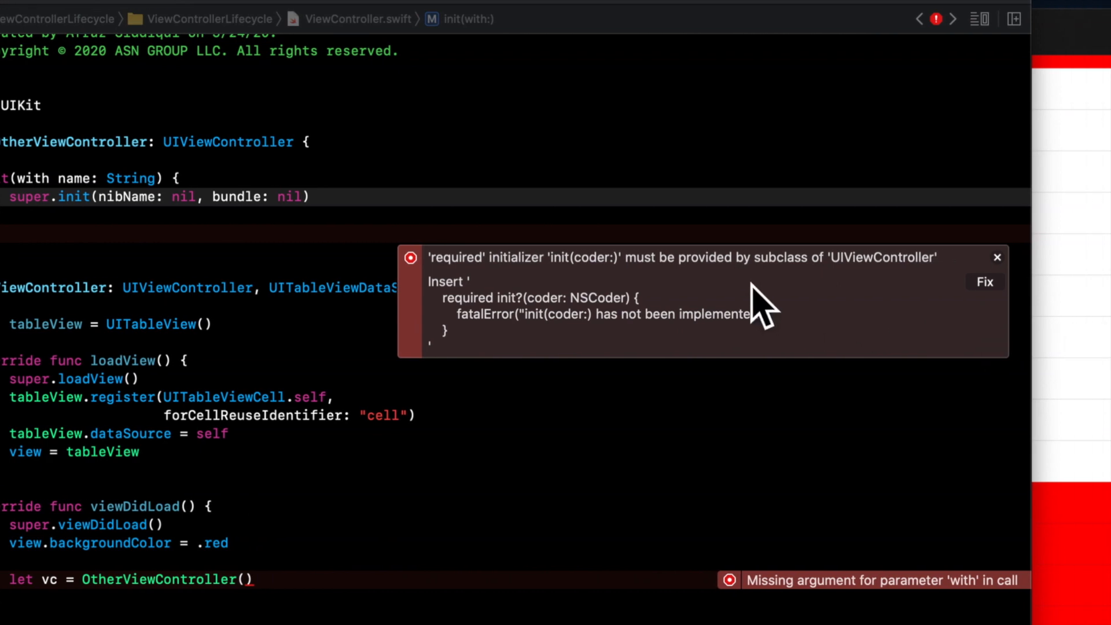
pyautogui.moveTo(765, 326)
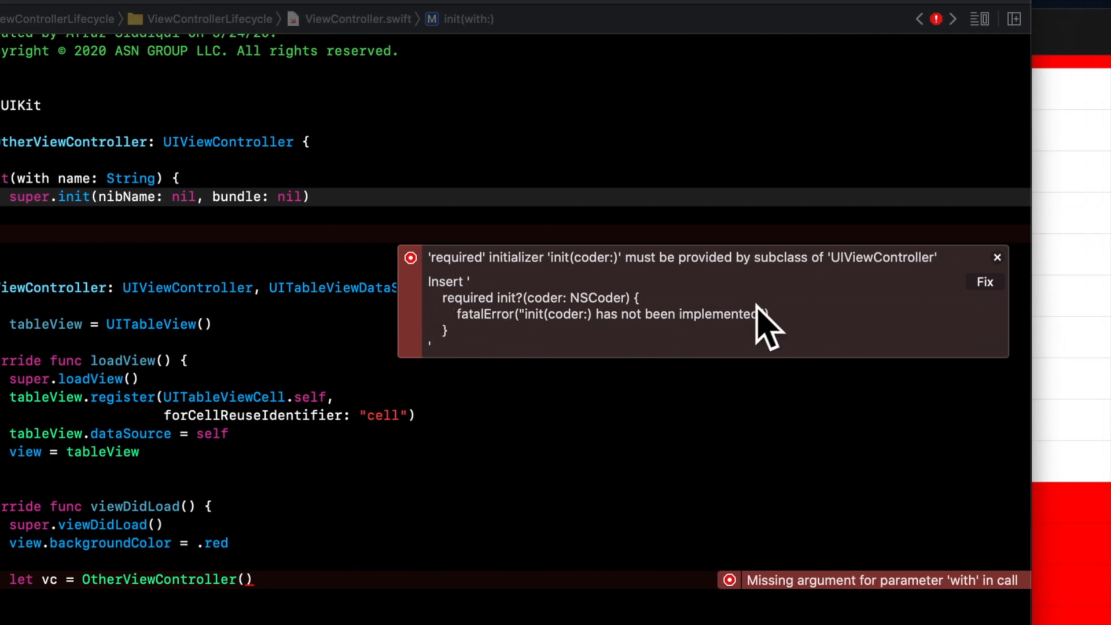
pyautogui.click(984, 281)
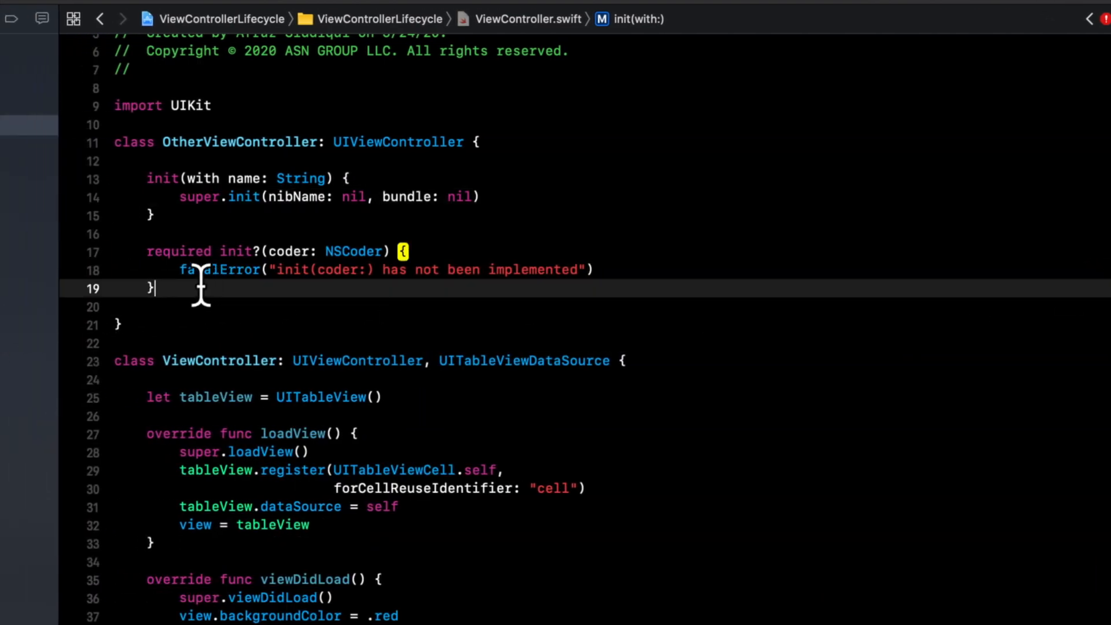
pyautogui.click(197, 251)
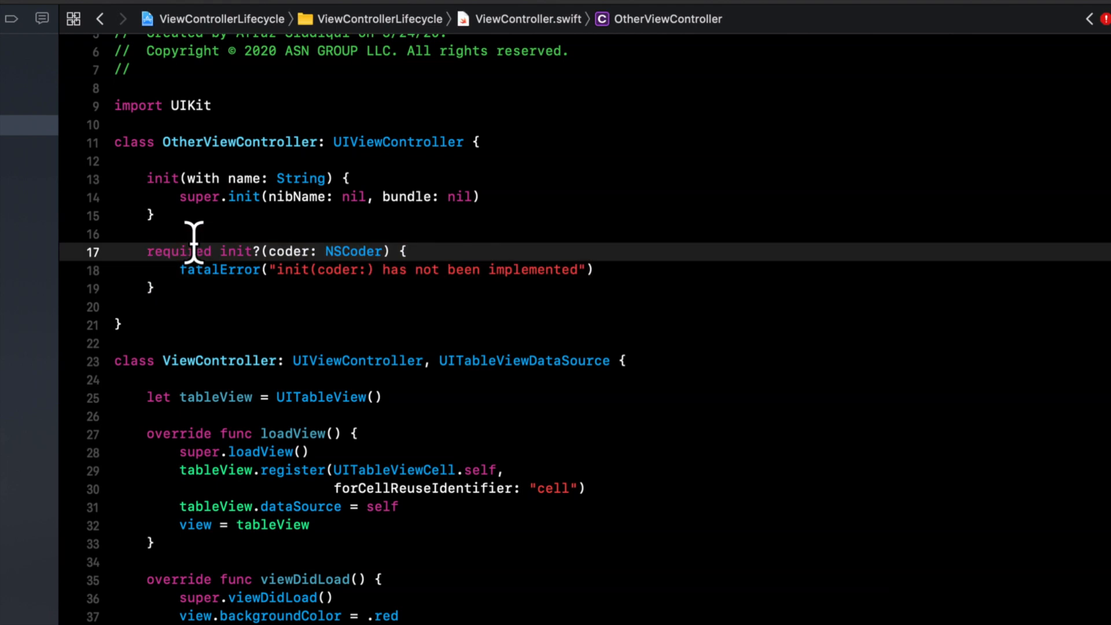
# Step: Create vc with OtherViewController(with: "John") in viewDidLoad
pyautogui.scroll(-3)
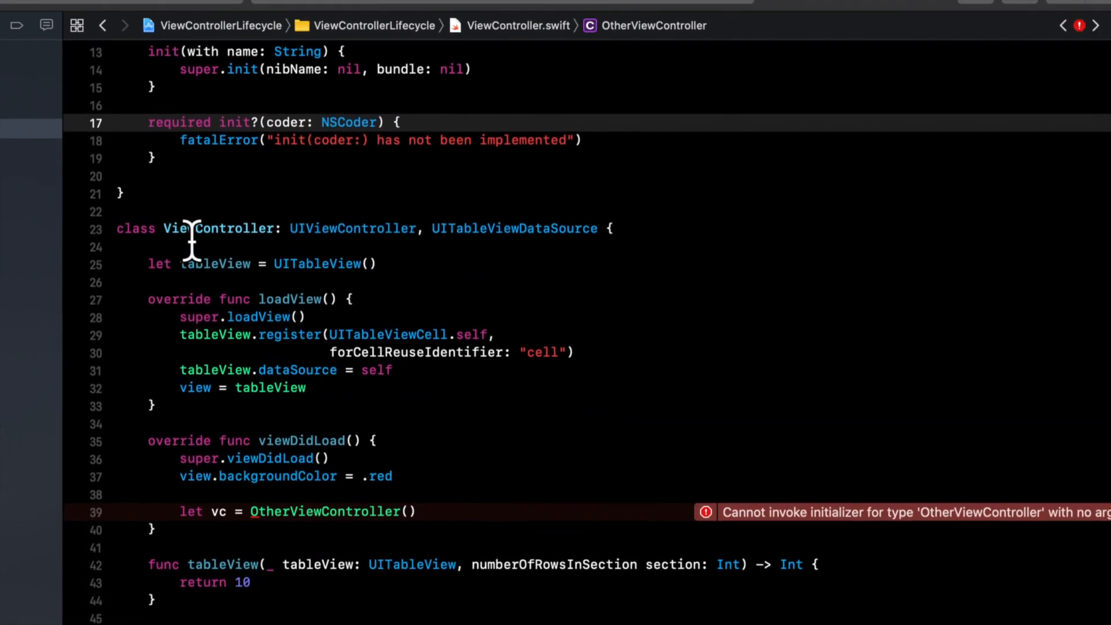
pyautogui.scroll(-3)
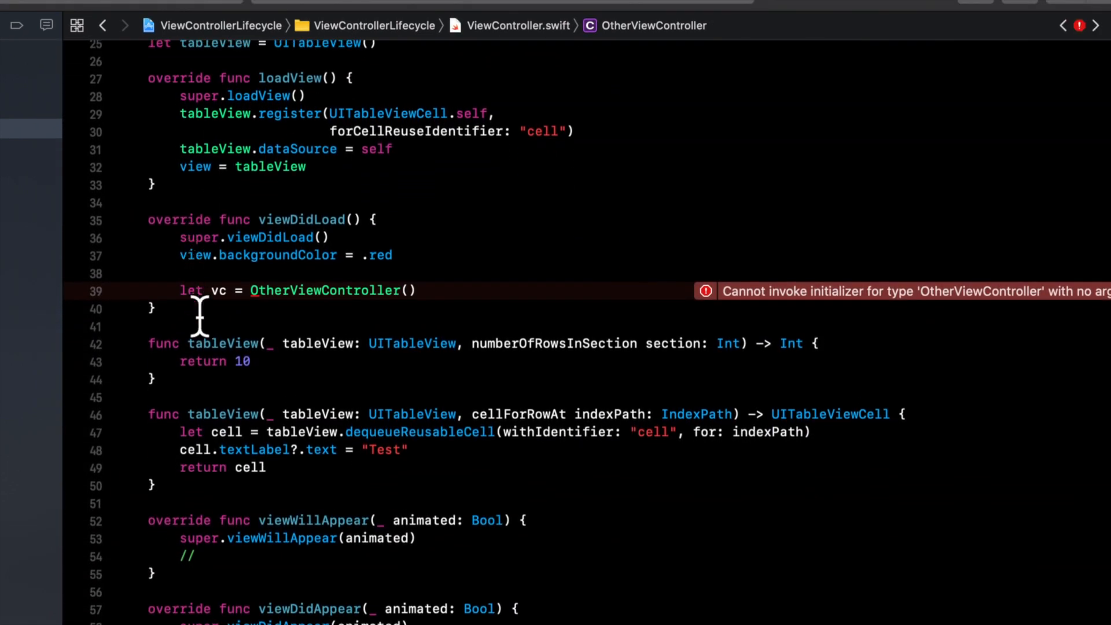
pyautogui.moveTo(600, 287)
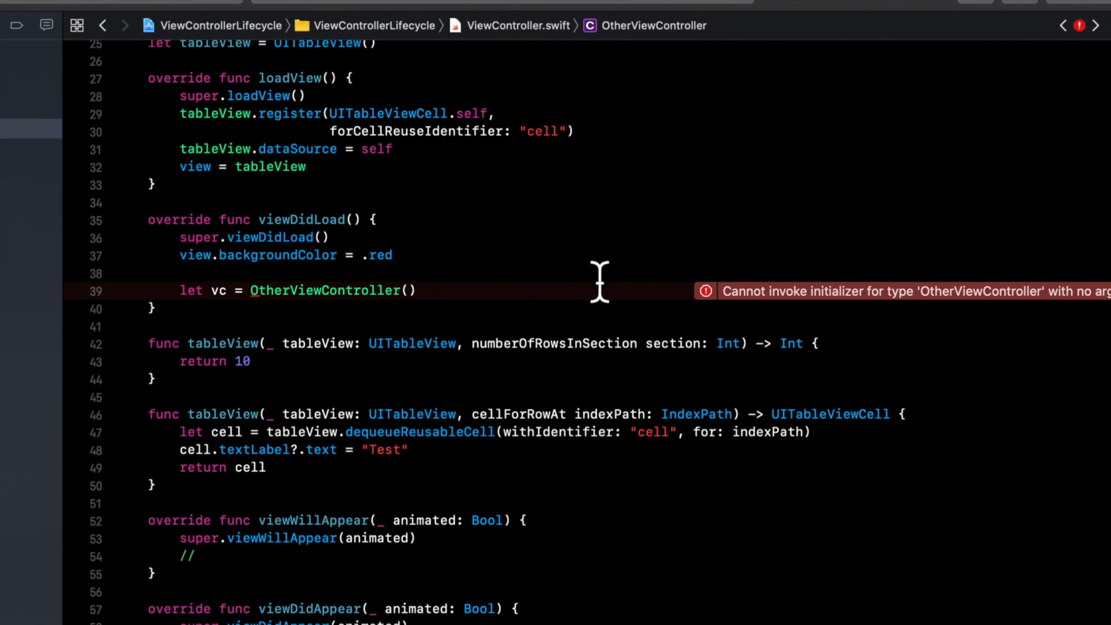
pyautogui.moveTo(628, 375)
pyautogui.write('with: String')
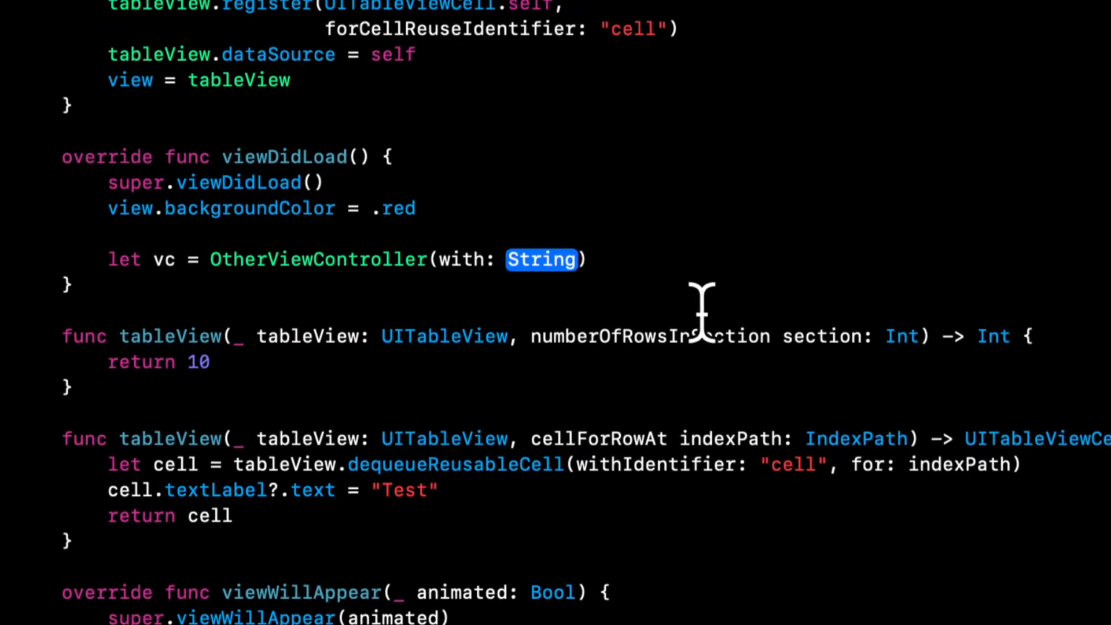
pyautogui.scroll(3)
pyautogui.write('"')
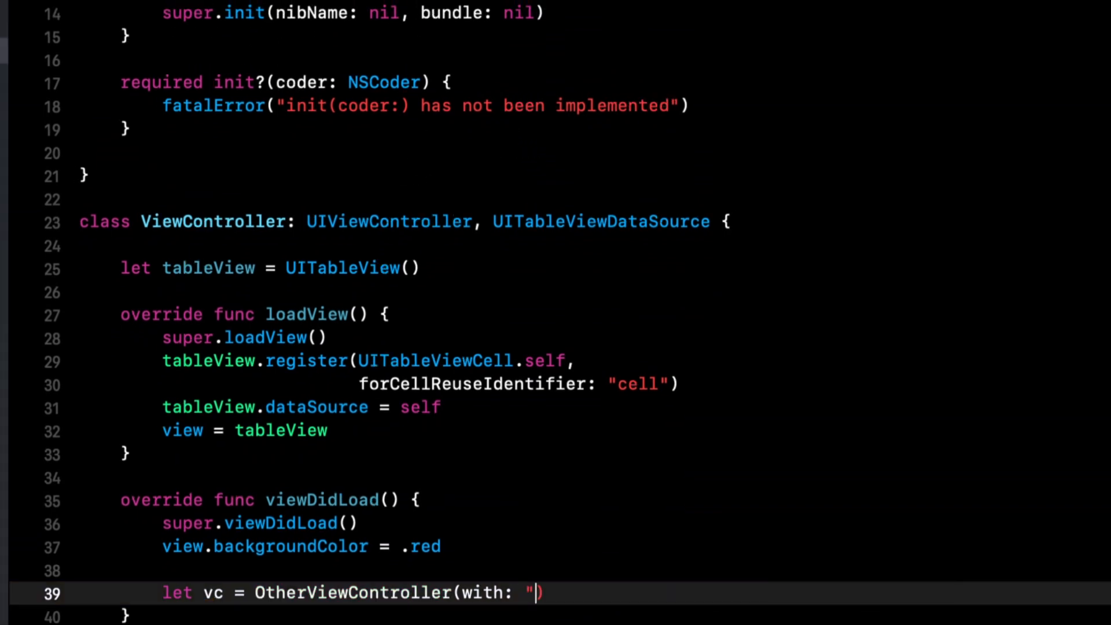
pyautogui.write('John"')
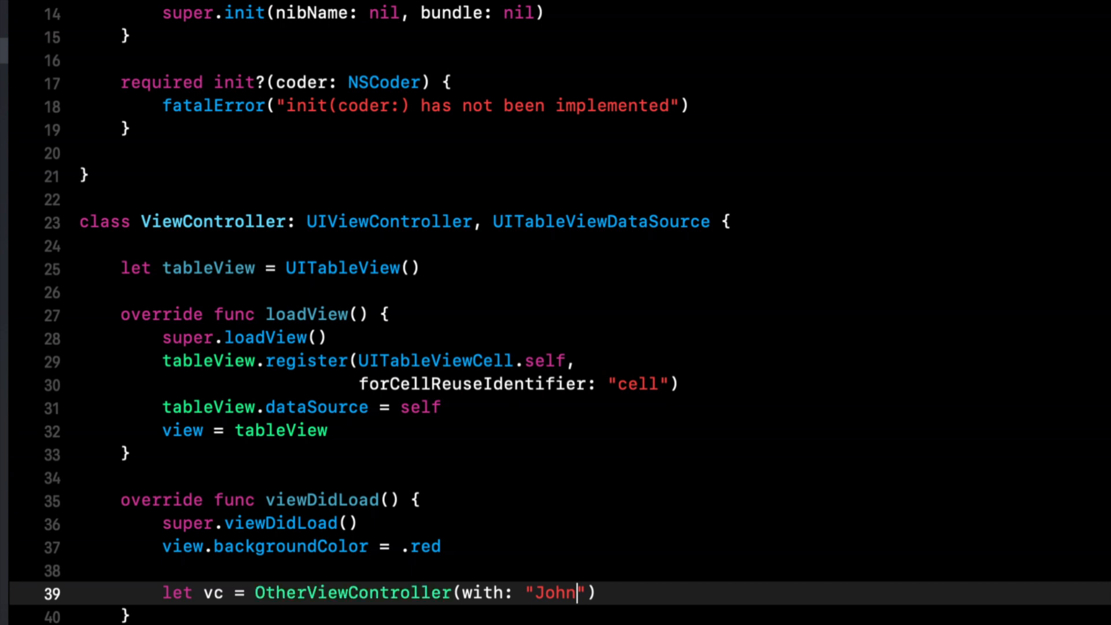
# Step: Add a blank line at the top of OtherViewController's body for a property
pyautogui.scroll(3)
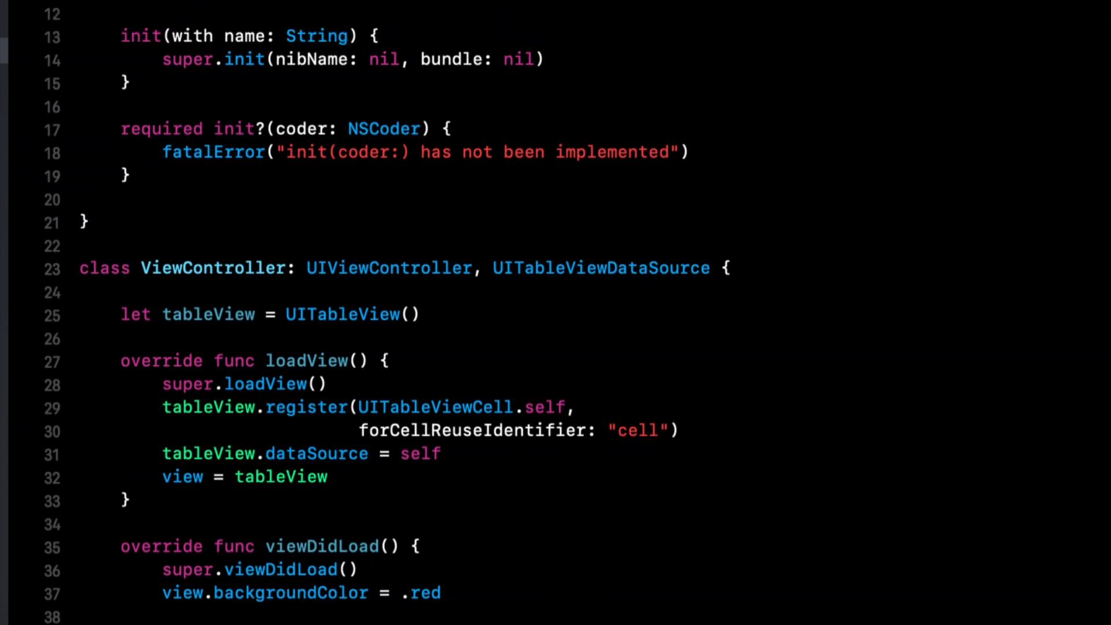
pyautogui.moveTo(466, 19)
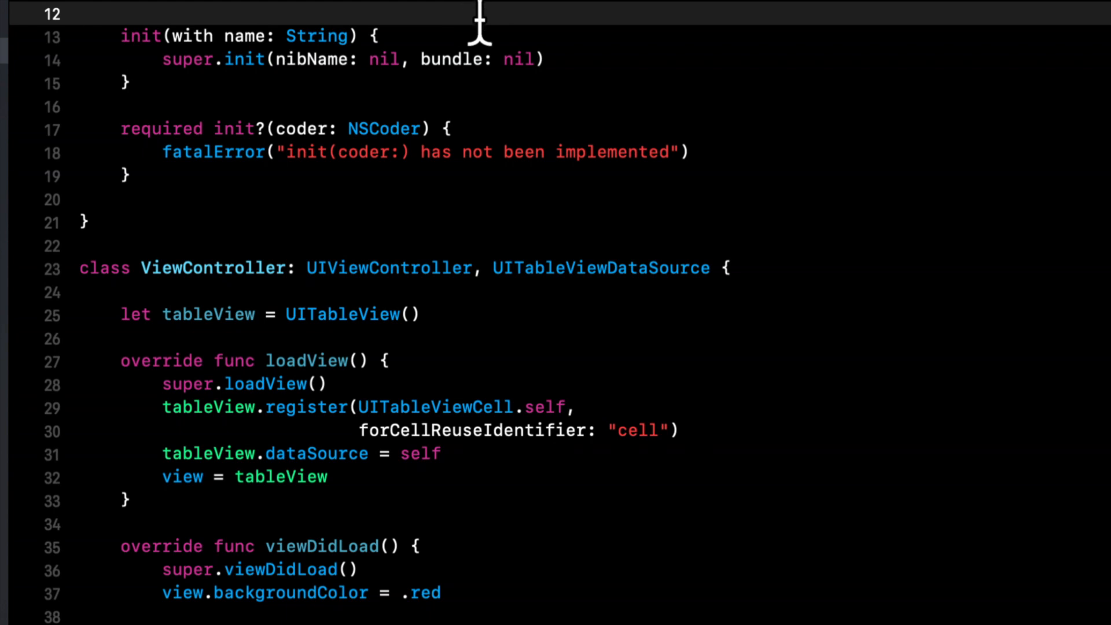
pyautogui.press('Return')
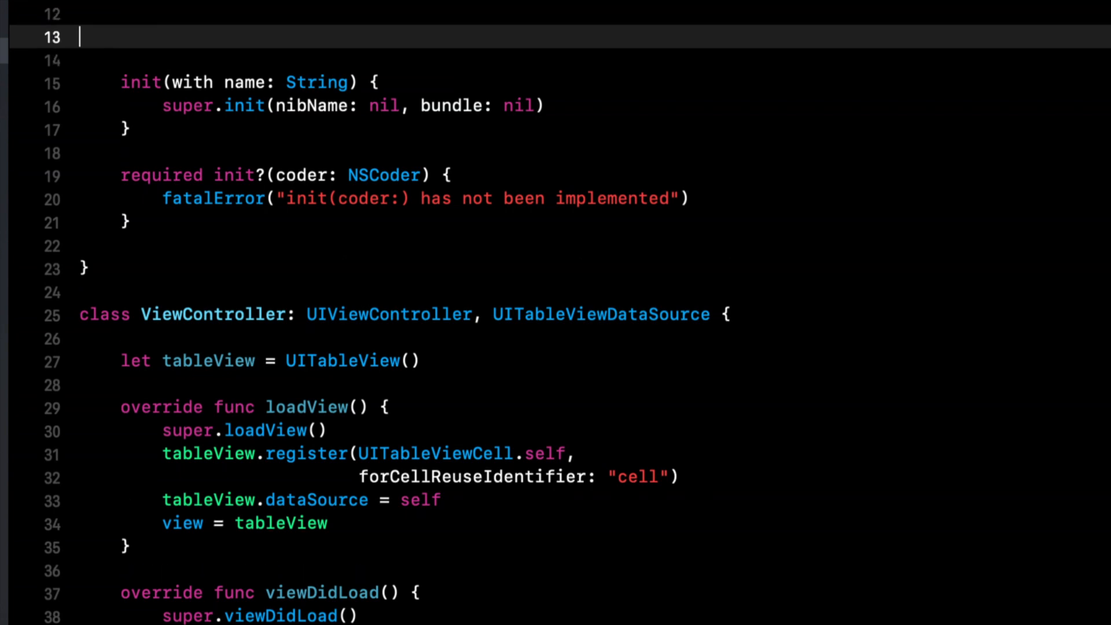
# Step: Declare let name: String in OtherViewController and start a self line in init
pyautogui.write('let')
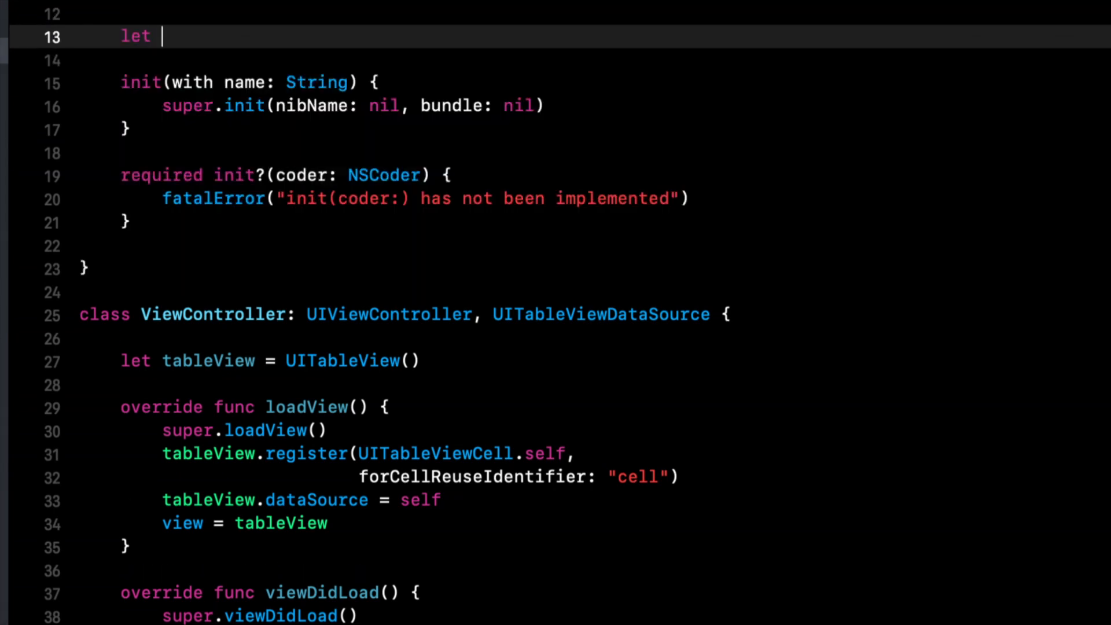
pyautogui.write('name: Strig')
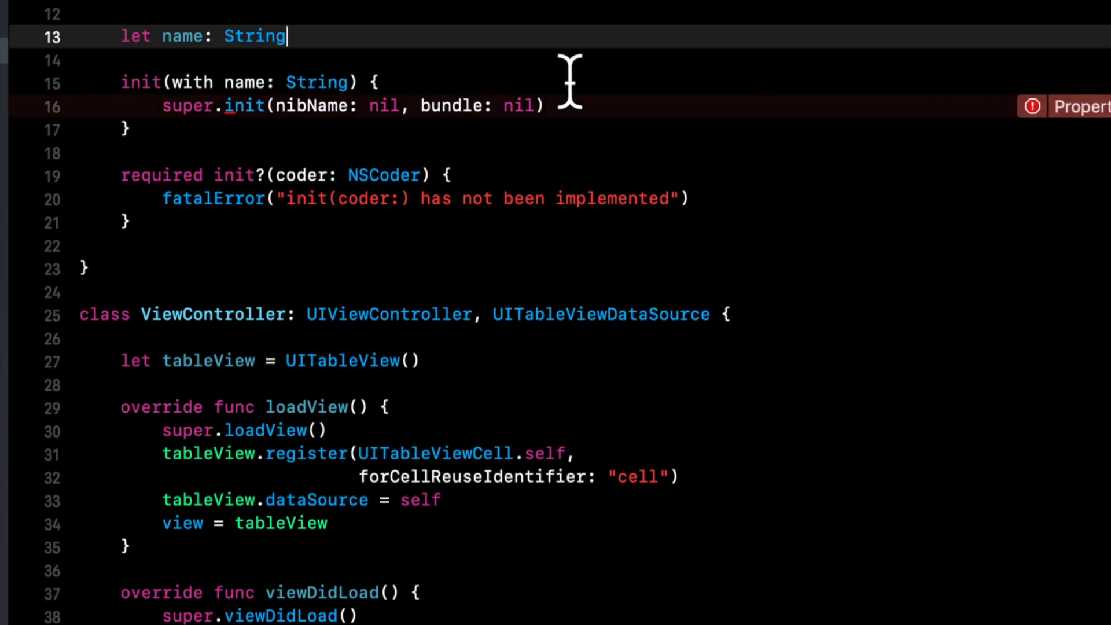
pyautogui.write('self')
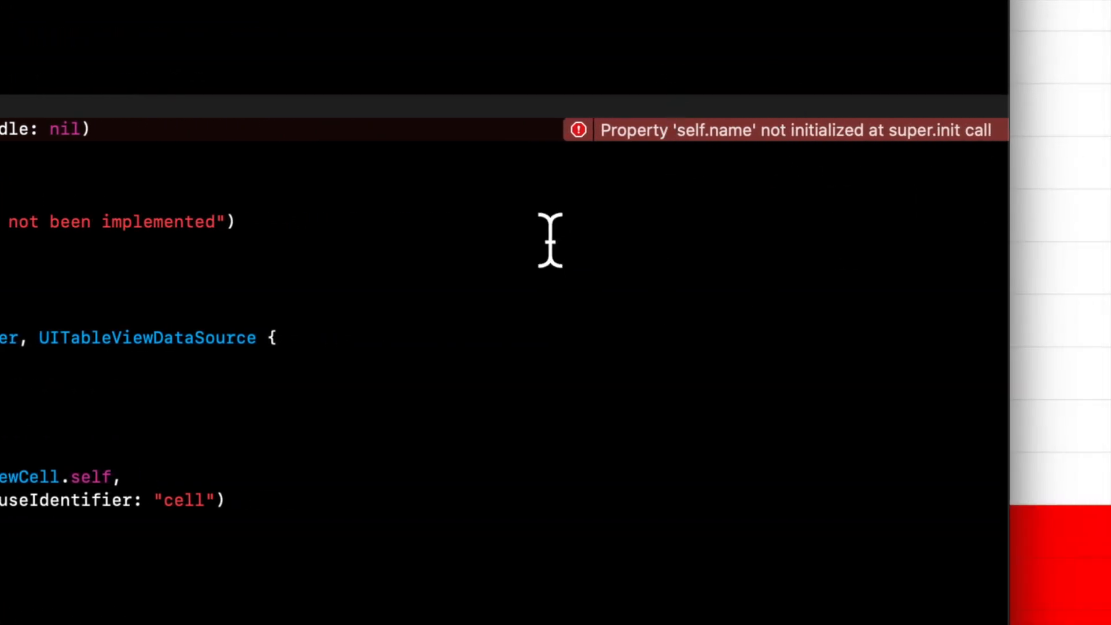
pyautogui.moveTo(177, 174)
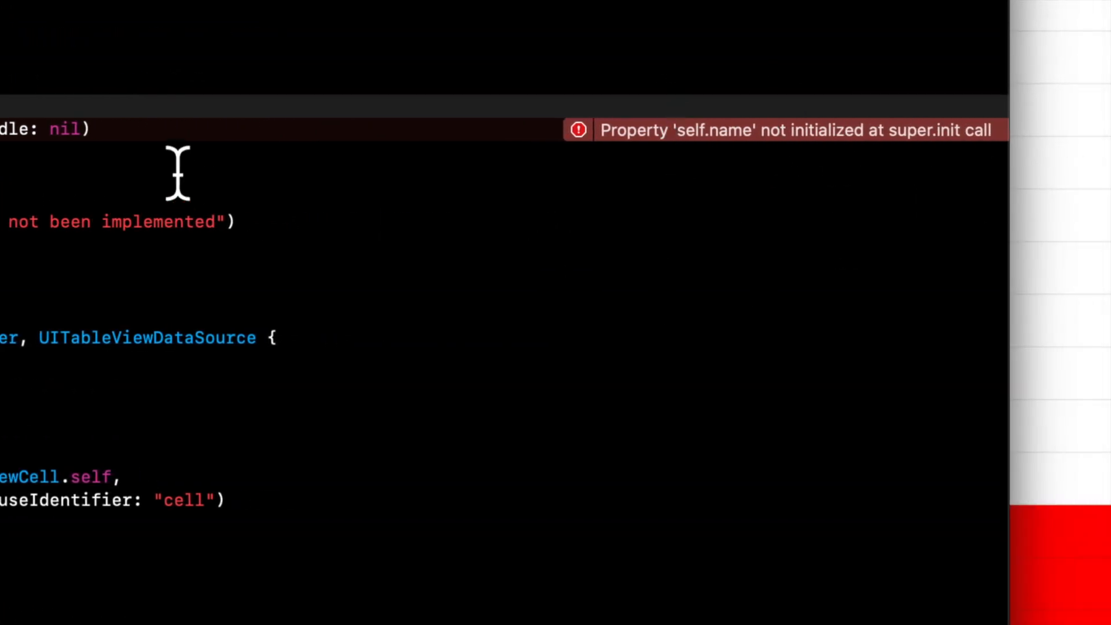
pyautogui.moveTo(60, 194)
pyautogui.write('s')
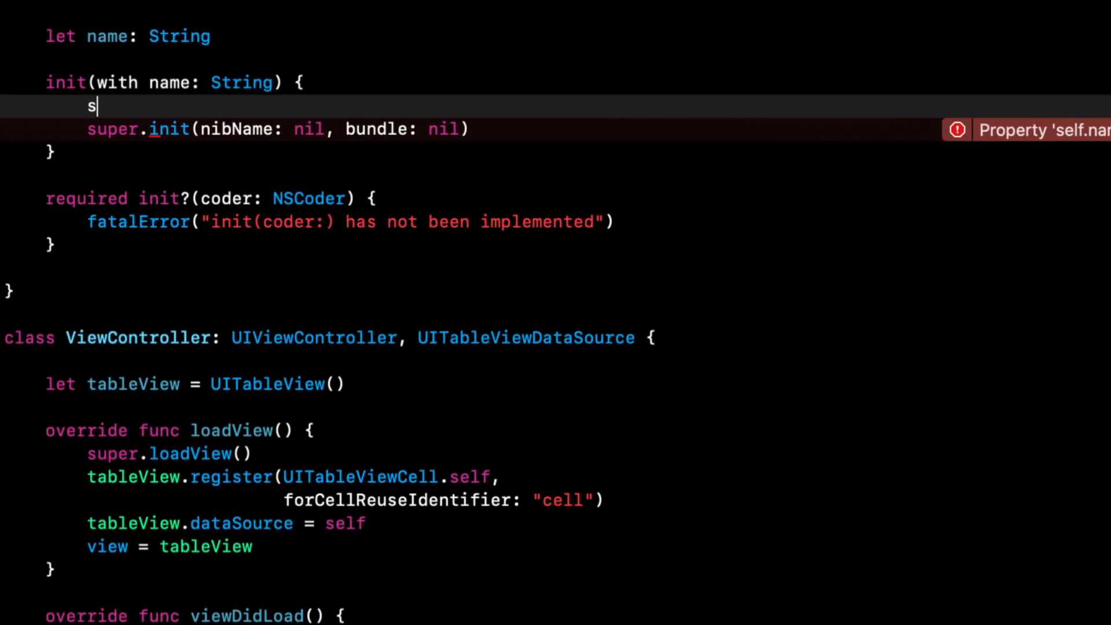
# Step: Assign self.name = name before super.init, highlighting the property and parameter
pyautogui.write('elf.name = name')
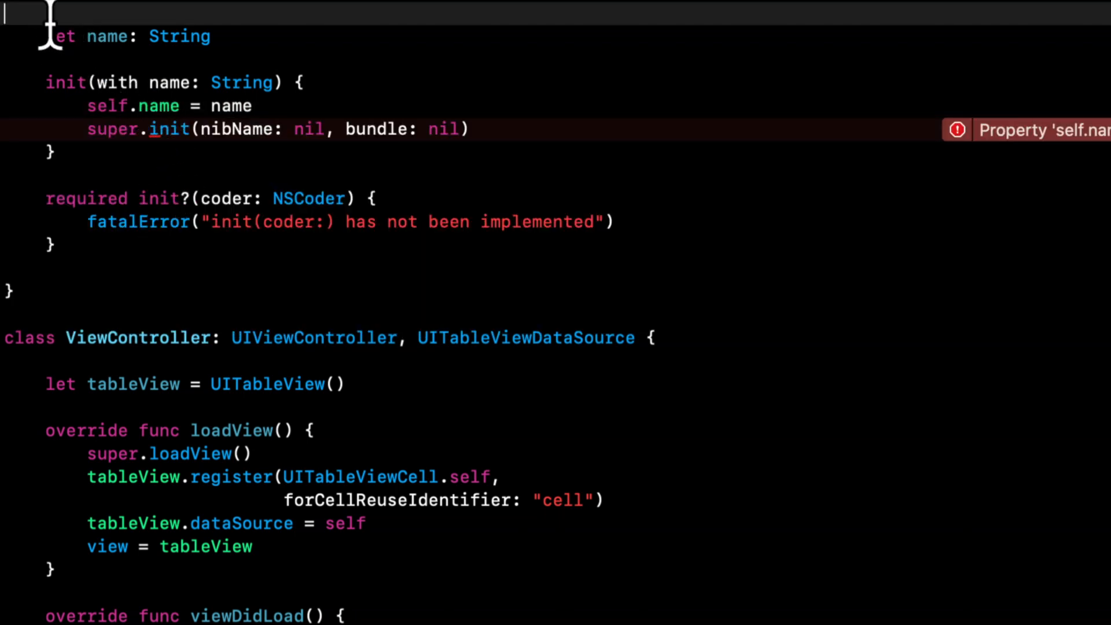
pyautogui.doubleClick(117, 106)
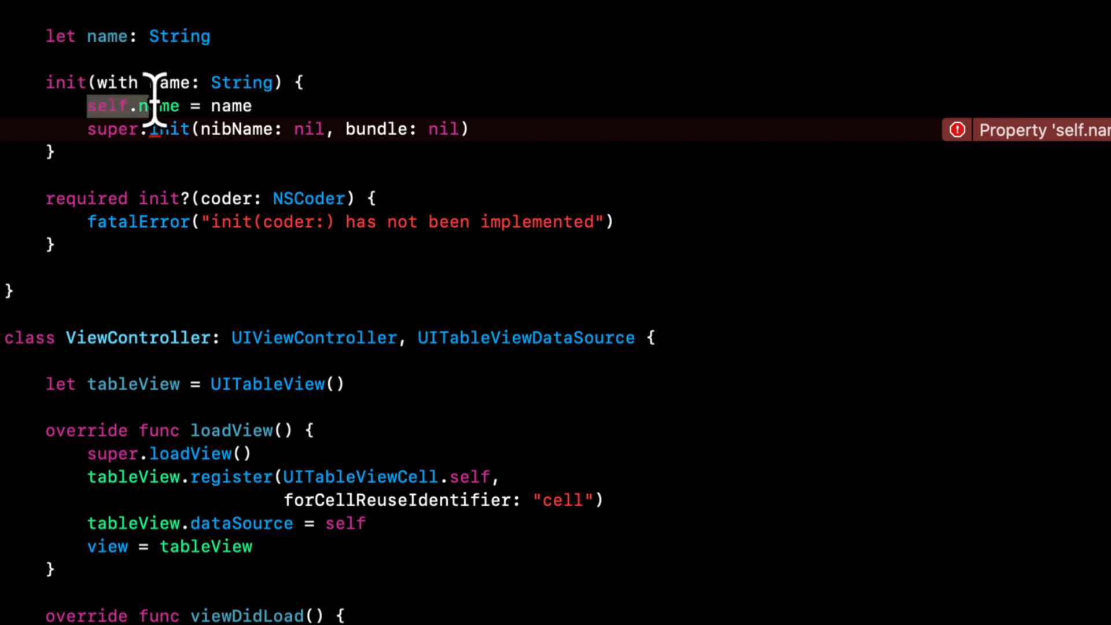
pyautogui.doubleClick(168, 81)
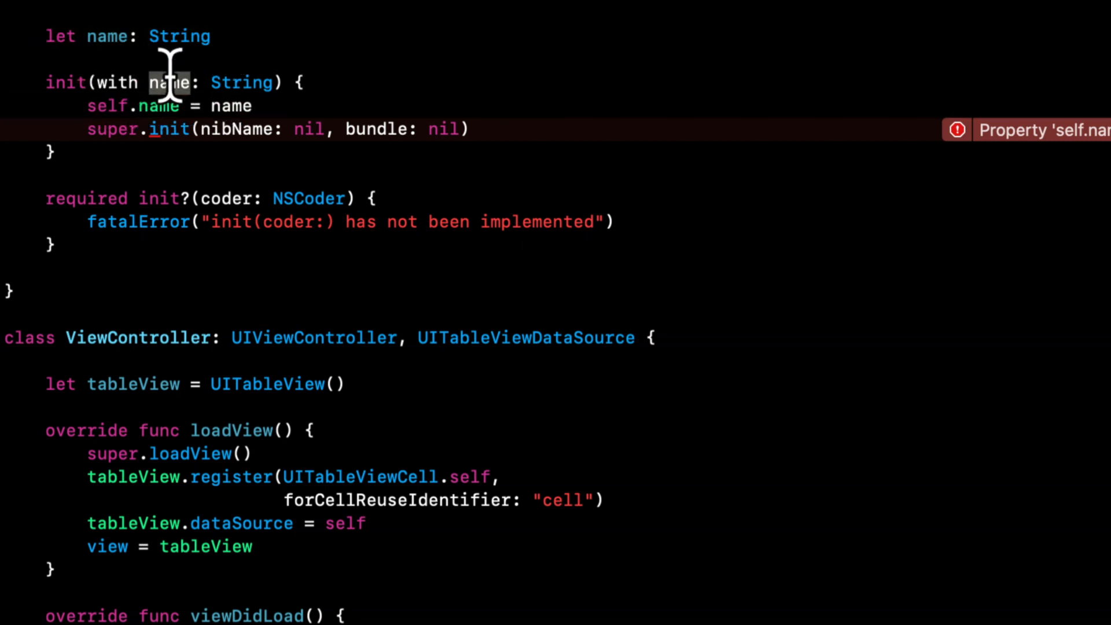
pyautogui.moveTo(245, 106)
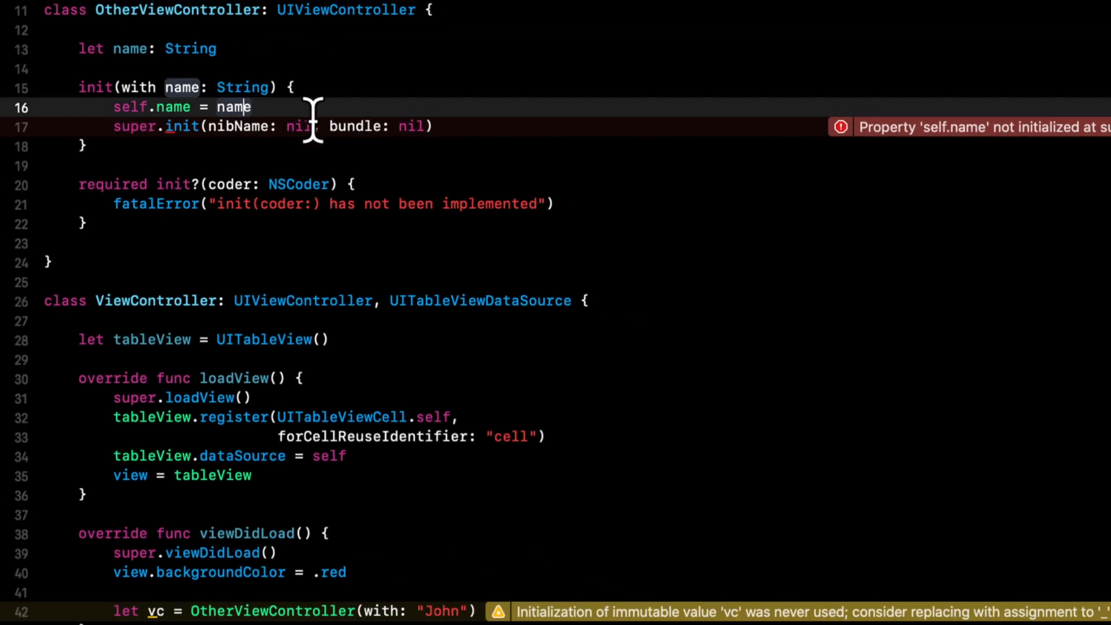
pyautogui.moveTo(508, 127)
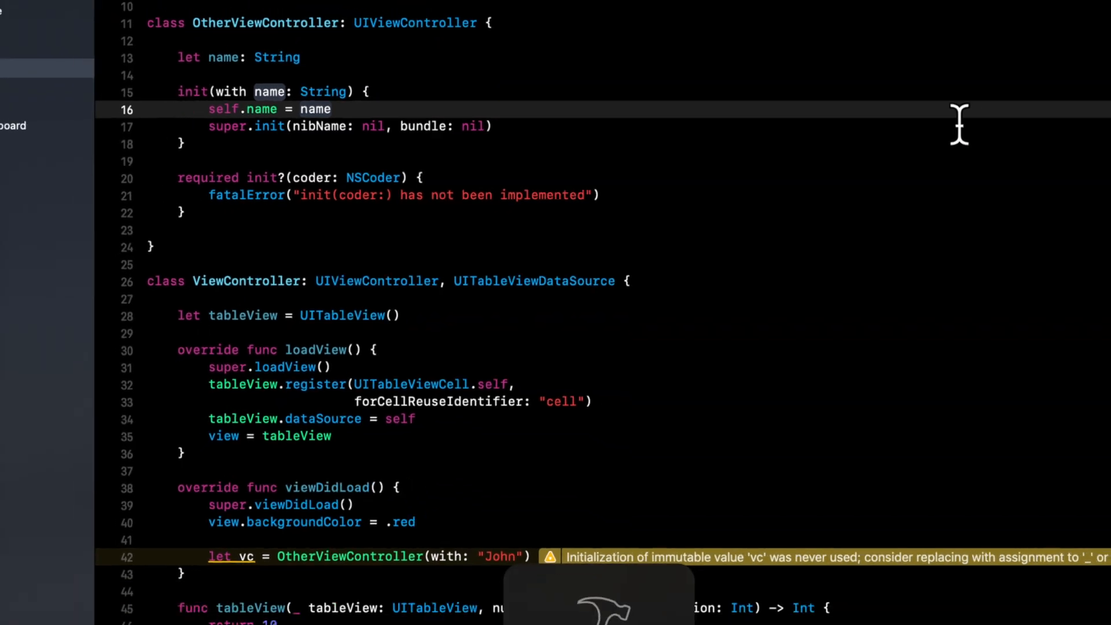
# Step: Scroll through ViewController.swift to review OtherViewController around its required init(coder:) block
pyautogui.scroll(-3)
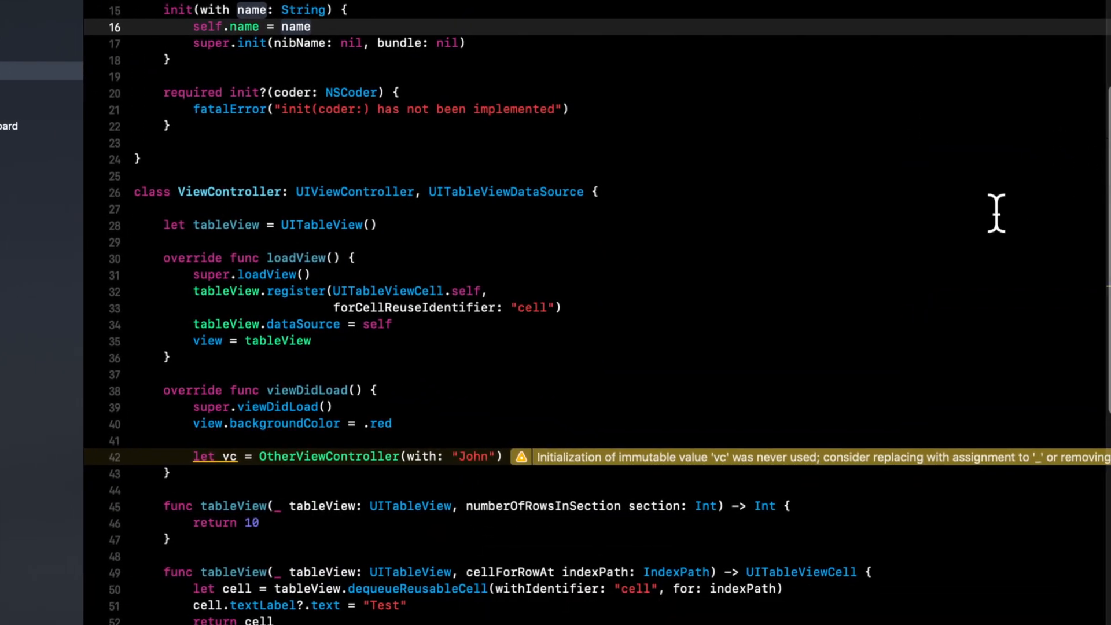
pyautogui.scroll(-3)
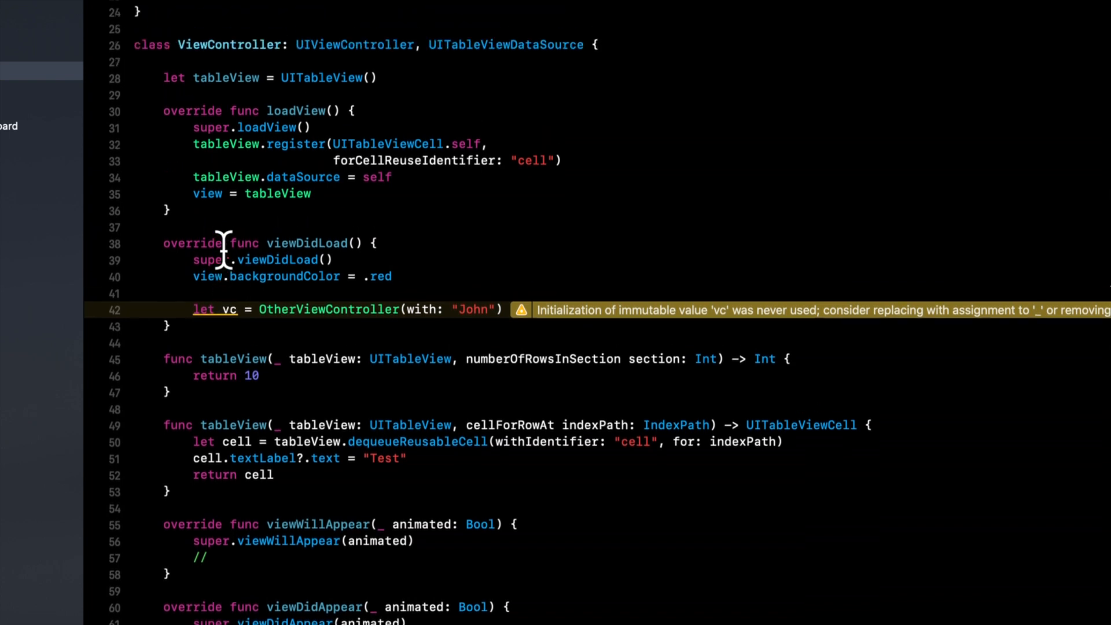
pyautogui.scroll(3)
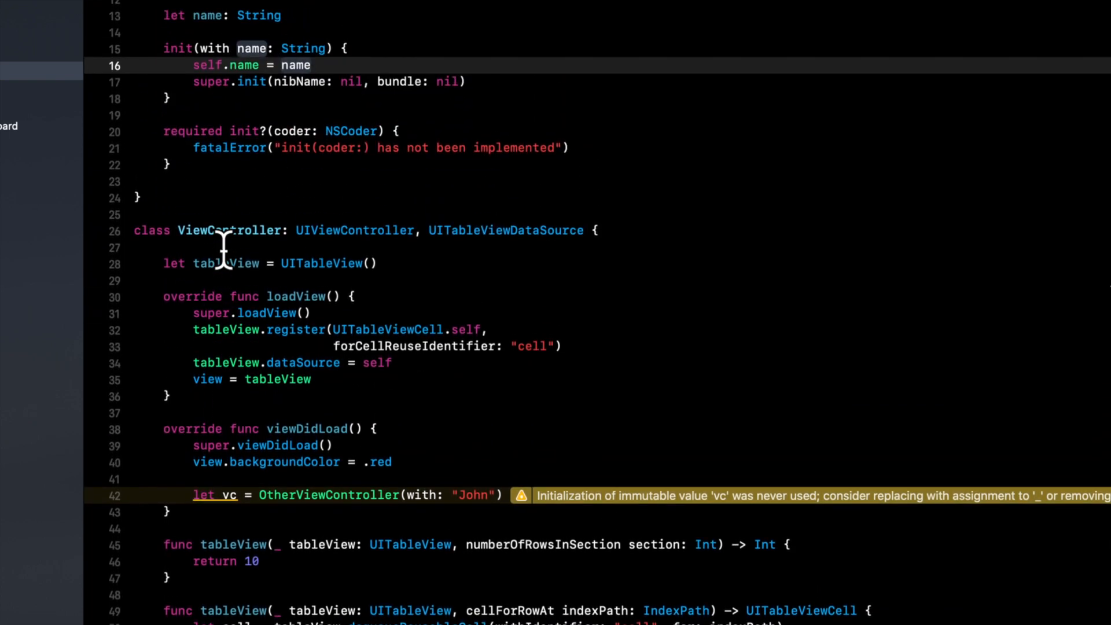
pyautogui.scroll(3)
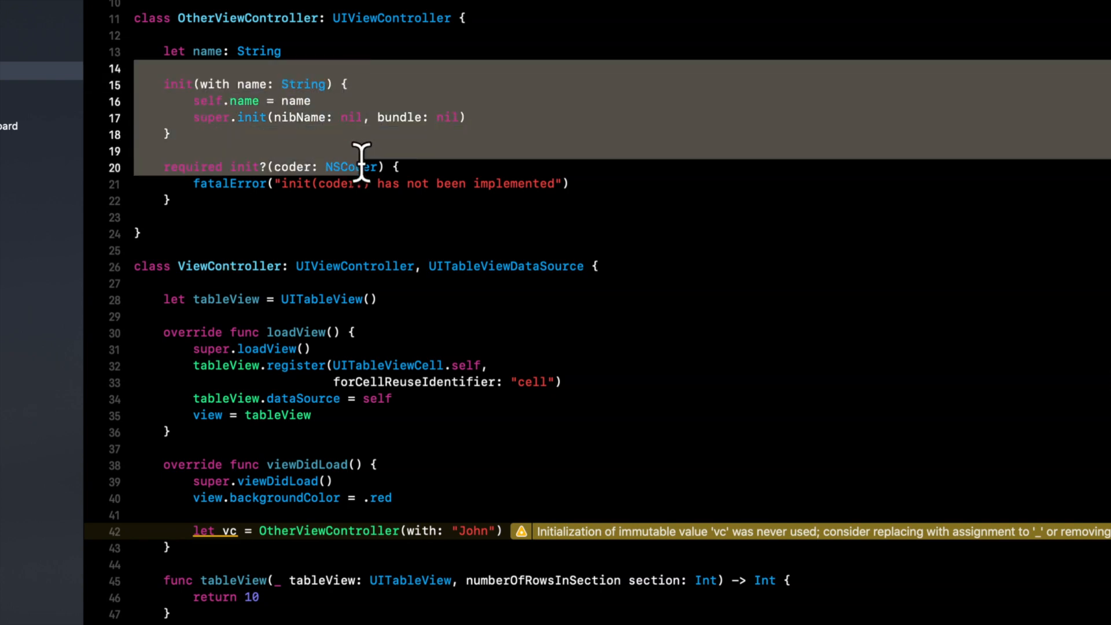
pyautogui.scroll(-3)
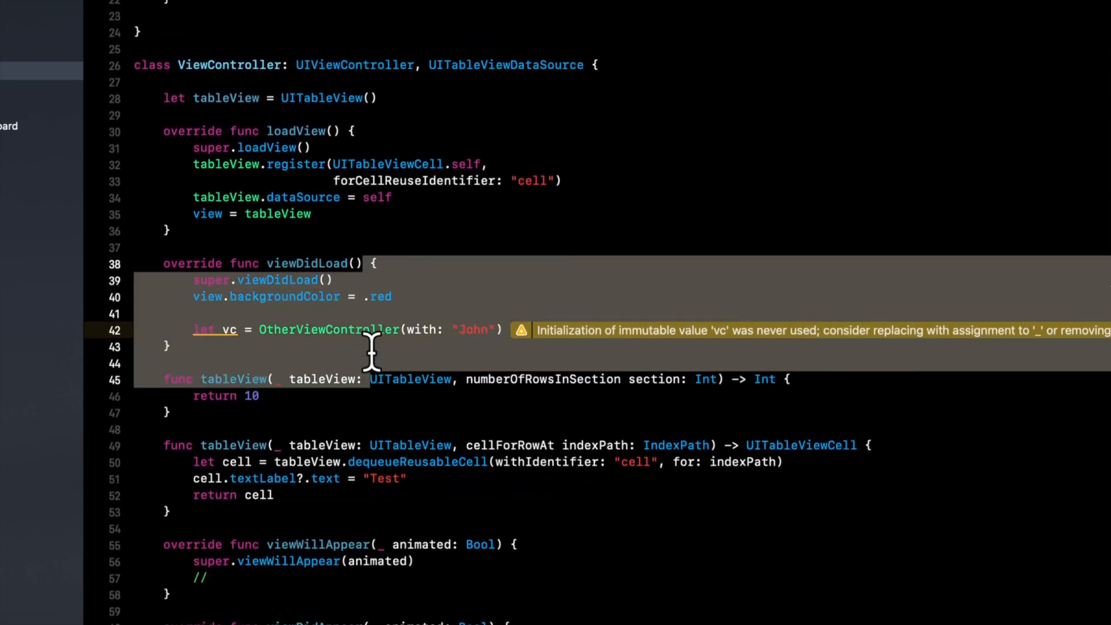
pyautogui.scroll(3)
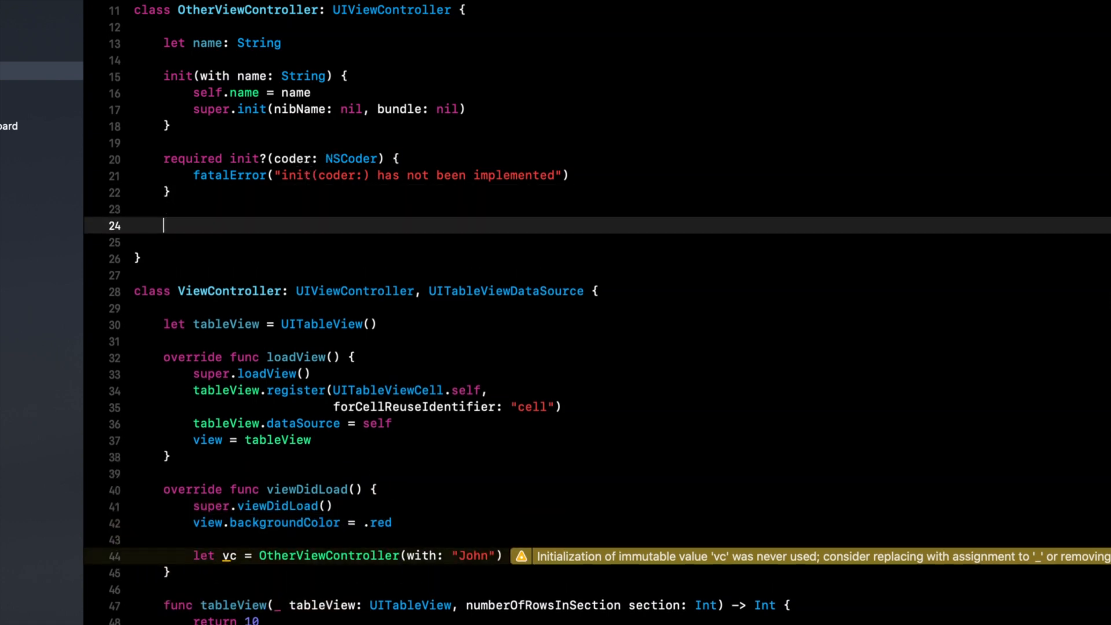
# Step: Add an override of viewDidLoad in OtherViewController calling super.viewDidLoad() and print(name)
pyautogui.write('verride func viewDidLoad() {')
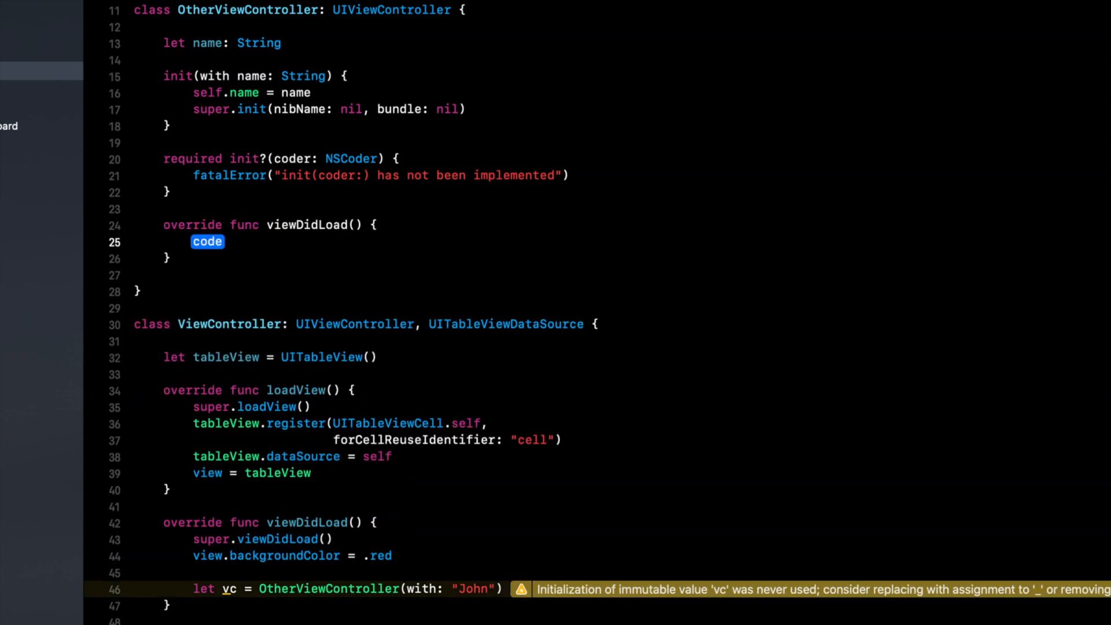
pyautogui.write('super.viewdidLoad(')
pyautogui.write('print(name)')
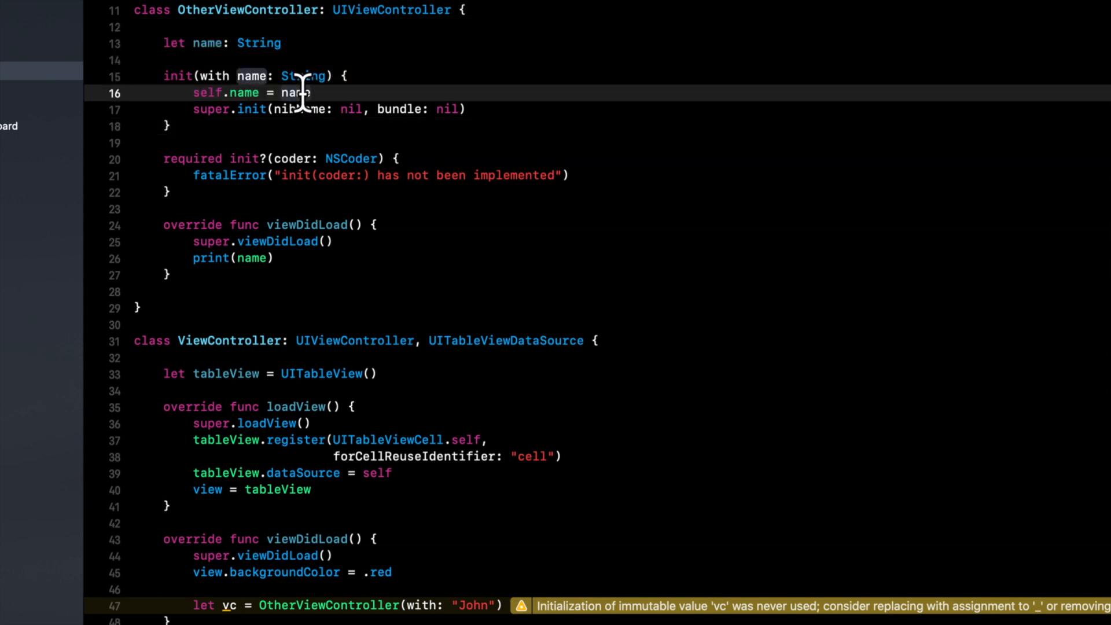
pyautogui.scroll(3)
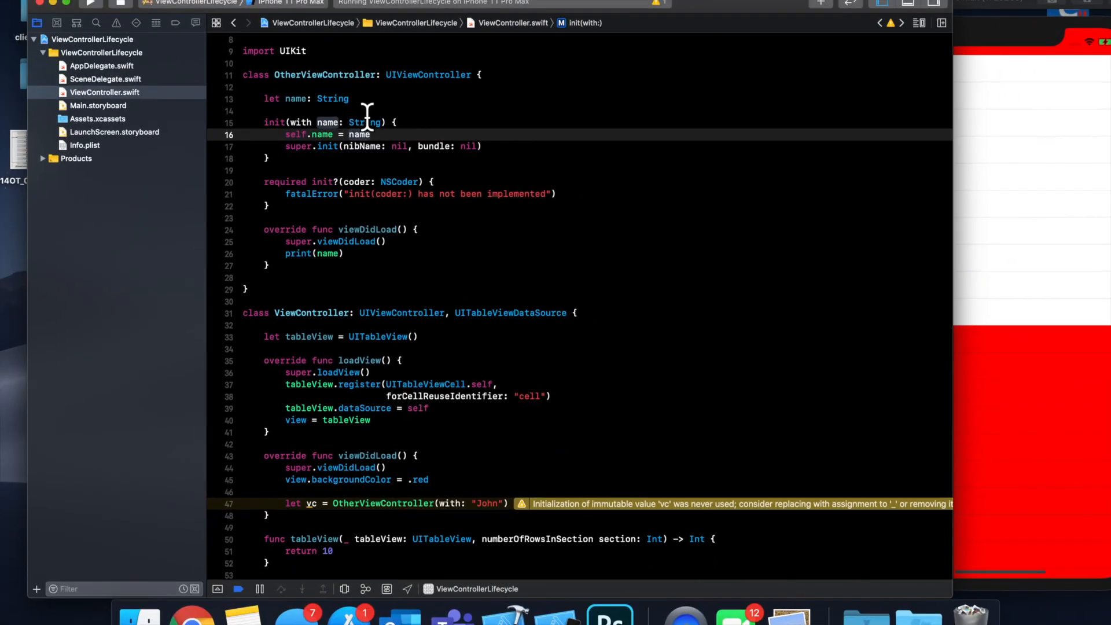
pyautogui.moveTo(422, 263)
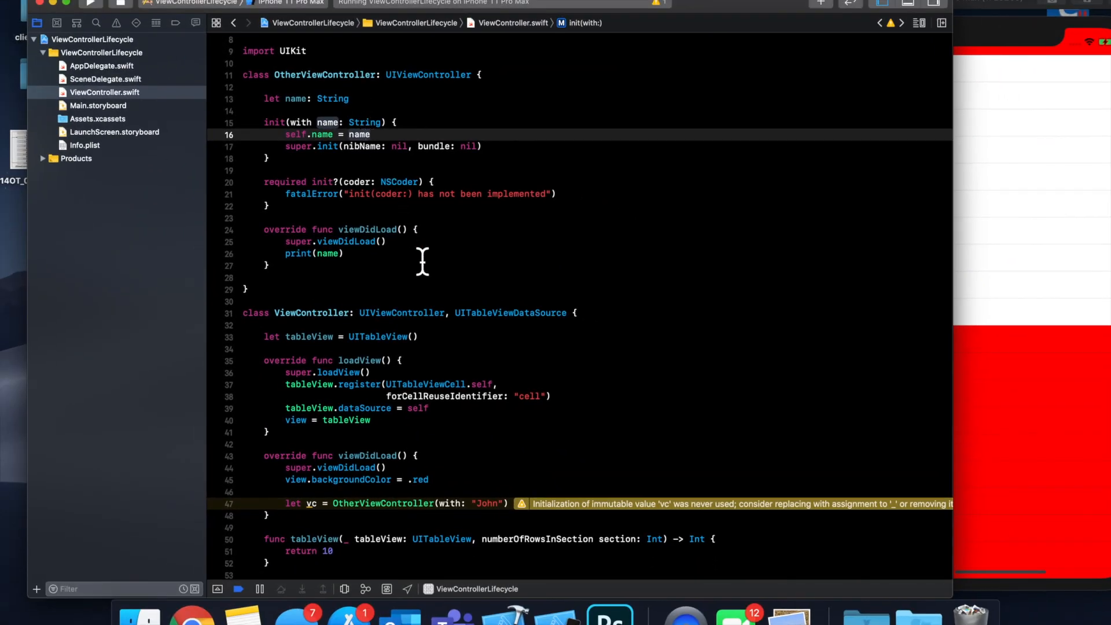
pyautogui.scroll(-3)
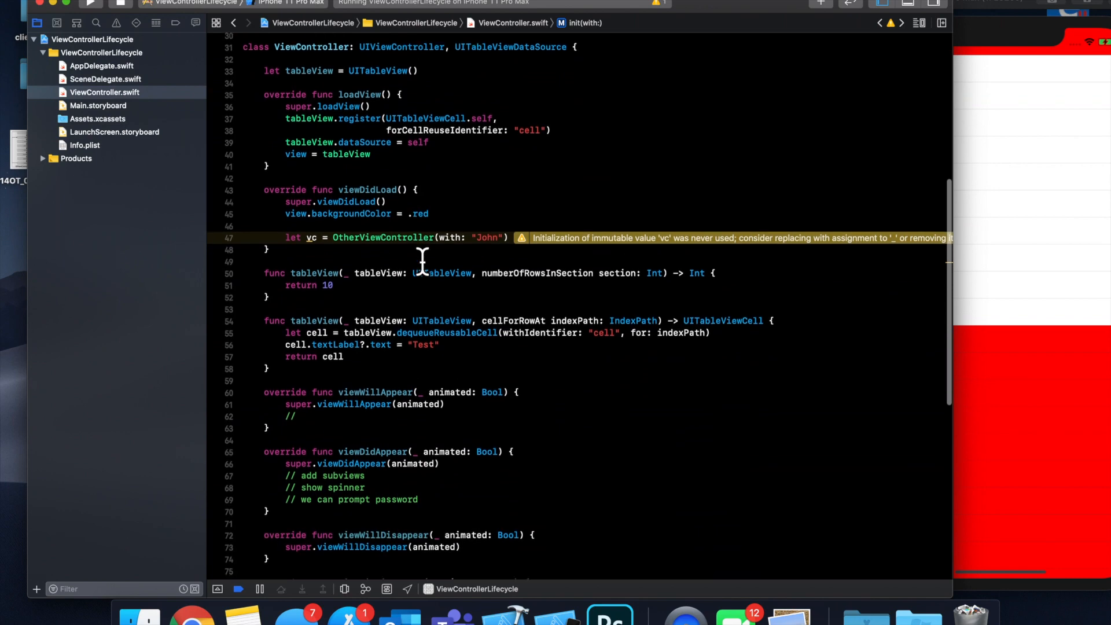
pyautogui.scroll(-3)
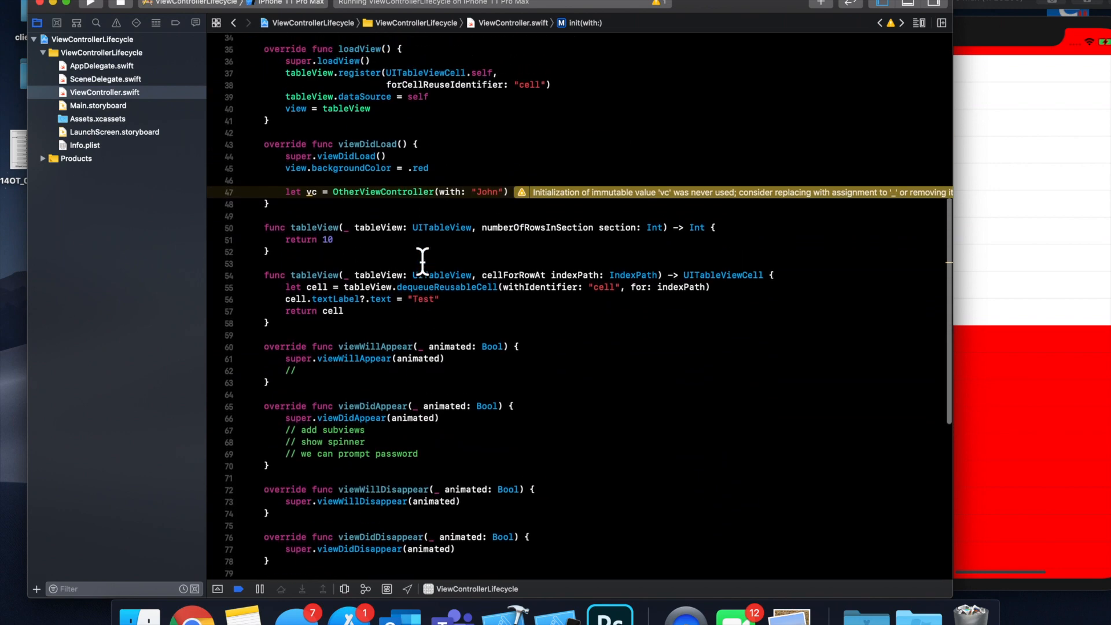
pyautogui.scroll(3)
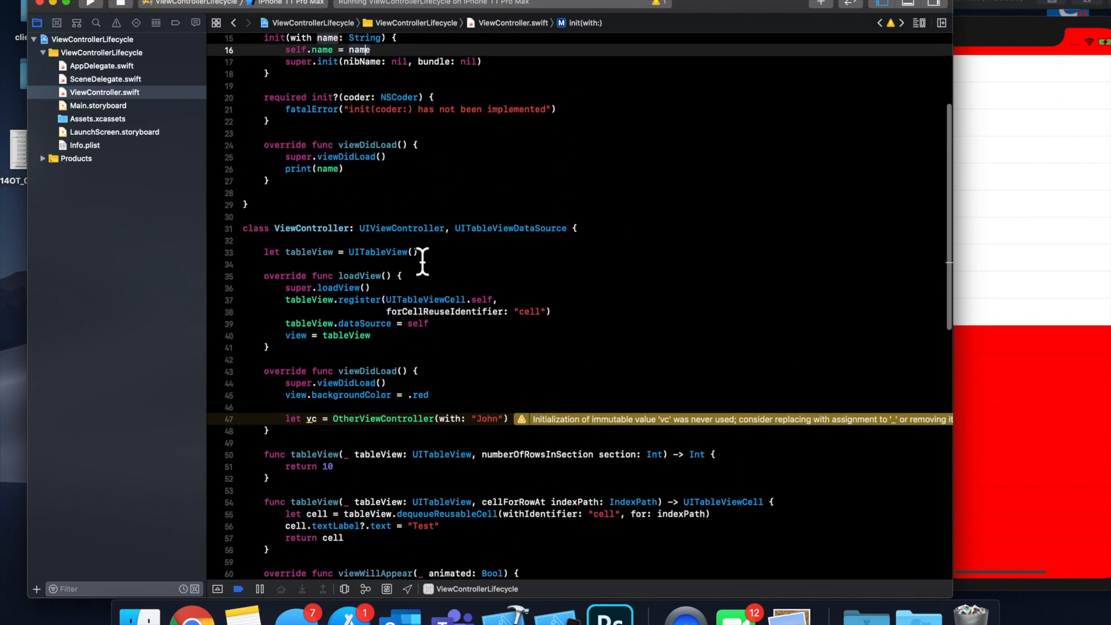
pyautogui.scroll(3)
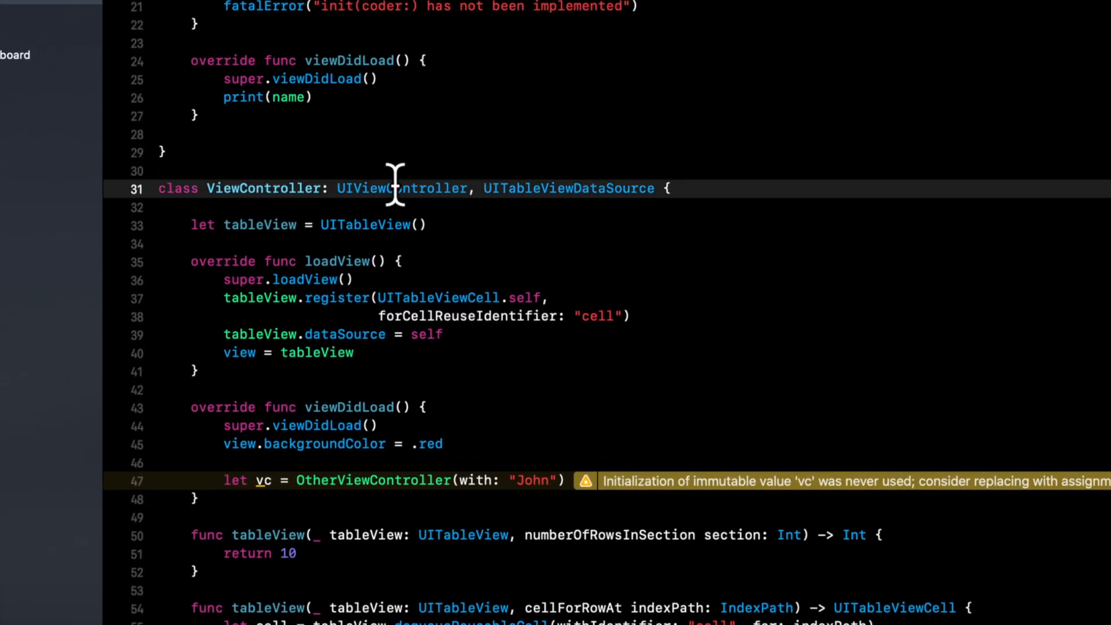
pyautogui.doubleClick(401, 142)
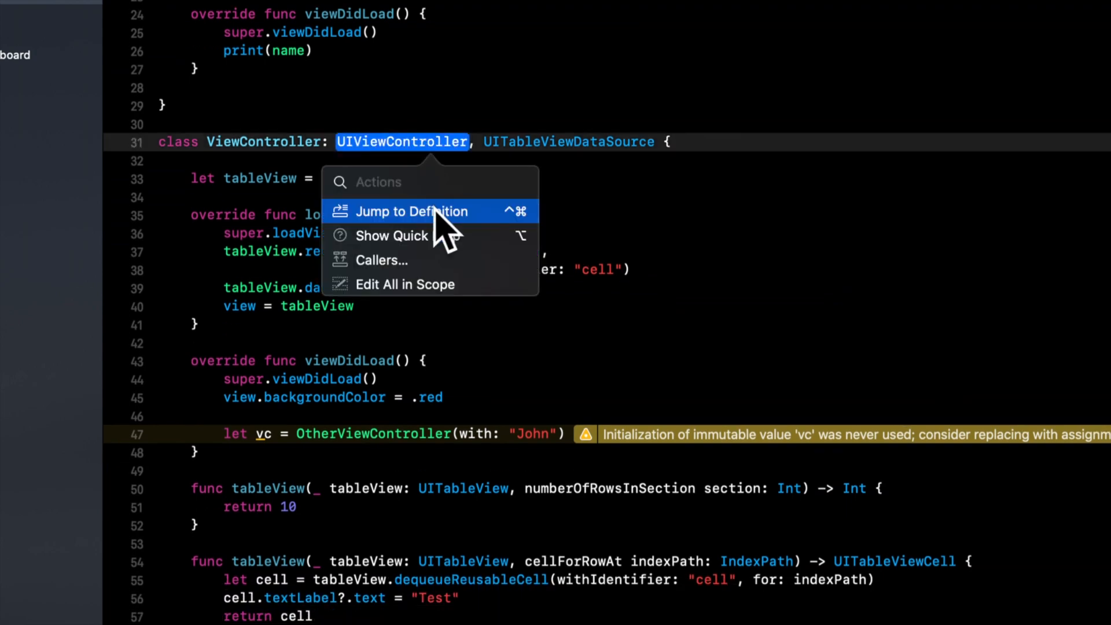
pyautogui.click(412, 210)
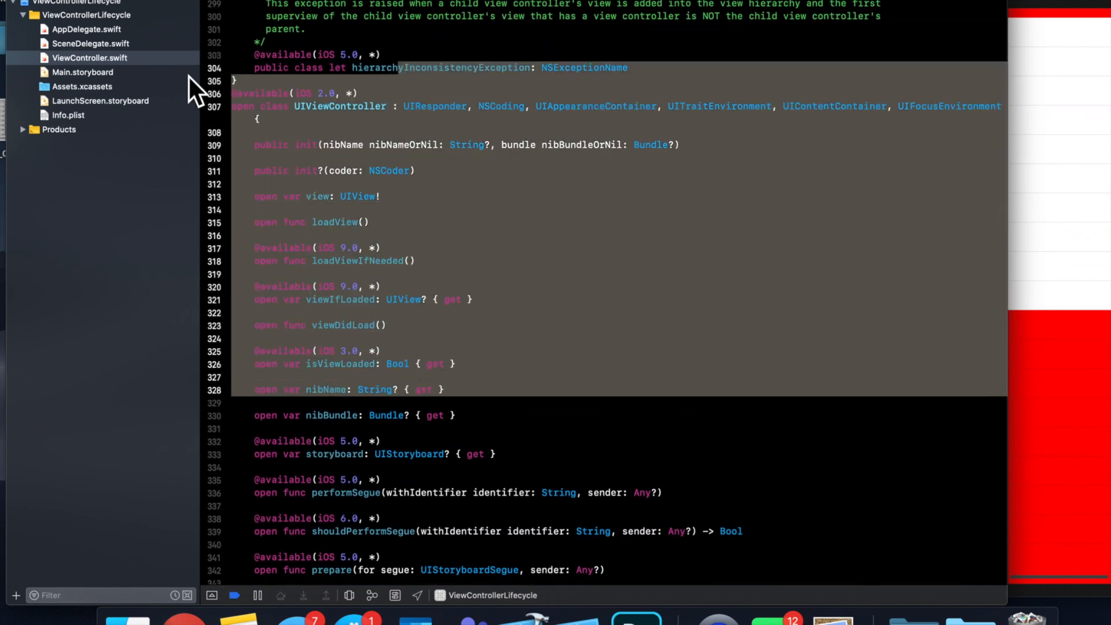
pyautogui.click(89, 58)
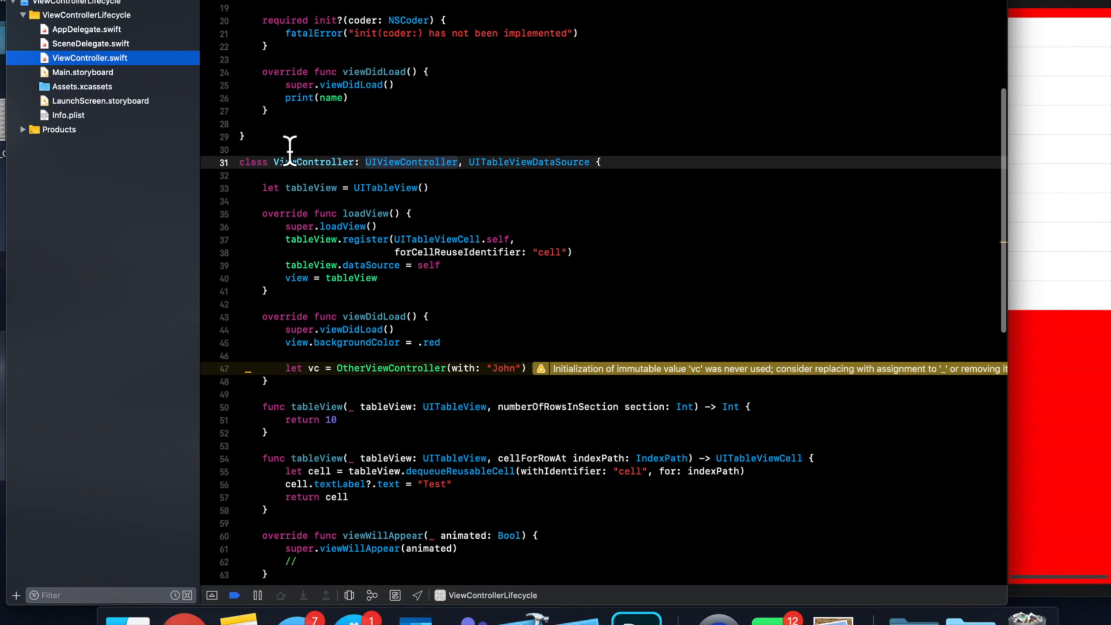
pyautogui.scroll(-3)
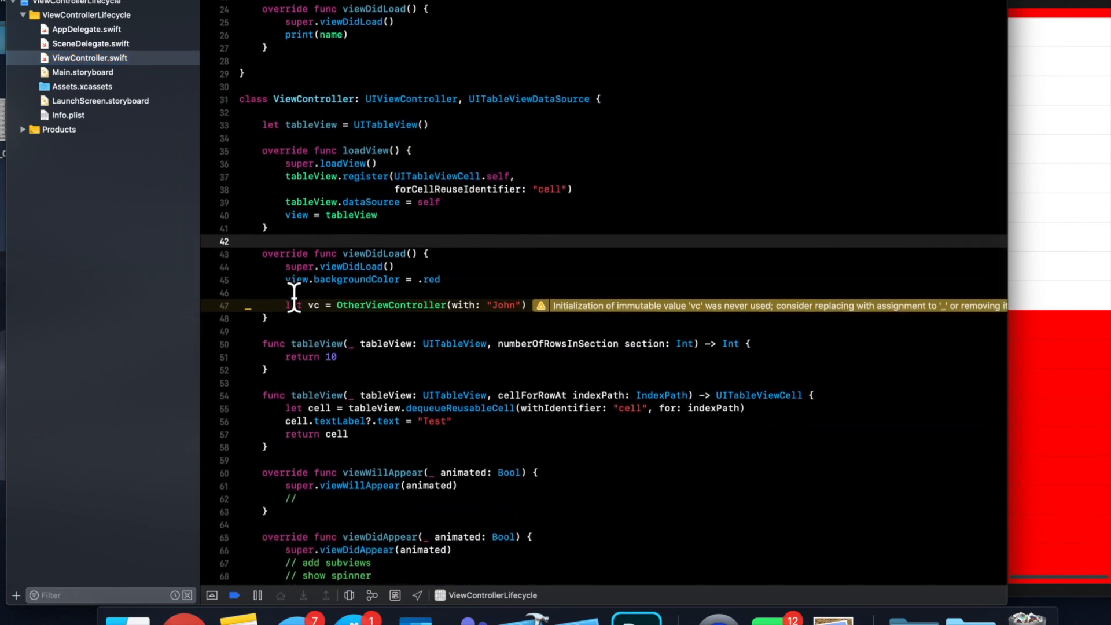
pyautogui.scroll(3)
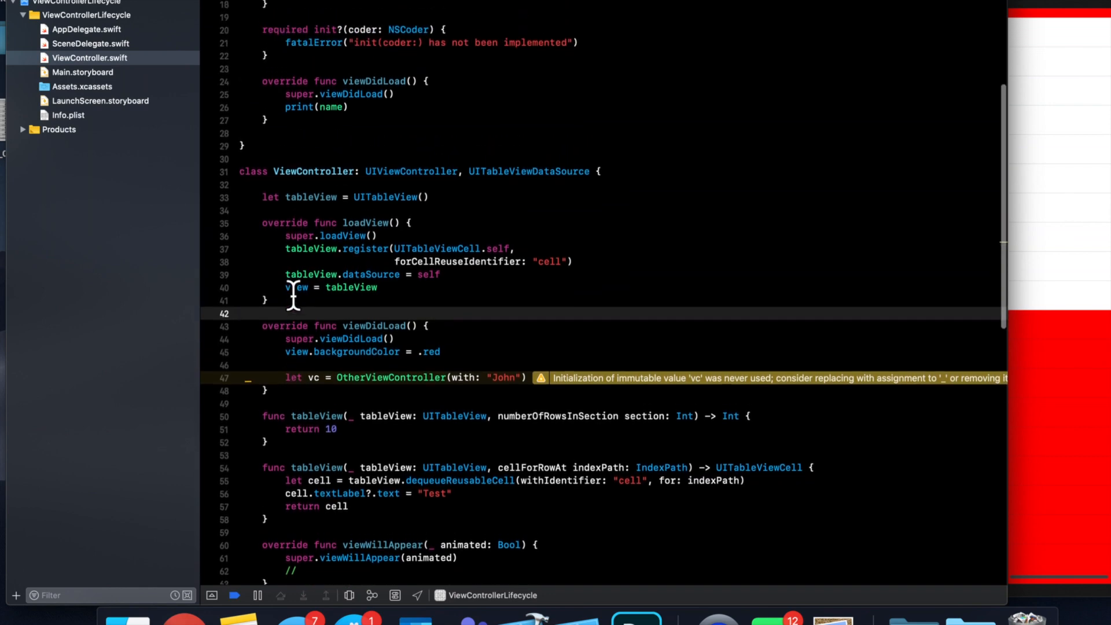
pyautogui.scroll(3)
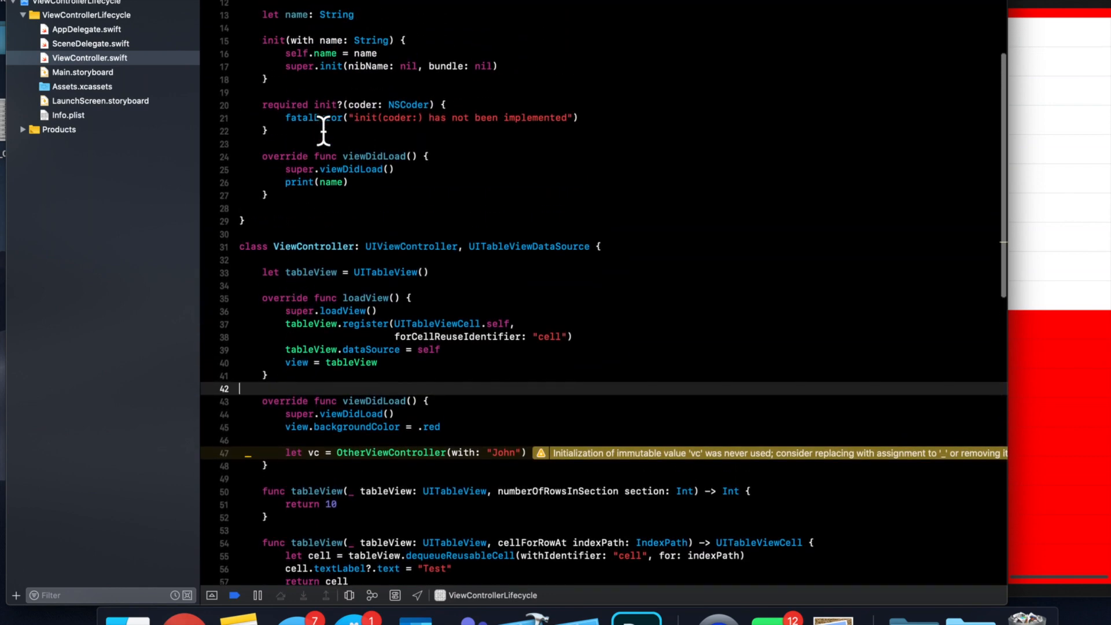
pyautogui.scroll(3)
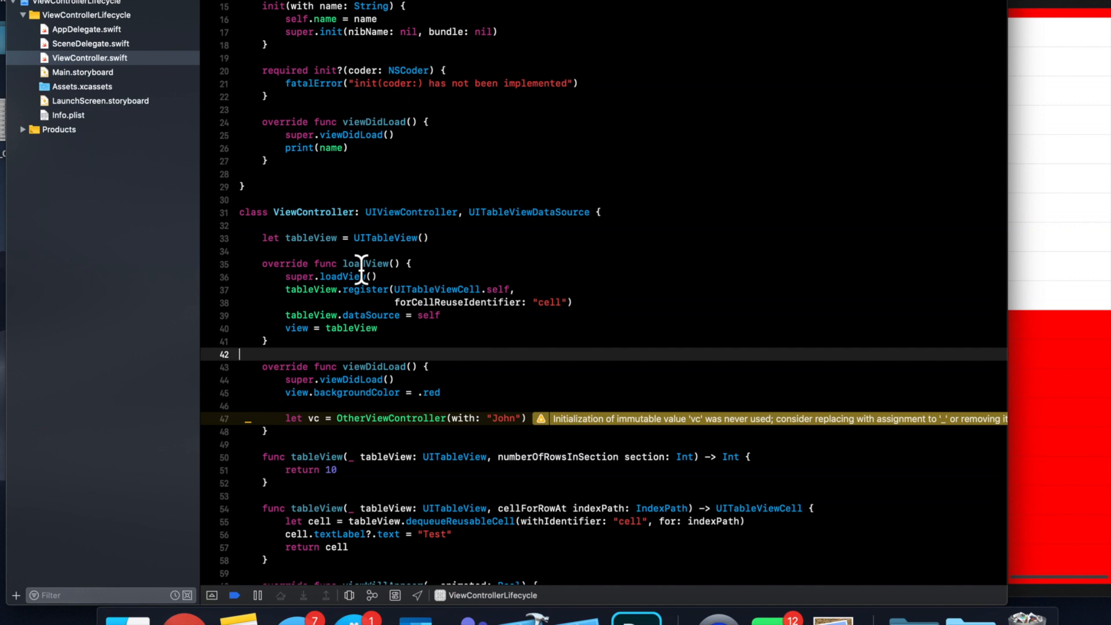
pyautogui.scroll(-3)
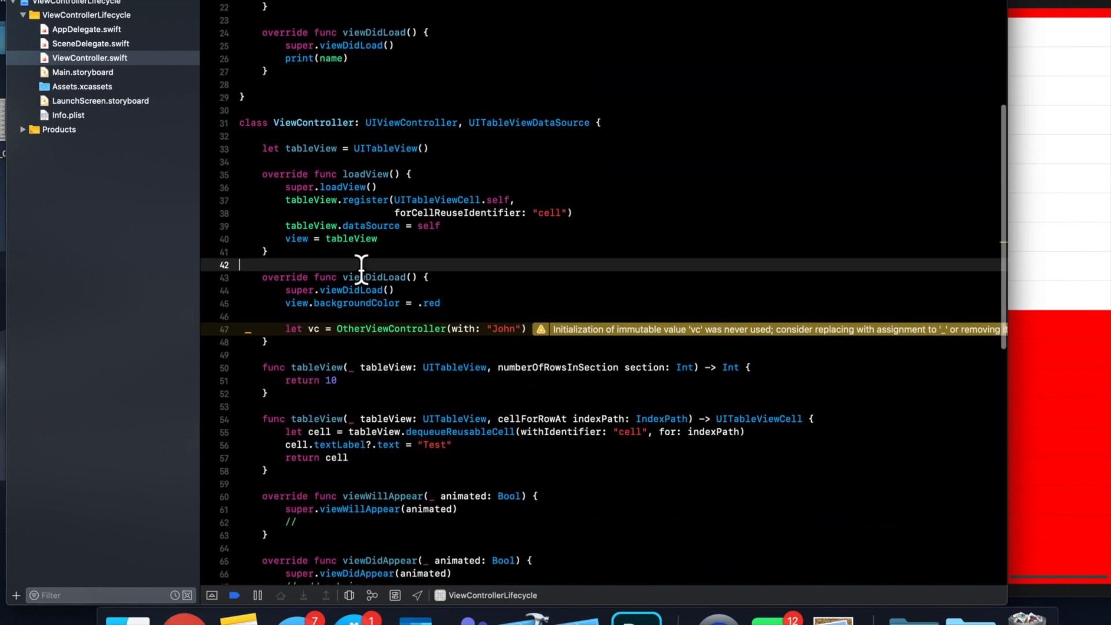
pyautogui.moveTo(371, 280)
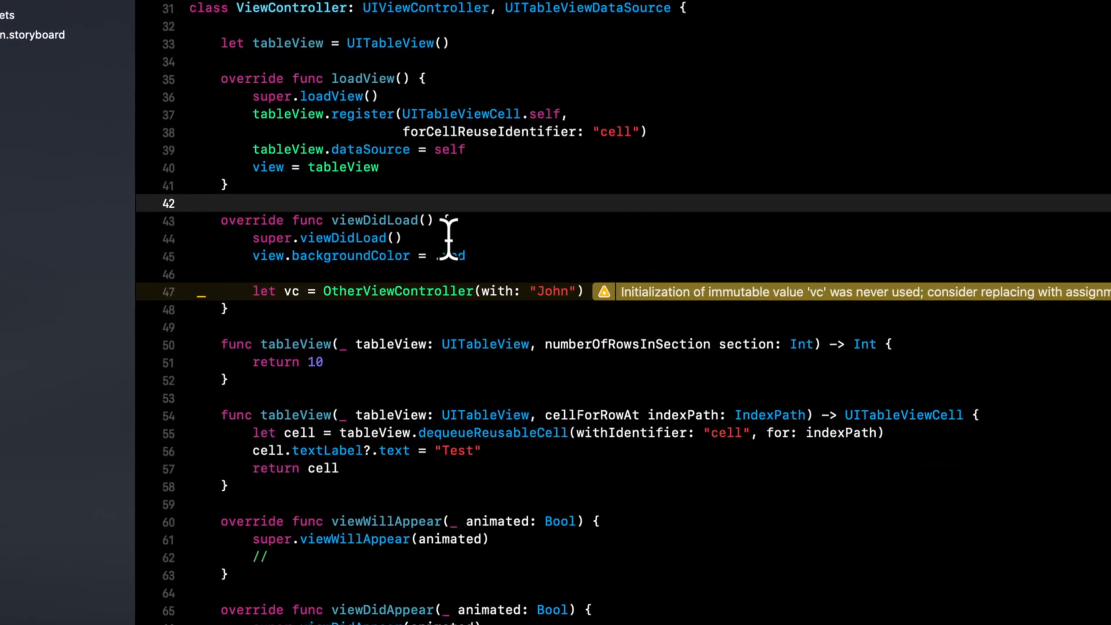
pyautogui.doubleClick(327, 238)
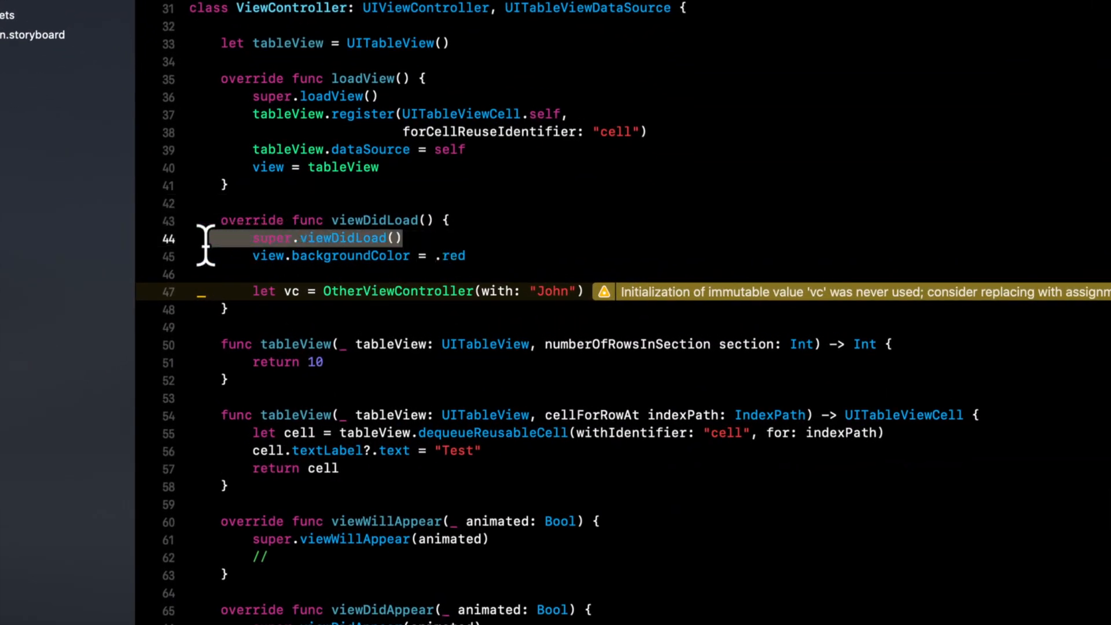
pyautogui.moveTo(258, 266)
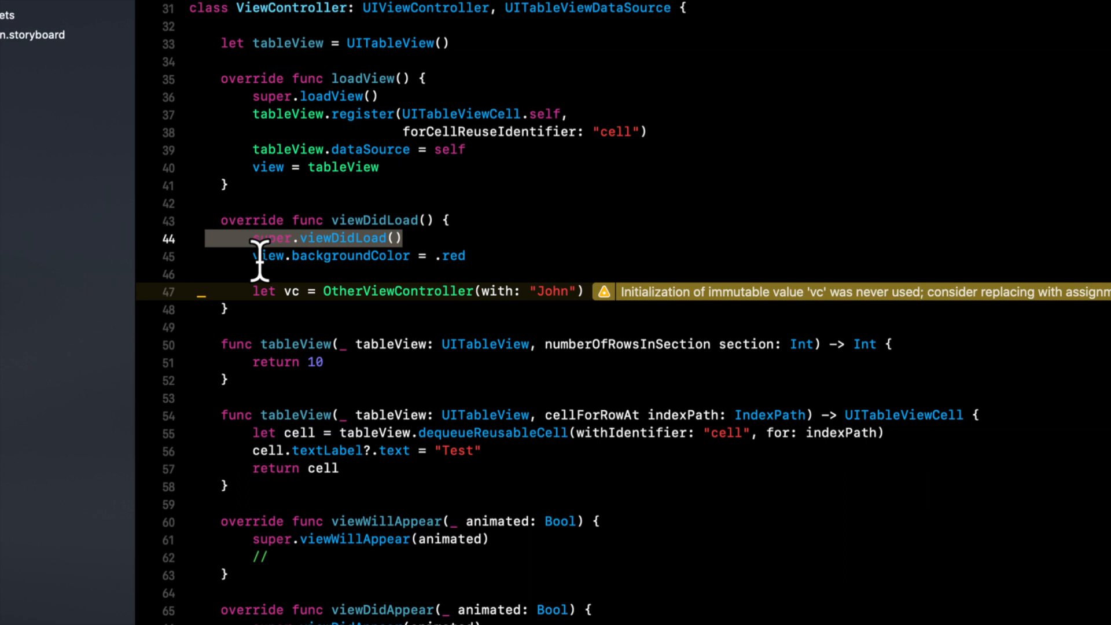
pyautogui.scroll(-3)
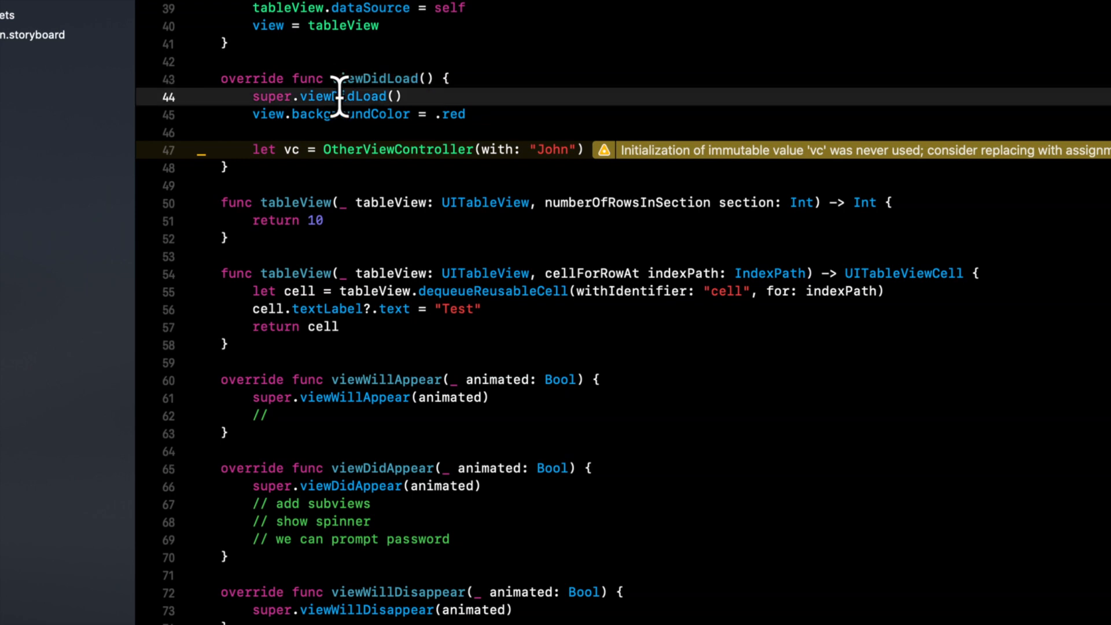
pyautogui.doubleClick(342, 96)
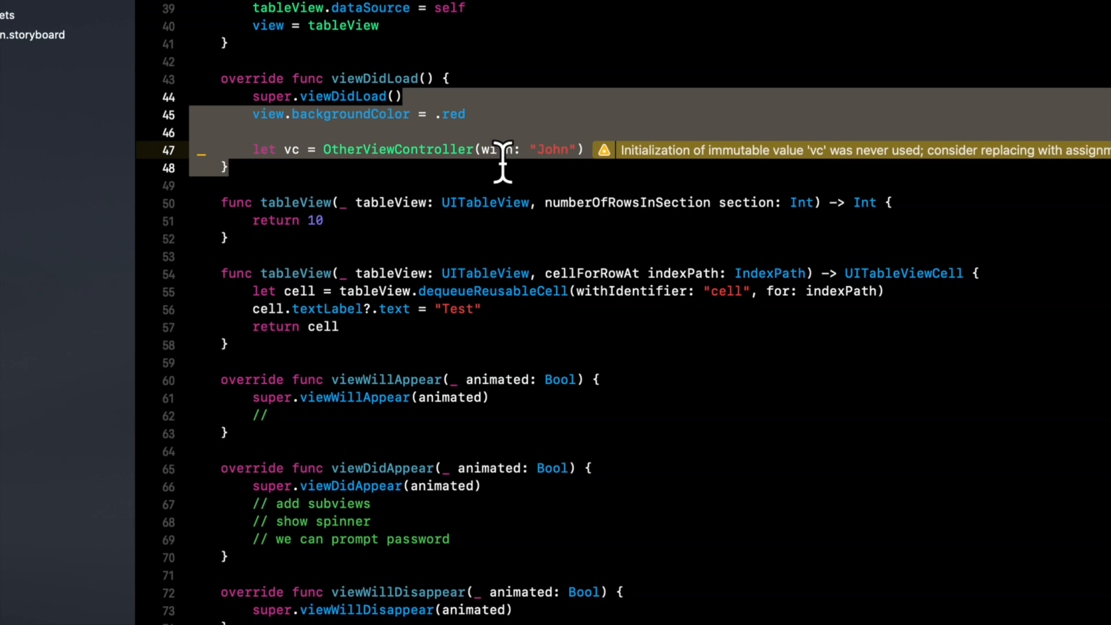
pyautogui.scroll(-3)
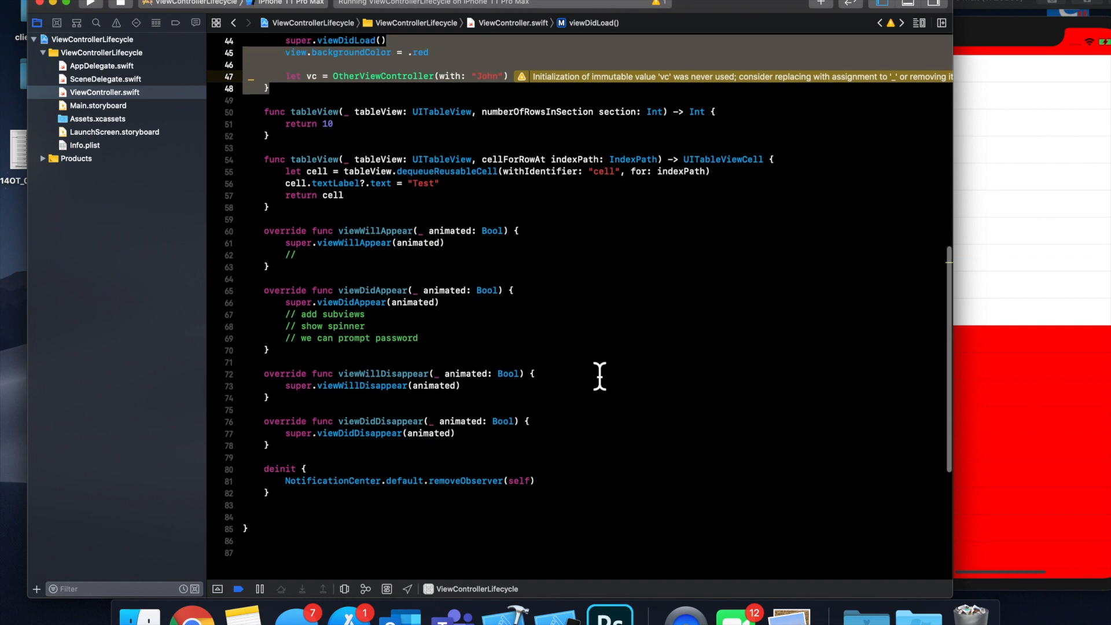
pyautogui.scroll(3)
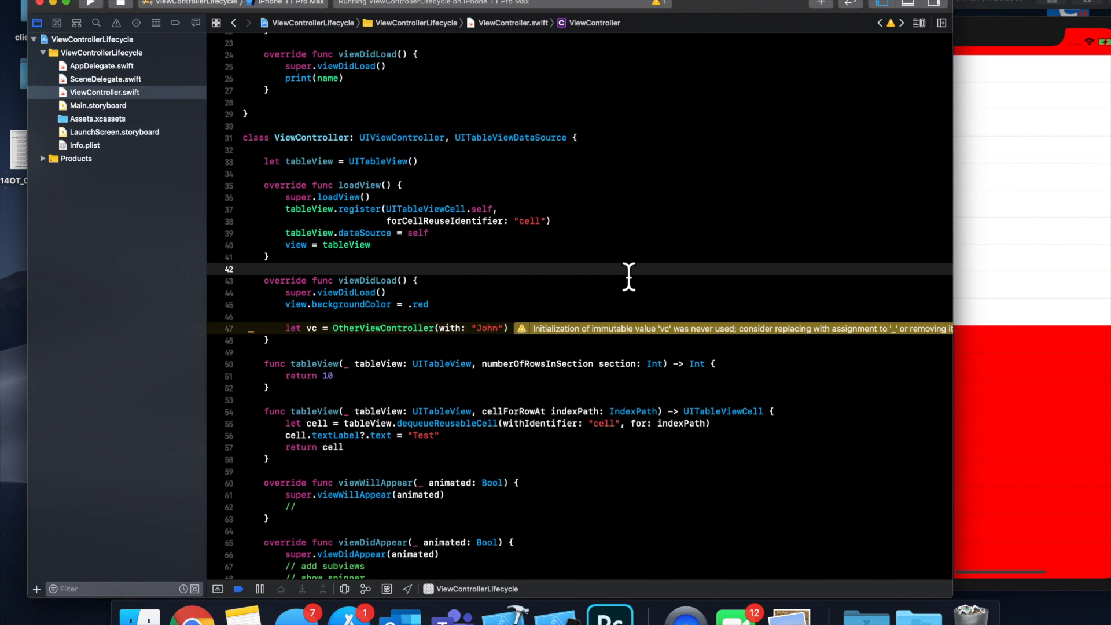
pyautogui.click(245, 270)
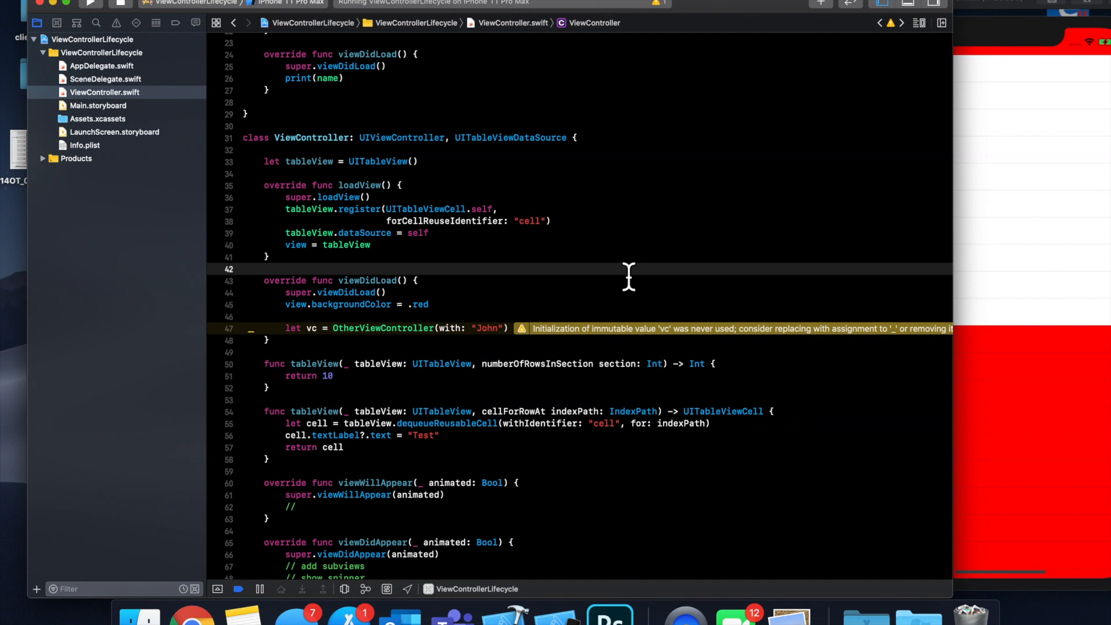
pyautogui.click(244, 268)
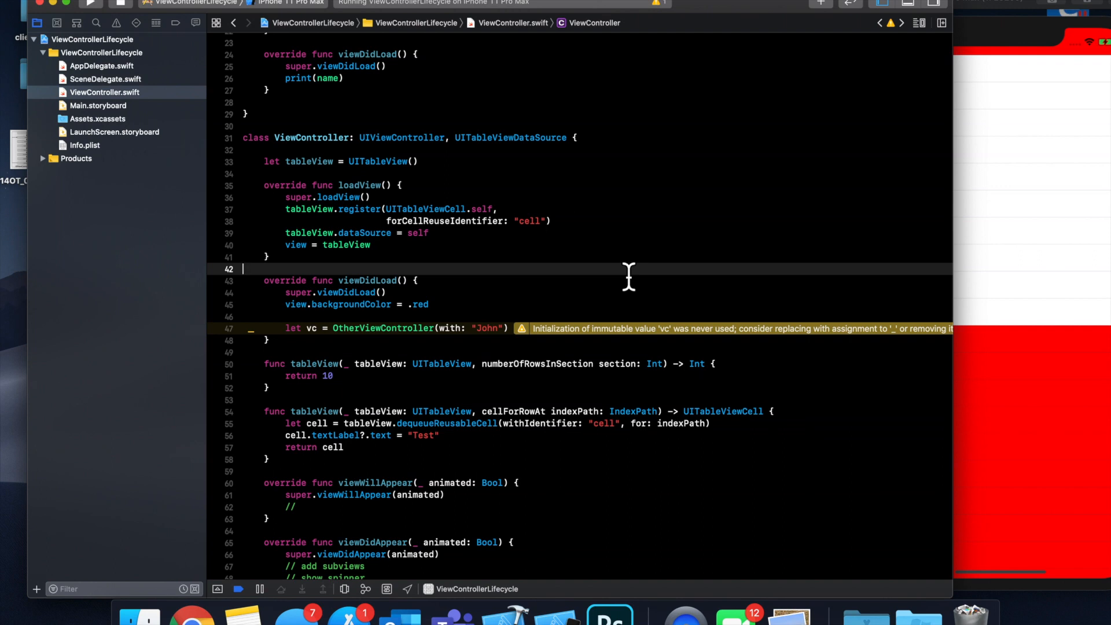